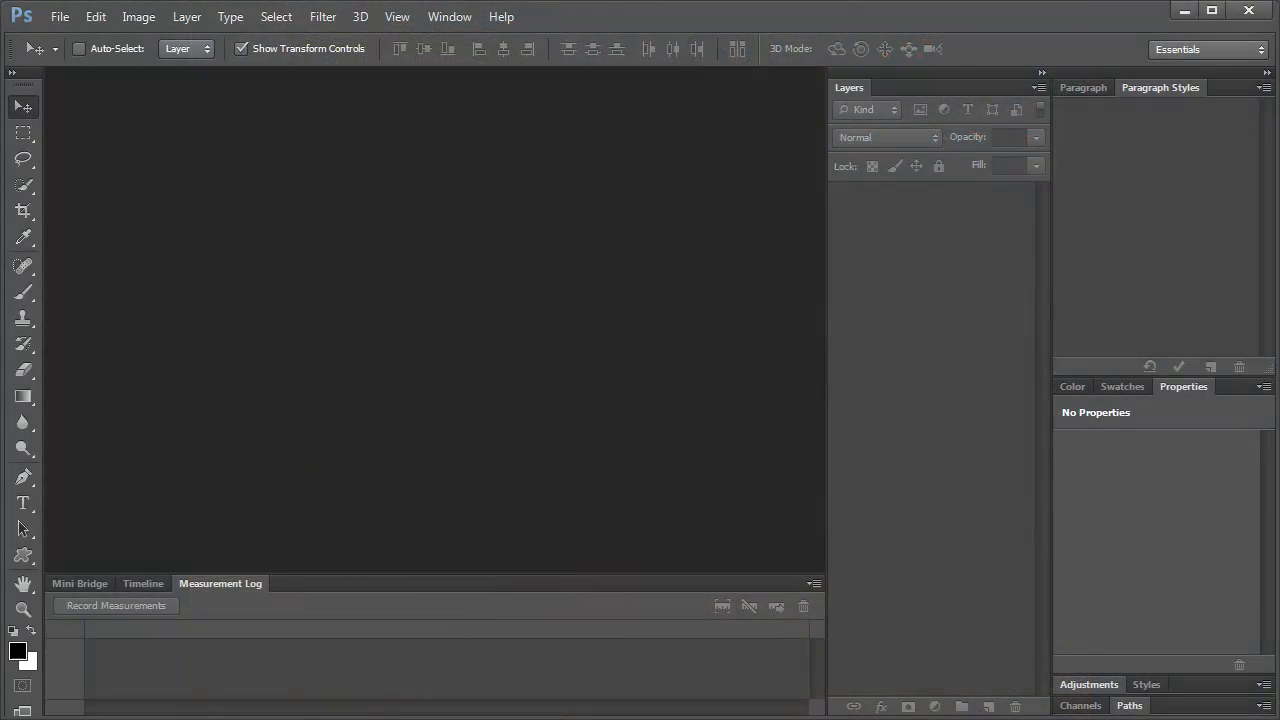
Open the P-8x10-Epic-Dreams-horz.psd poster template through File > Open
{"action": "left_click", "coordinate": [59, 16]}
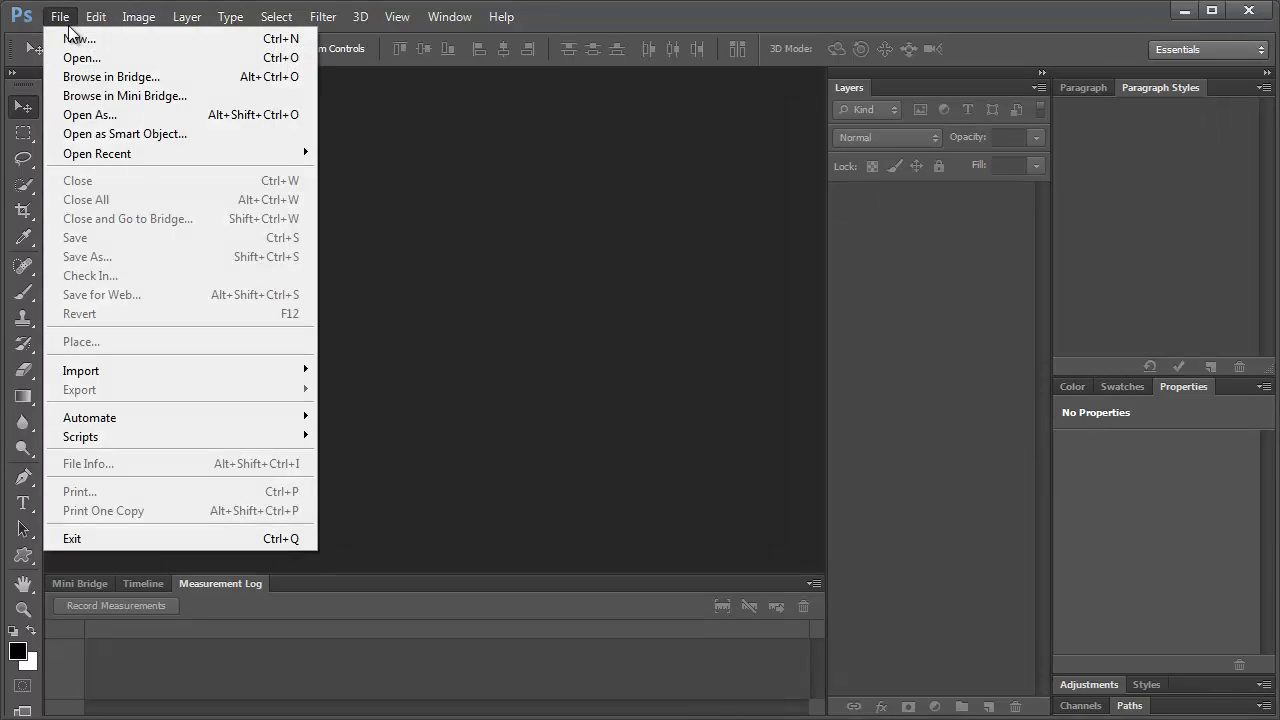
{"action": "left_click", "coordinate": [81, 57]}
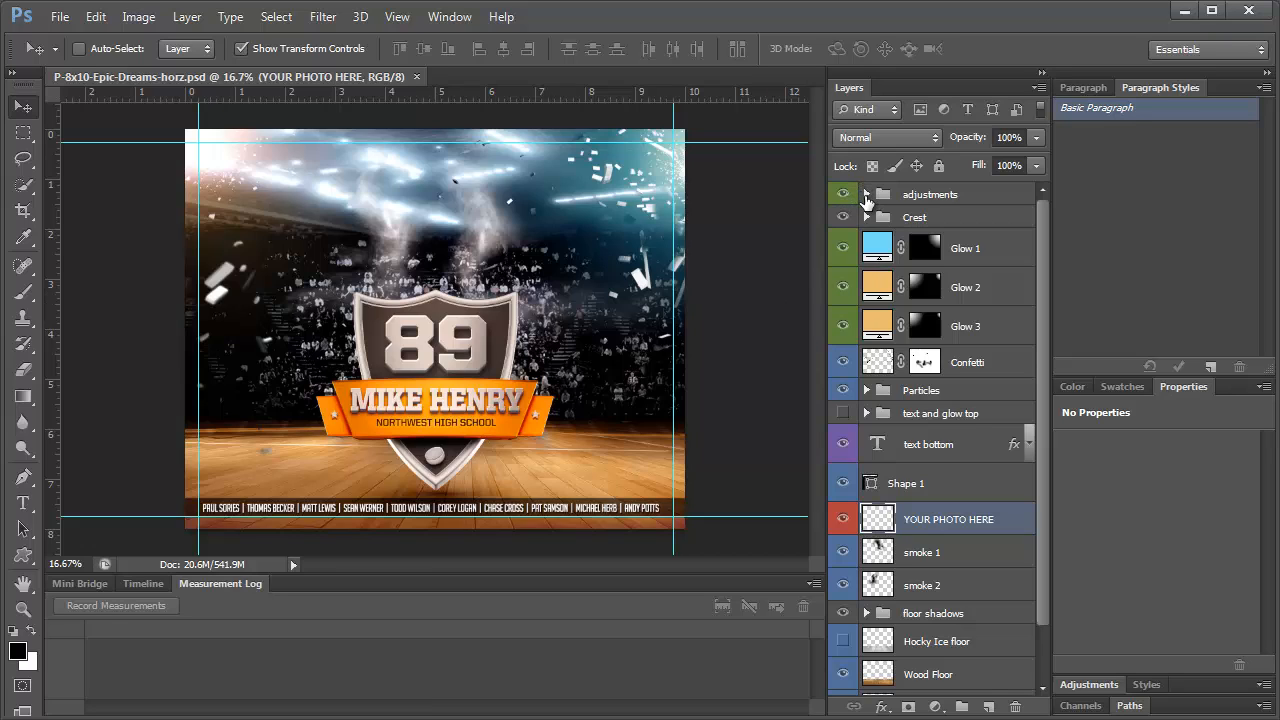
{"action": "left_click", "coordinate": [866, 194]}
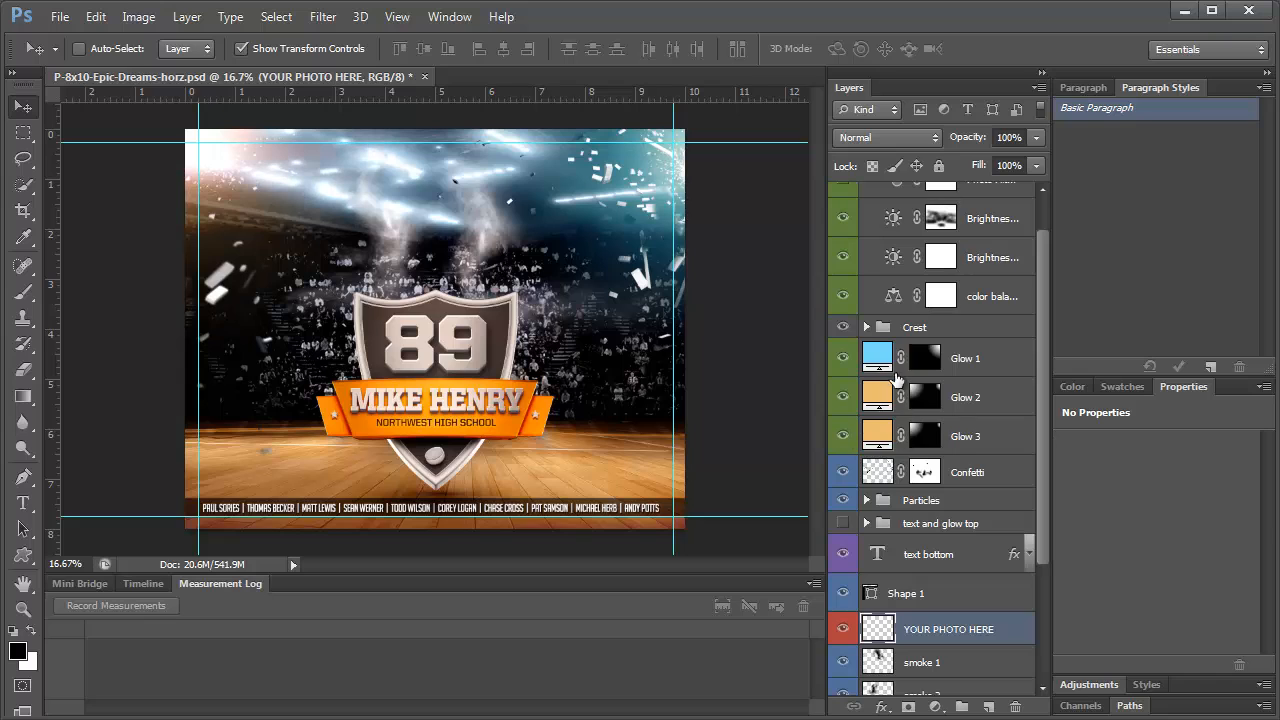
{"action": "double_click", "coordinate": [877, 357]}
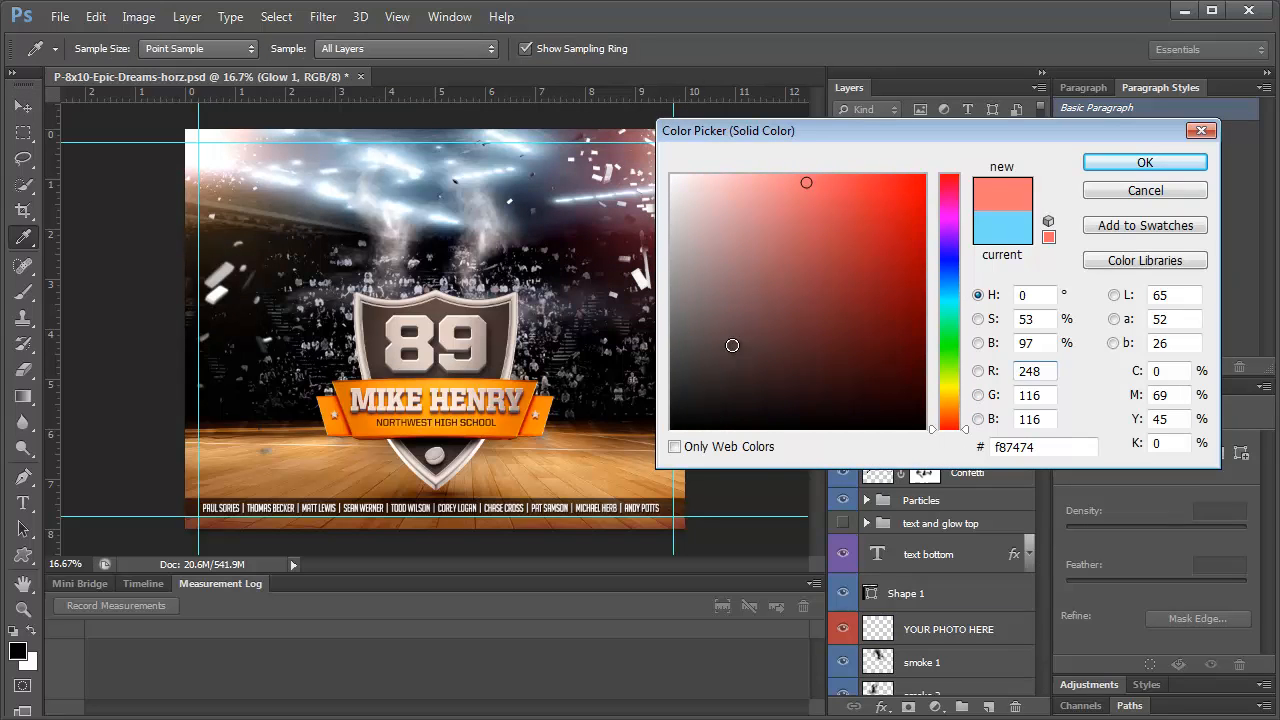
{"action": "left_click_drag", "start_coordinate": [728, 130], "coordinate": [880, 120]}
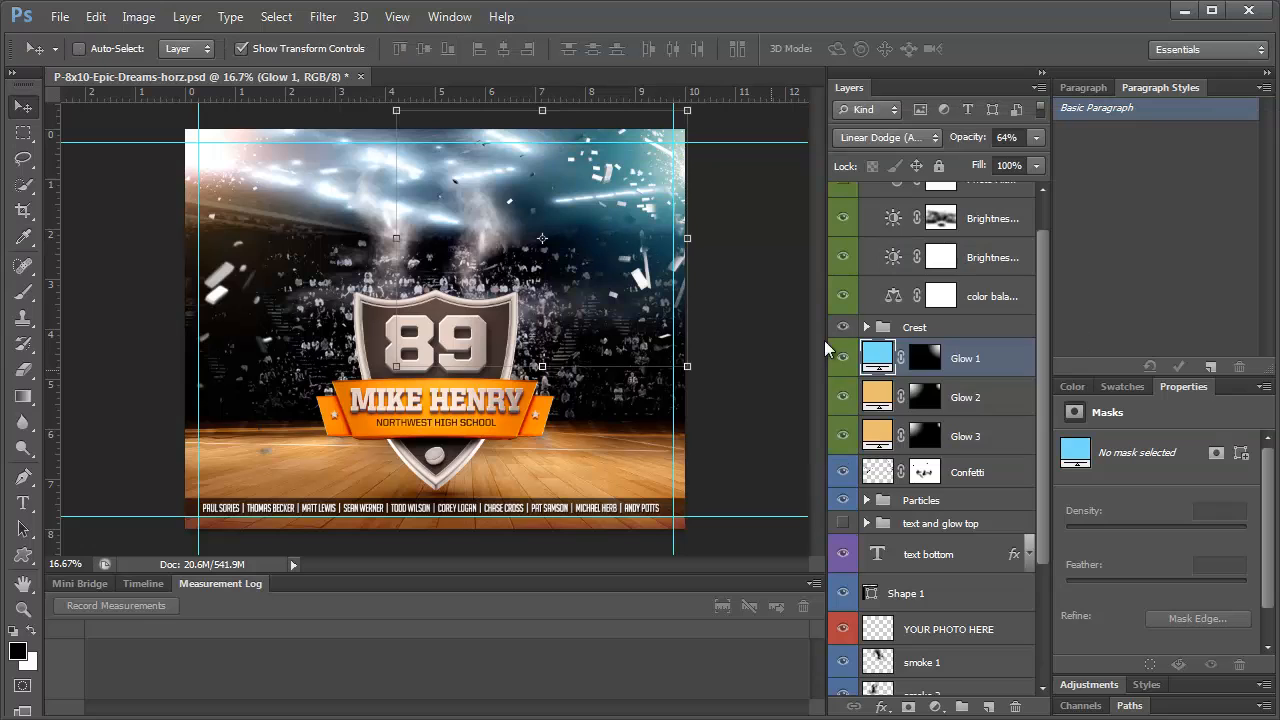
{"action": "double_click", "coordinate": [877, 357]}
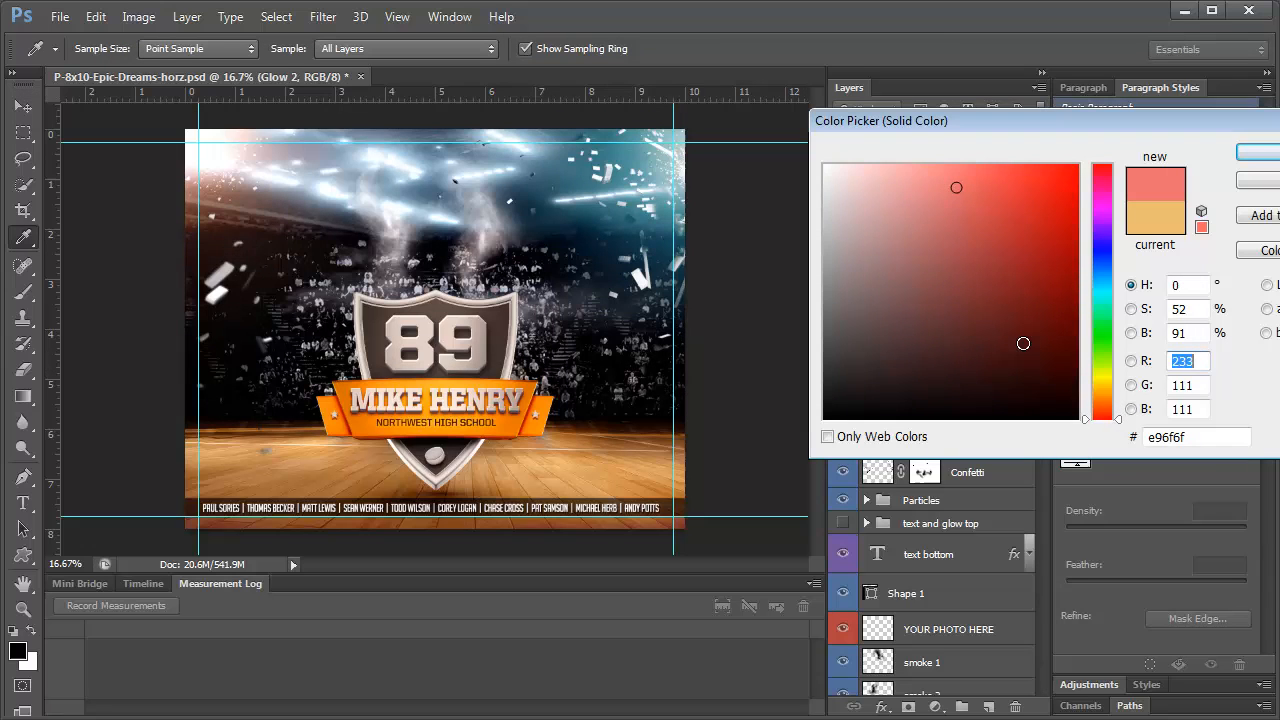
{"action": "left_click", "coordinate": [1058, 190]}
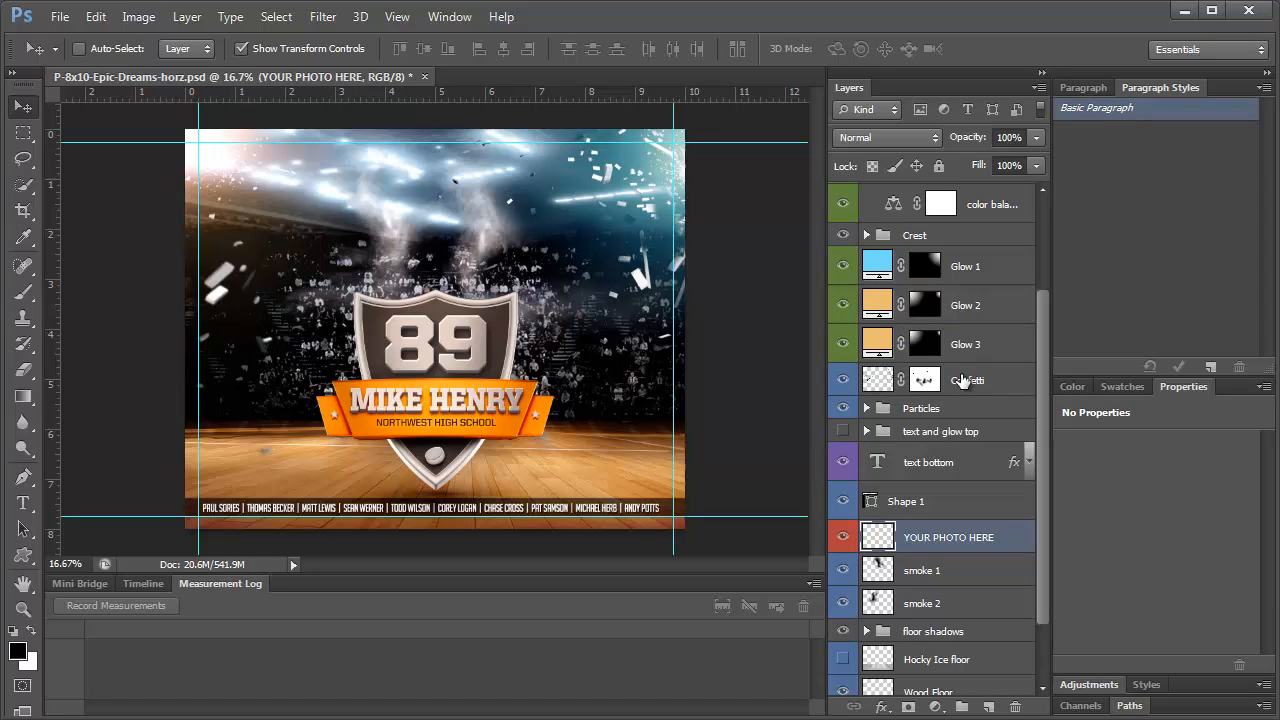
{"action": "left_click", "coordinate": [967, 380]}
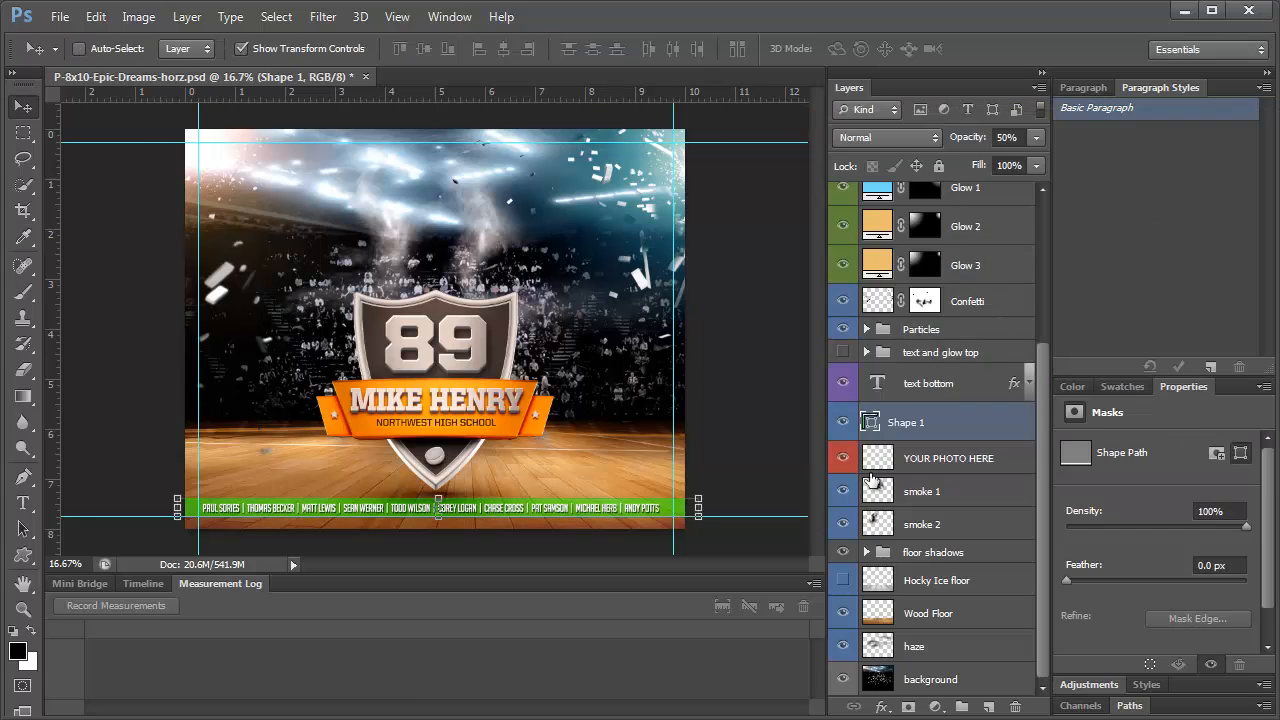
{"action": "left_click", "coordinate": [922, 491]}
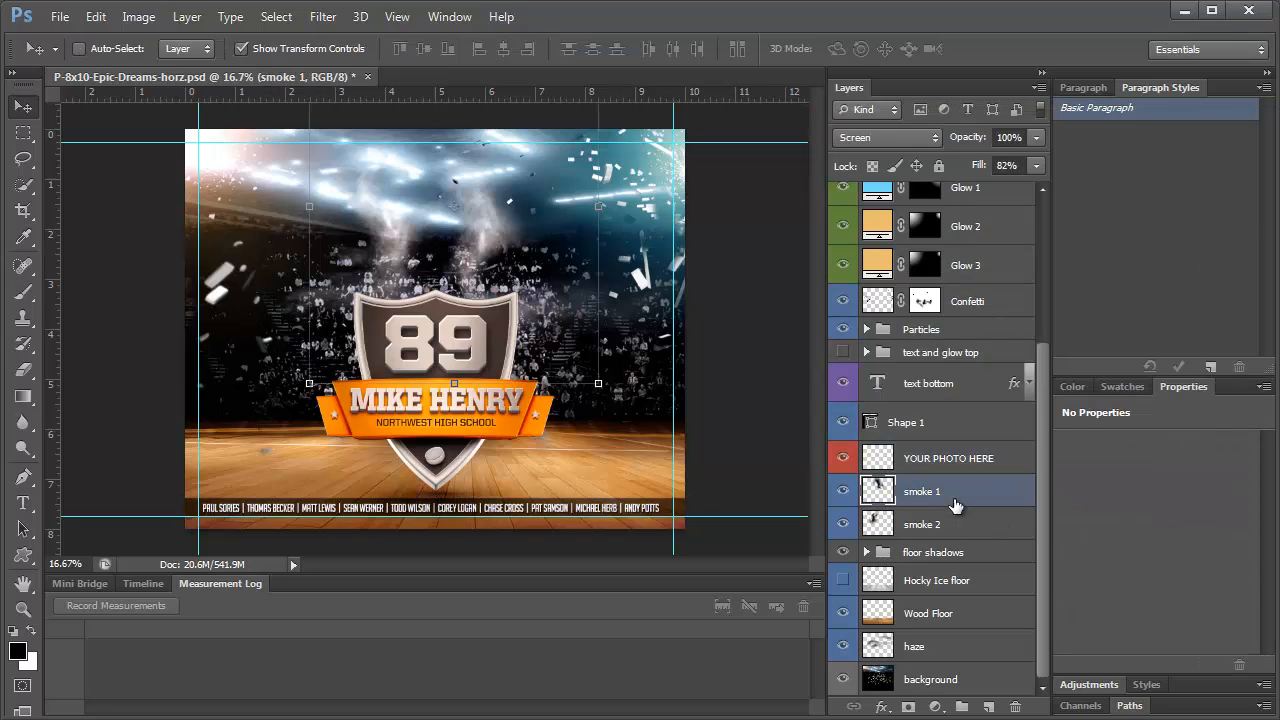
{"action": "left_click", "coordinate": [921, 524]}
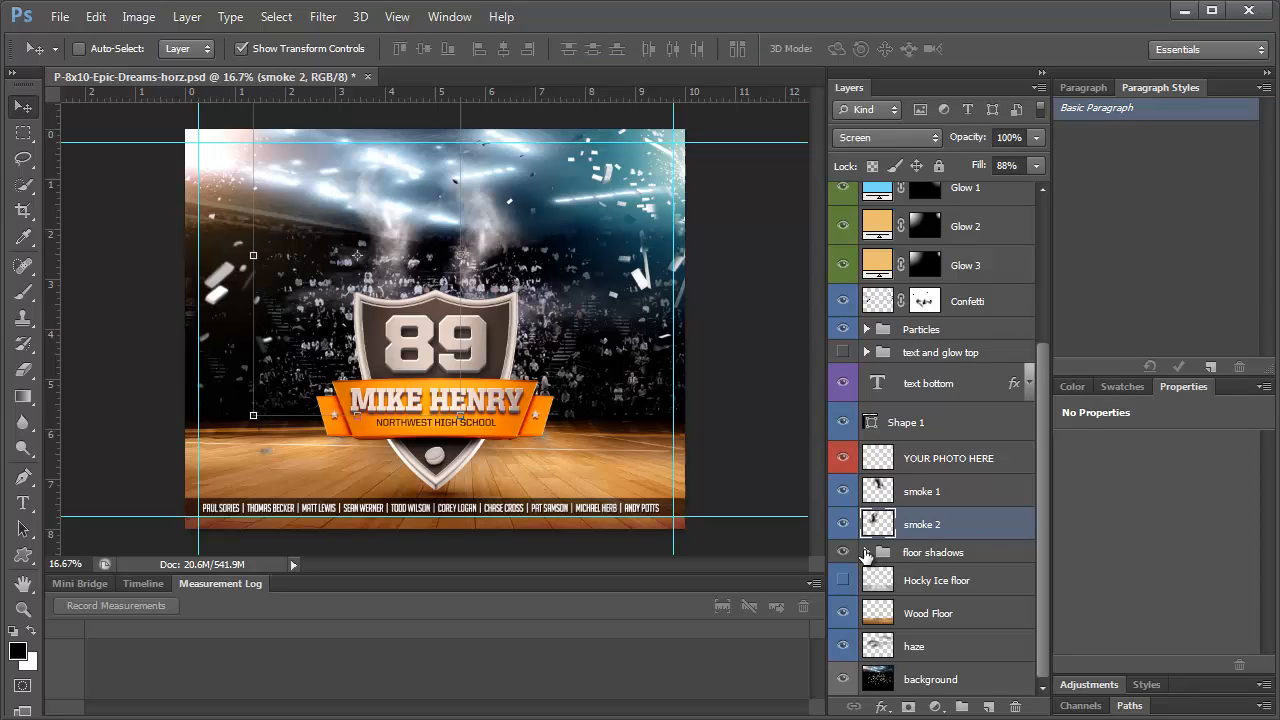
{"action": "left_click", "coordinate": [843, 552]}
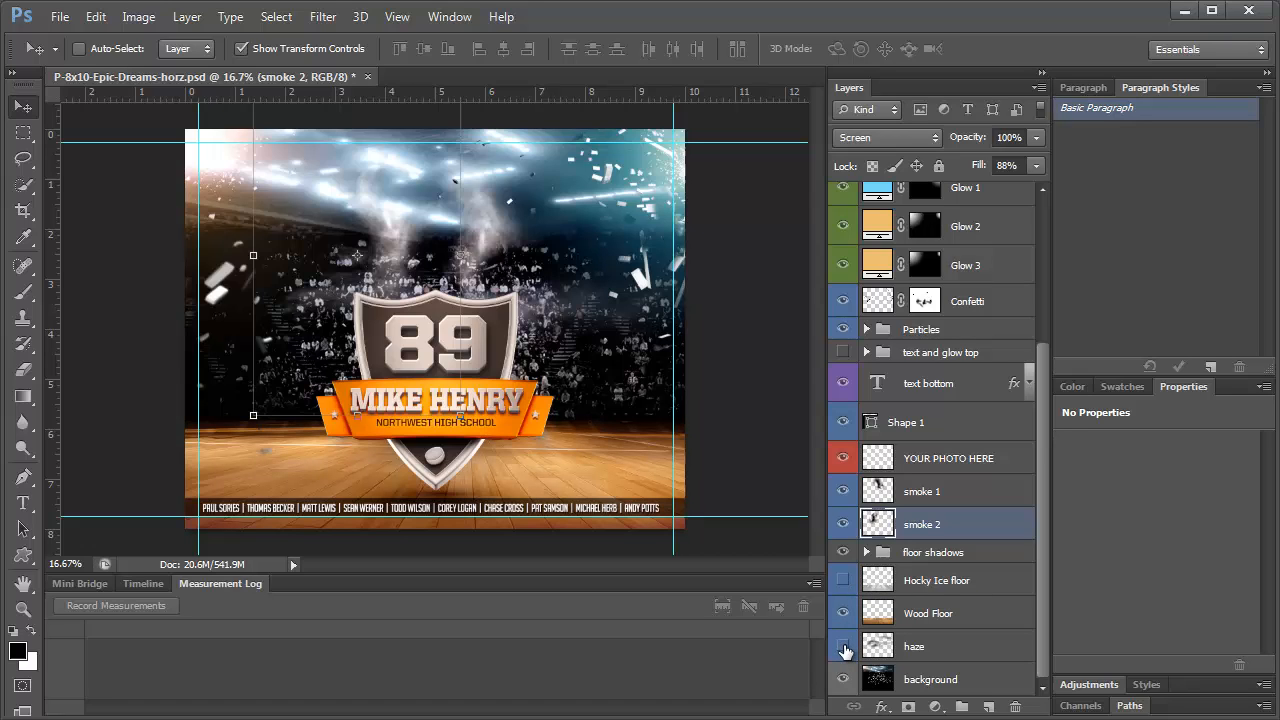
{"action": "left_click", "coordinate": [930, 679]}
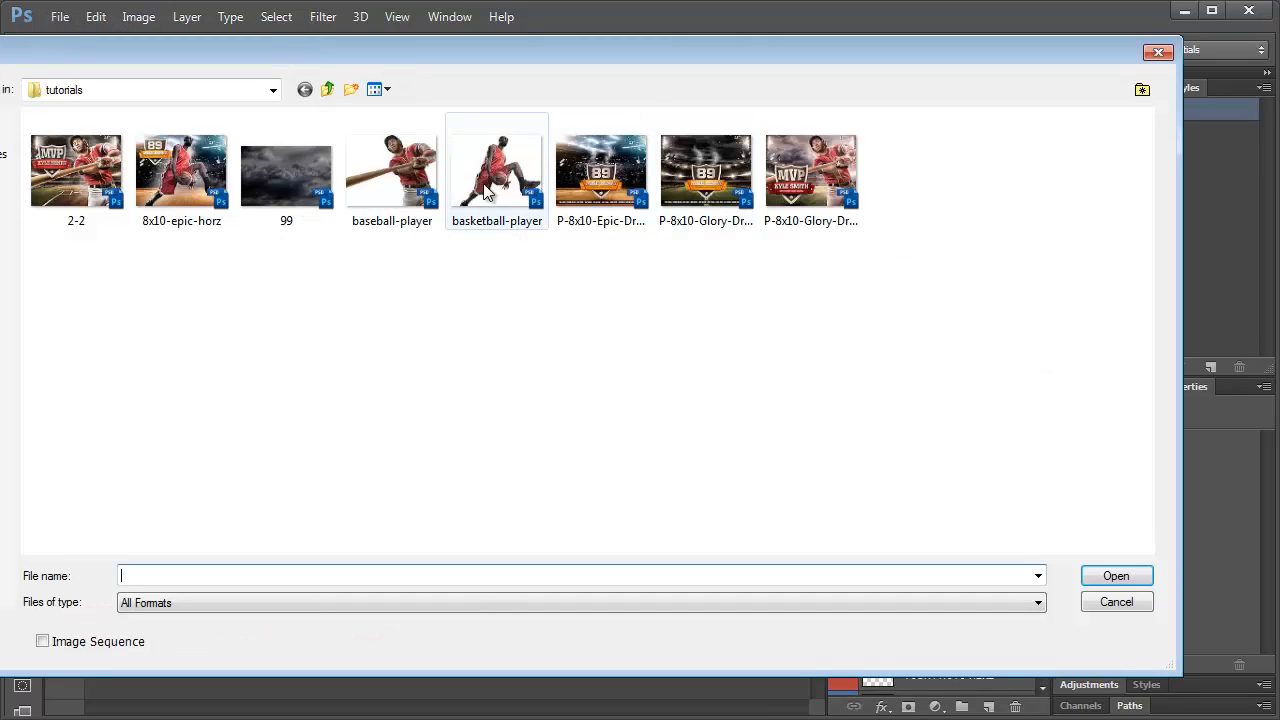
Open the basketball-player.psd cutout image
{"action": "left_click", "coordinate": [497, 170]}
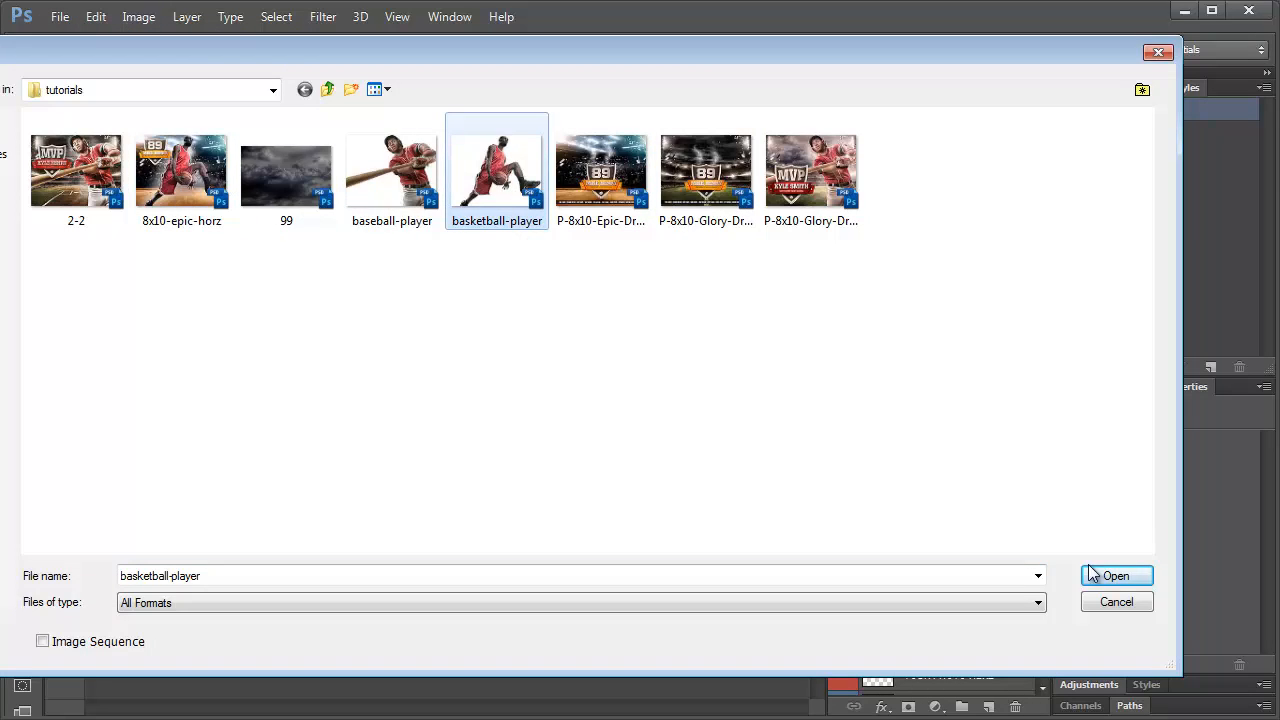
{"action": "left_click", "coordinate": [1116, 575]}
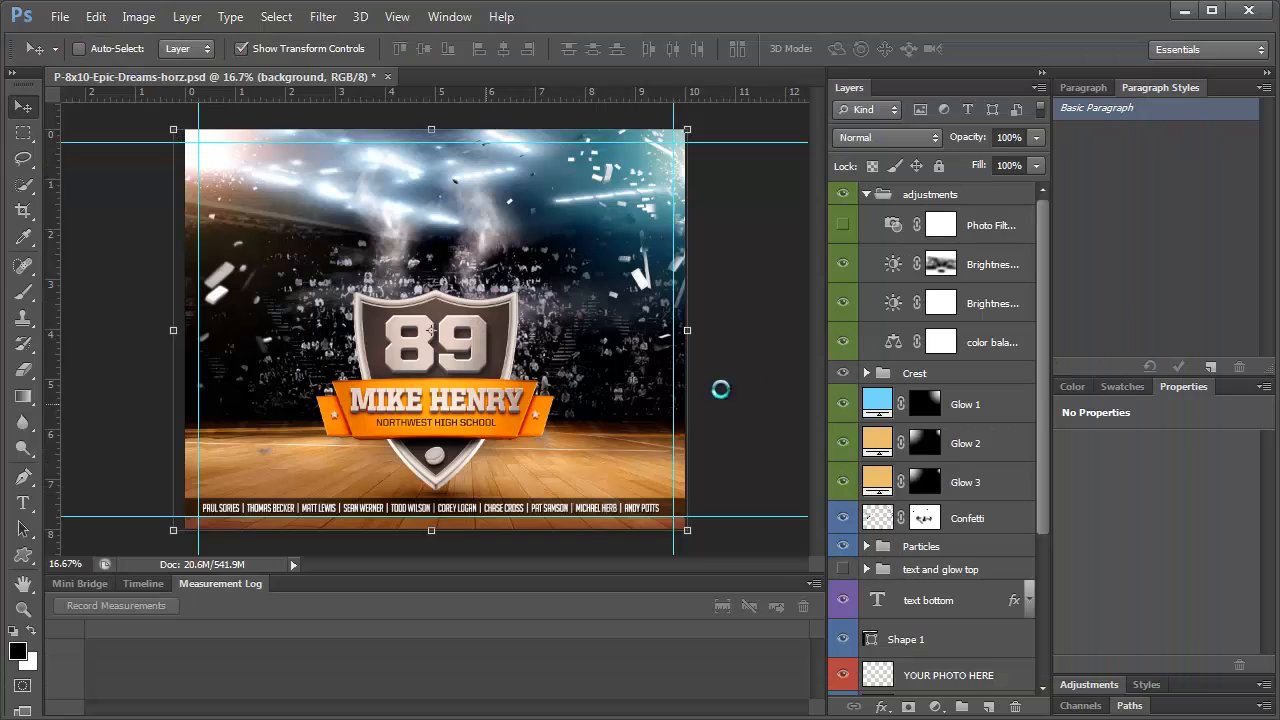
{"action": "left_click", "coordinate": [530, 77]}
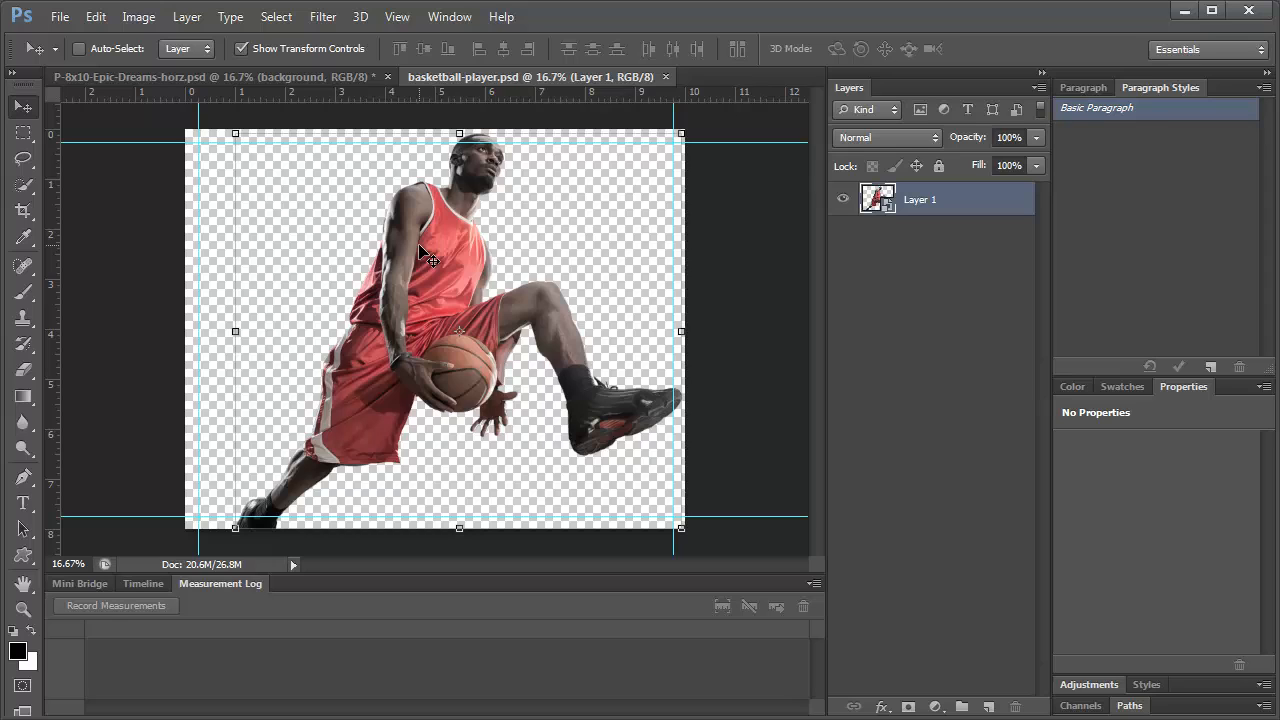
Duplicate the player's Layer 1 into P-8x10-Epic-Dreams-horz.psd
{"action": "right_click", "coordinate": [877, 198]}
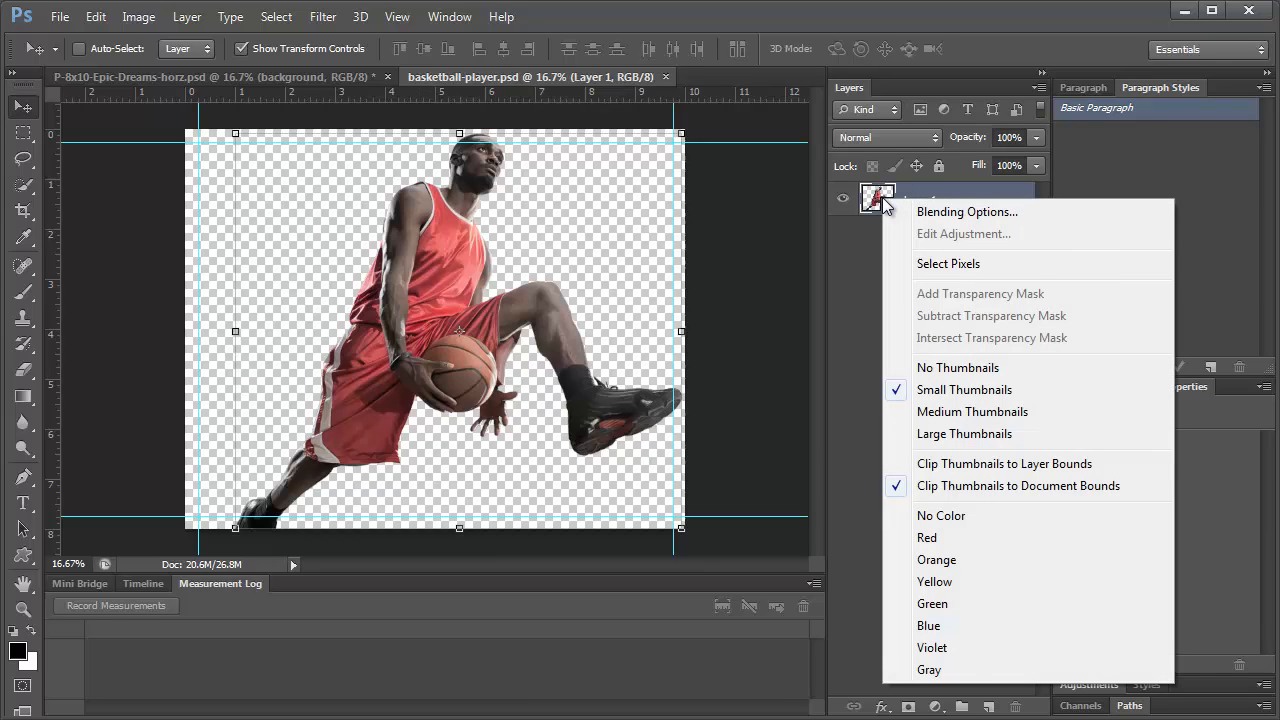
{"action": "mouse_move", "coordinate": [960, 190]}
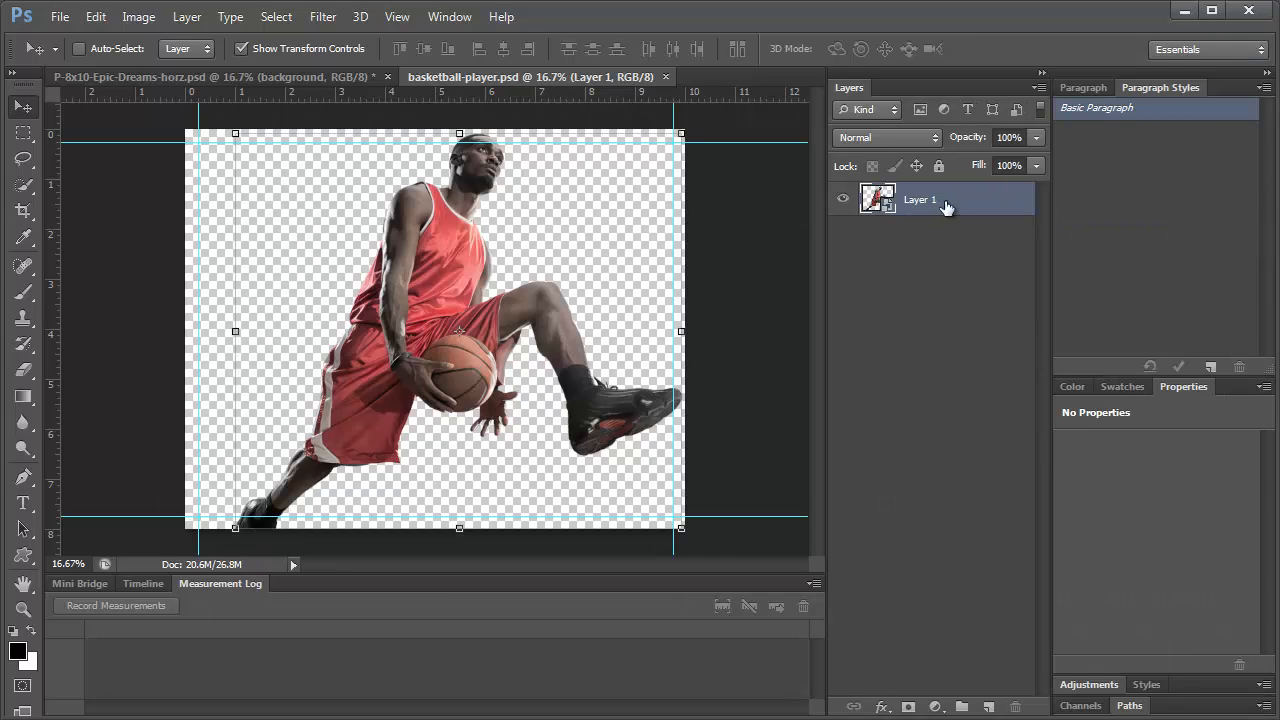
{"action": "right_click", "coordinate": [918, 199]}
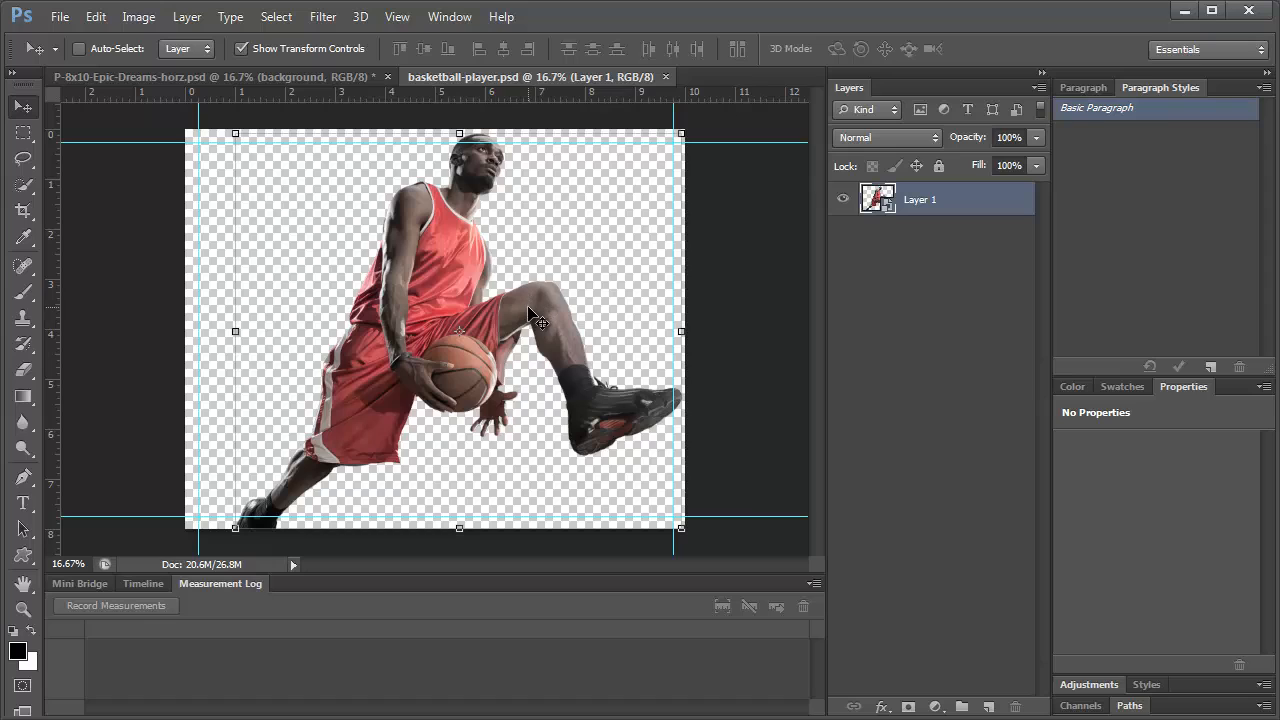
{"action": "mouse_move", "coordinate": [680, 131]}
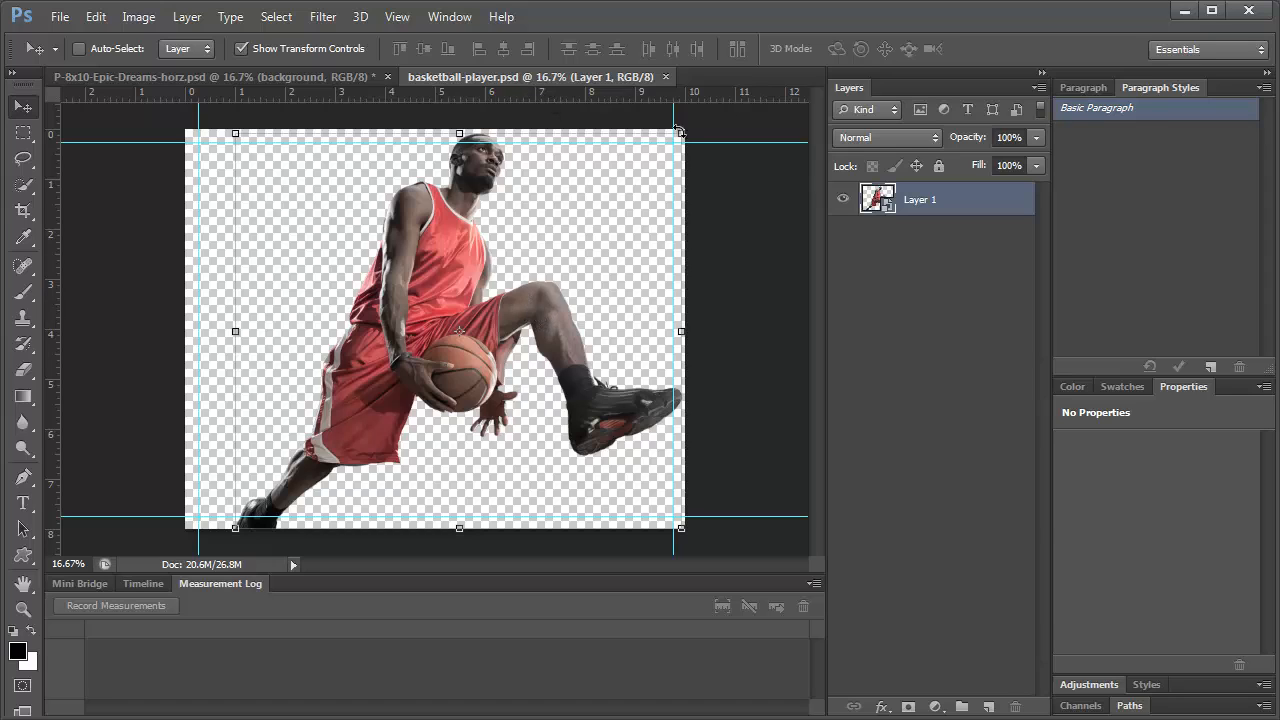
{"action": "right_click", "coordinate": [877, 198]}
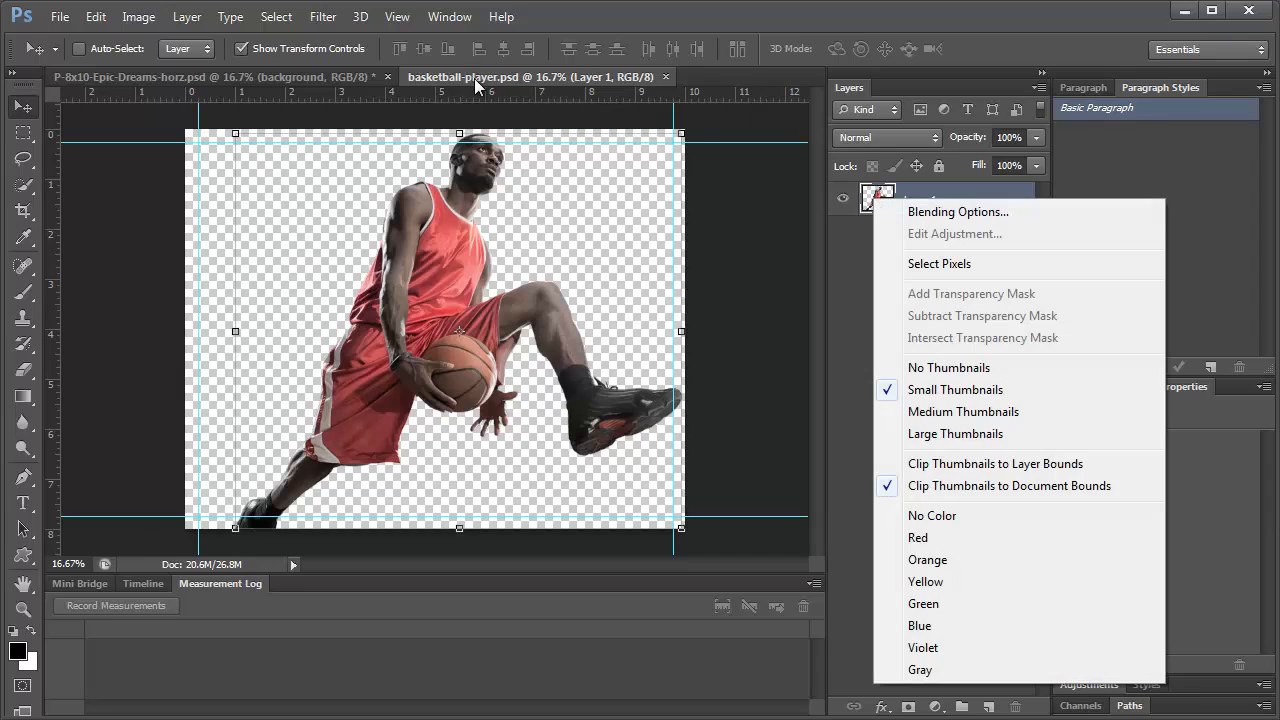
{"action": "mouse_move", "coordinate": [928, 188]}
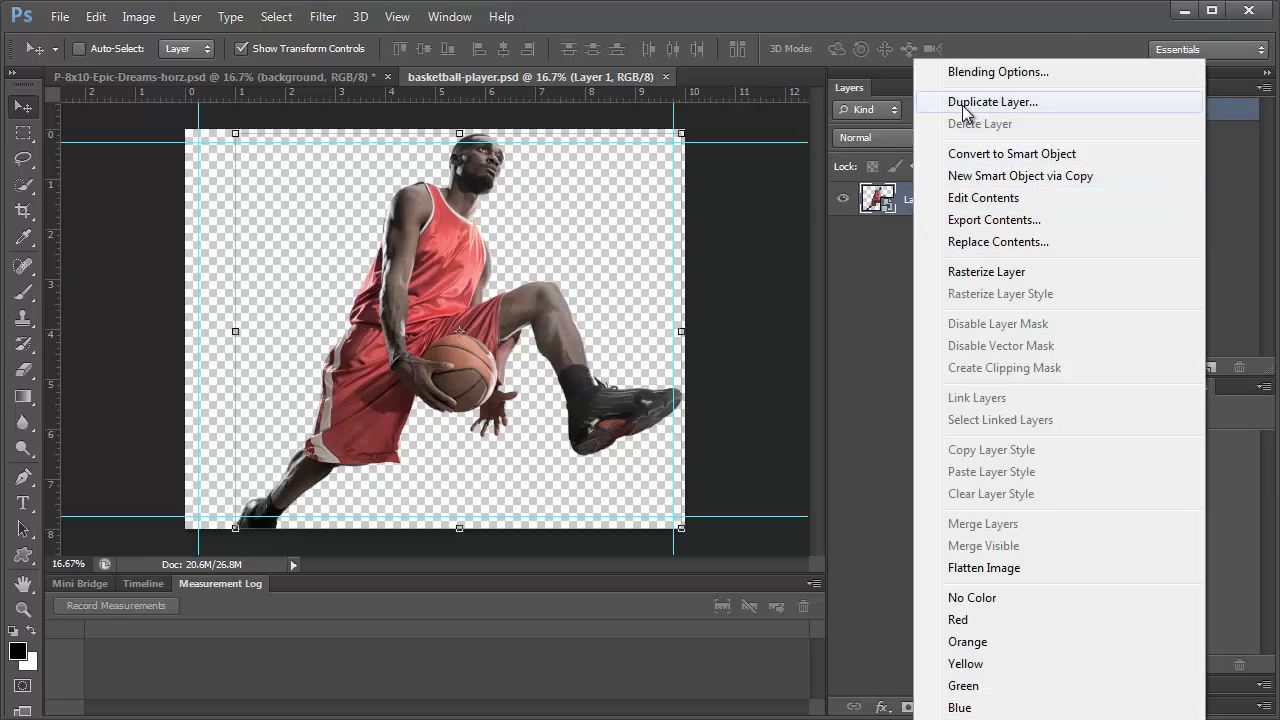
{"action": "left_click", "coordinate": [992, 101]}
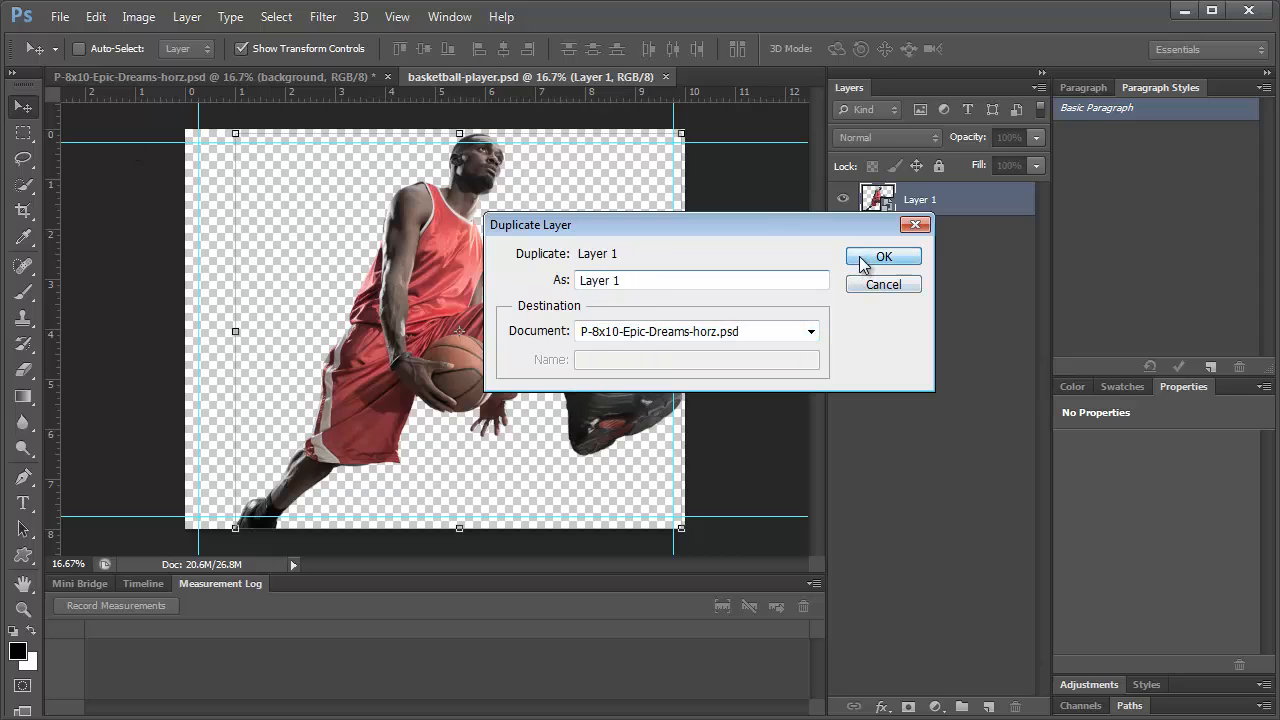
{"action": "left_click", "coordinate": [883, 256]}
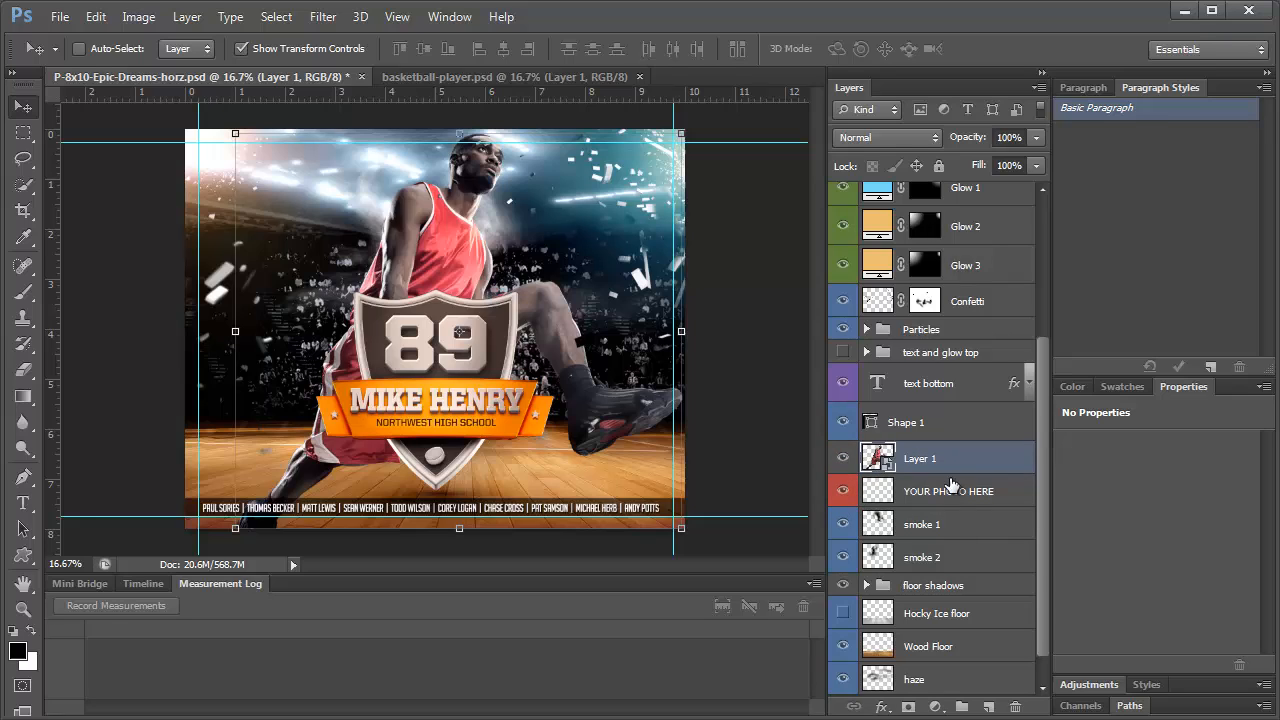
Move the player layer up below Glow 3 and scale it larger with Free Transform
{"action": "left_click", "coordinate": [948, 490]}
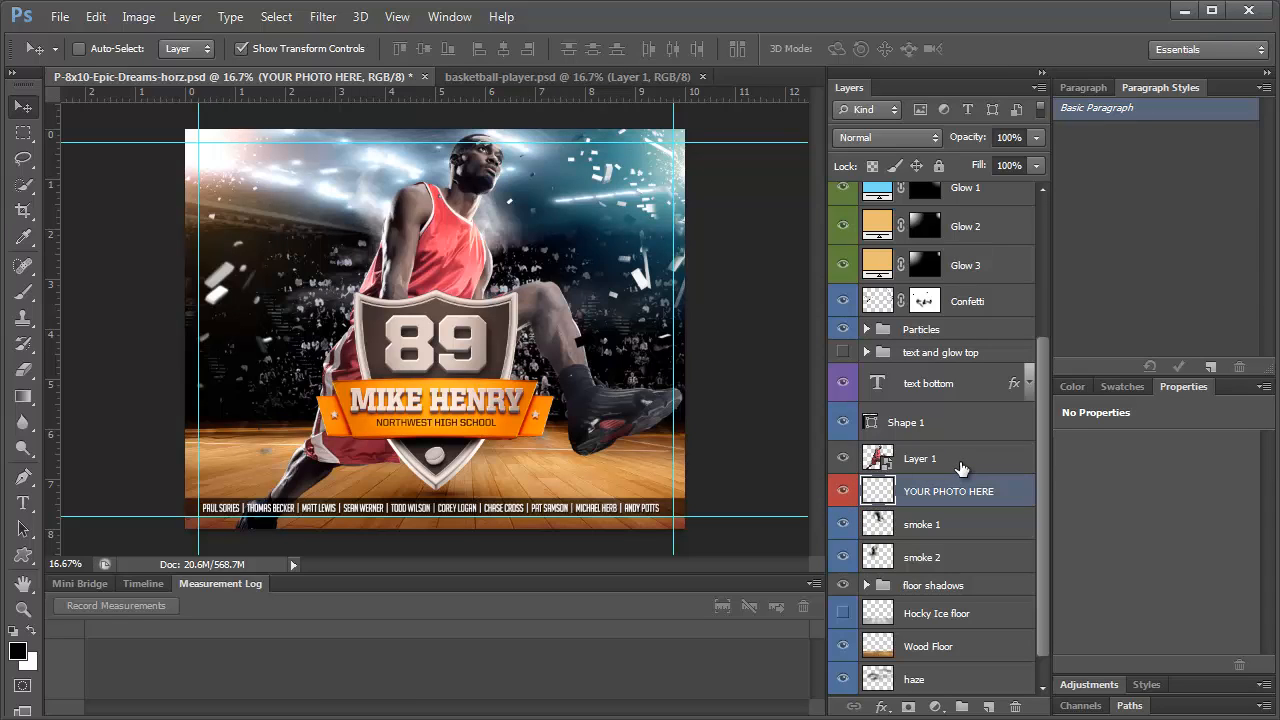
{"action": "left_click", "coordinate": [920, 458]}
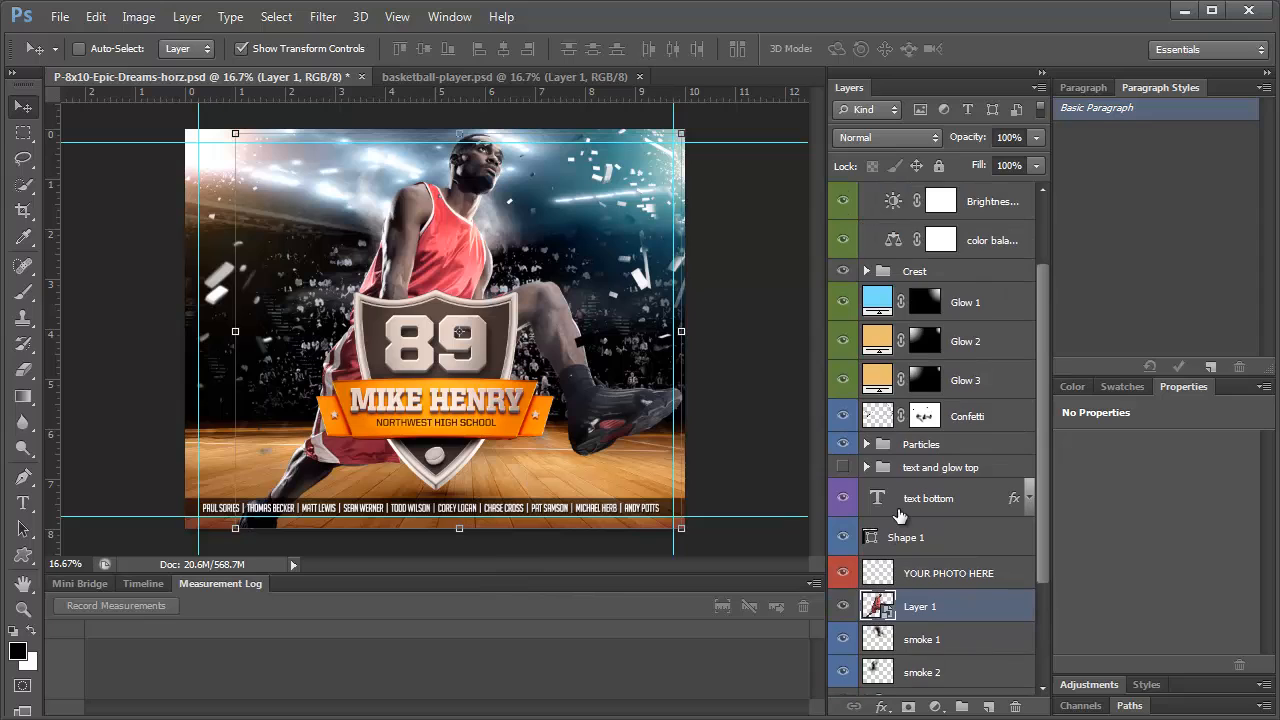
{"action": "left_click", "coordinate": [866, 193]}
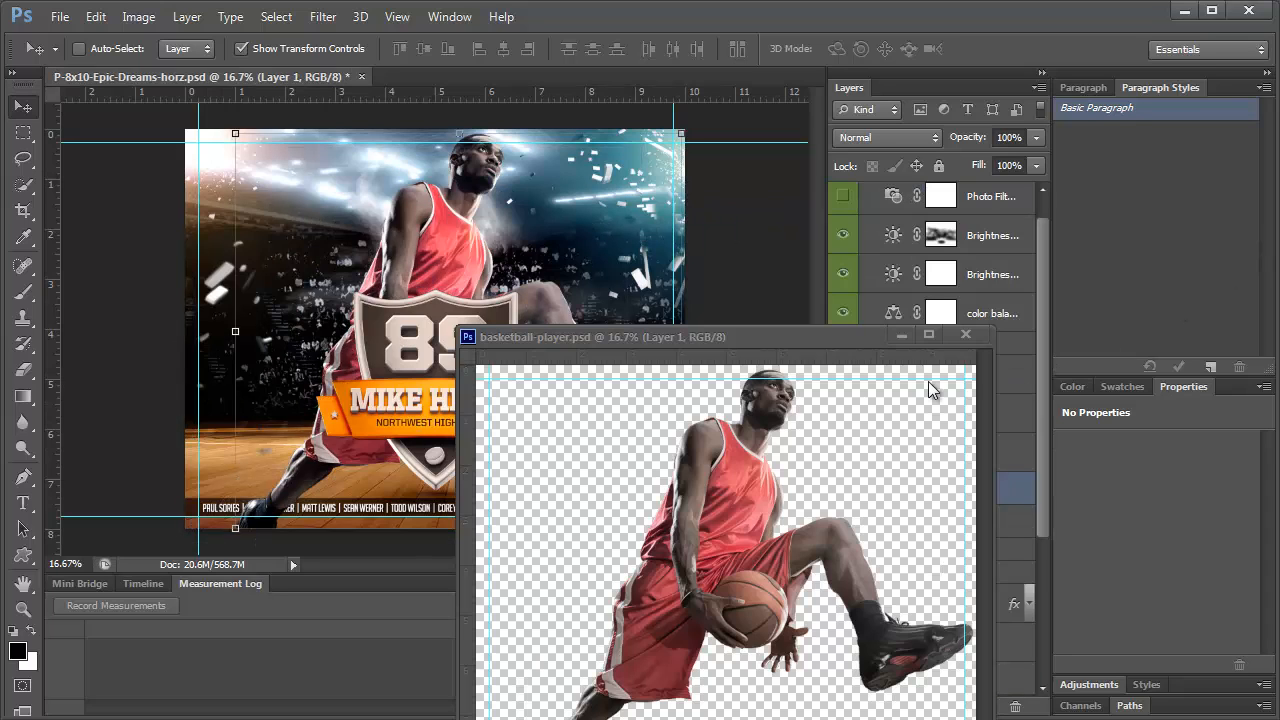
{"action": "left_click", "coordinate": [965, 334]}
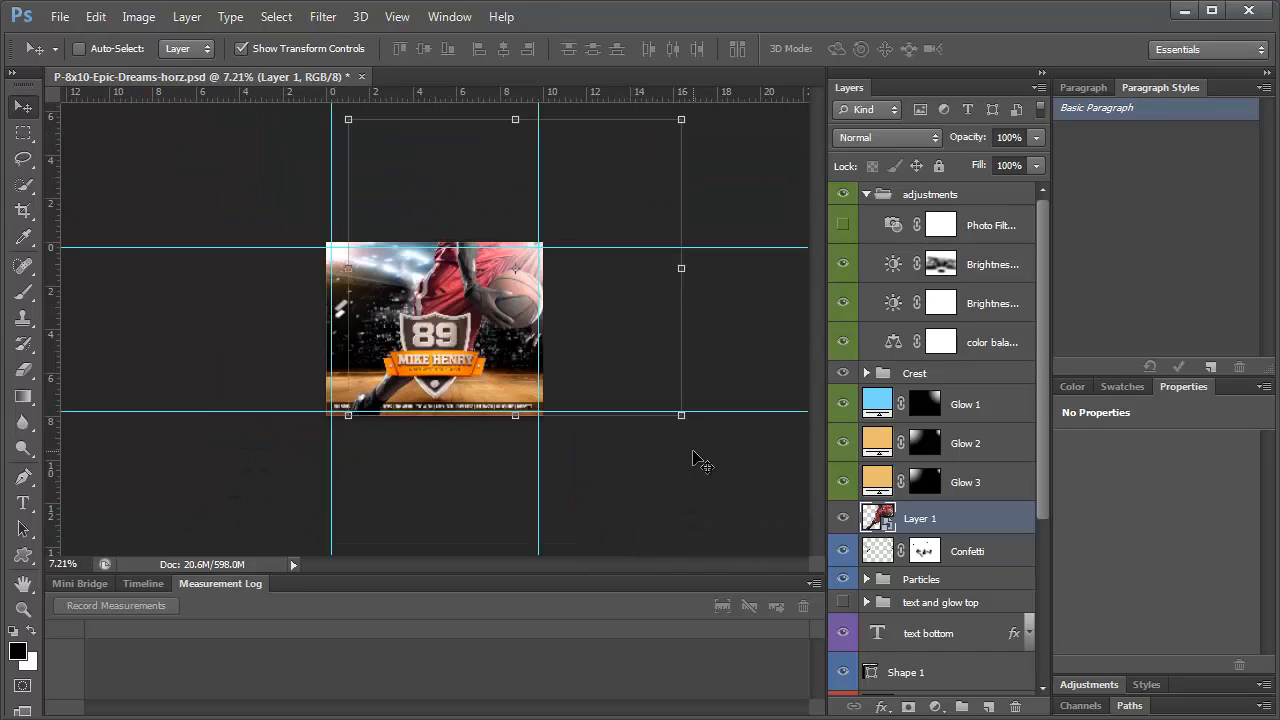
{"action": "mouse_move", "coordinate": [690, 462]}
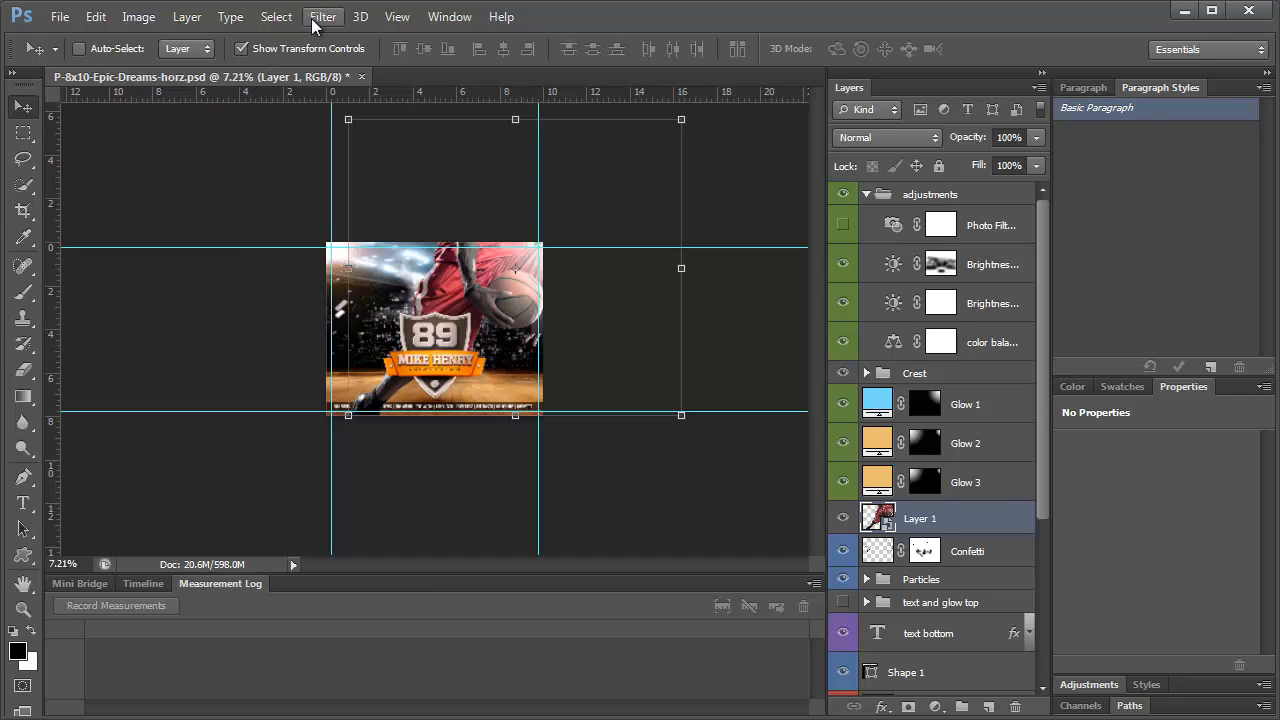
Drag the top-right transform handle inward so the full leaping player fits the canvas
{"action": "left_click", "coordinate": [397, 16]}
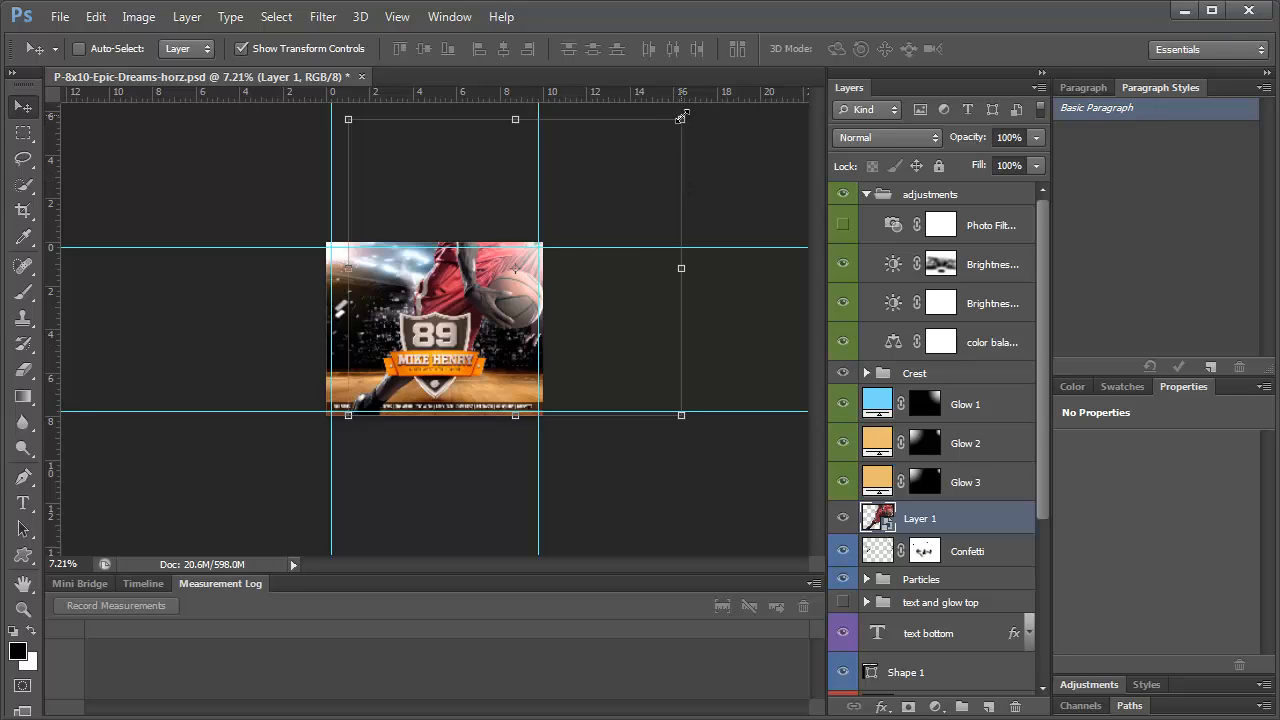
{"action": "left_click_drag", "start_coordinate": [683, 117], "coordinate": [573, 217]}
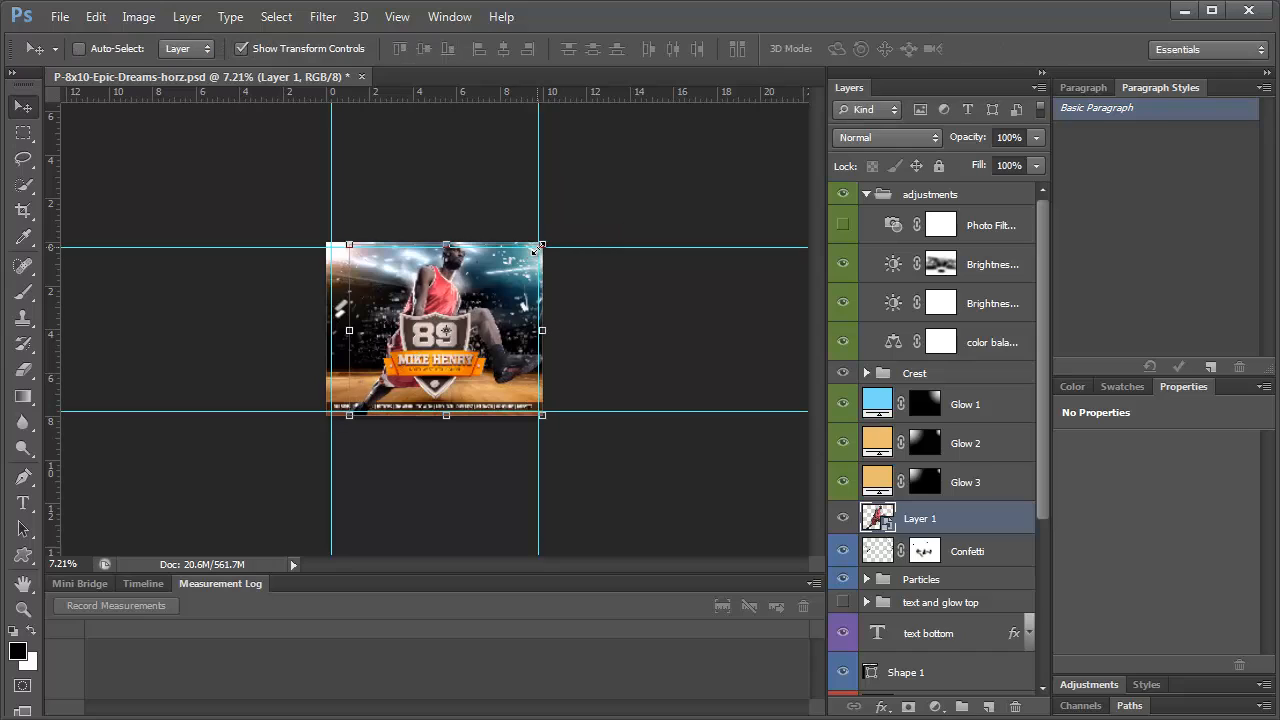
Expand the Crest group and hide the Hockey Puck folder, keeping Basketball visible
{"action": "left_click", "coordinate": [866, 373]}
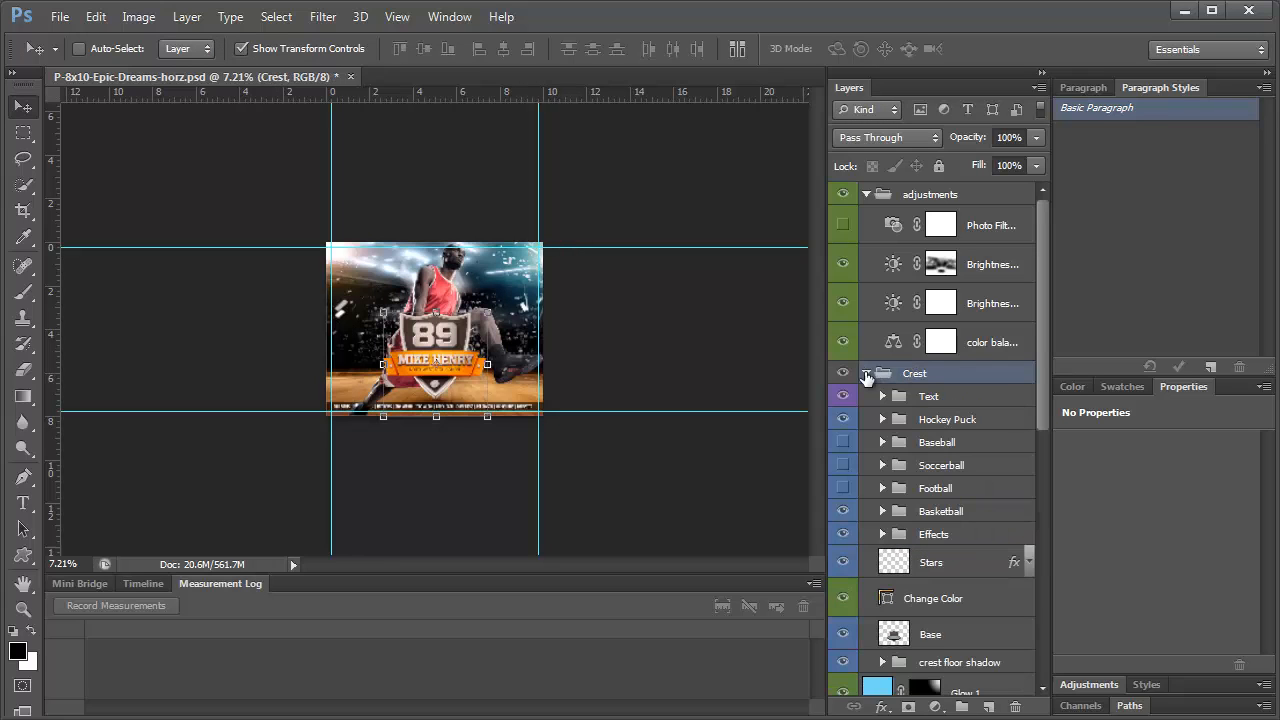
{"action": "left_click", "coordinate": [866, 373]}
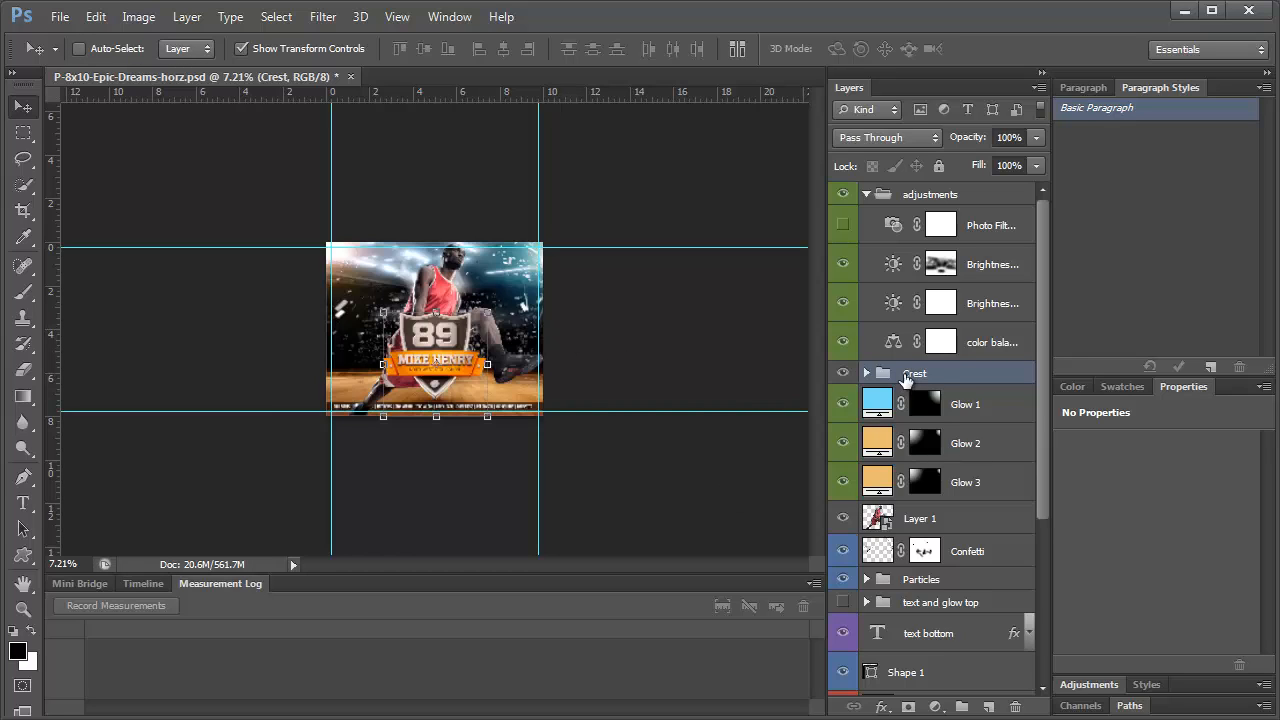
{"action": "left_click", "coordinate": [866, 373]}
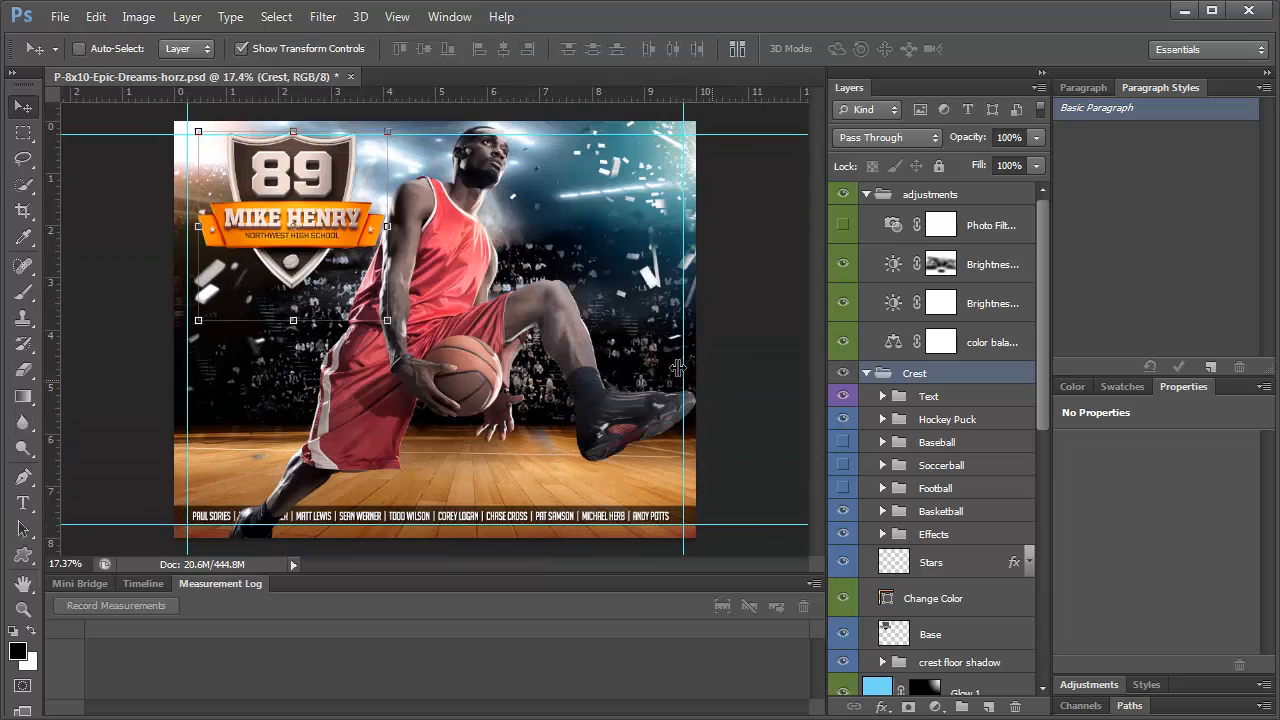
{"action": "mouse_move", "coordinate": [727, 425]}
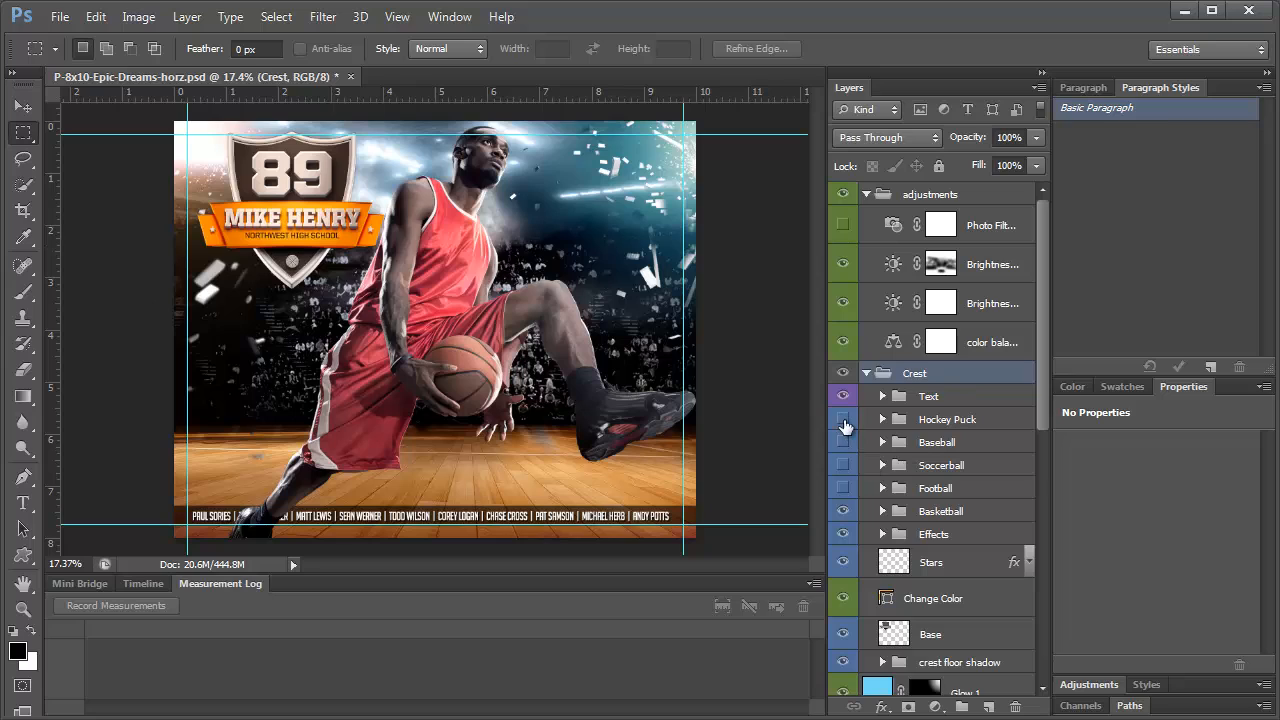
{"action": "left_click", "coordinate": [843, 419]}
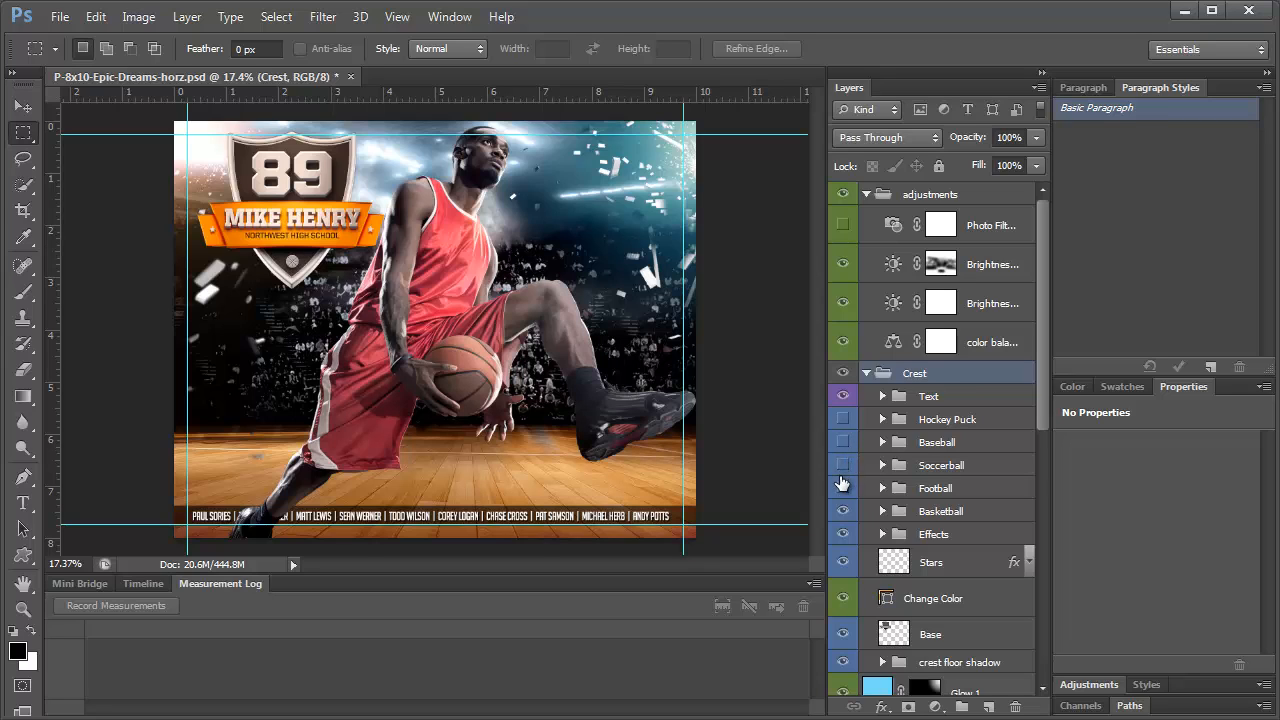
{"action": "mouse_move", "coordinate": [963, 535]}
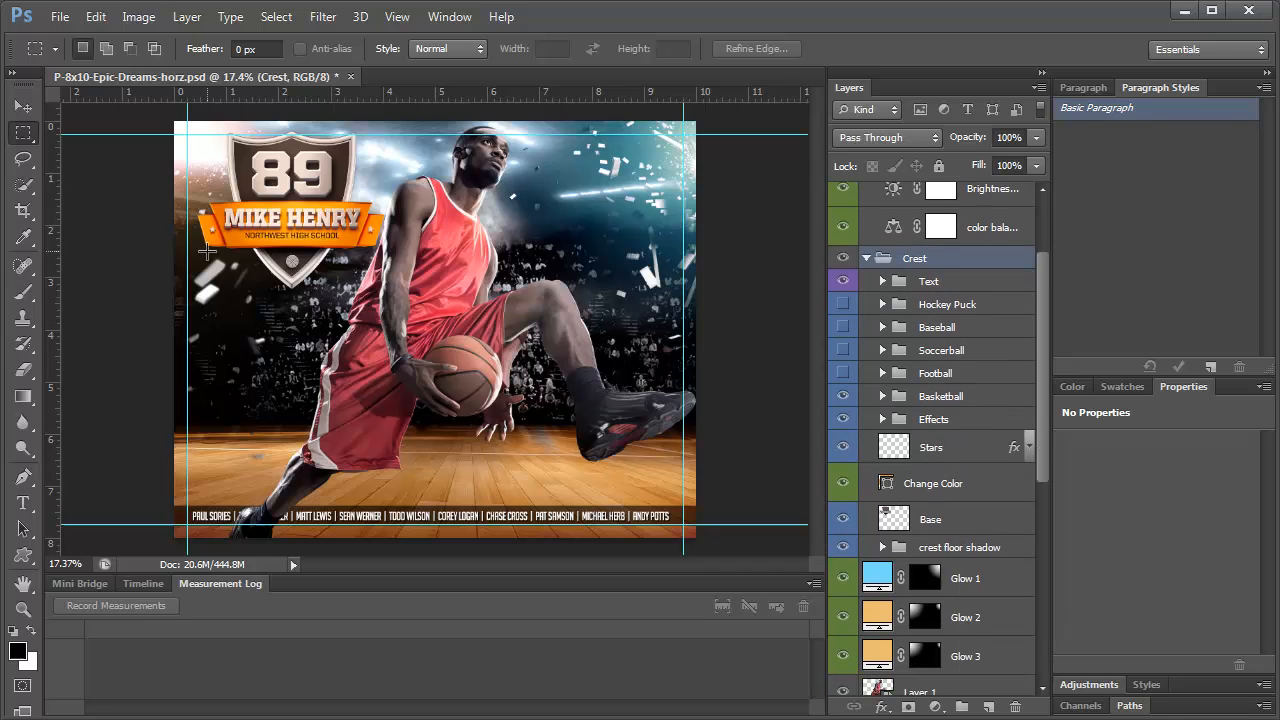
Set the Change Color fill layer to deep red bf2f2f in the Color Picker
{"action": "double_click", "coordinate": [877, 483]}
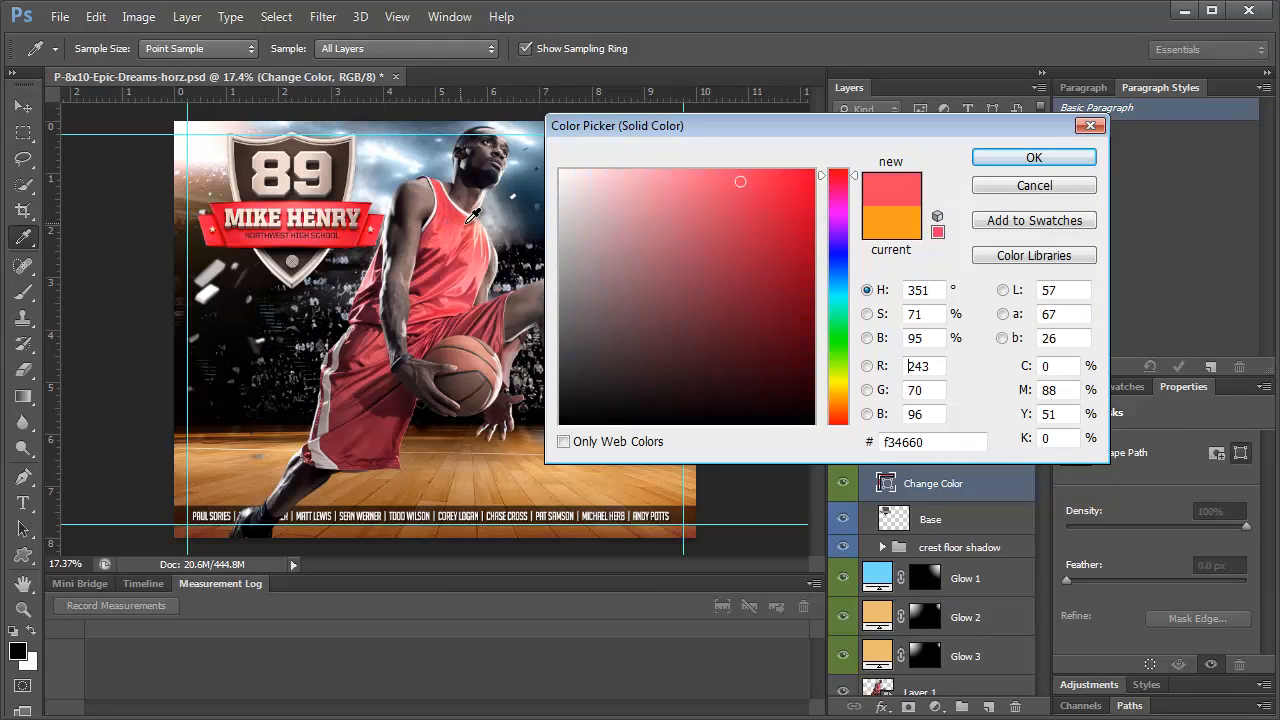
{"action": "left_click", "coordinate": [743, 203]}
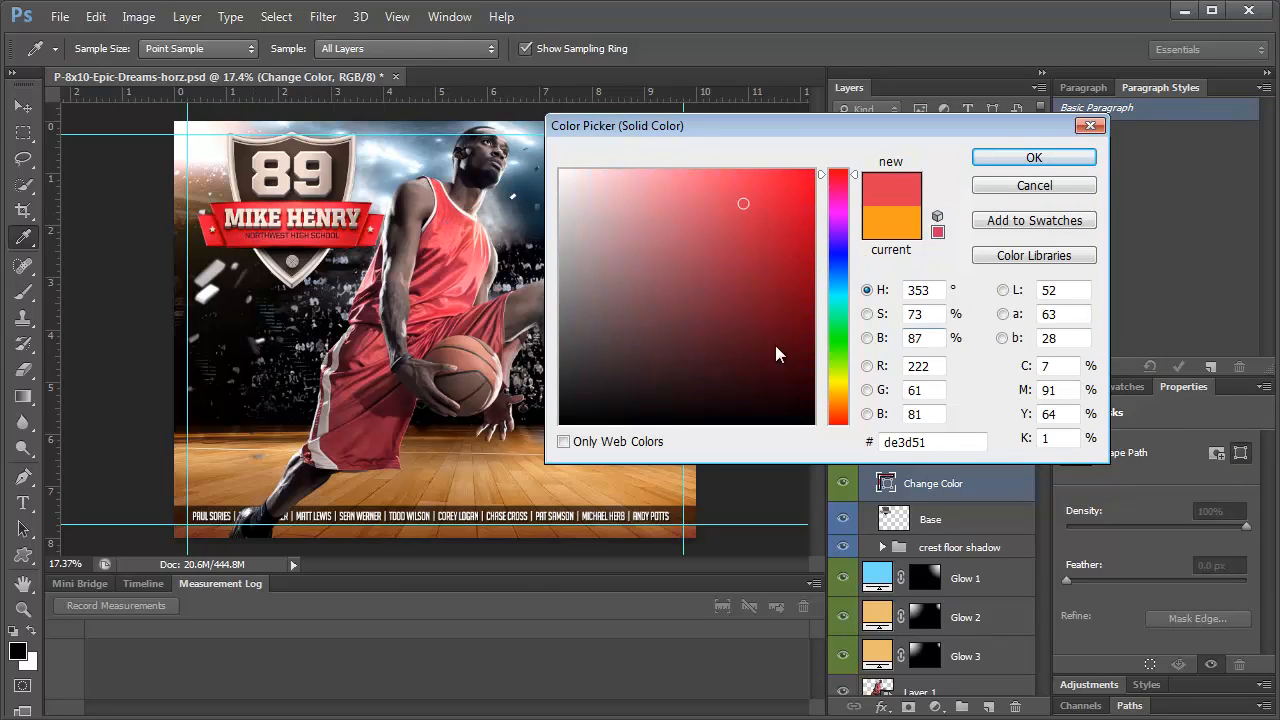
{"action": "left_click", "coordinate": [714, 240]}
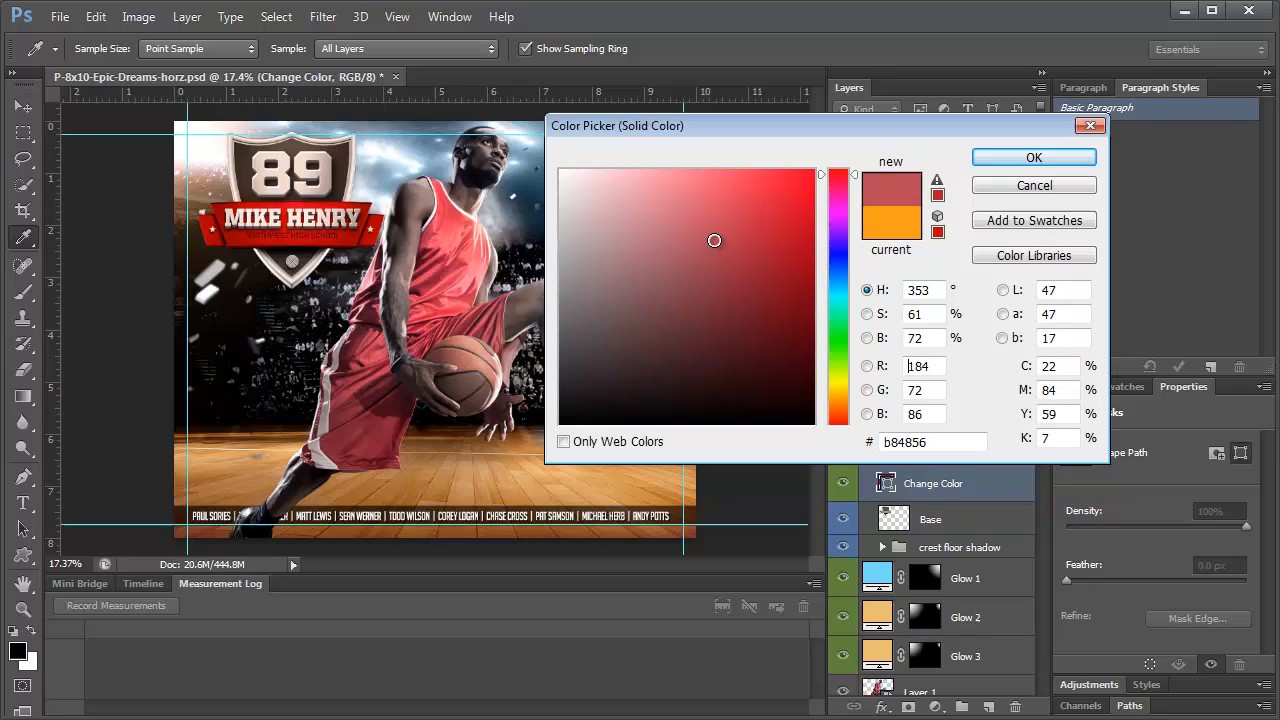
{"action": "left_click", "coordinate": [681, 275]}
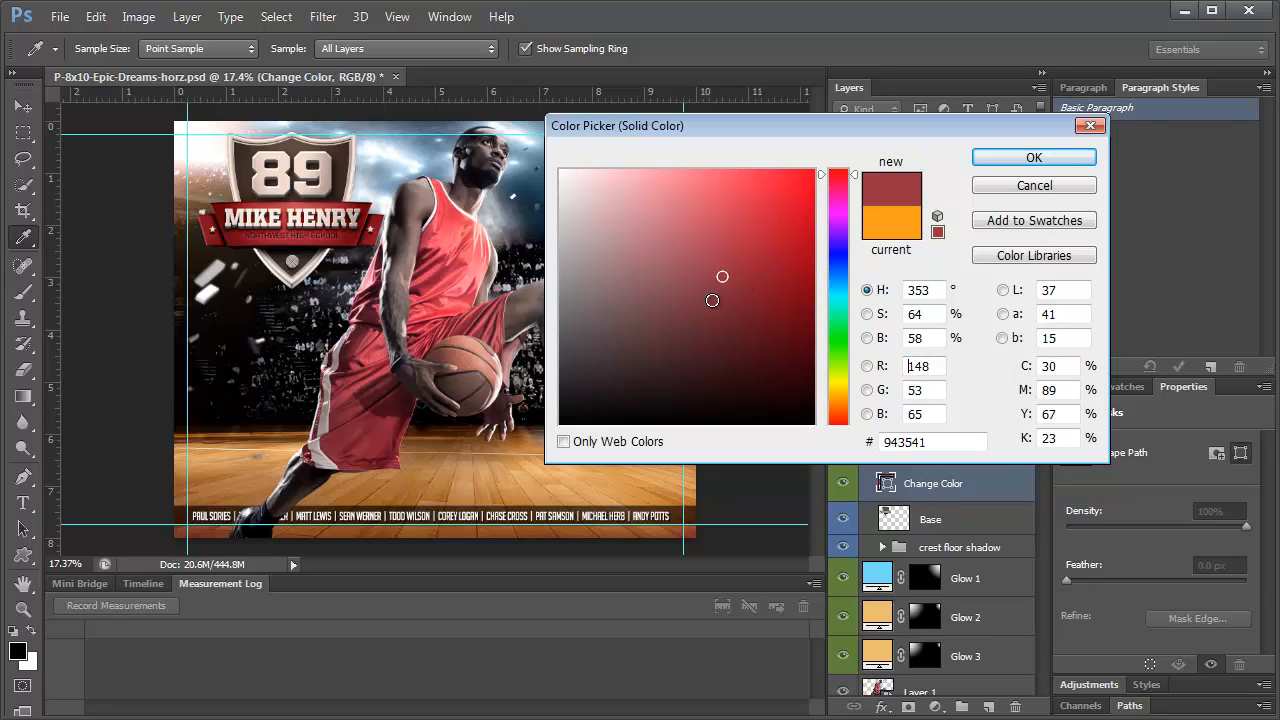
{"action": "left_click_drag", "start_coordinate": [723, 276], "coordinate": [712, 288]}
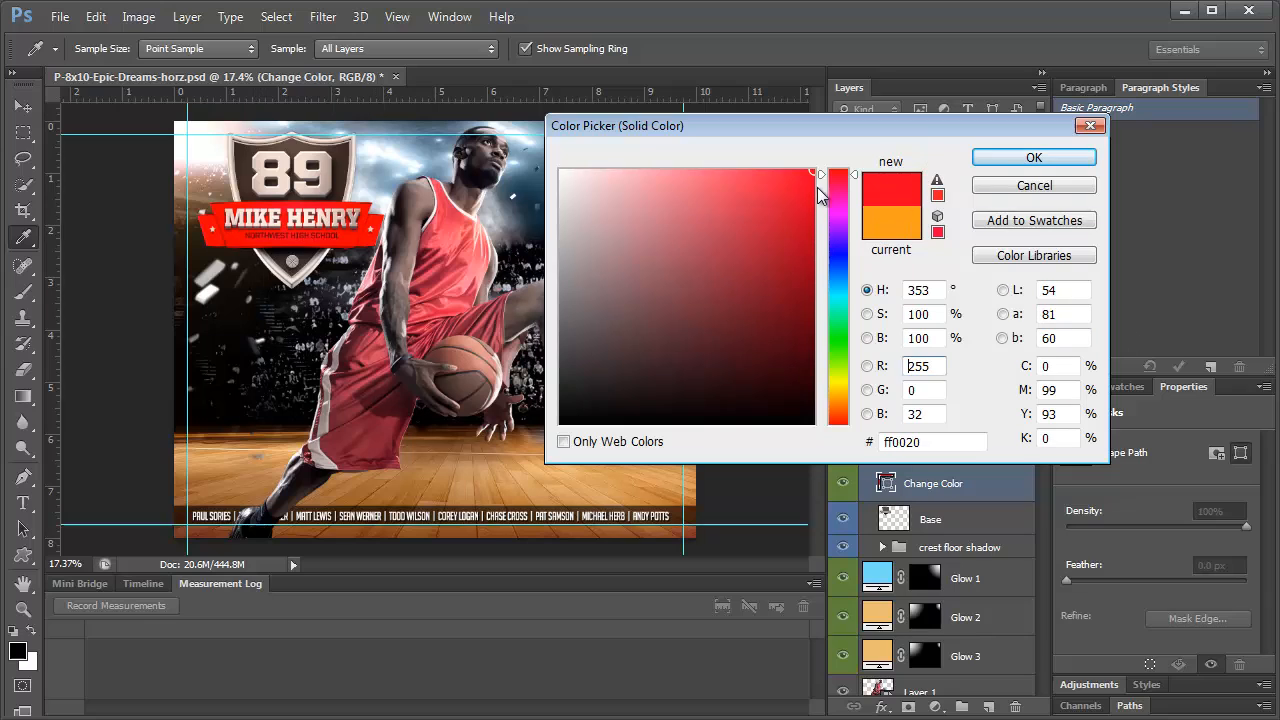
{"action": "left_click", "coordinate": [654, 311]}
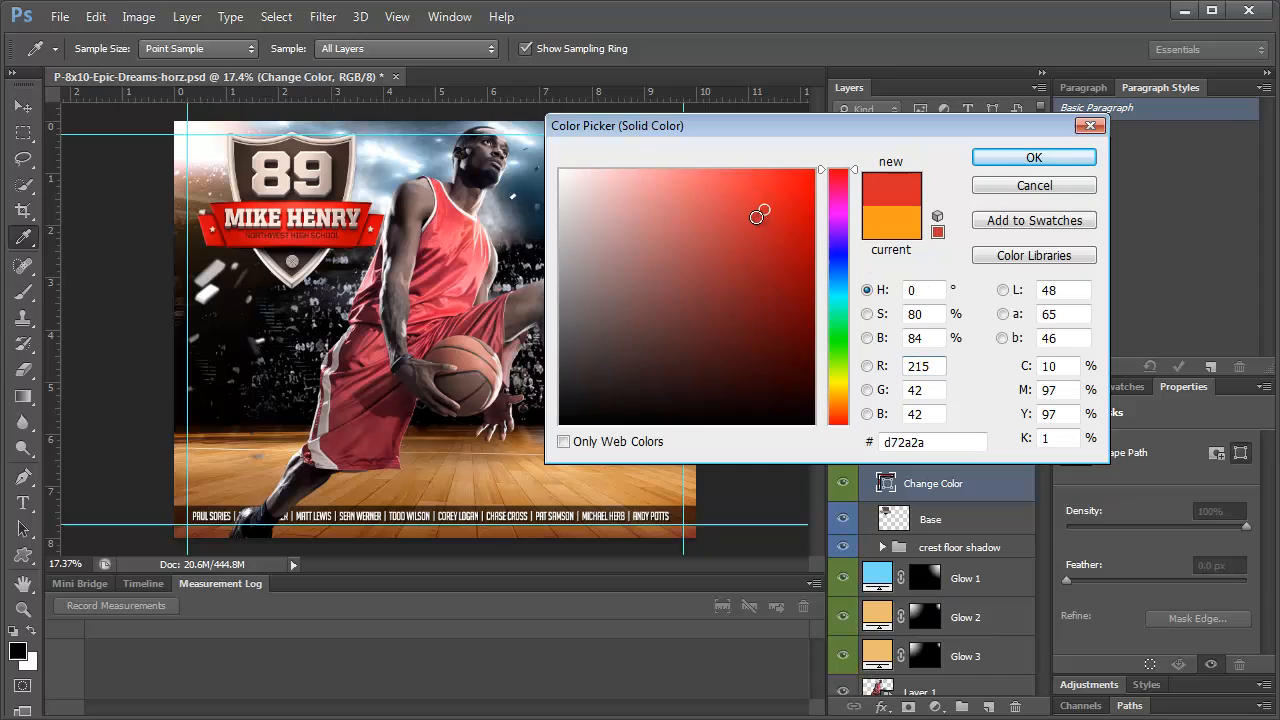
{"action": "left_click", "coordinate": [773, 247]}
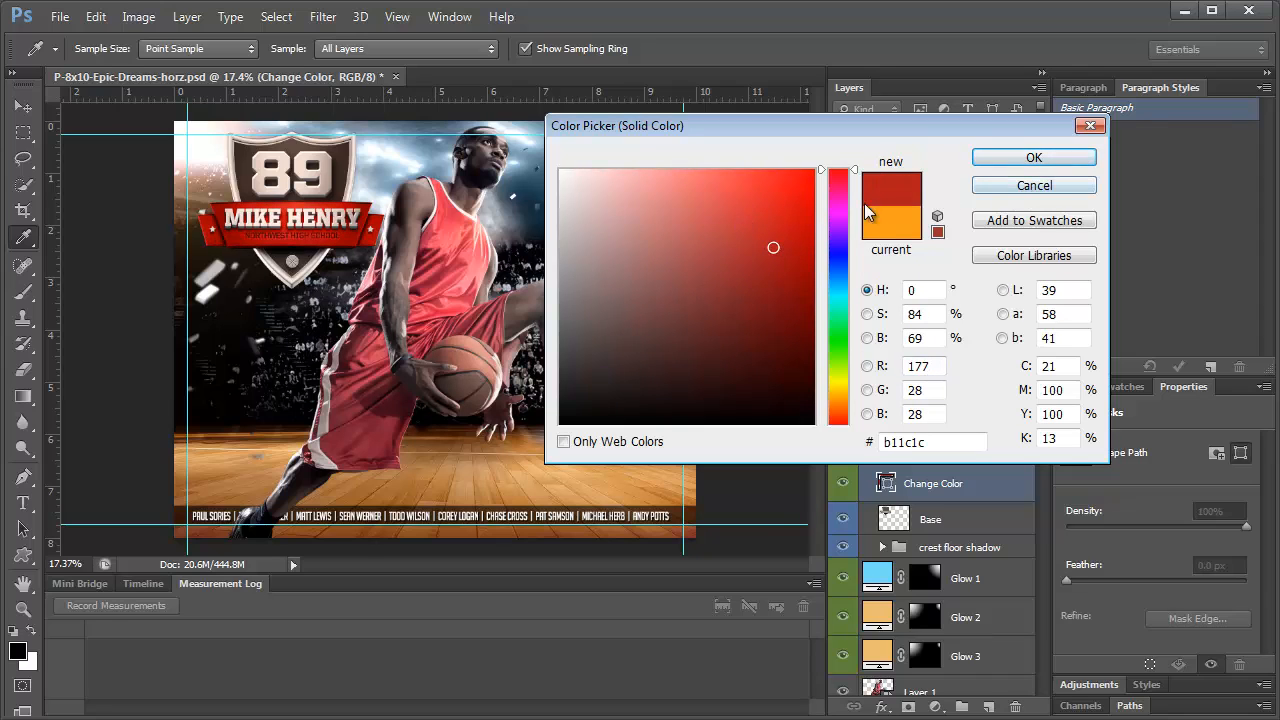
{"action": "left_click", "coordinate": [698, 291]}
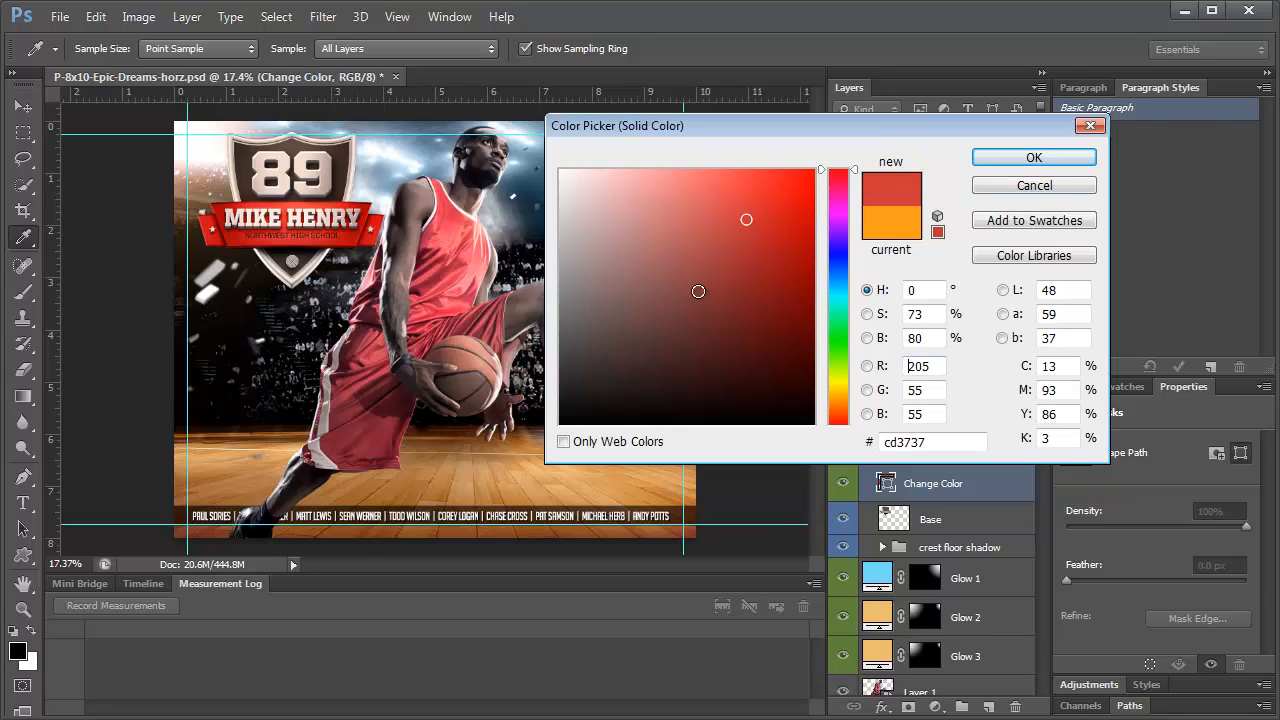
{"action": "left_click", "coordinate": [751, 233]}
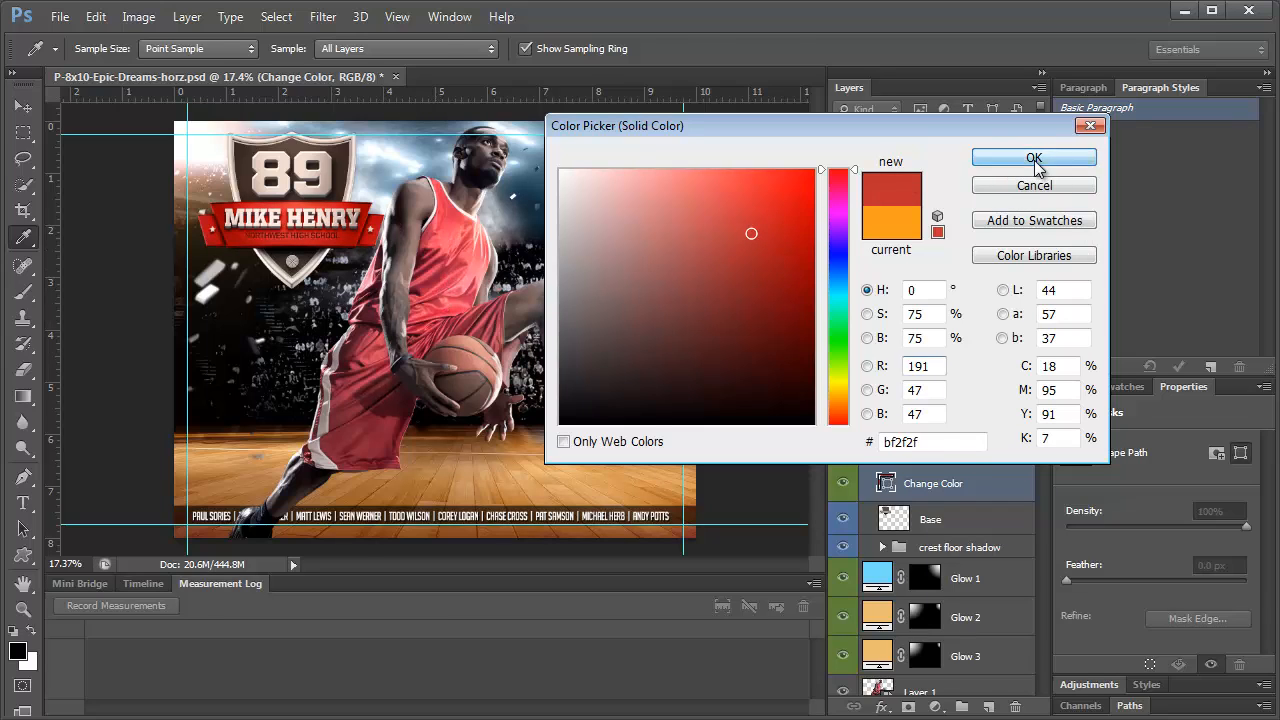
{"action": "left_click", "coordinate": [1034, 158]}
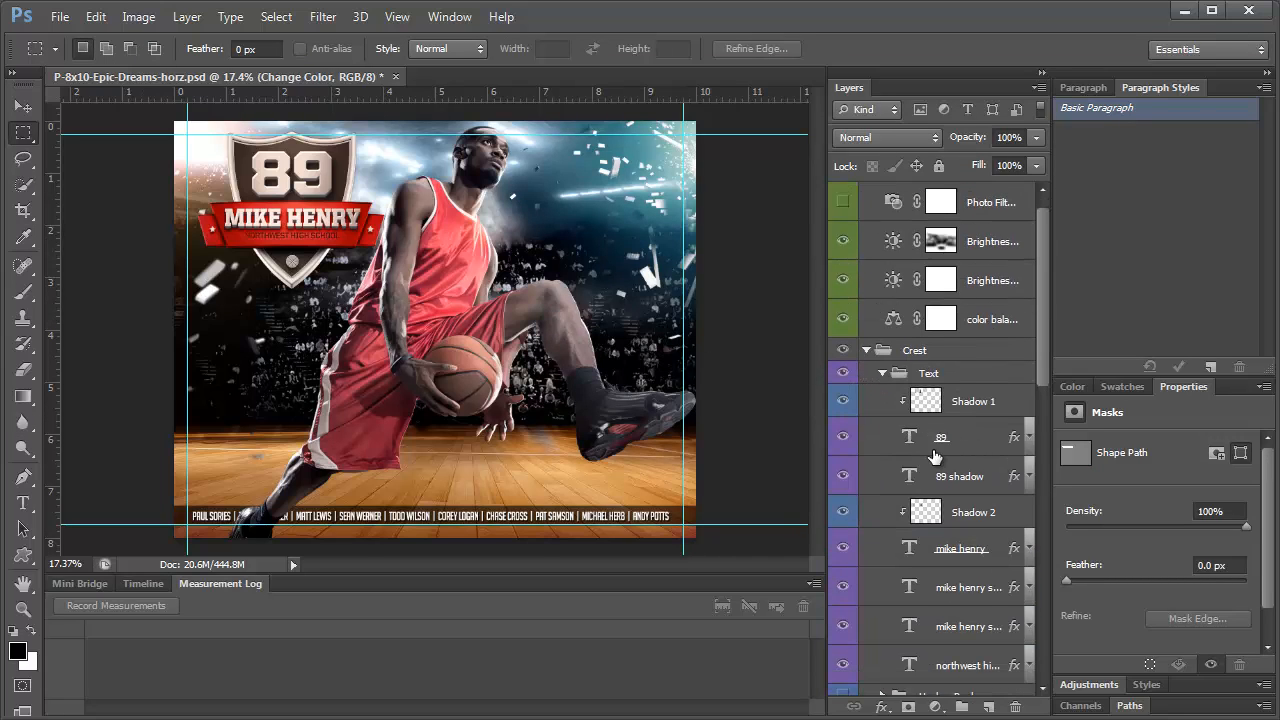
{"action": "scroll", "scroll_direction": "down", "scroll_amount": 3}
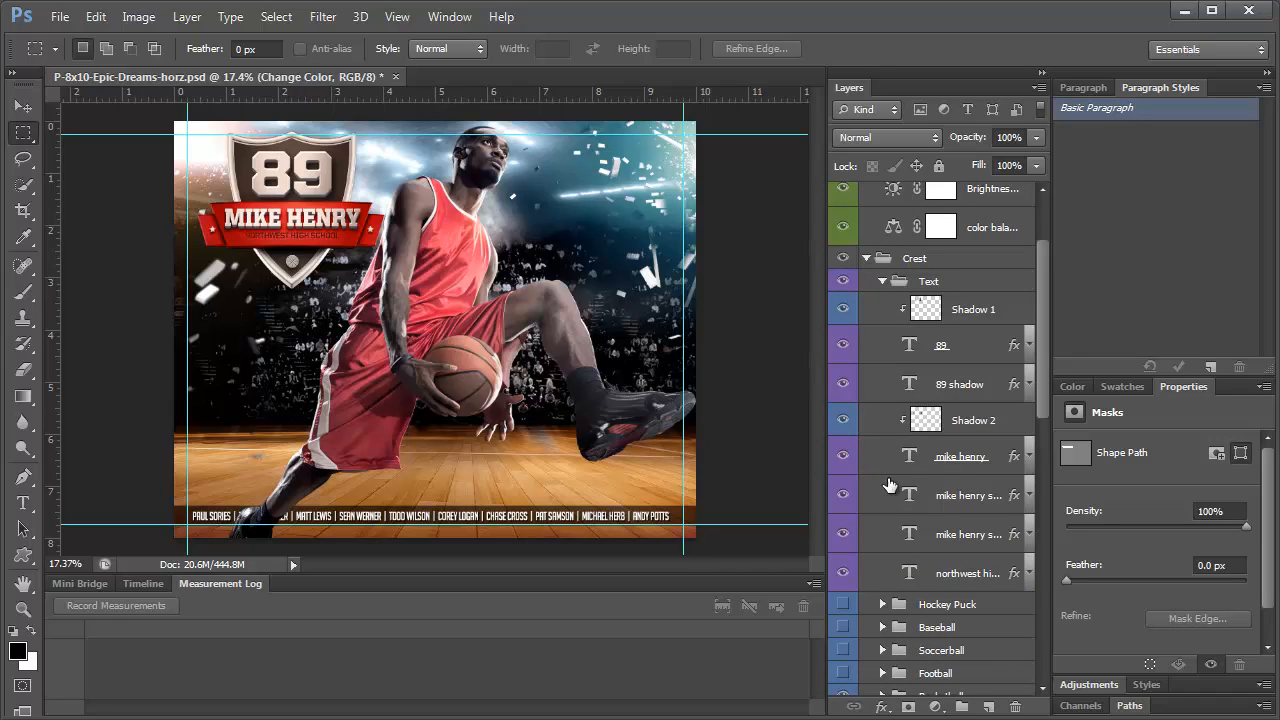
{"action": "left_click", "coordinate": [967, 534]}
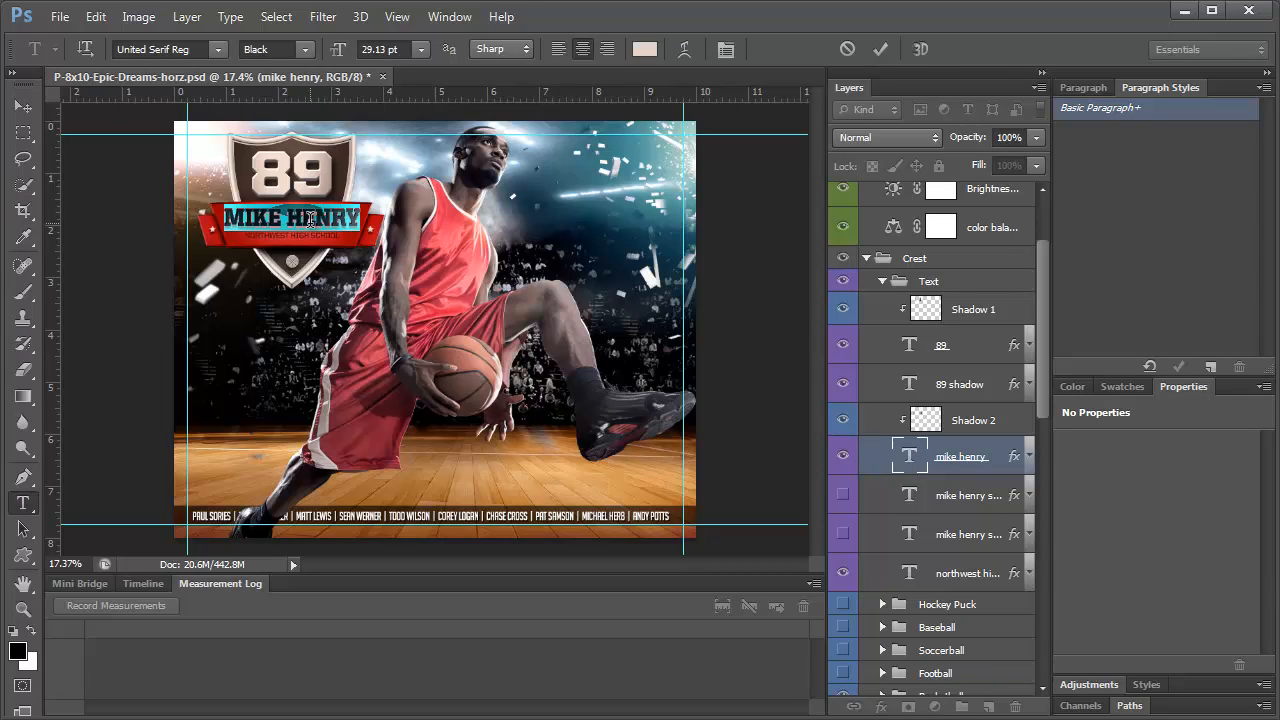
{"action": "type", "text": "KYLE SMITH"}
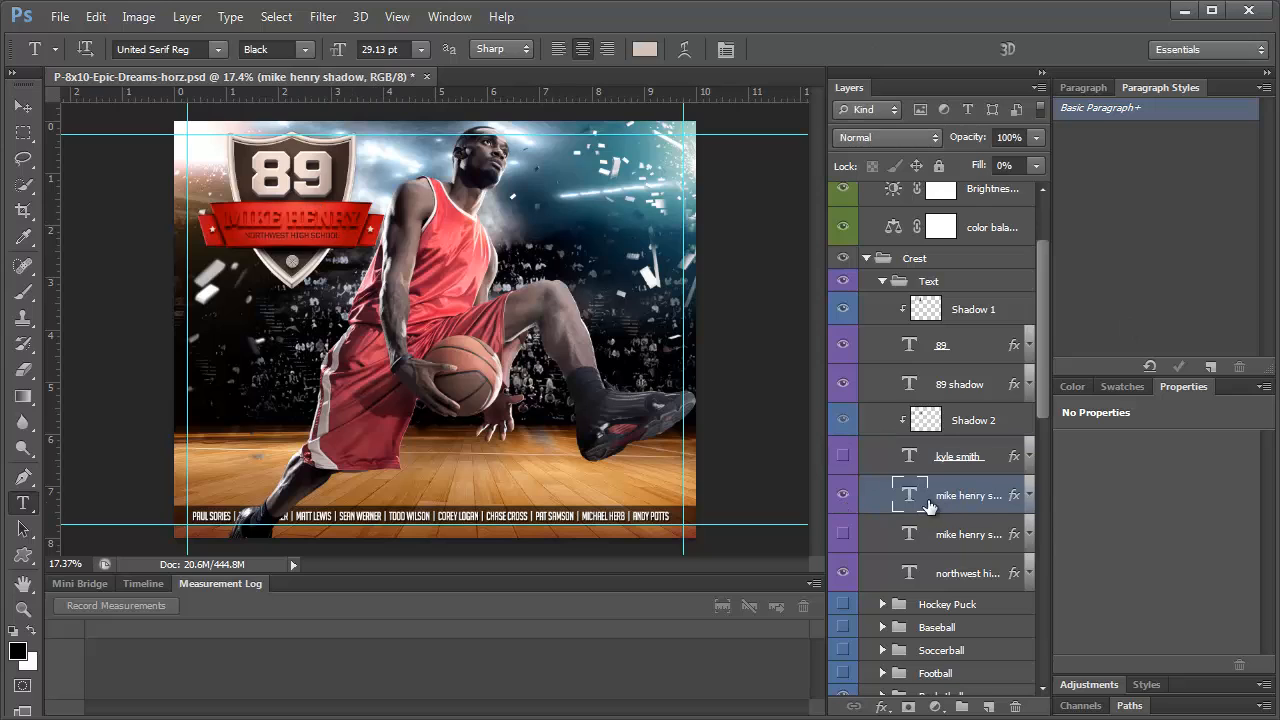
Edit the name shadow text, trying Verdana and Utah fonts, and toggle the shadow layers' visibility
{"action": "double_click", "coordinate": [285, 220]}
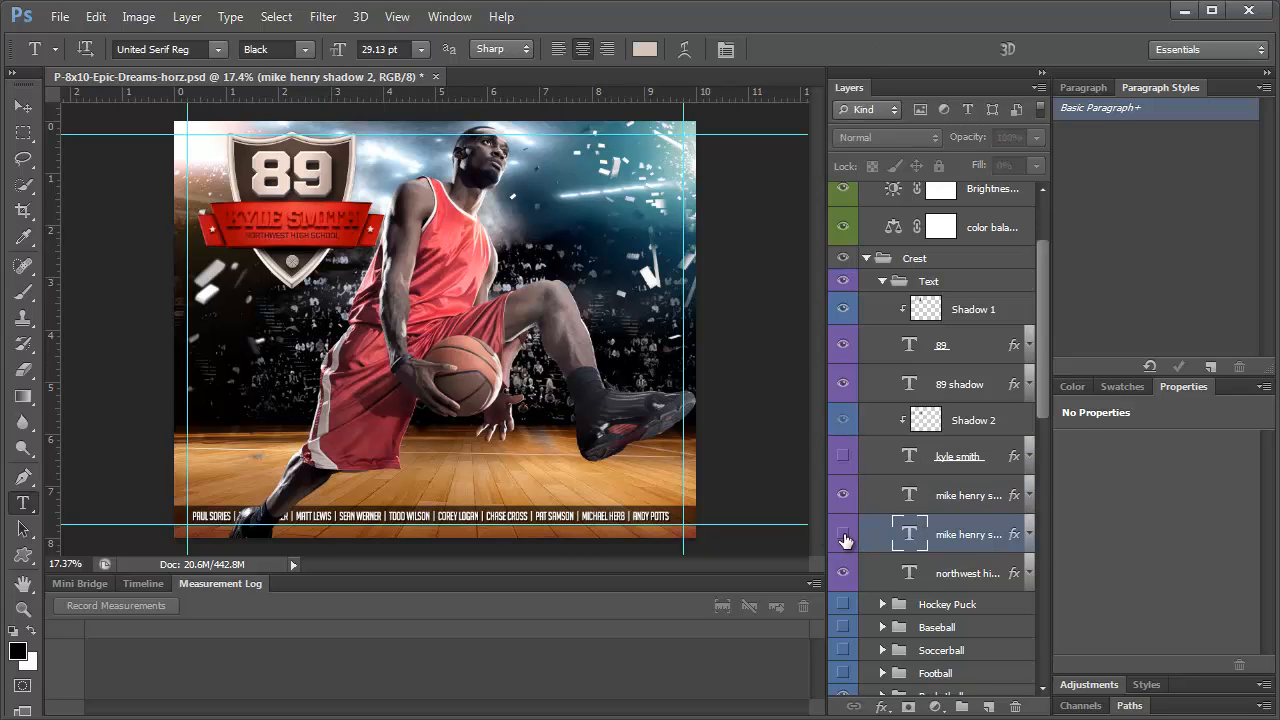
{"action": "left_click", "coordinate": [843, 533]}
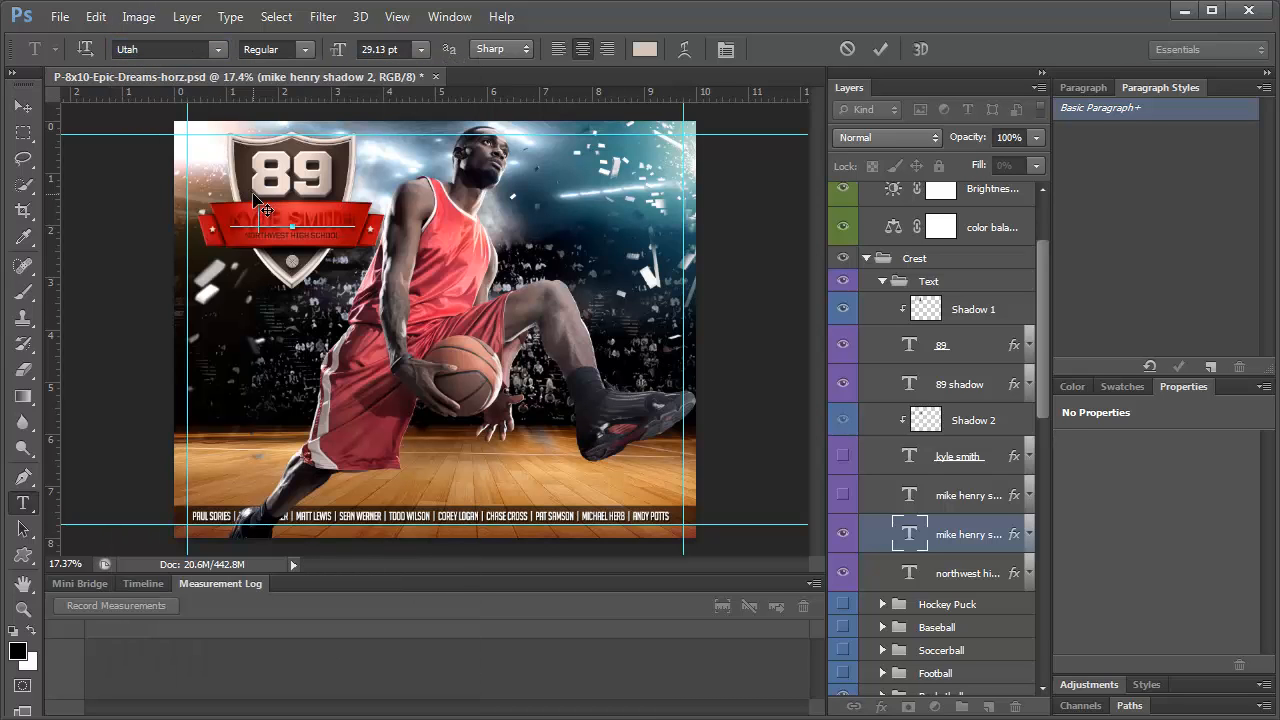
{"action": "left_click", "coordinate": [160, 49]}
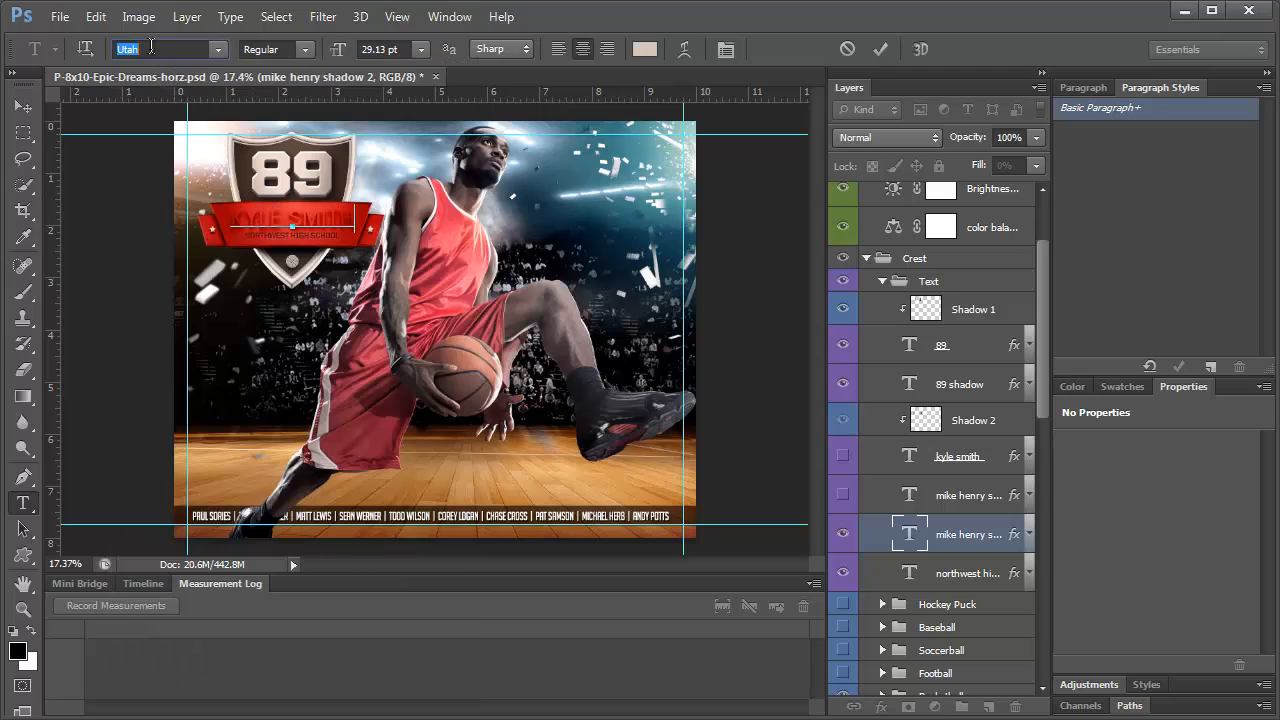
{"action": "type", "text": "Verdana"}
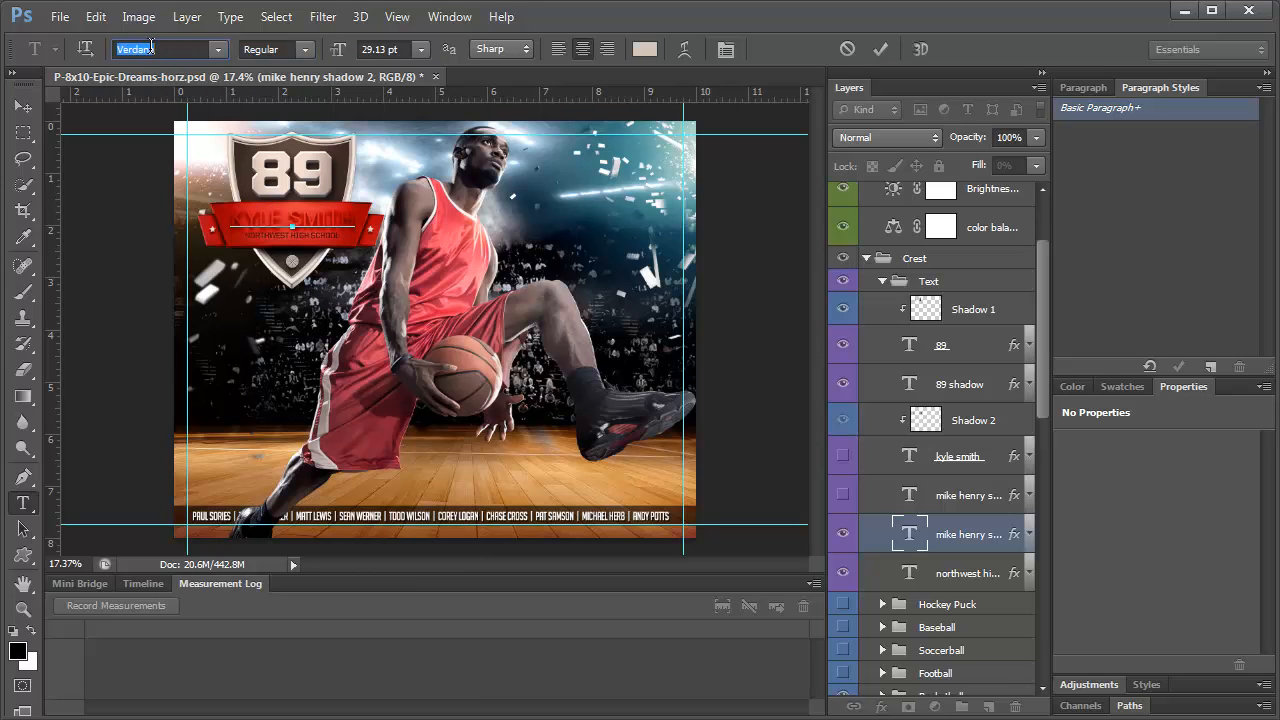
{"action": "type", "text": "Utah"}
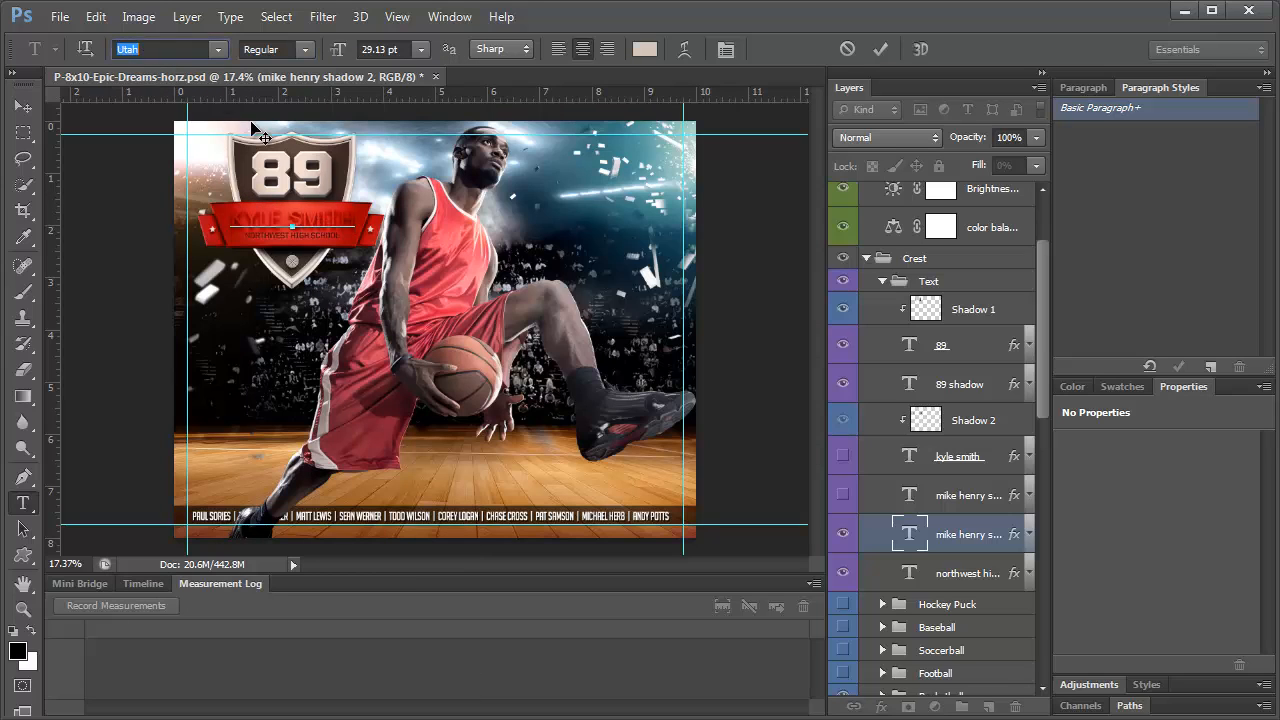
{"action": "left_click", "coordinate": [958, 455]}
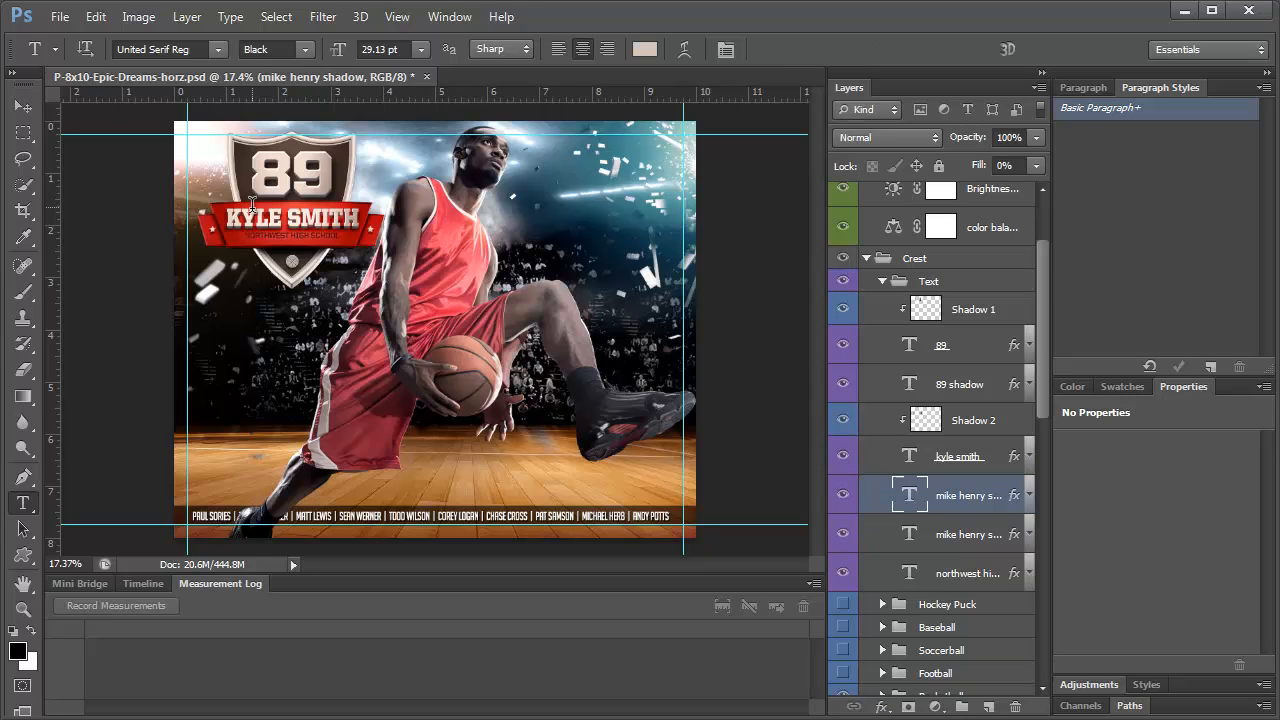
{"action": "mouse_move", "coordinate": [390, 247]}
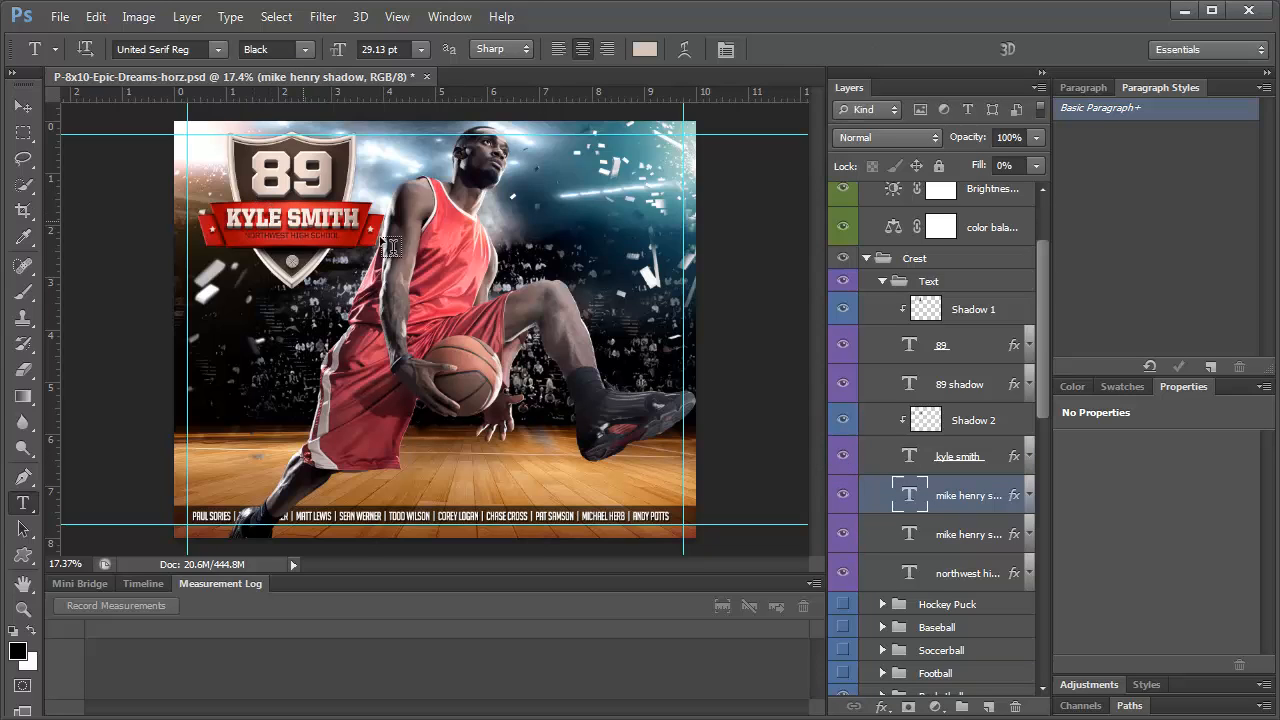
{"action": "left_click", "coordinate": [843, 494]}
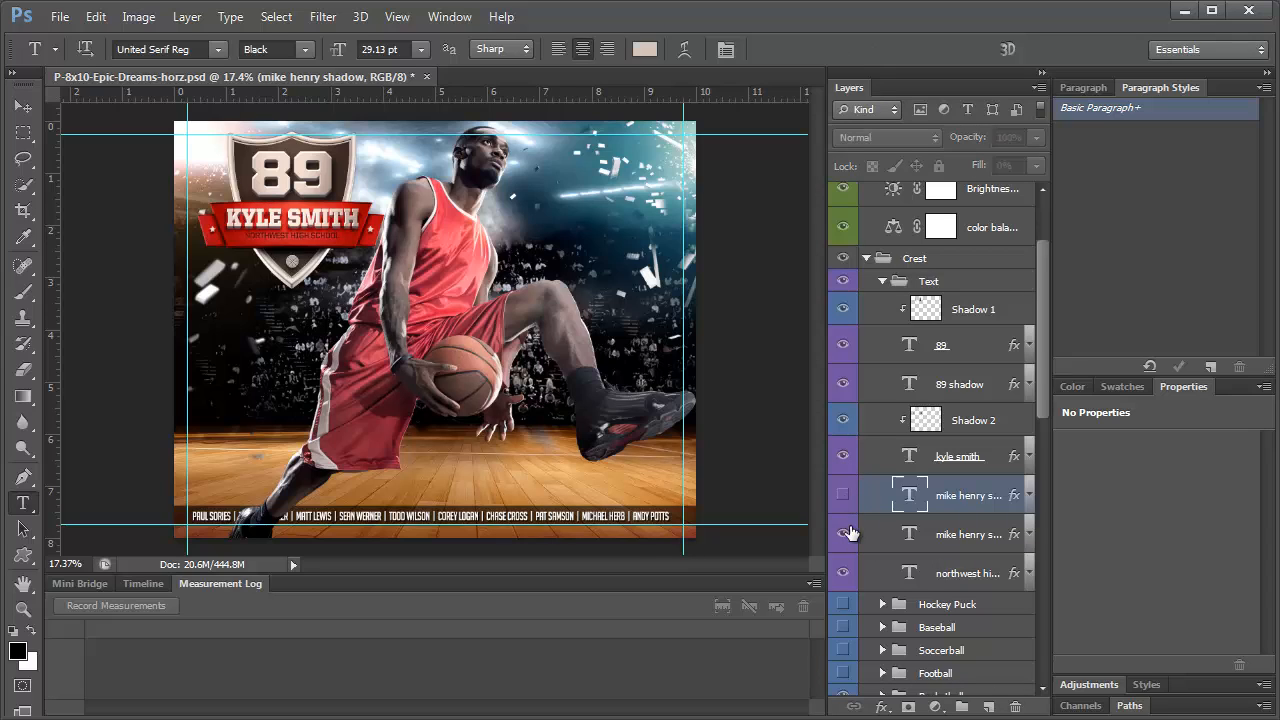
{"action": "left_click", "coordinate": [843, 573]}
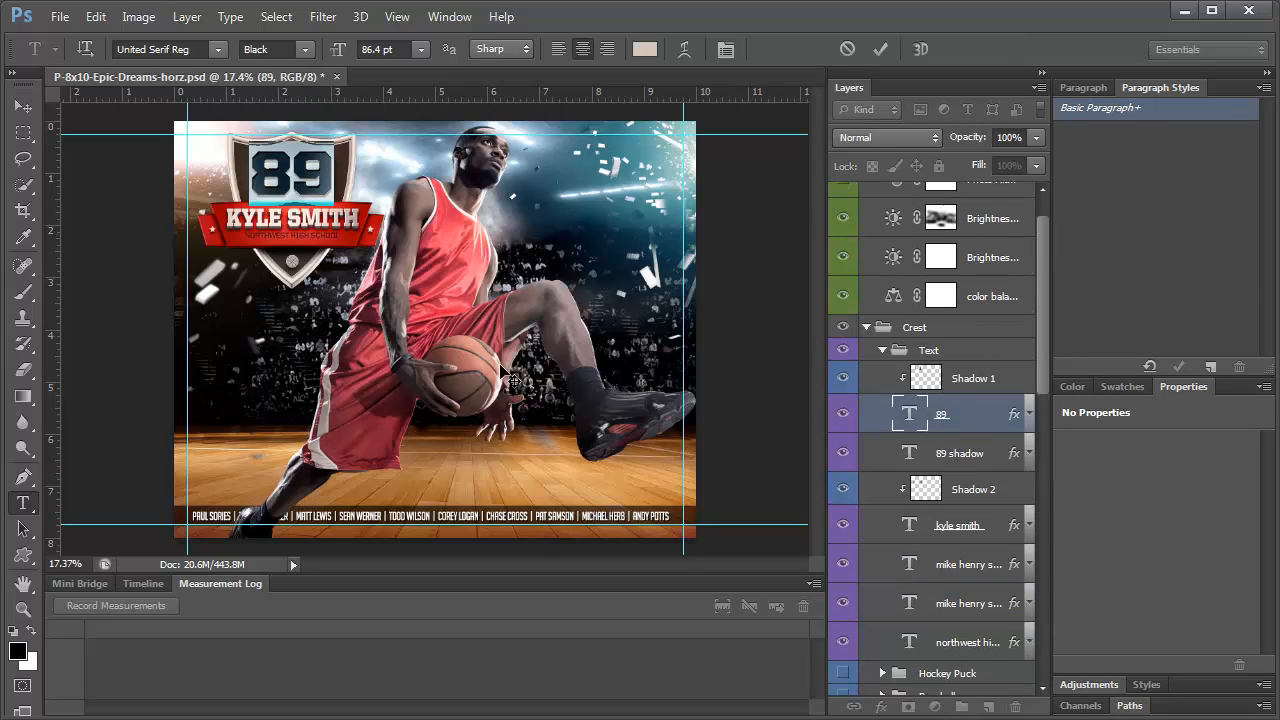
Change the 89 title text to MVP and bring up the Shadow 1 layer options
{"action": "type", "text": "MVP"}
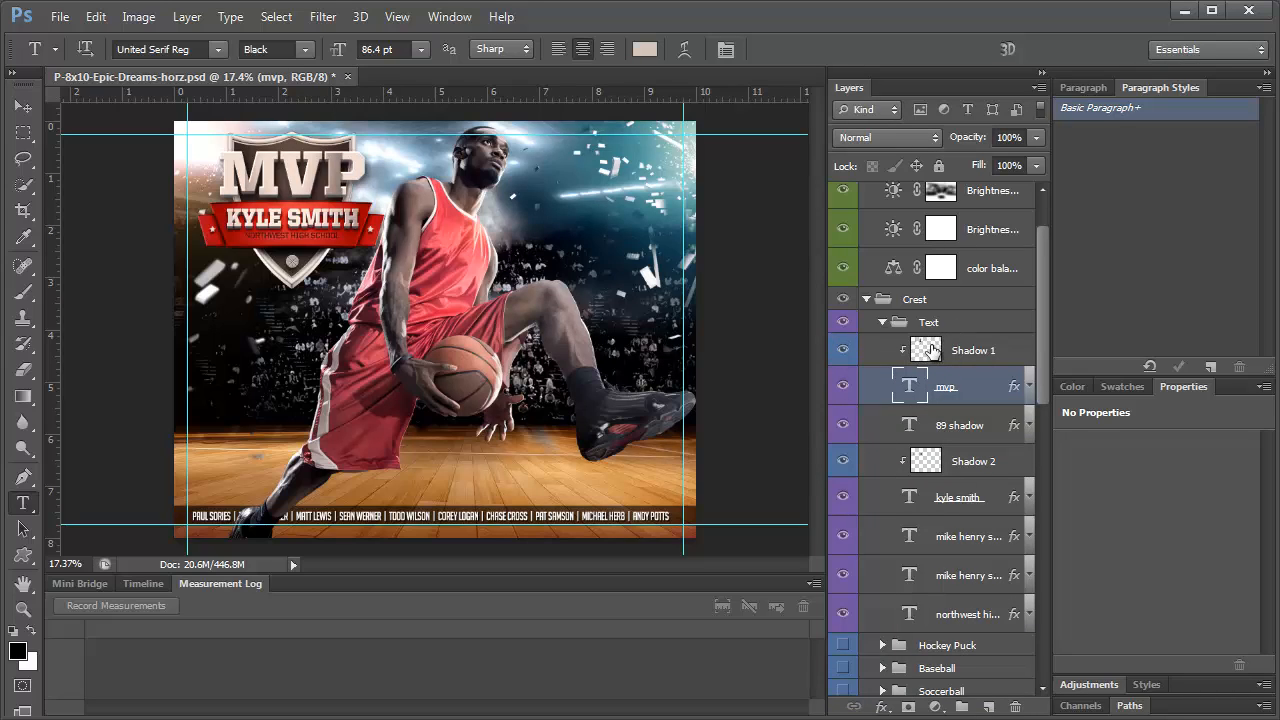
{"action": "left_click", "coordinate": [973, 350]}
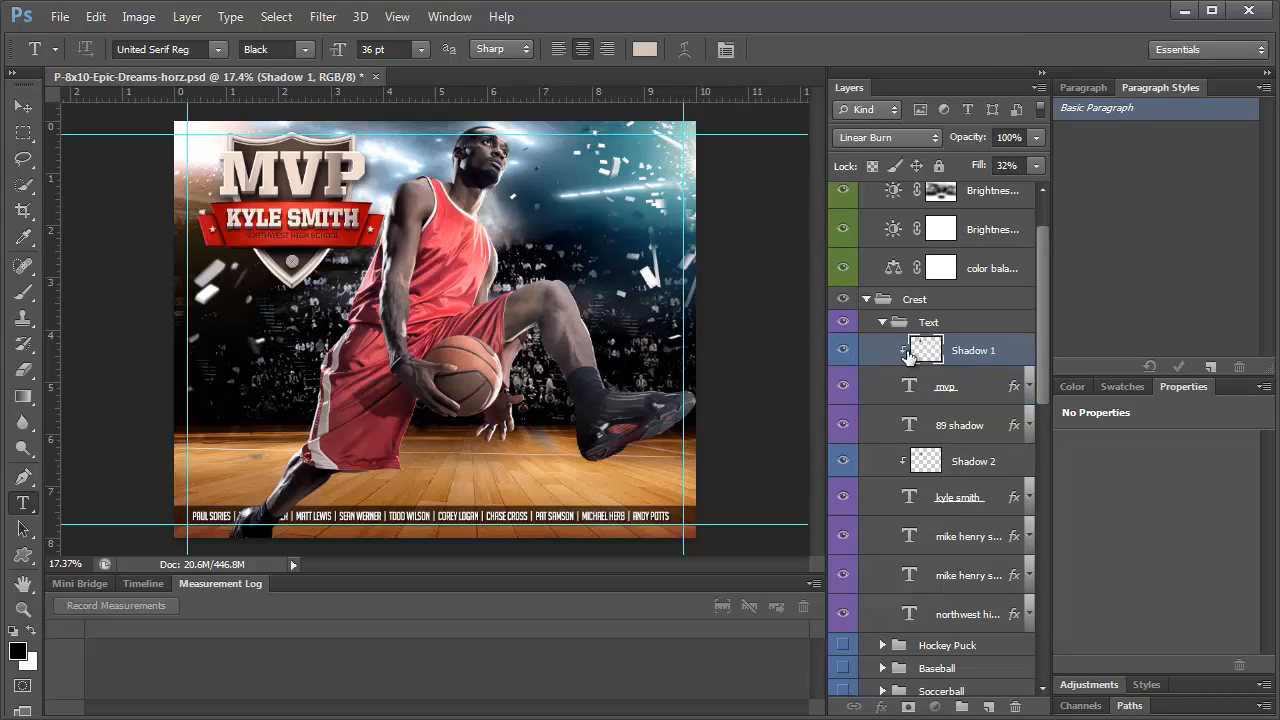
{"action": "right_click", "coordinate": [973, 350]}
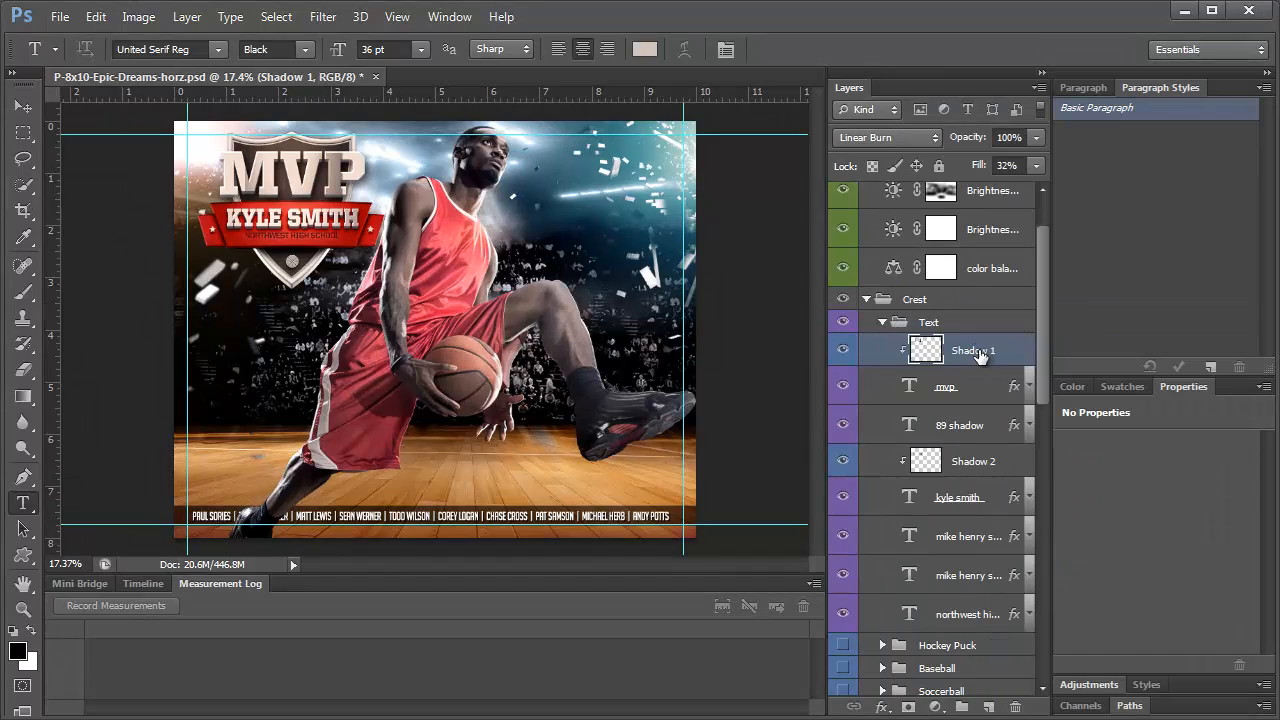
{"action": "mouse_move", "coordinate": [955, 390]}
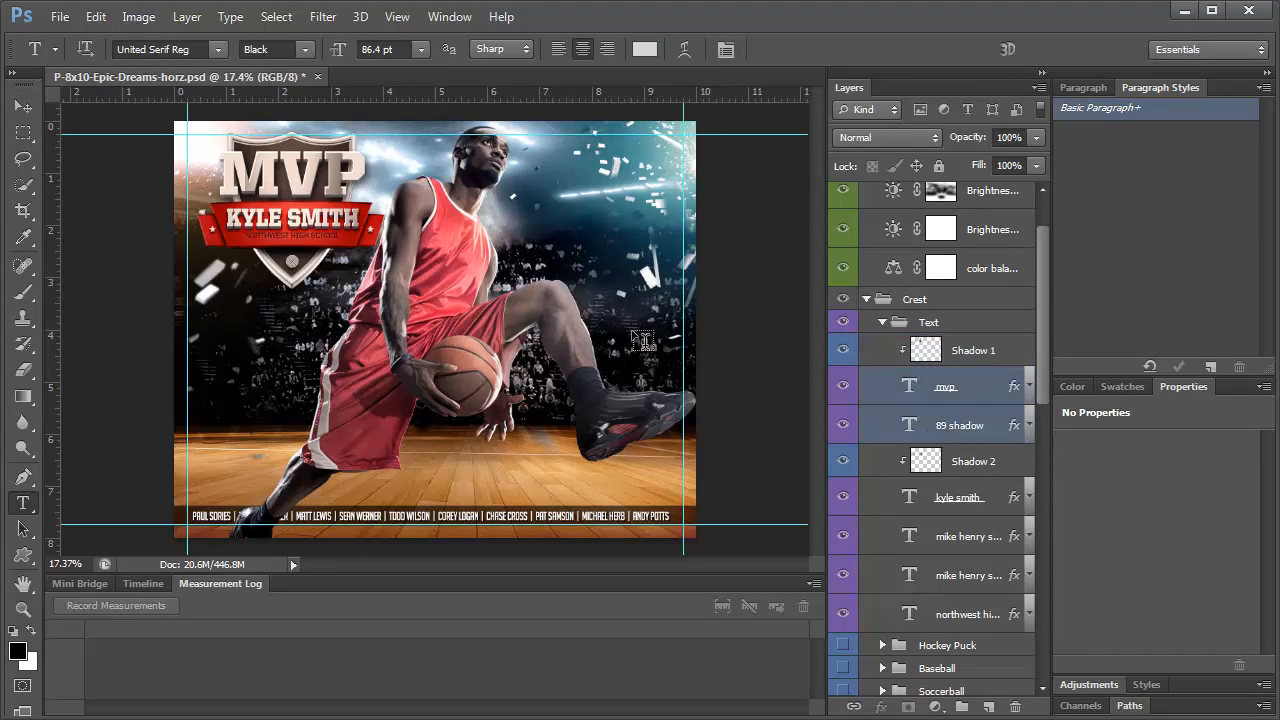
{"action": "left_click", "coordinate": [22, 105]}
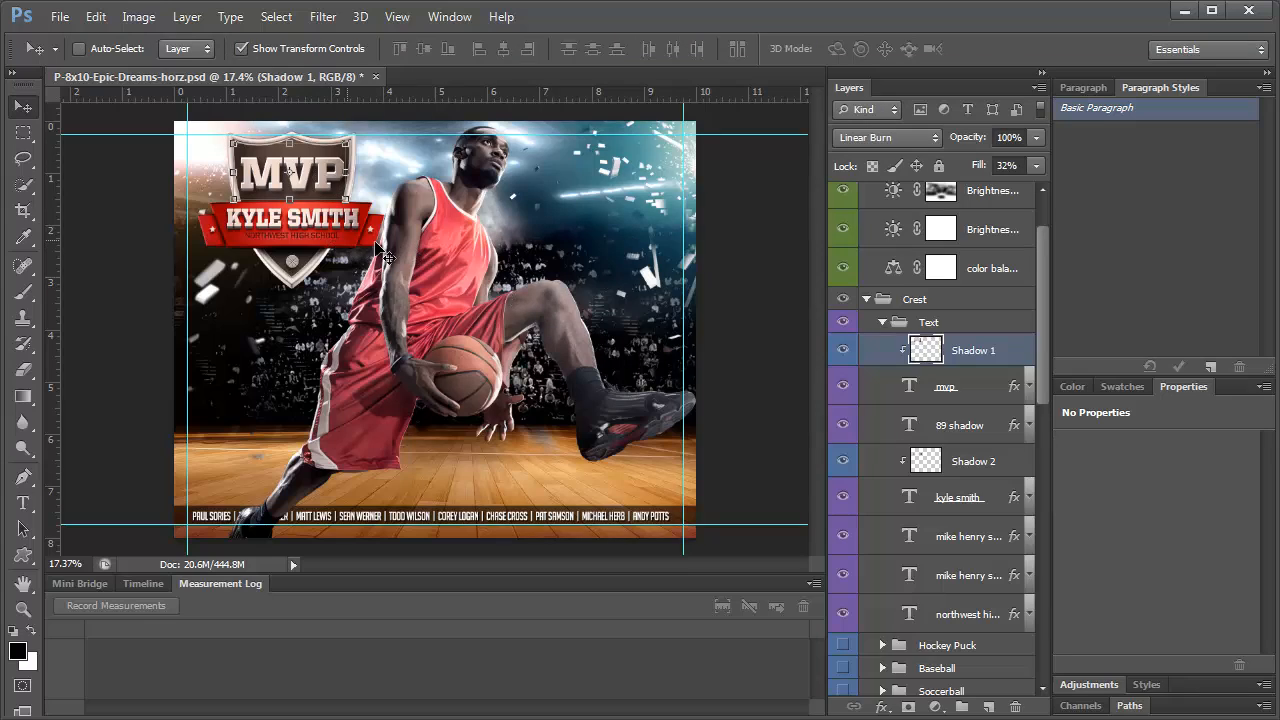
{"action": "mouse_move", "coordinate": [1032, 446]}
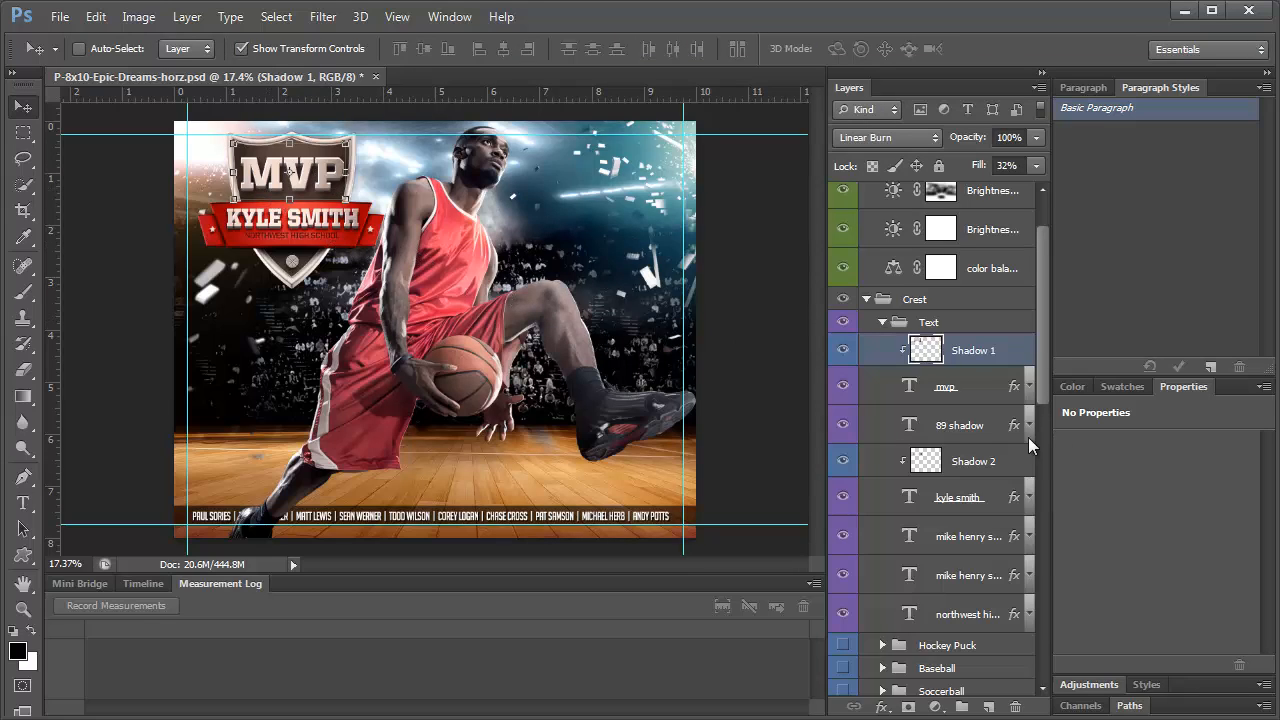
Select the mvp title and 89 shadow layers together and start Free Transform
{"action": "left_click", "coordinate": [945, 386]}
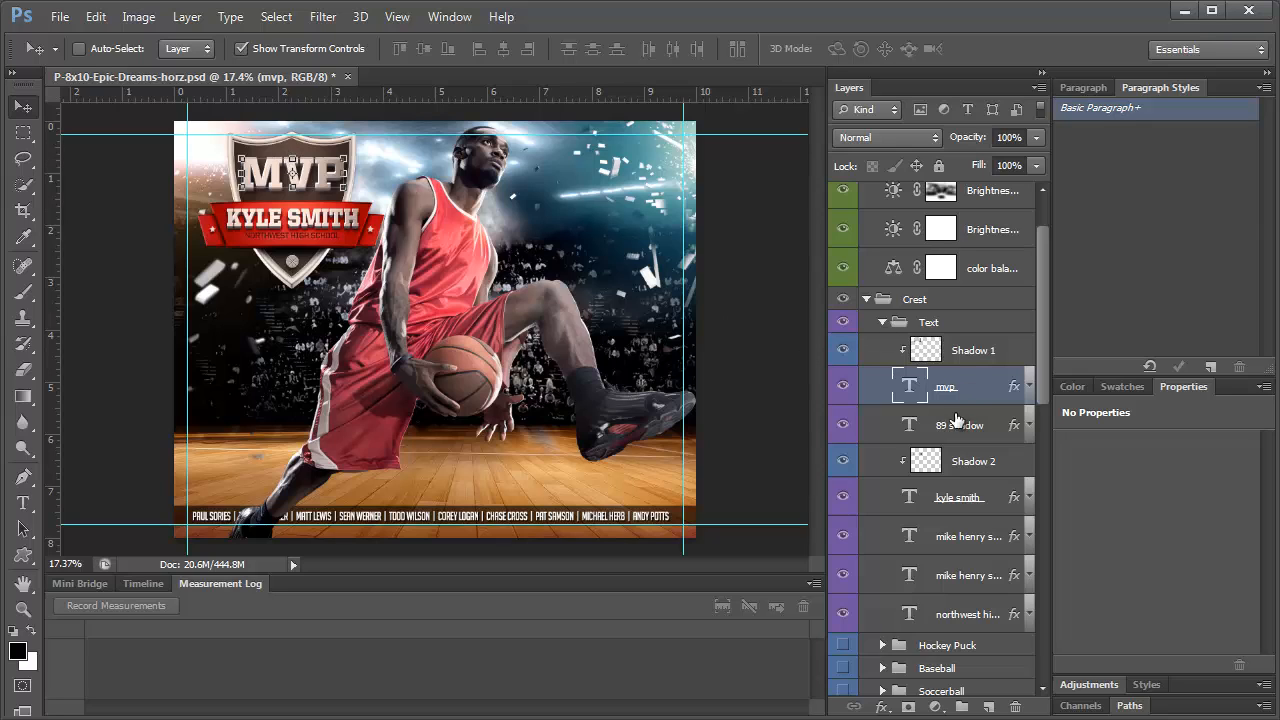
{"action": "left_click", "coordinate": [958, 424]}
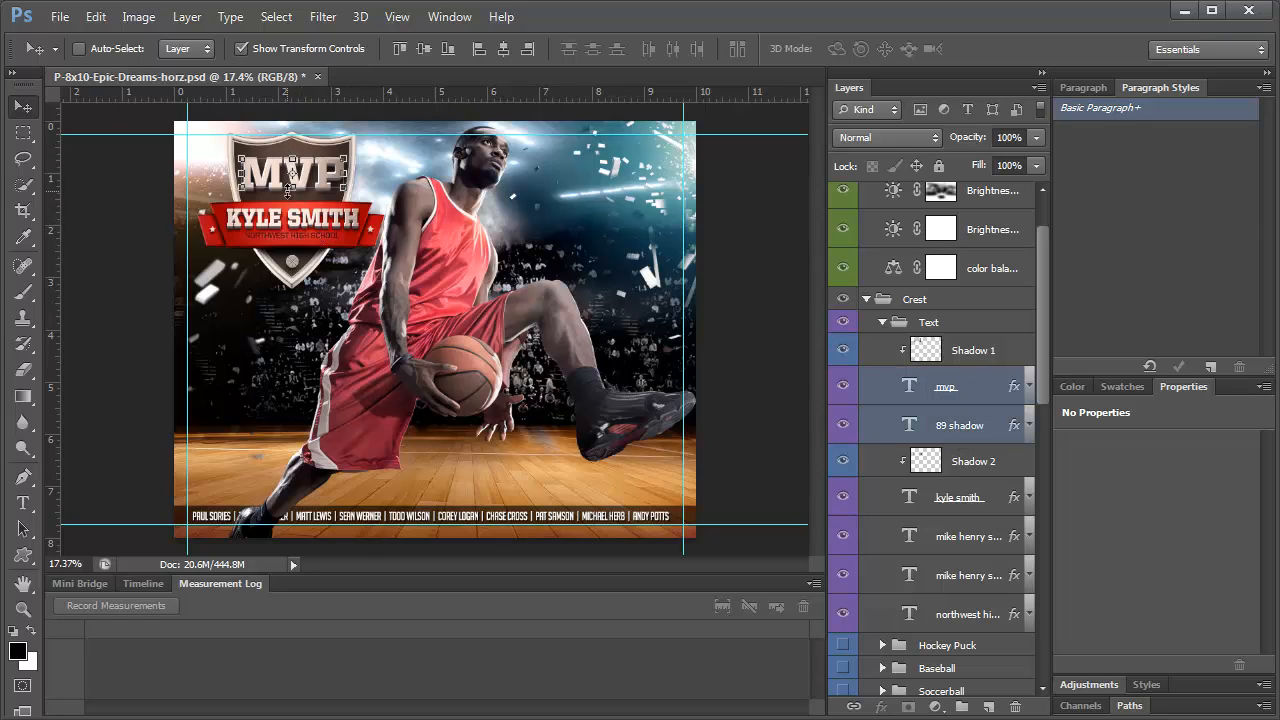
{"action": "key", "text": "Ctrl+T"}
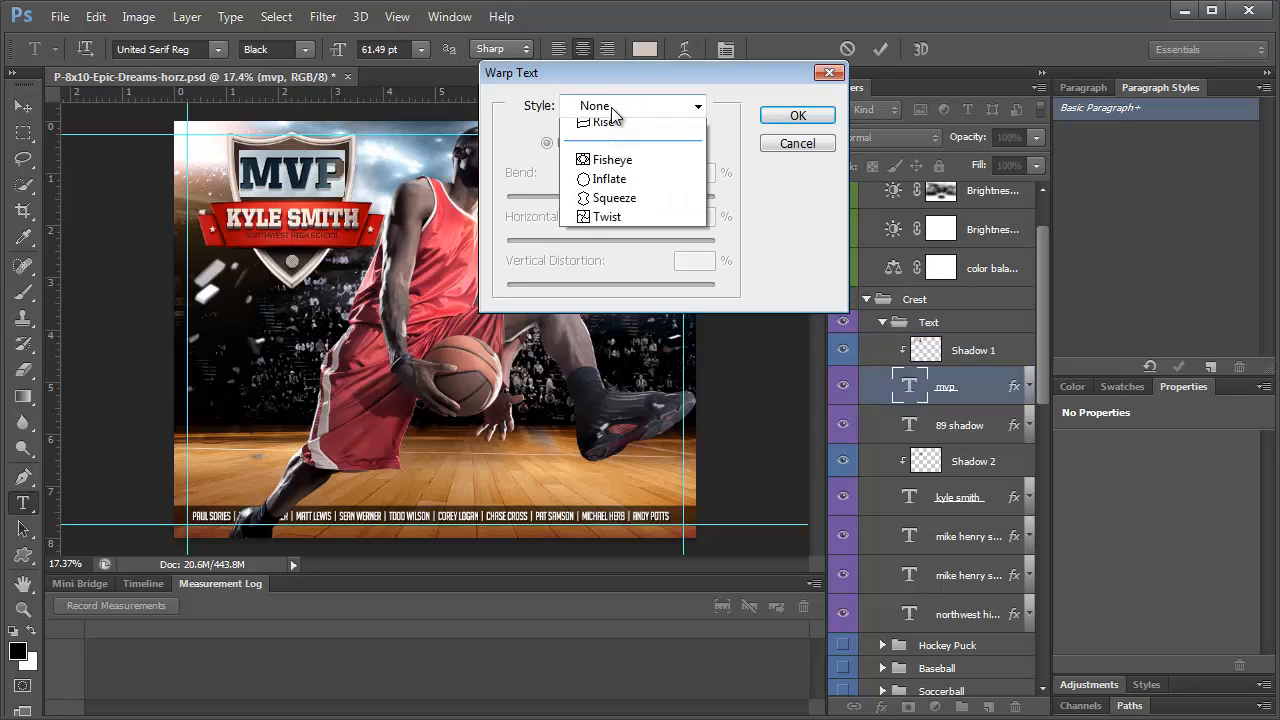
Apply a Bulge warp to the mvp title layer and then to the 89 shadow layer
{"action": "left_click", "coordinate": [594, 105]}
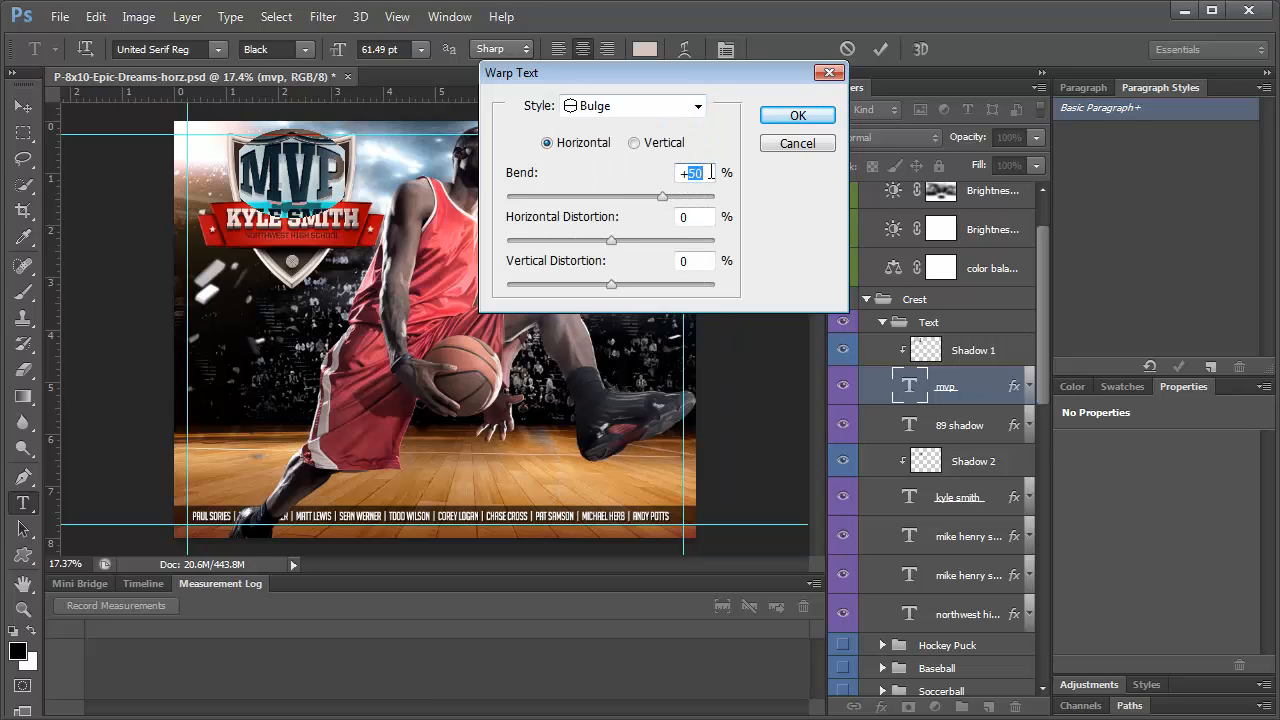
{"action": "left_click", "coordinate": [797, 115]}
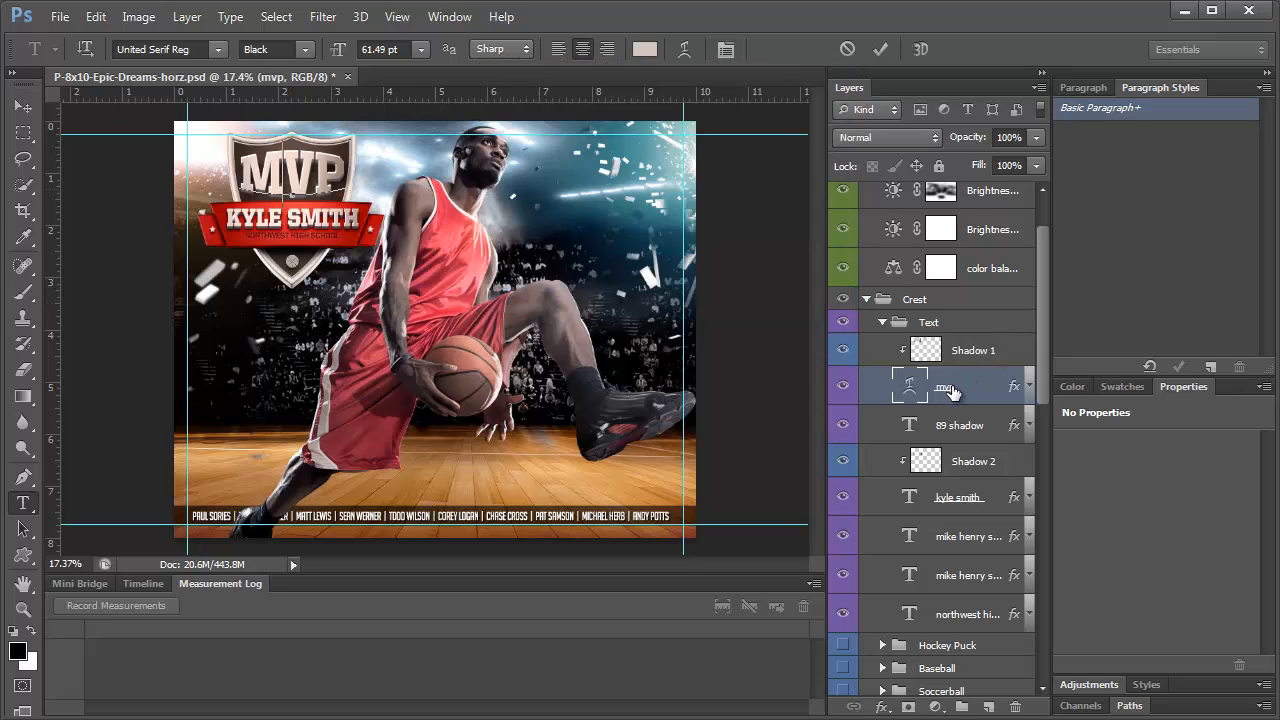
{"action": "left_click", "coordinate": [959, 425]}
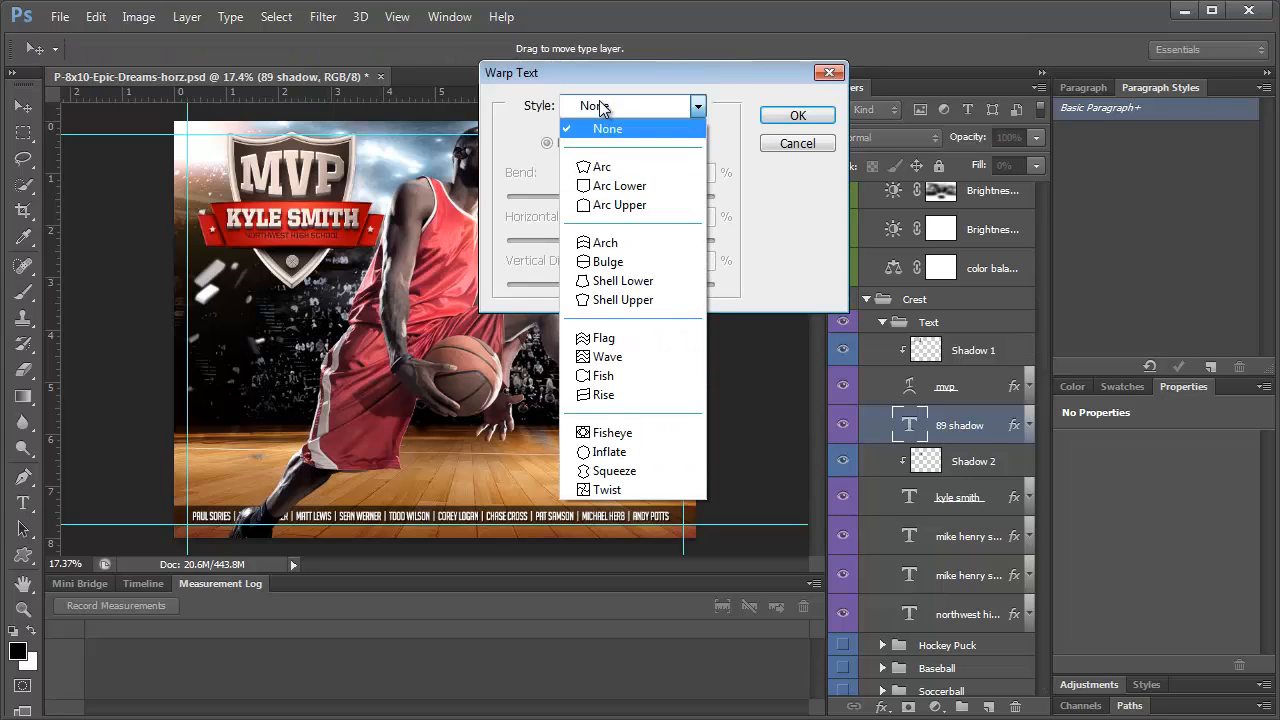
{"action": "left_click", "coordinate": [607, 261]}
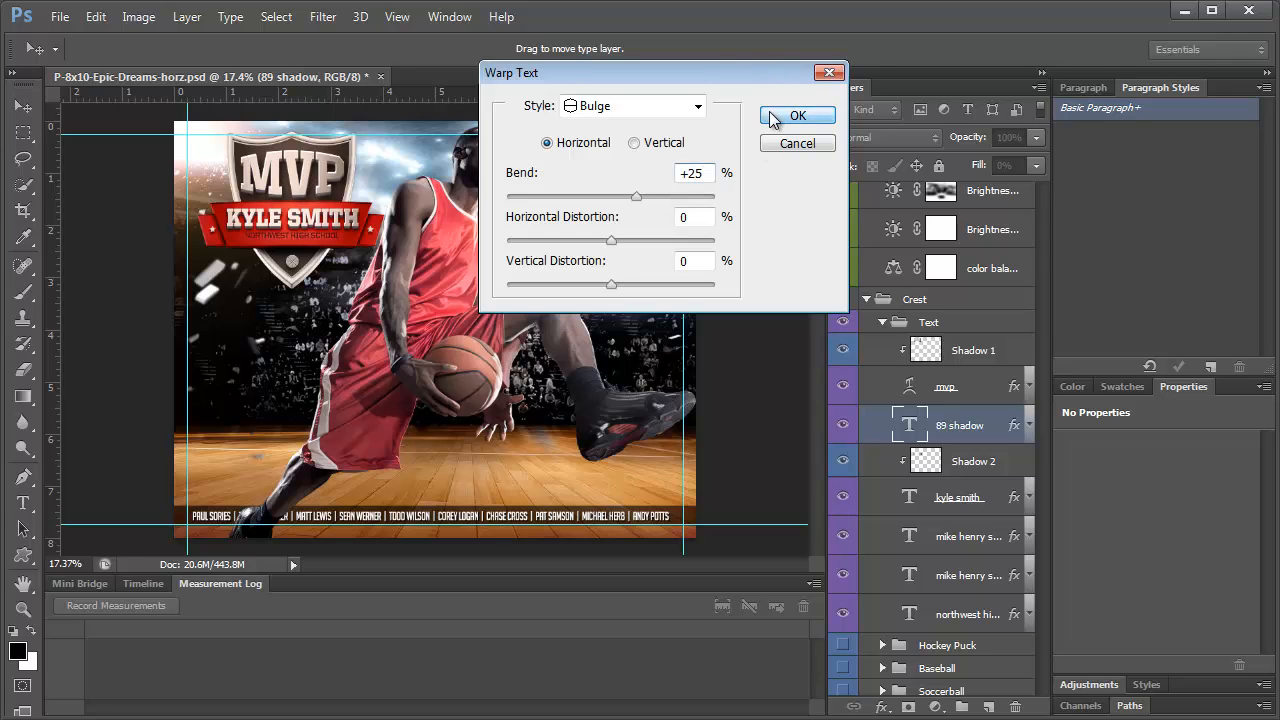
{"action": "left_click", "coordinate": [797, 116]}
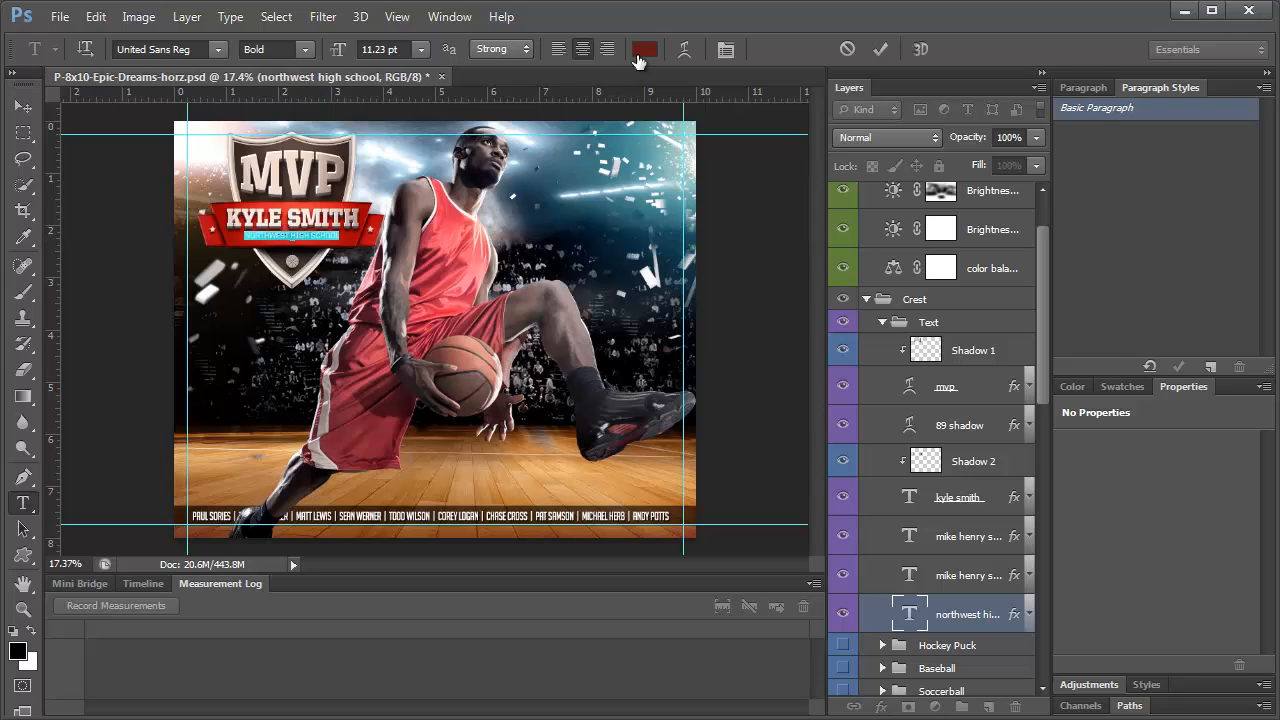
Recolour NORTHWEST HIGH SCHOOL light grey and confirm its Drop Shadow effect settings
{"action": "left_click", "coordinate": [644, 49]}
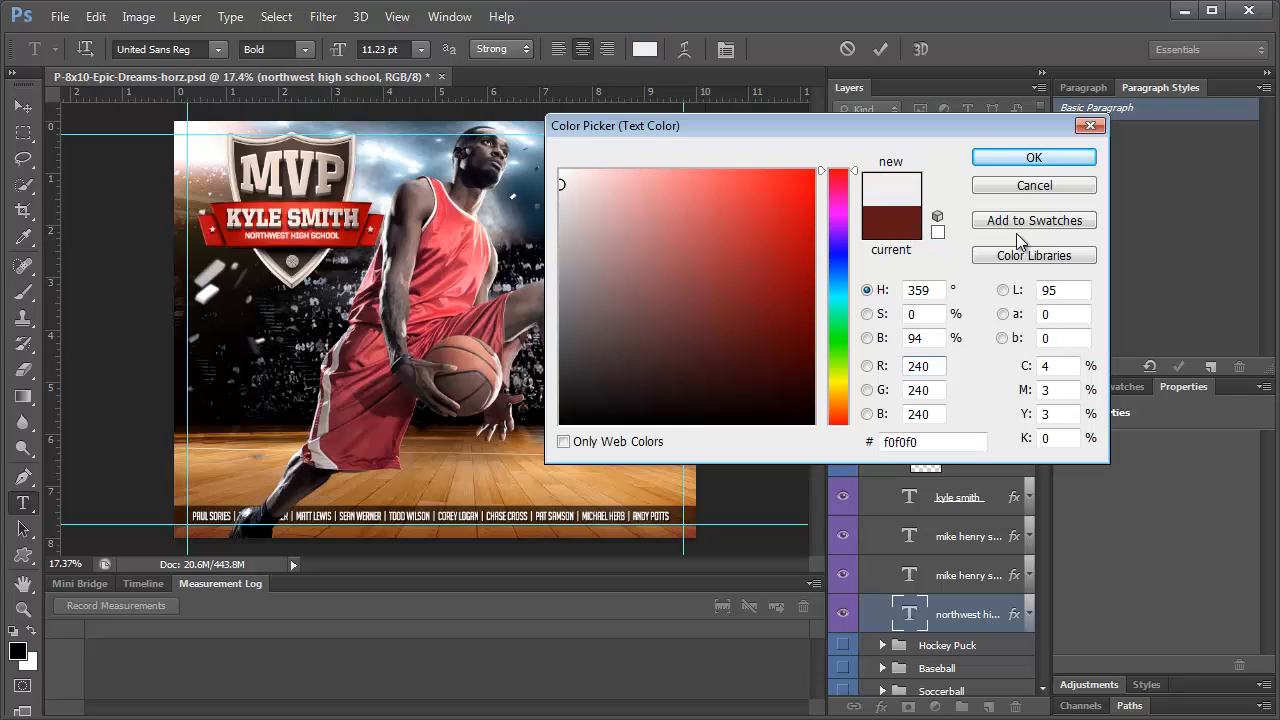
{"action": "left_click", "coordinate": [578, 215]}
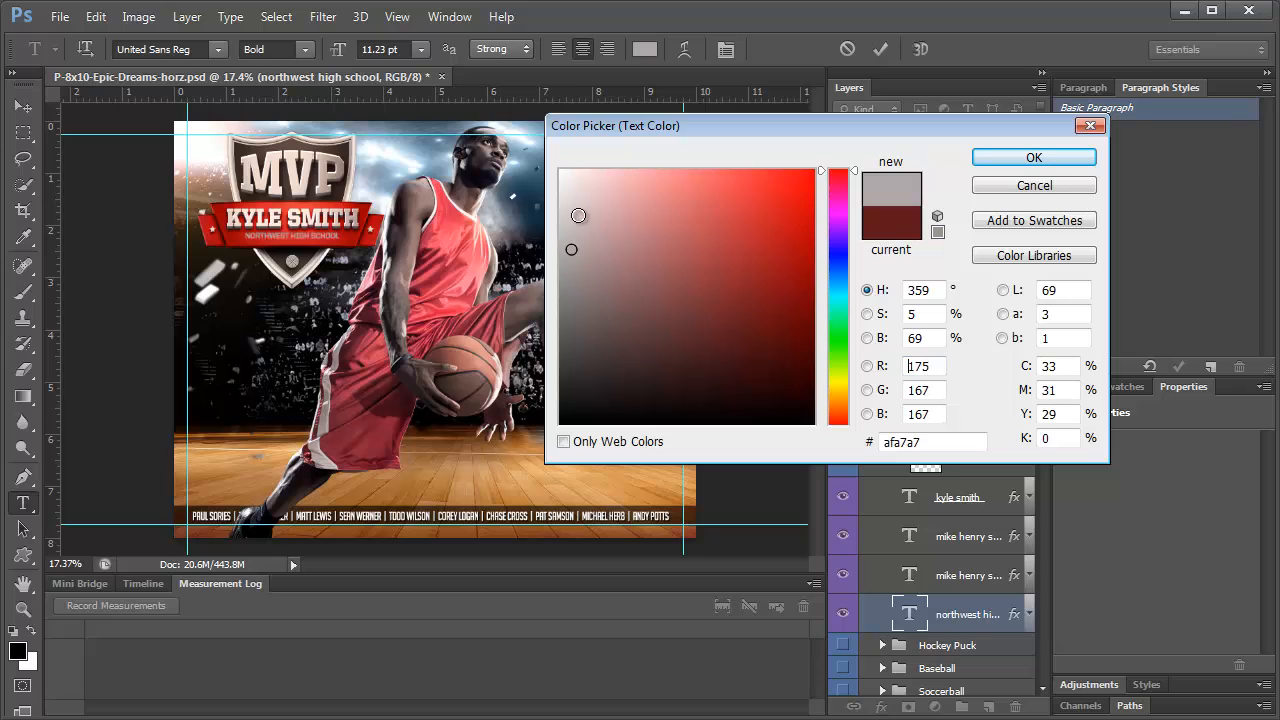
{"action": "left_click", "coordinate": [1034, 157]}
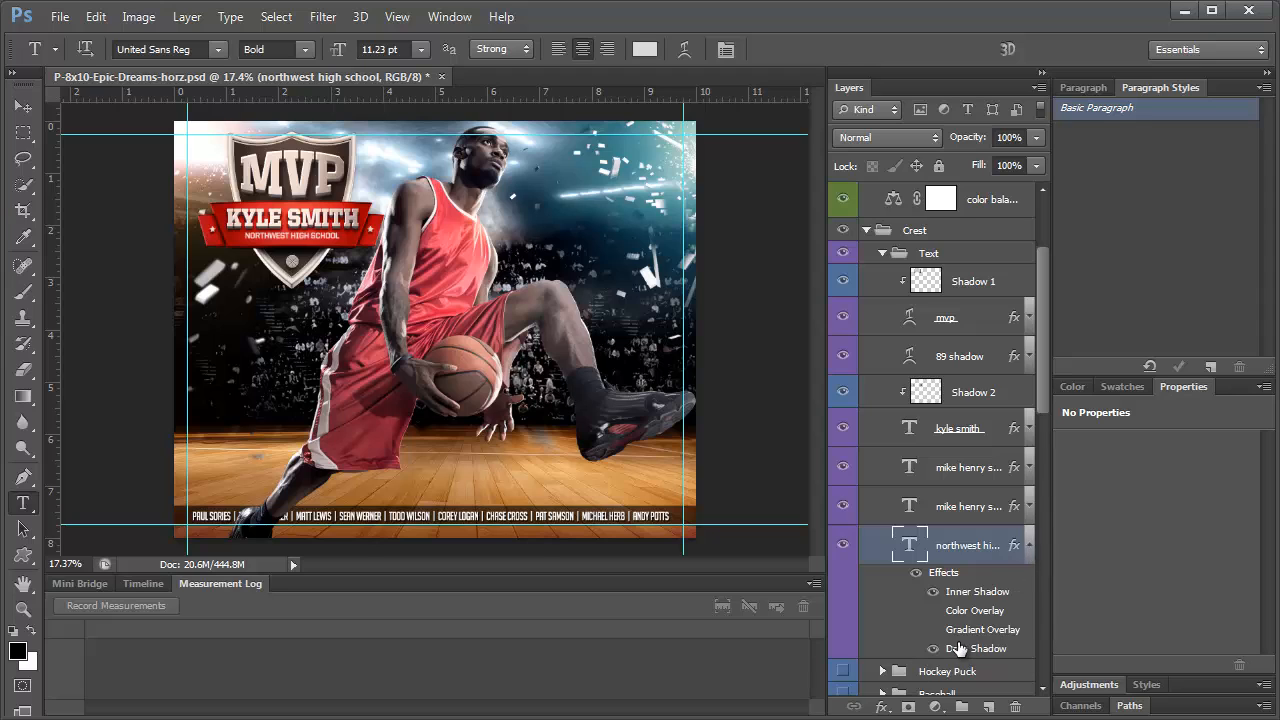
{"action": "double_click", "coordinate": [975, 648]}
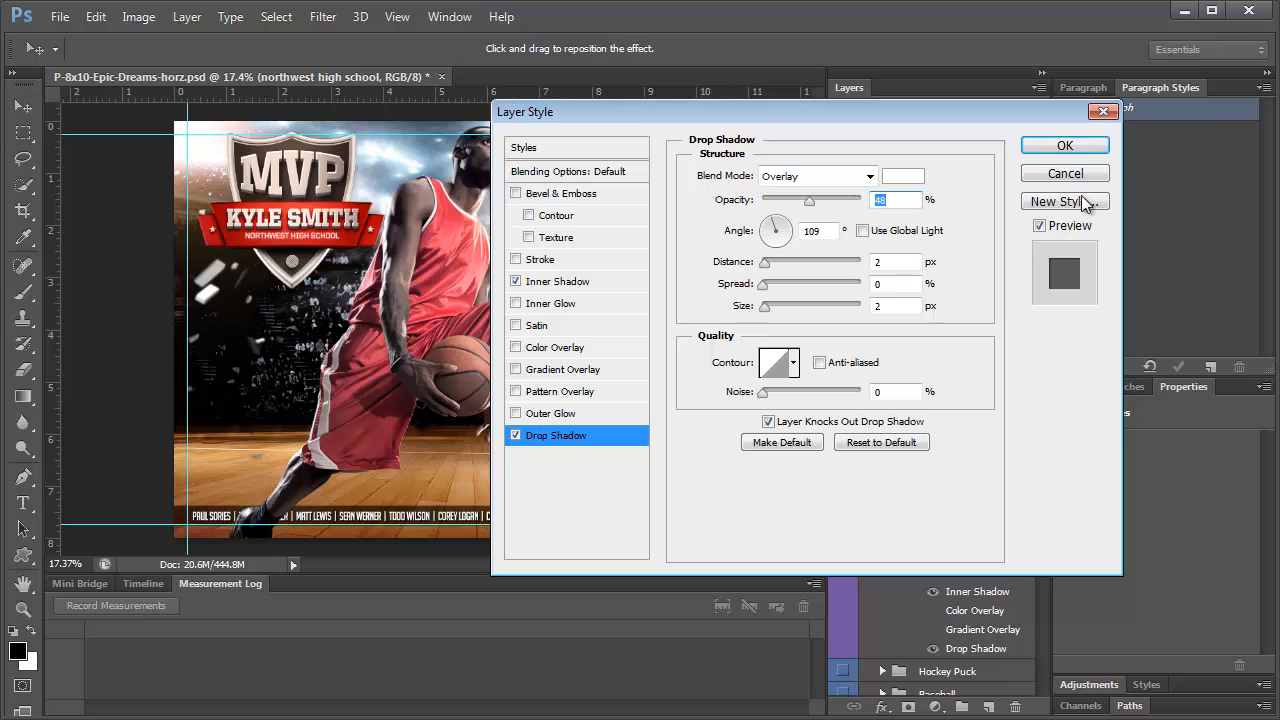
{"action": "left_click", "coordinate": [1064, 145]}
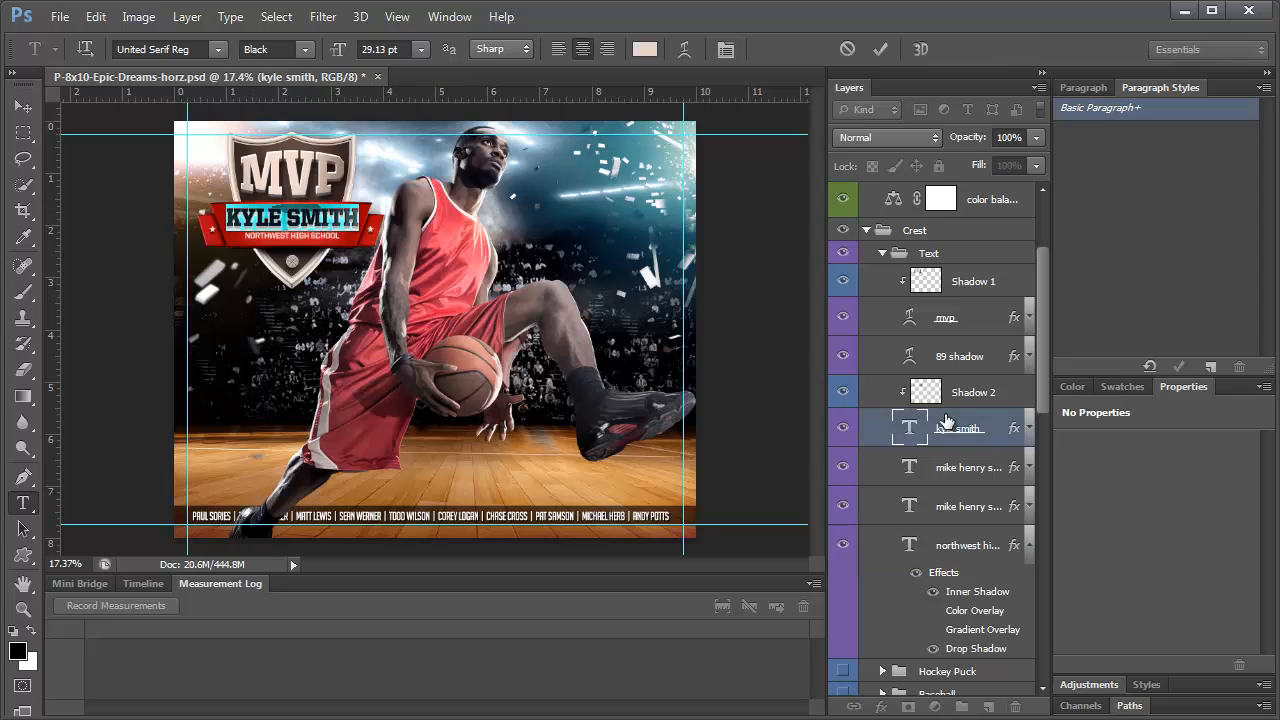
{"action": "mouse_move", "coordinate": [948, 435]}
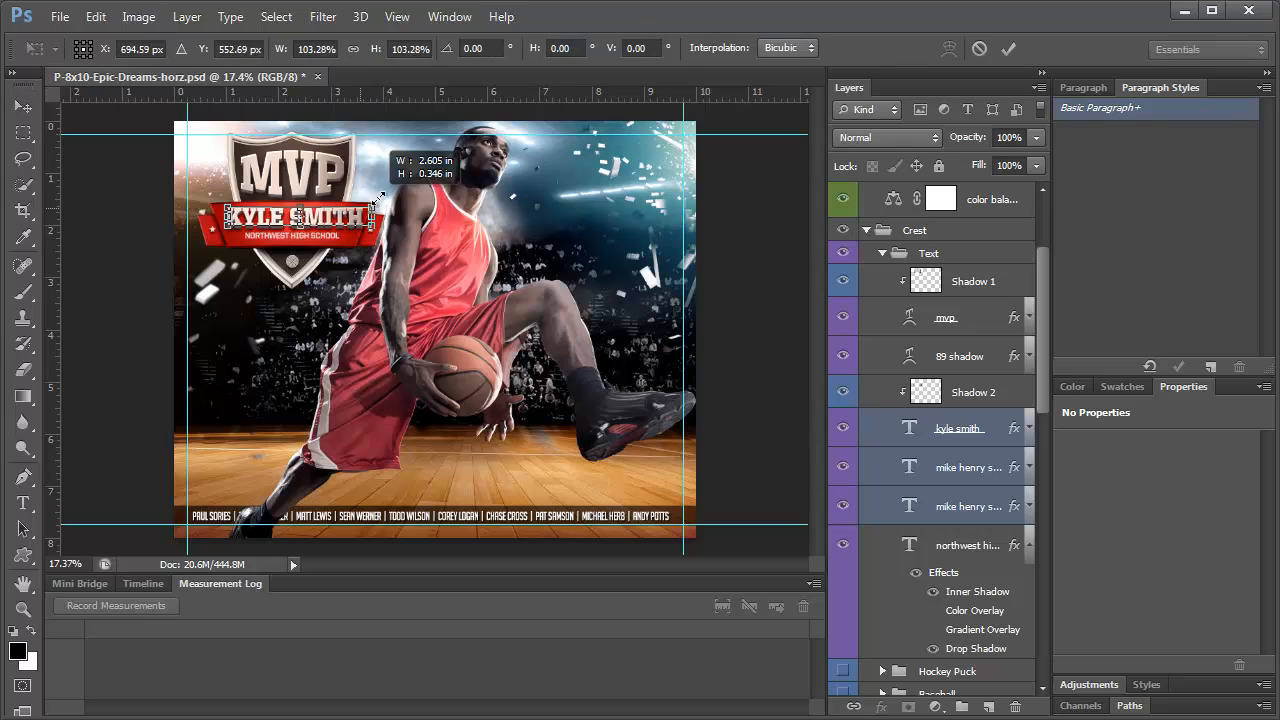
{"action": "left_click_drag", "start_coordinate": [378, 198], "coordinate": [388, 205]}
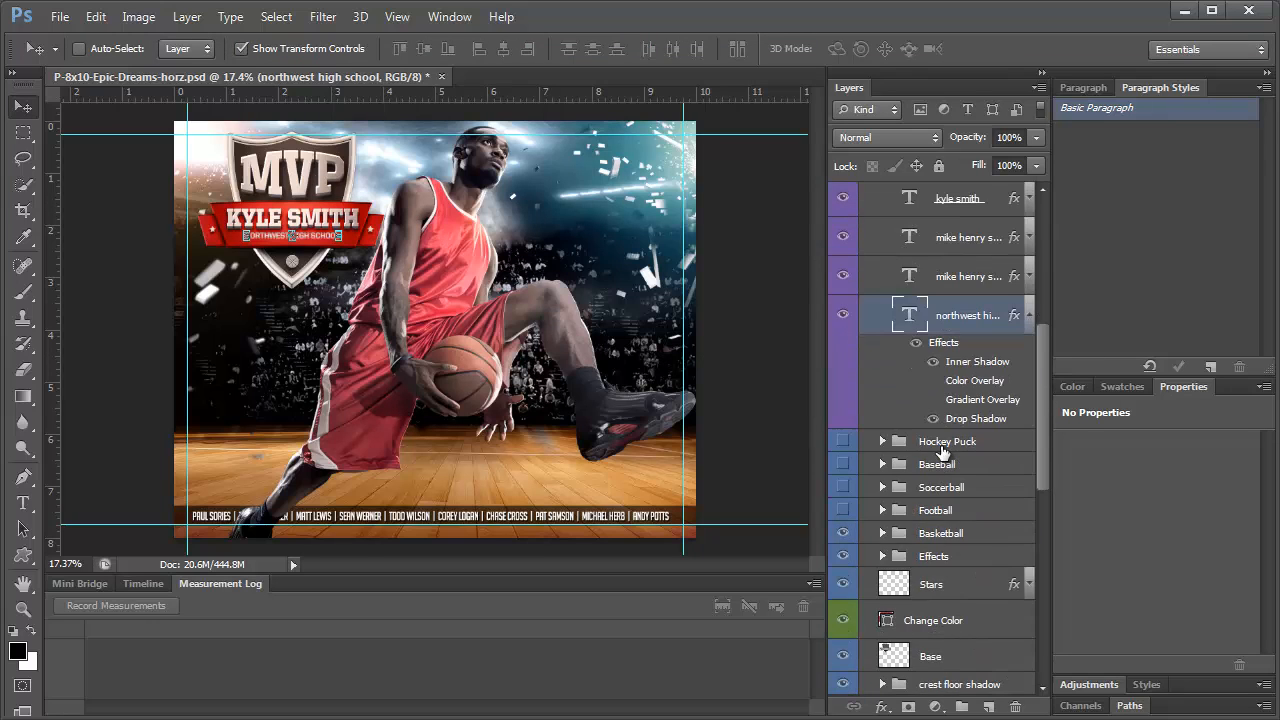
Drag smoke 1 to a new position, then select smoke 2 and the text bottom layer
{"action": "scroll", "scroll_direction": "down", "scroll_amount": 3}
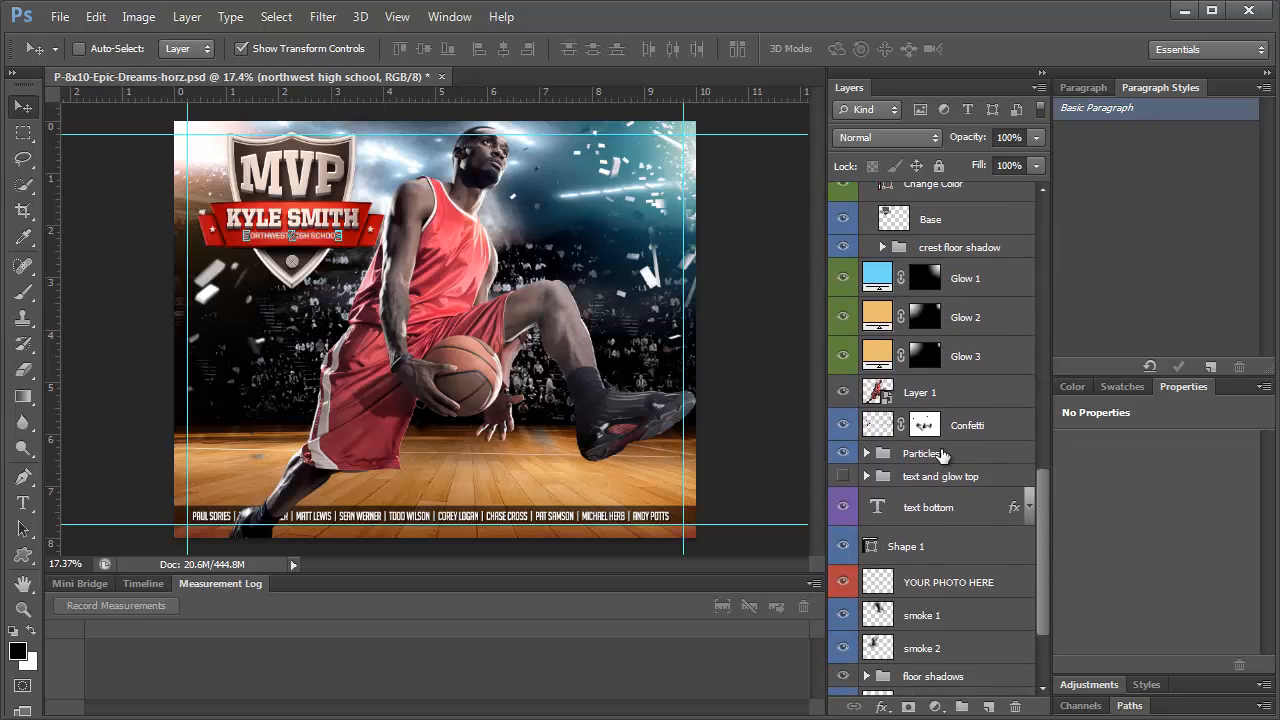
{"action": "left_click", "coordinate": [921, 491]}
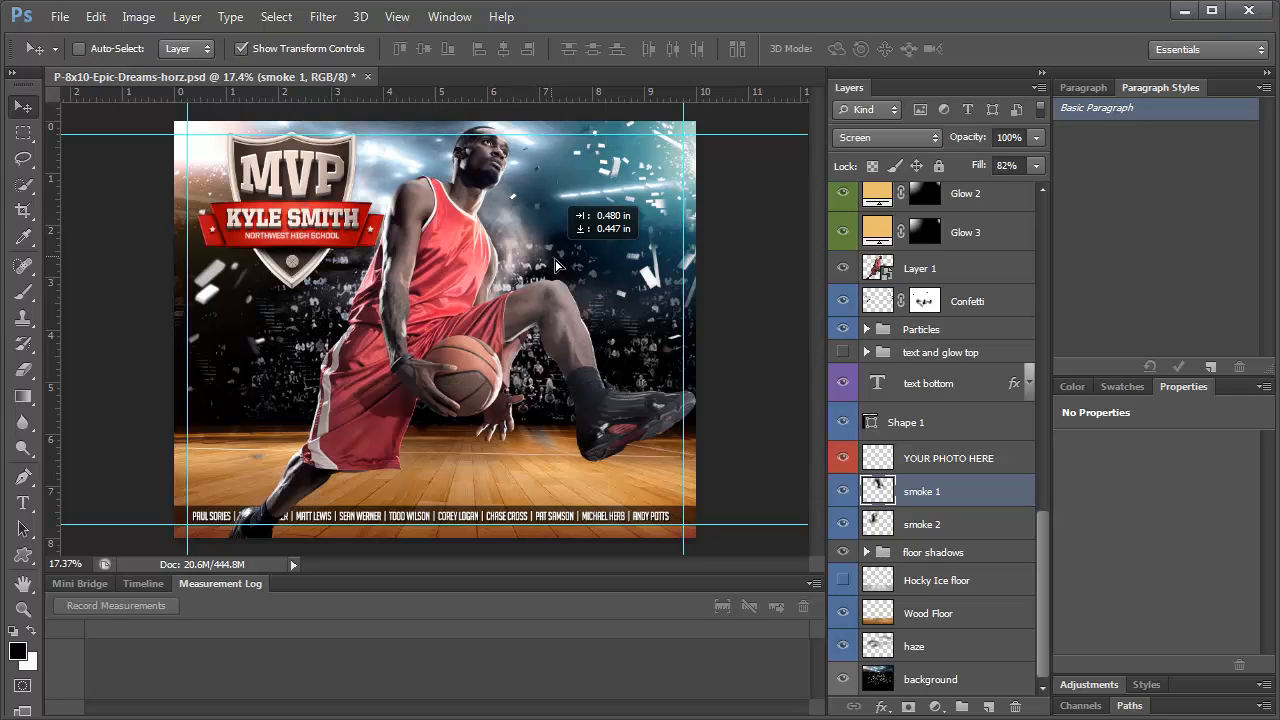
{"action": "left_click_drag", "start_coordinate": [555, 266], "coordinate": [545, 220]}
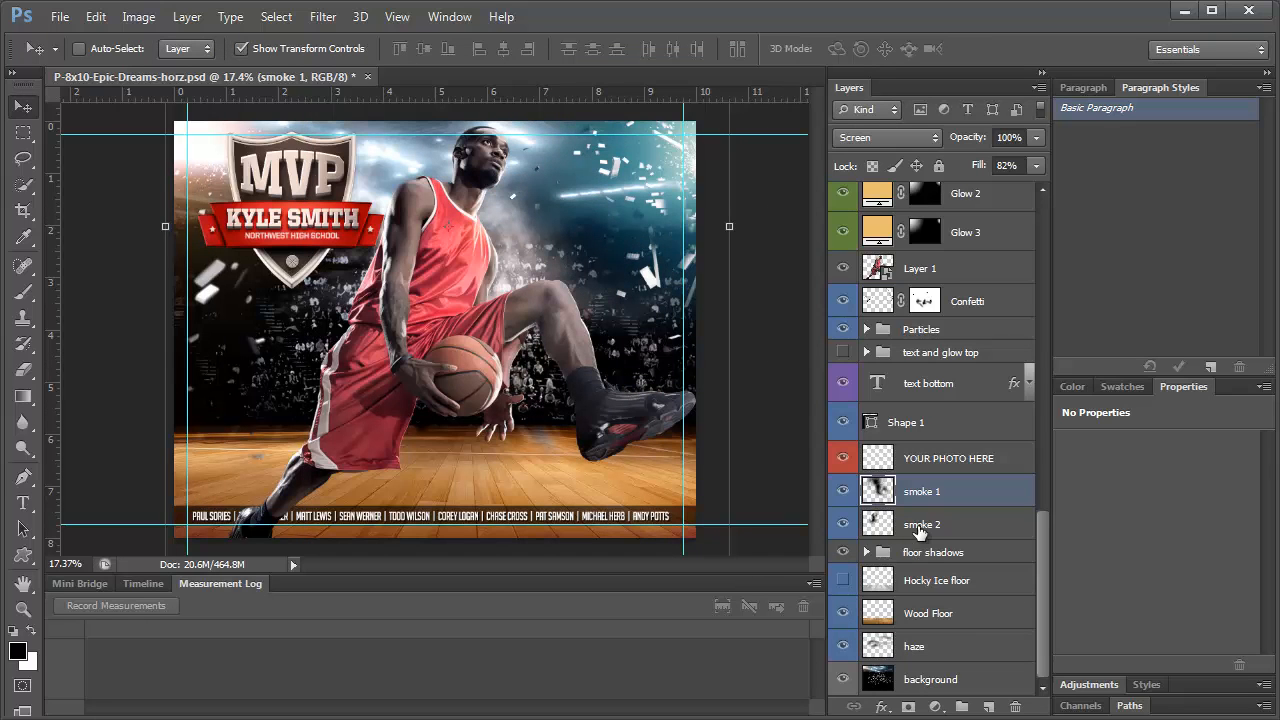
{"action": "left_click", "coordinate": [922, 524]}
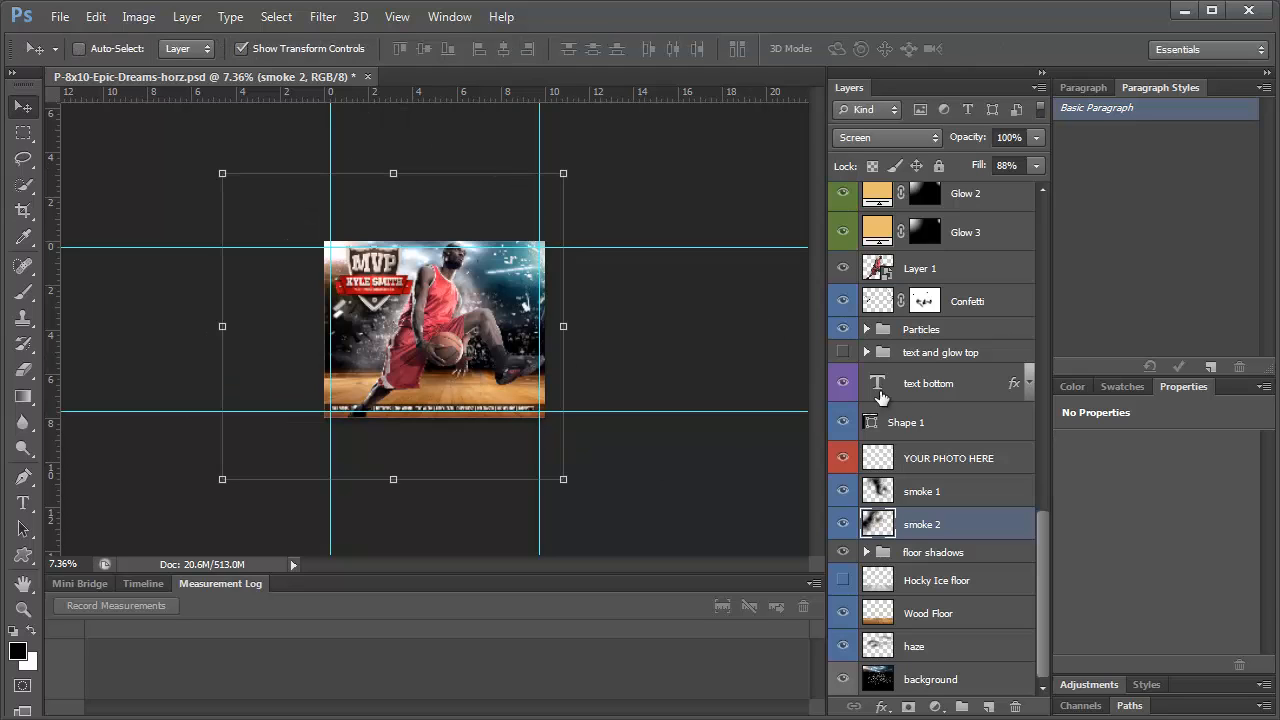
{"action": "left_click", "coordinate": [905, 421]}
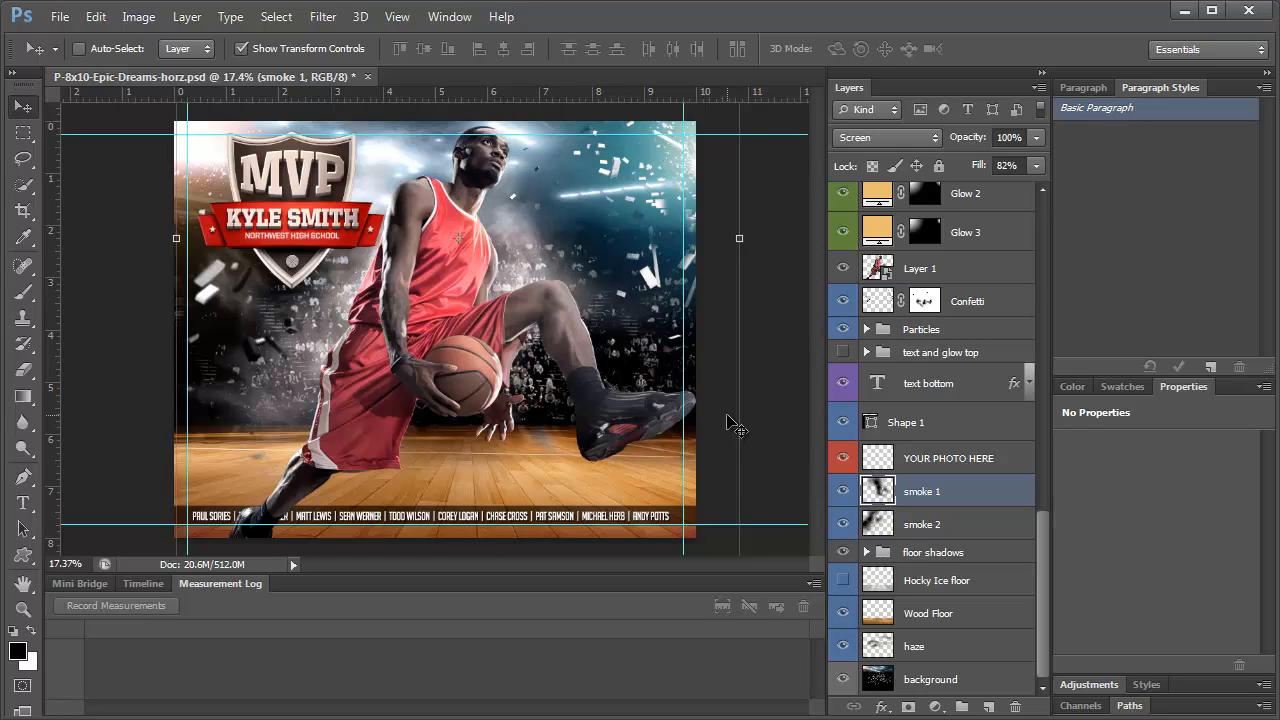
Add a white Outer Glow layer style to the player layer (Layer 1)
{"action": "left_click", "coordinate": [886, 137]}
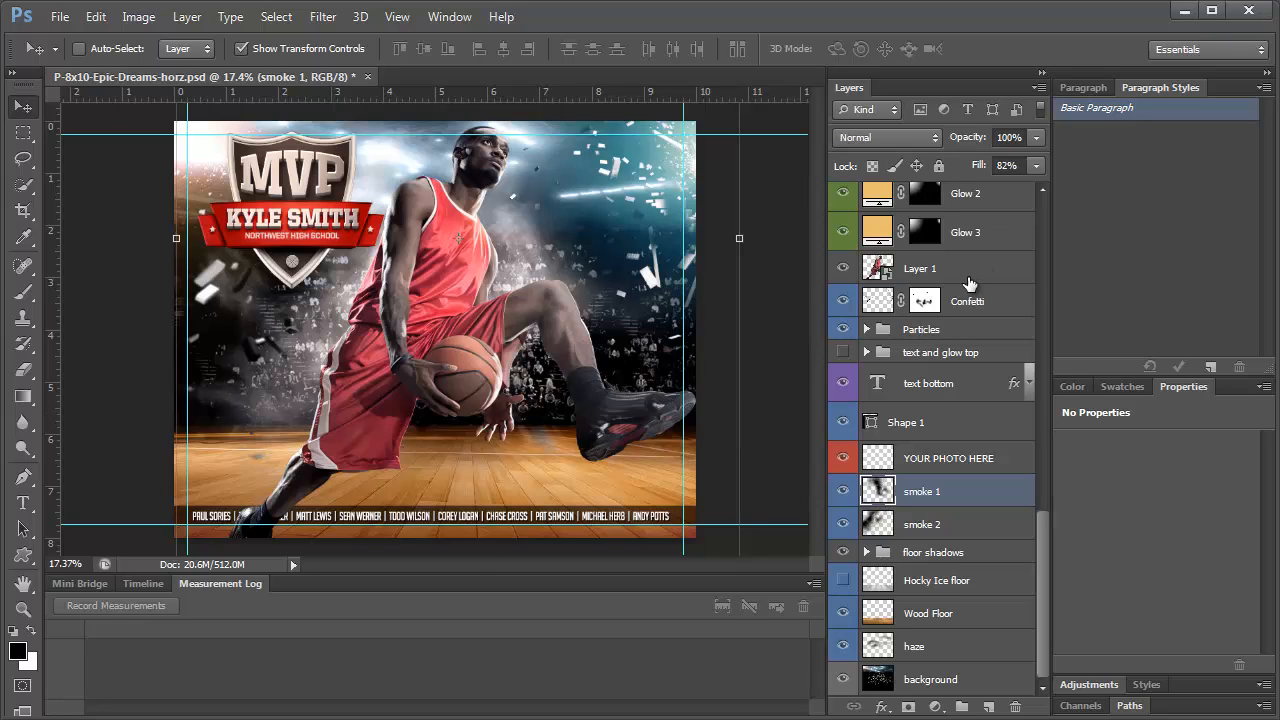
{"action": "left_click", "coordinate": [920, 268]}
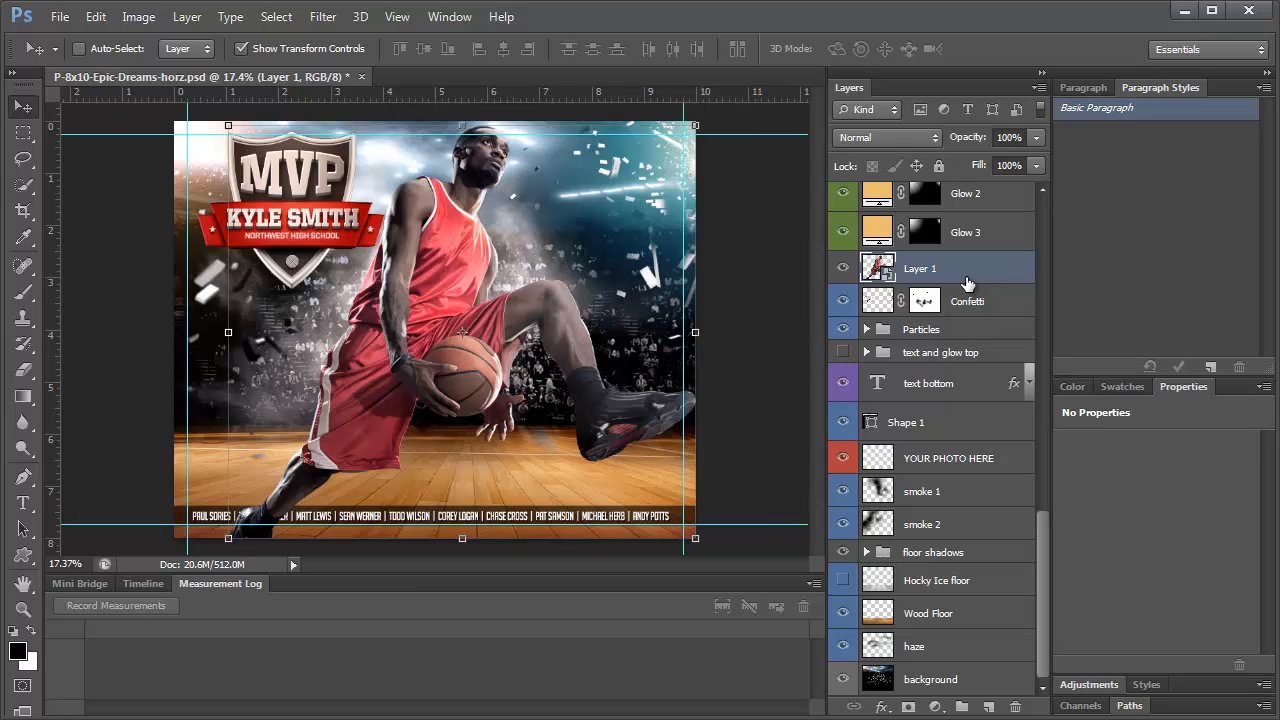
{"action": "double_click", "coordinate": [918, 268]}
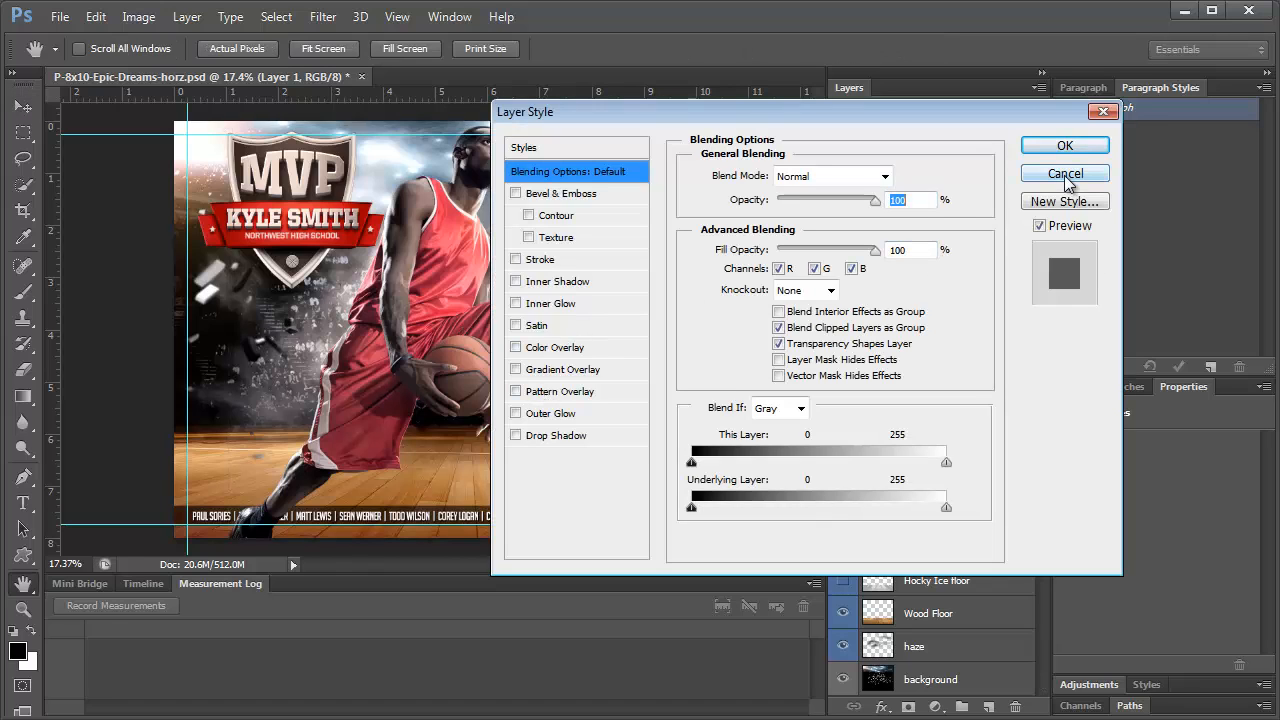
{"action": "left_click", "coordinate": [1064, 173]}
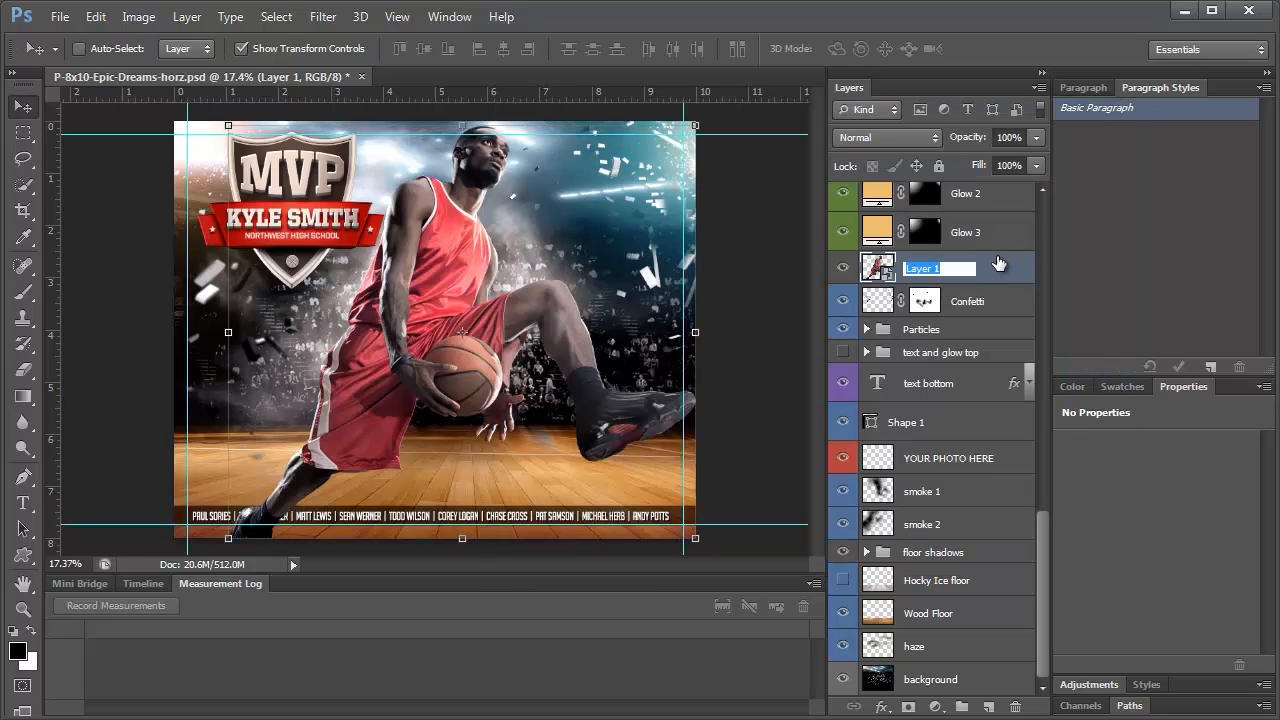
{"action": "double_click", "coordinate": [877, 267]}
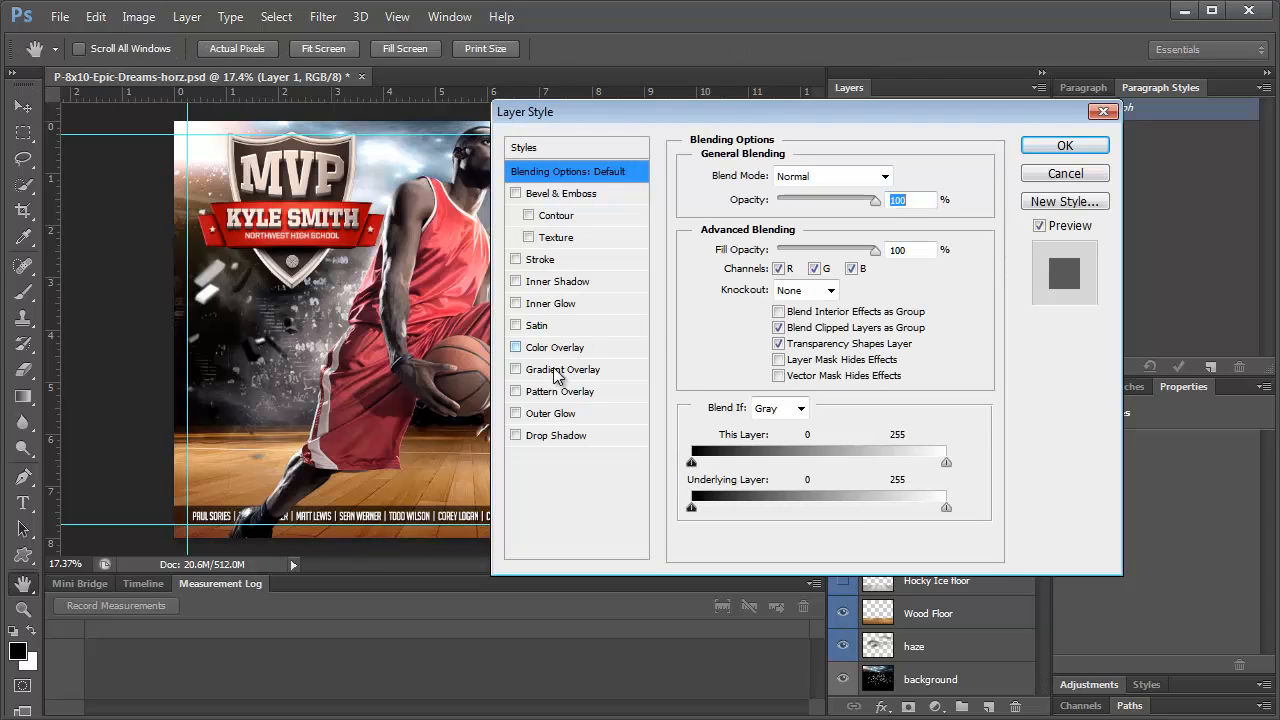
{"action": "left_click", "coordinate": [516, 413]}
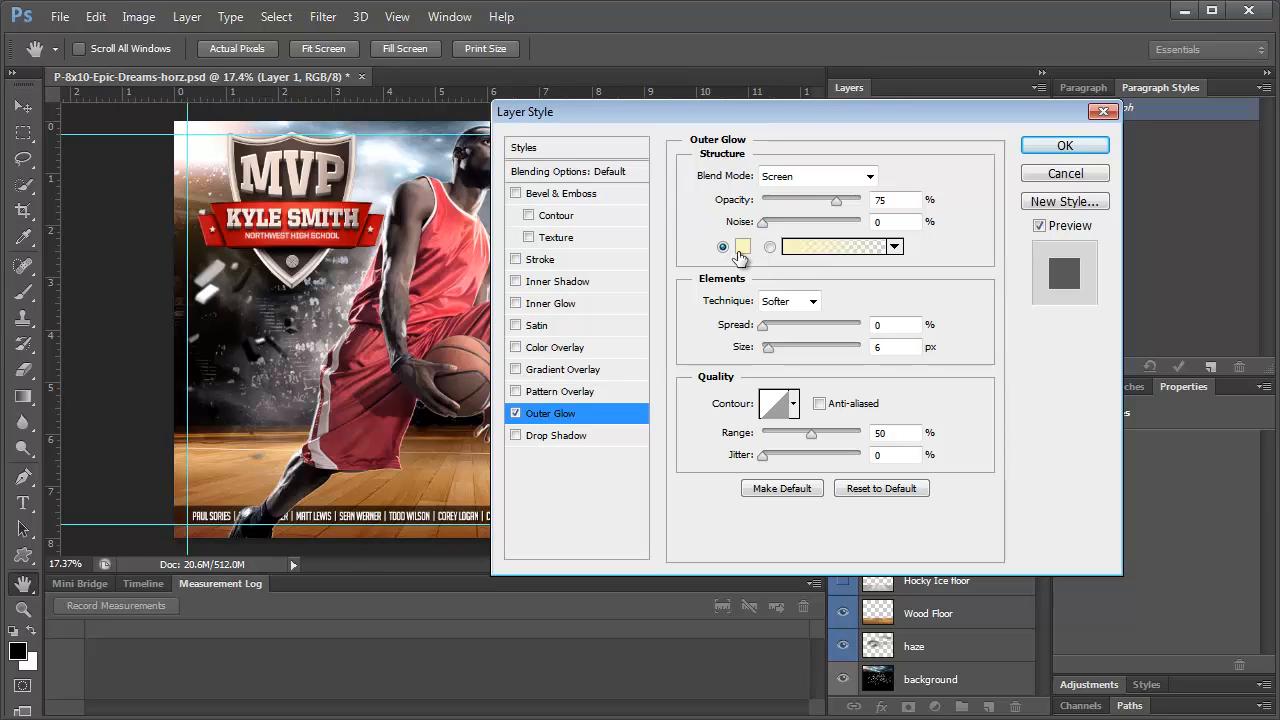
{"action": "left_click", "coordinate": [740, 247]}
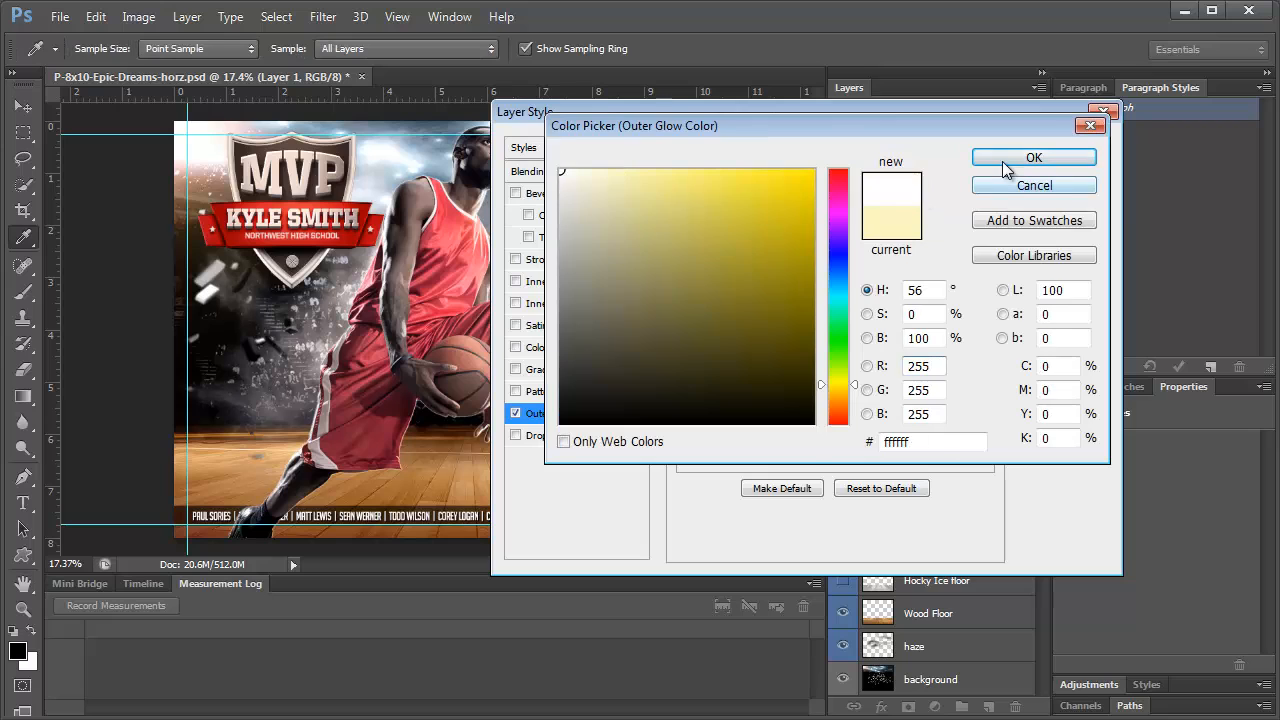
{"action": "left_click", "coordinate": [1034, 157]}
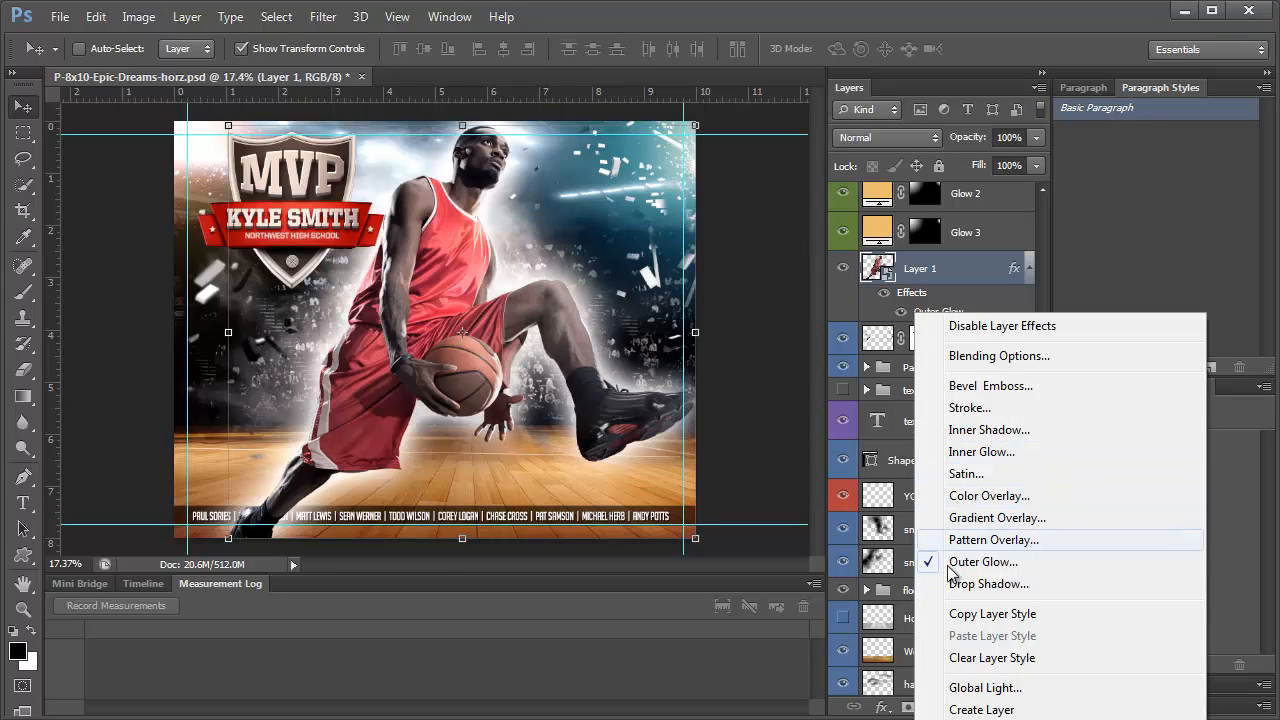
{"action": "mouse_move", "coordinate": [985, 687]}
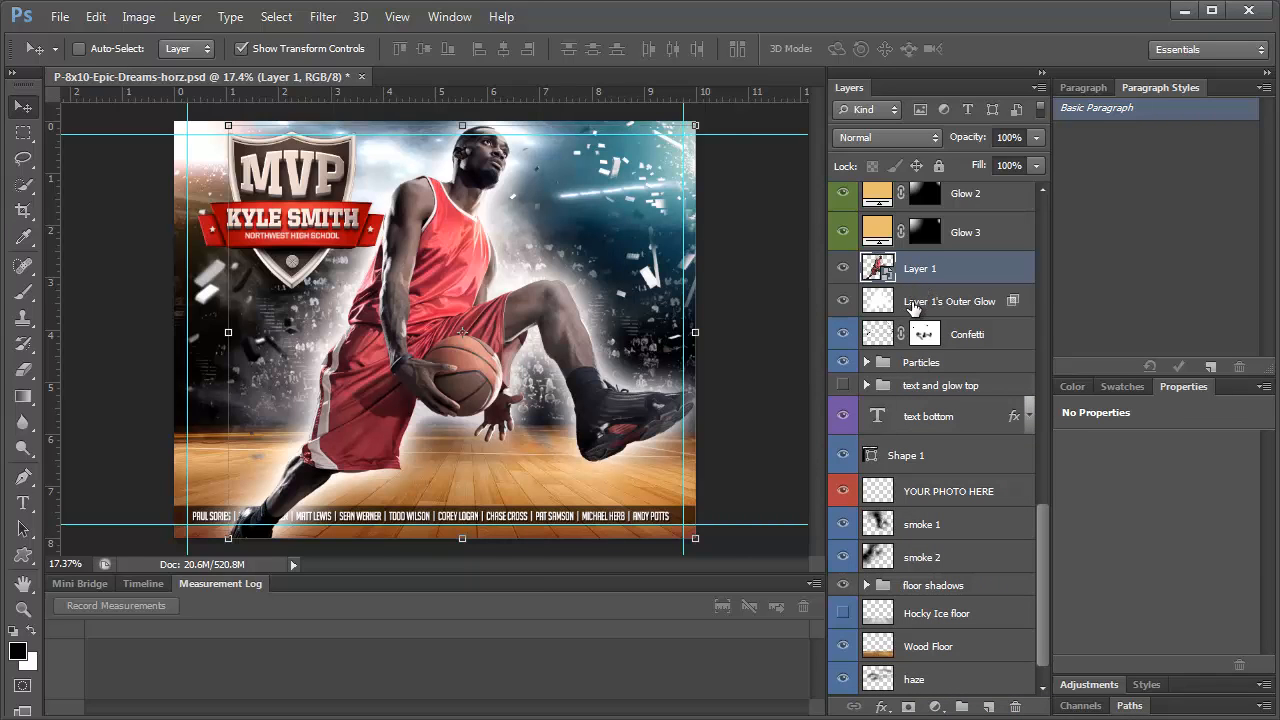
Apply a Gaussian Blur to the separated Layer 1 Outer Glow layer
{"action": "left_click", "coordinate": [948, 301]}
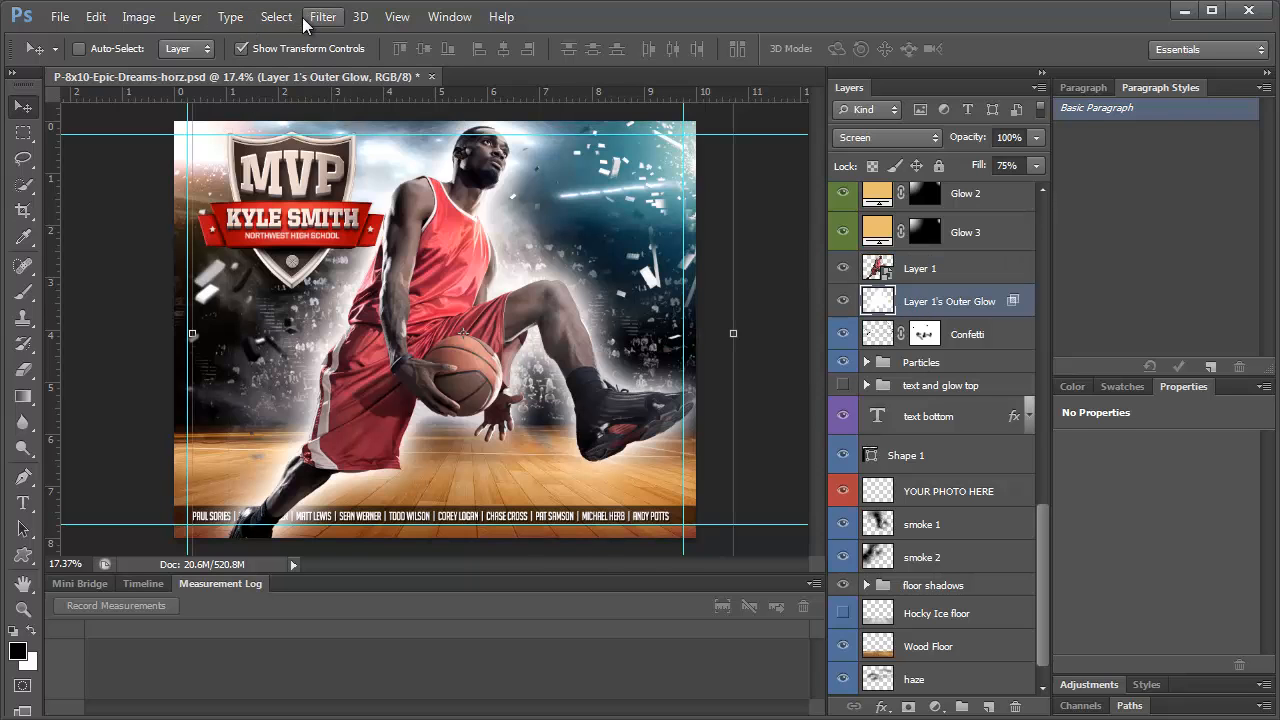
{"action": "left_click", "coordinate": [322, 16]}
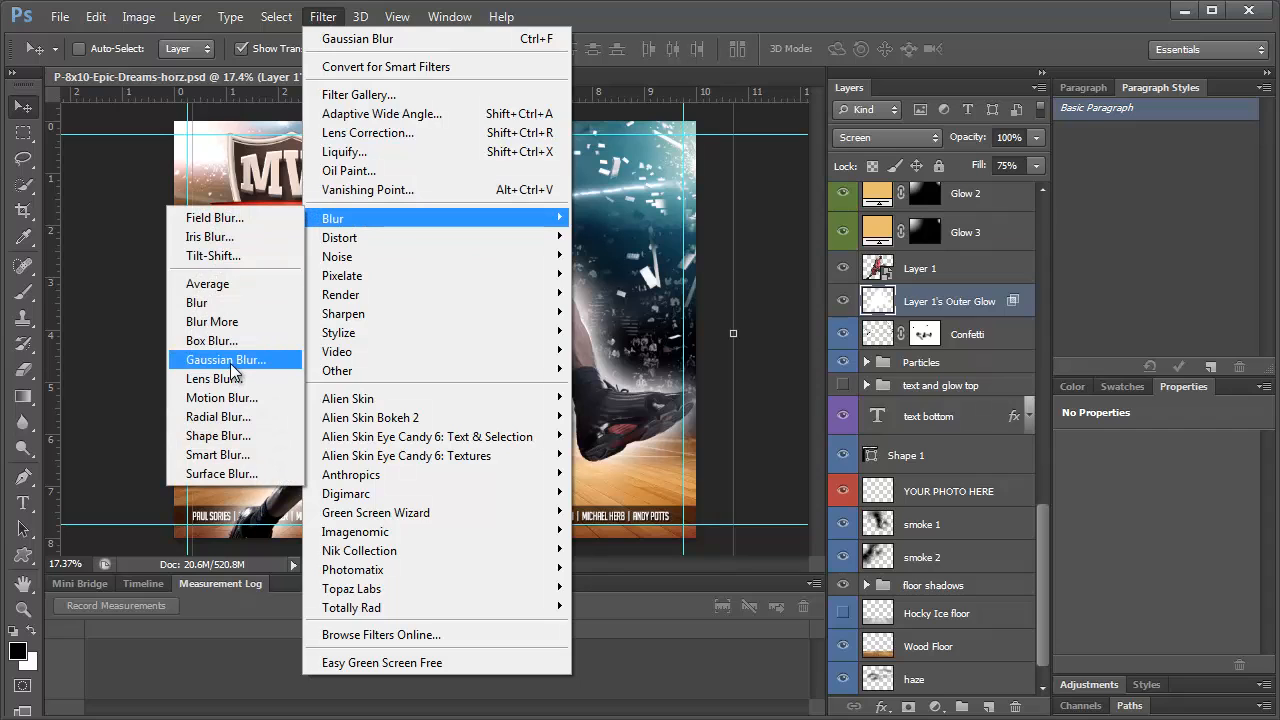
{"action": "left_click", "coordinate": [225, 359]}
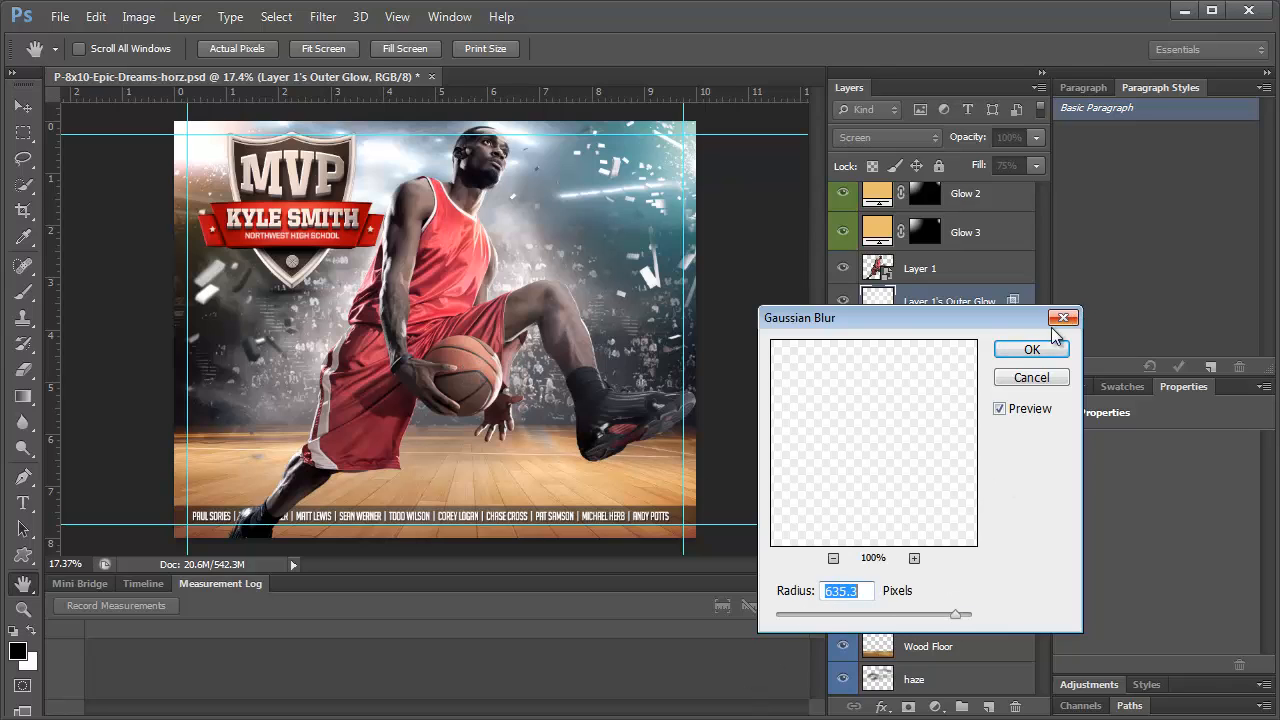
{"action": "left_click", "coordinate": [1063, 317]}
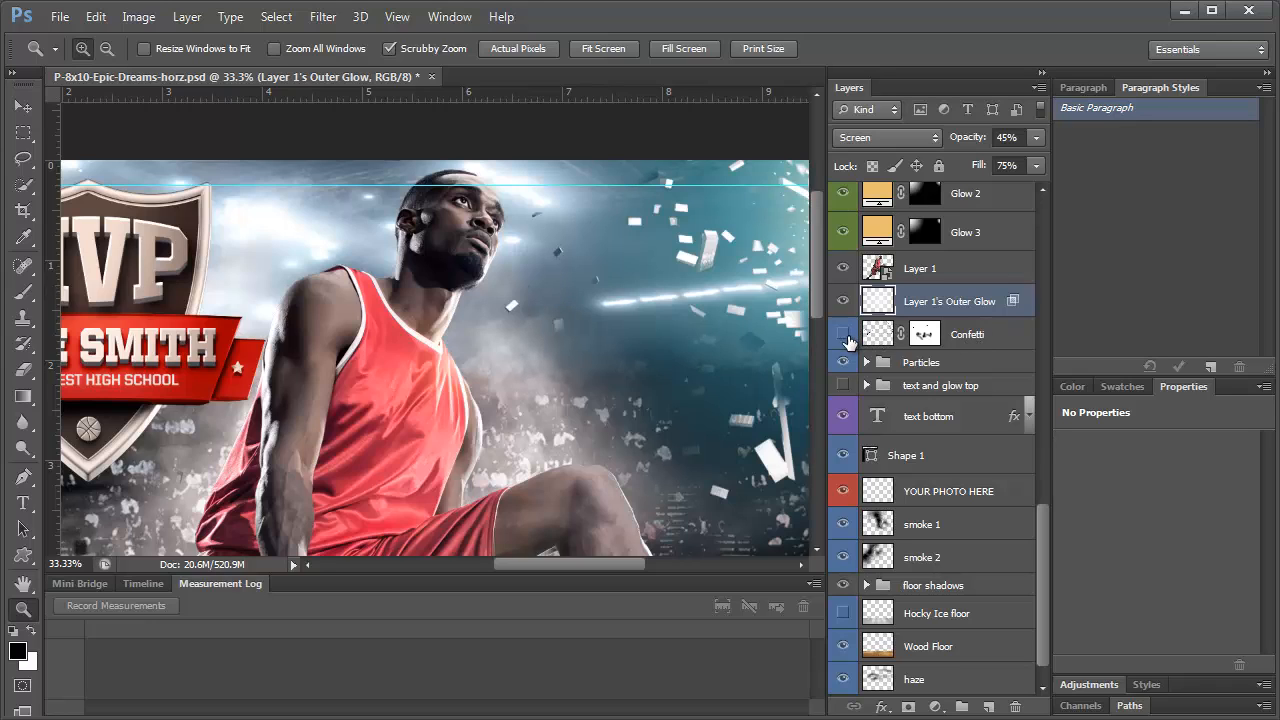
Target the Confetti layer mask with a 250 px Brush to paint around the player
{"action": "left_click", "coordinate": [843, 334]}
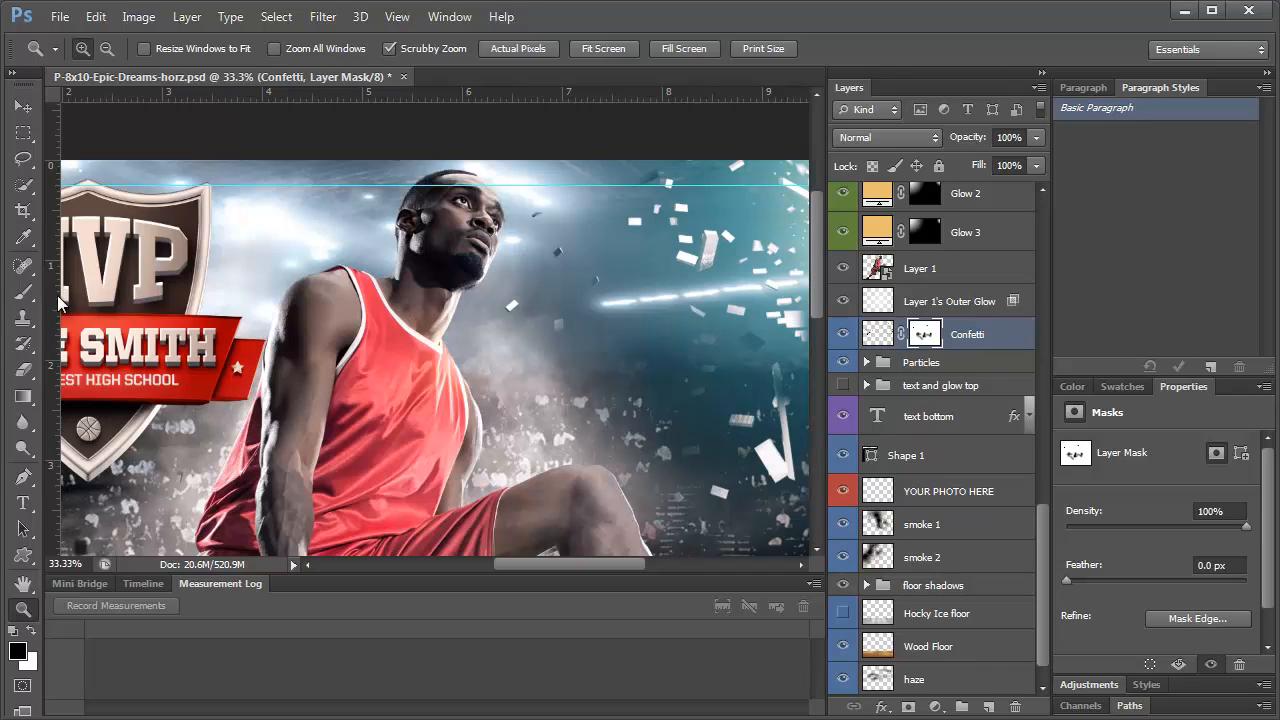
{"action": "left_click", "coordinate": [23, 292]}
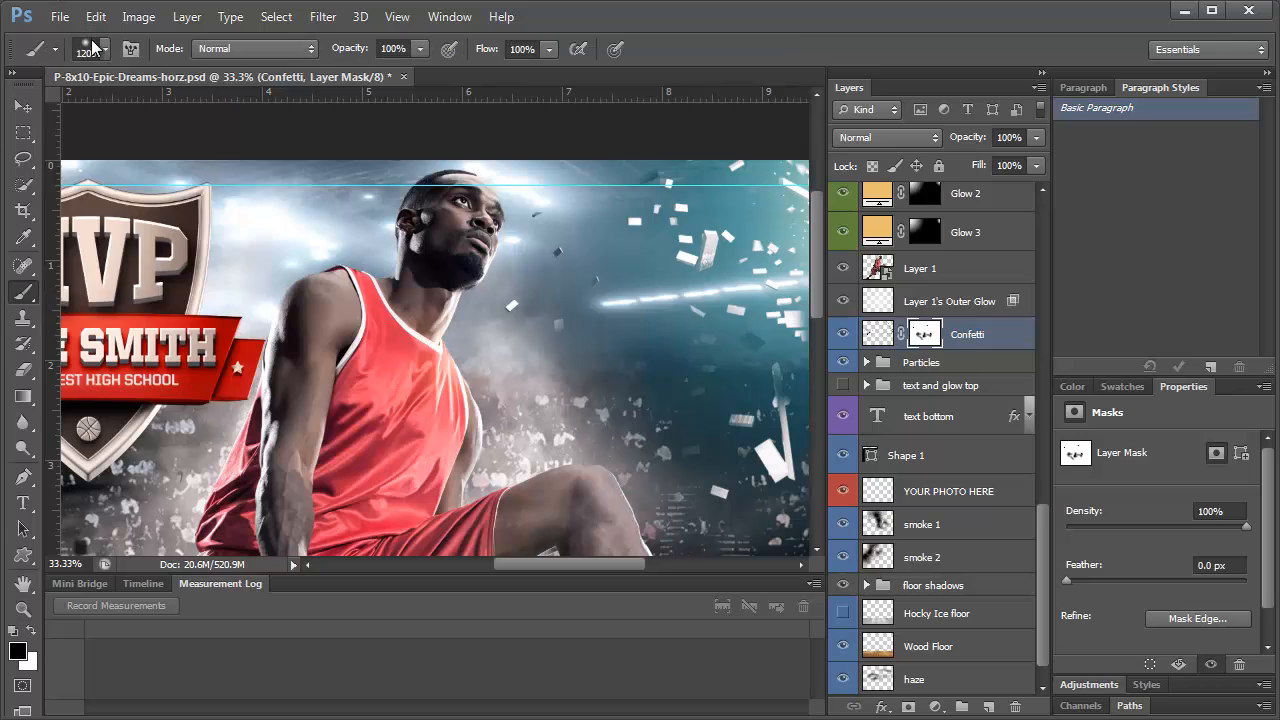
{"action": "left_click", "coordinate": [105, 48]}
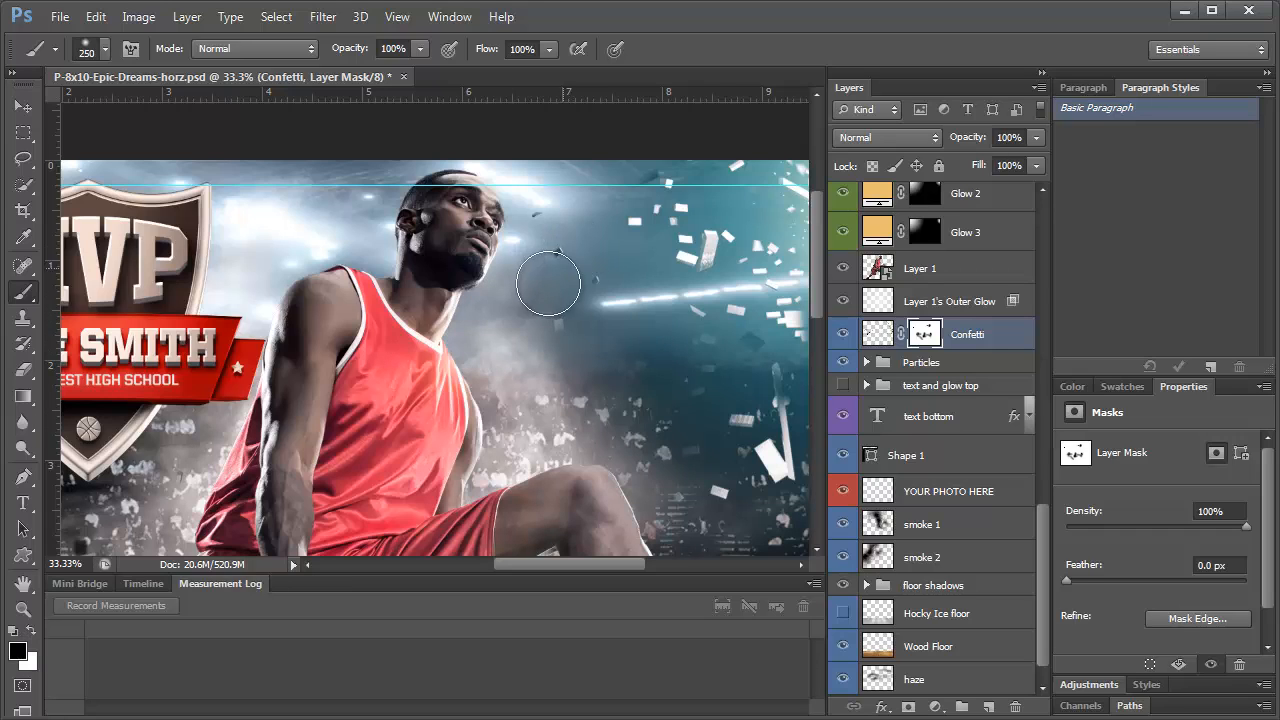
{"action": "mouse_move", "coordinate": [588, 288]}
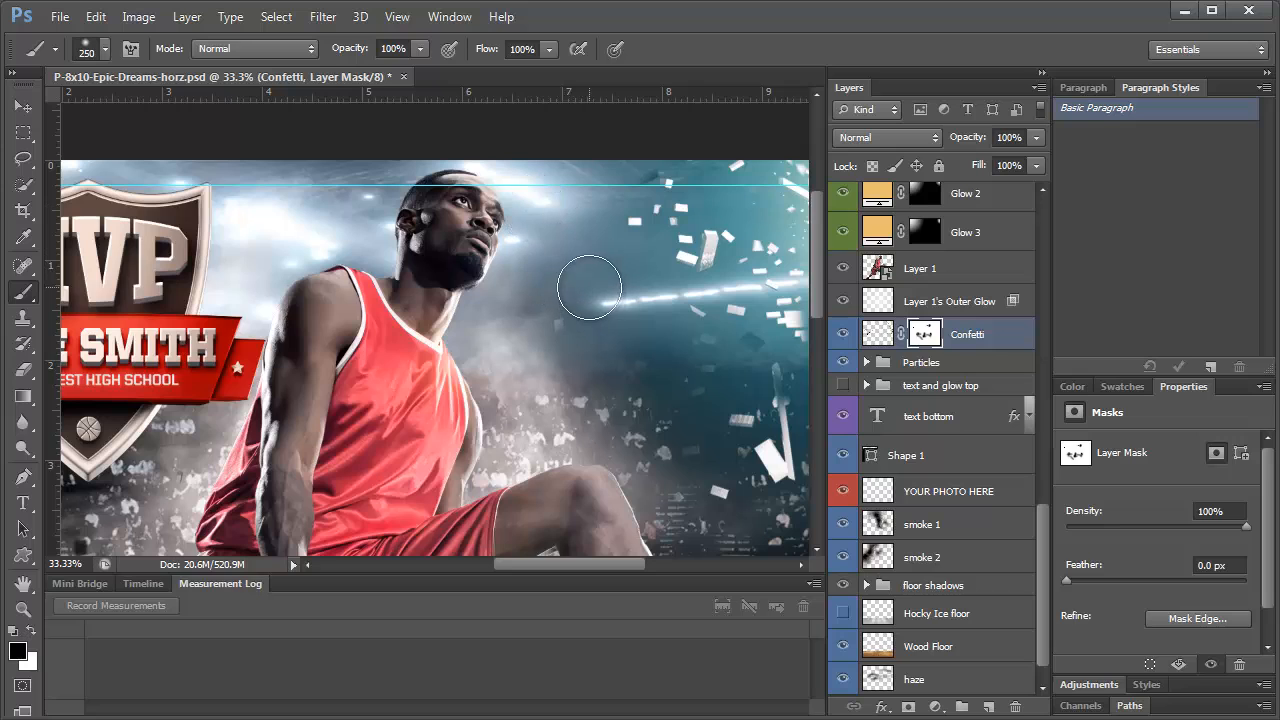
{"action": "scroll", "scroll_direction": "down", "scroll_amount": 3}
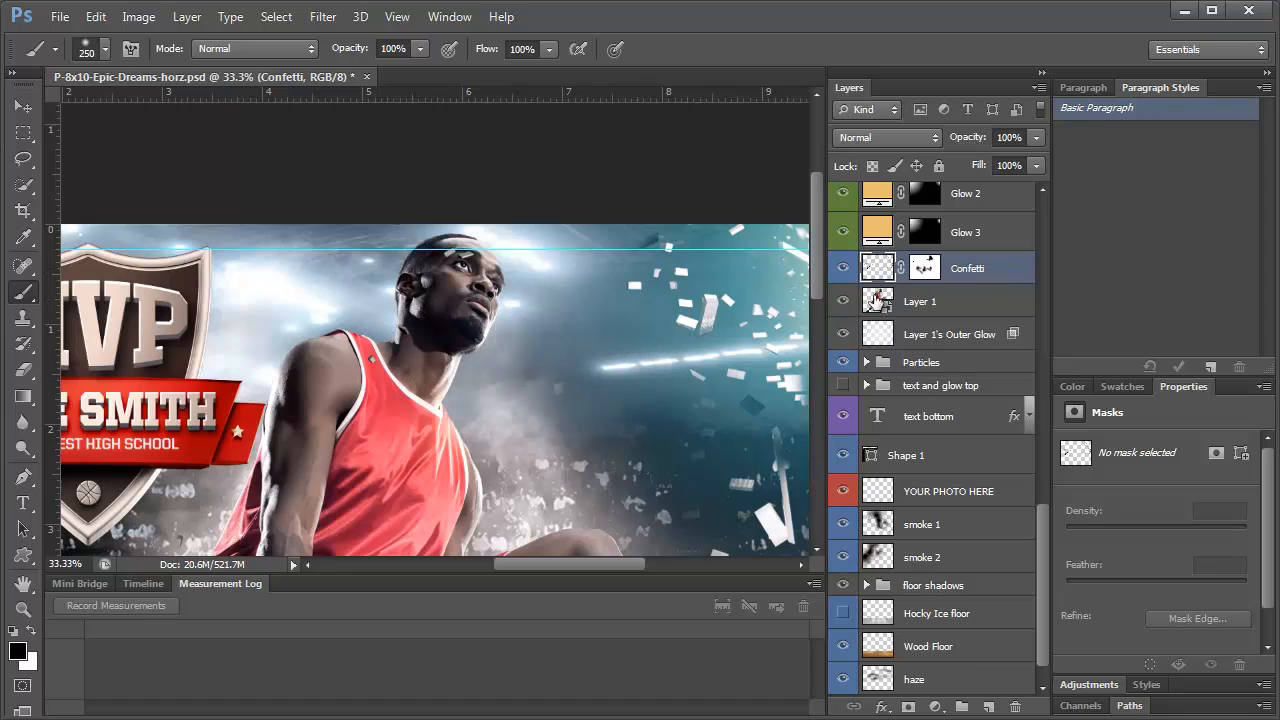
{"action": "left_click", "coordinate": [923, 267]}
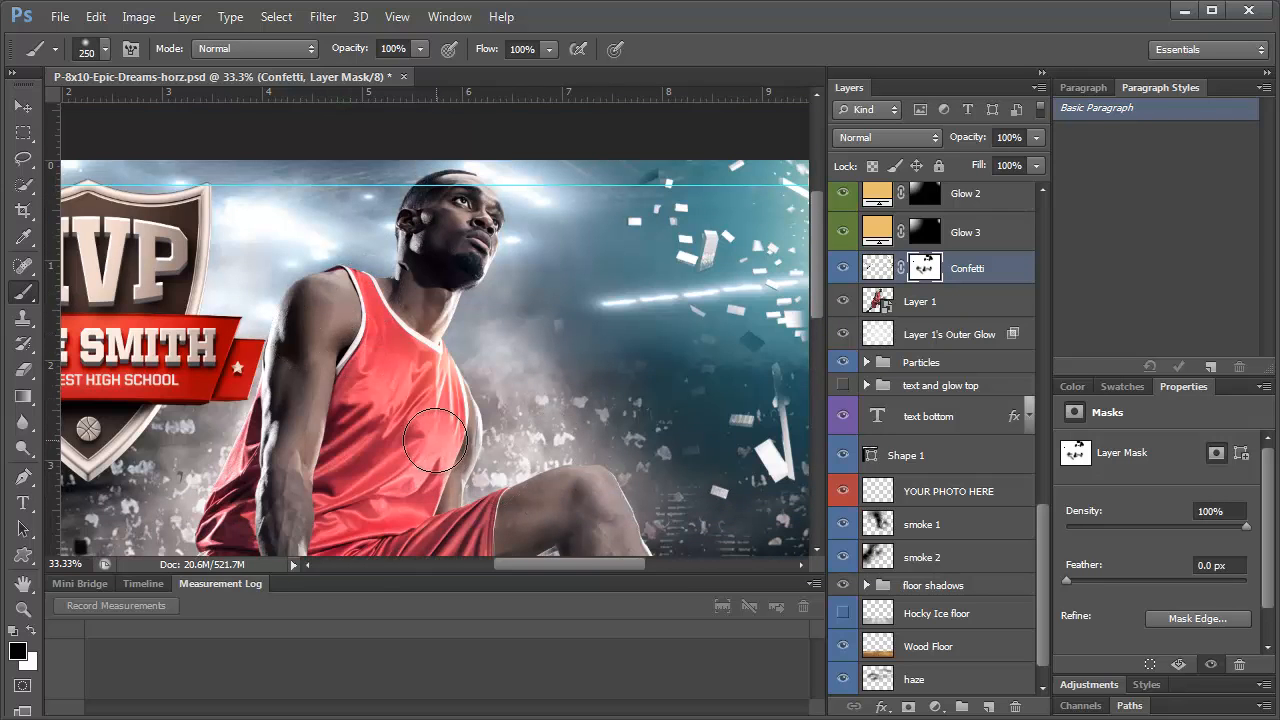
{"action": "scroll", "scroll_direction": "down", "scroll_amount": 3}
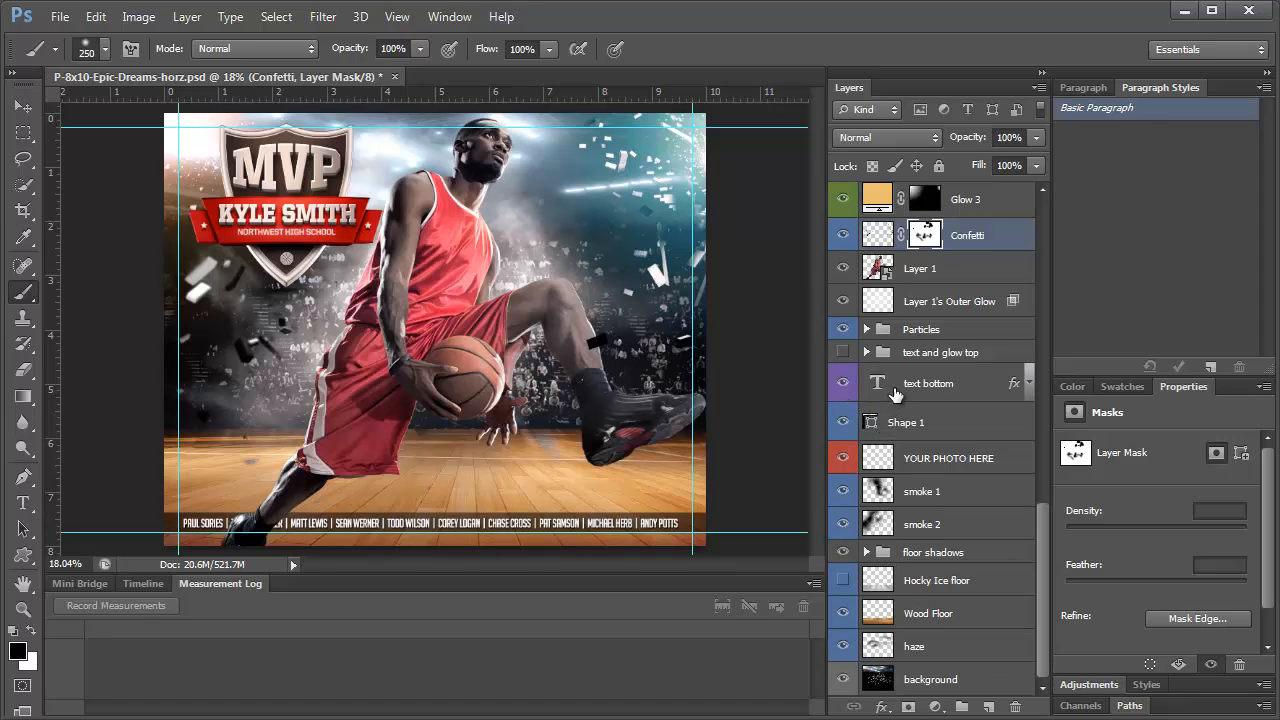
Select the bottom text layer and expand the Particles group in the Layers panel
{"action": "left_click", "coordinate": [928, 383]}
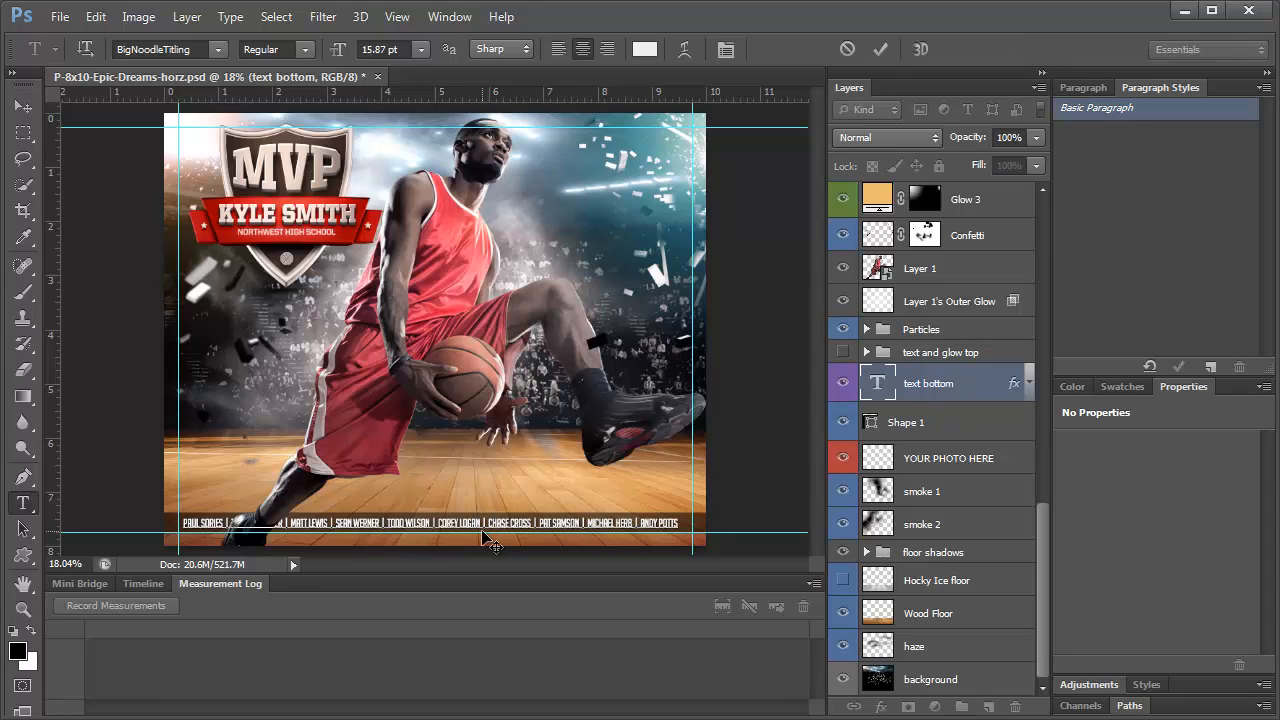
{"action": "left_click", "coordinate": [1030, 383]}
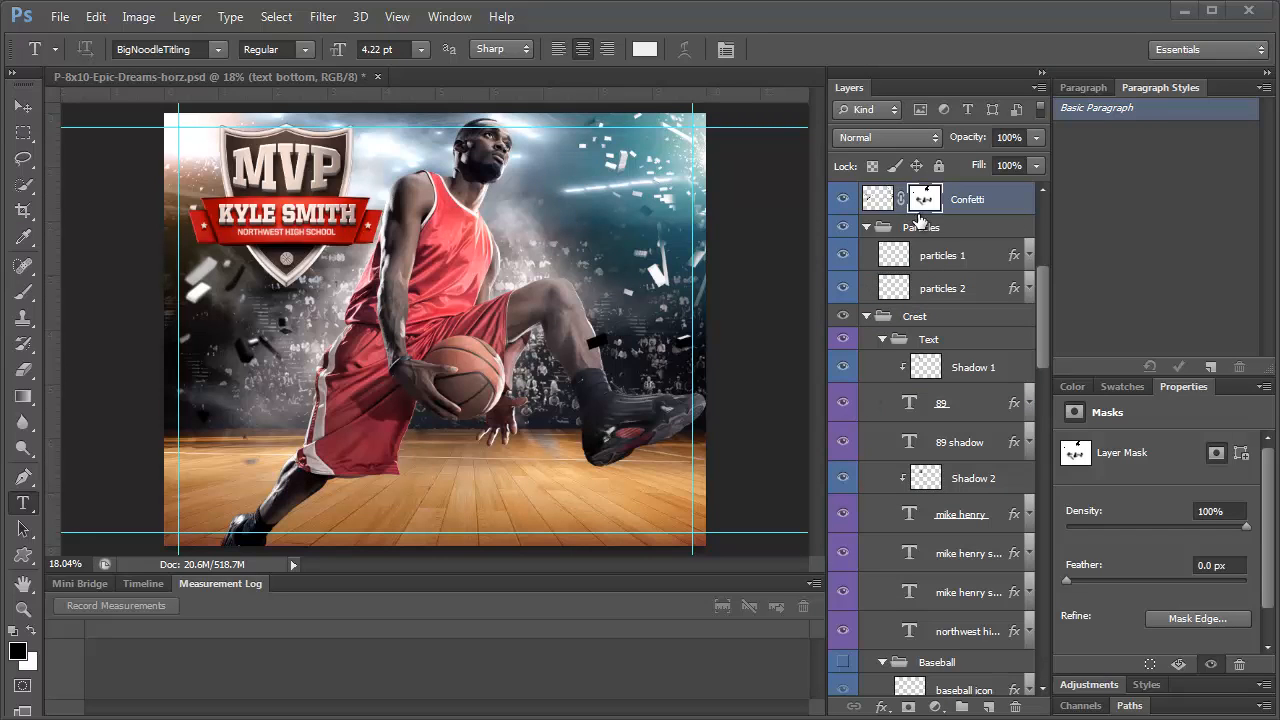
{"action": "mouse_move", "coordinate": [585, 357]}
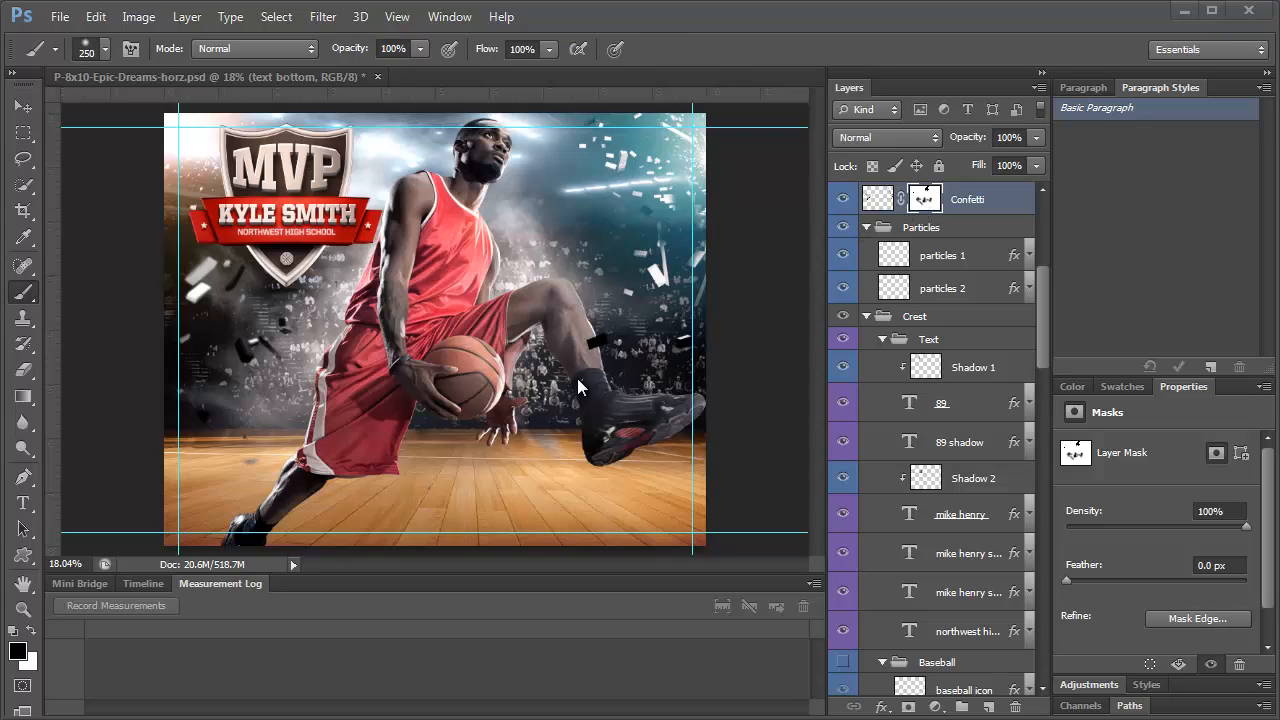
{"action": "mouse_move", "coordinate": [105, 62]}
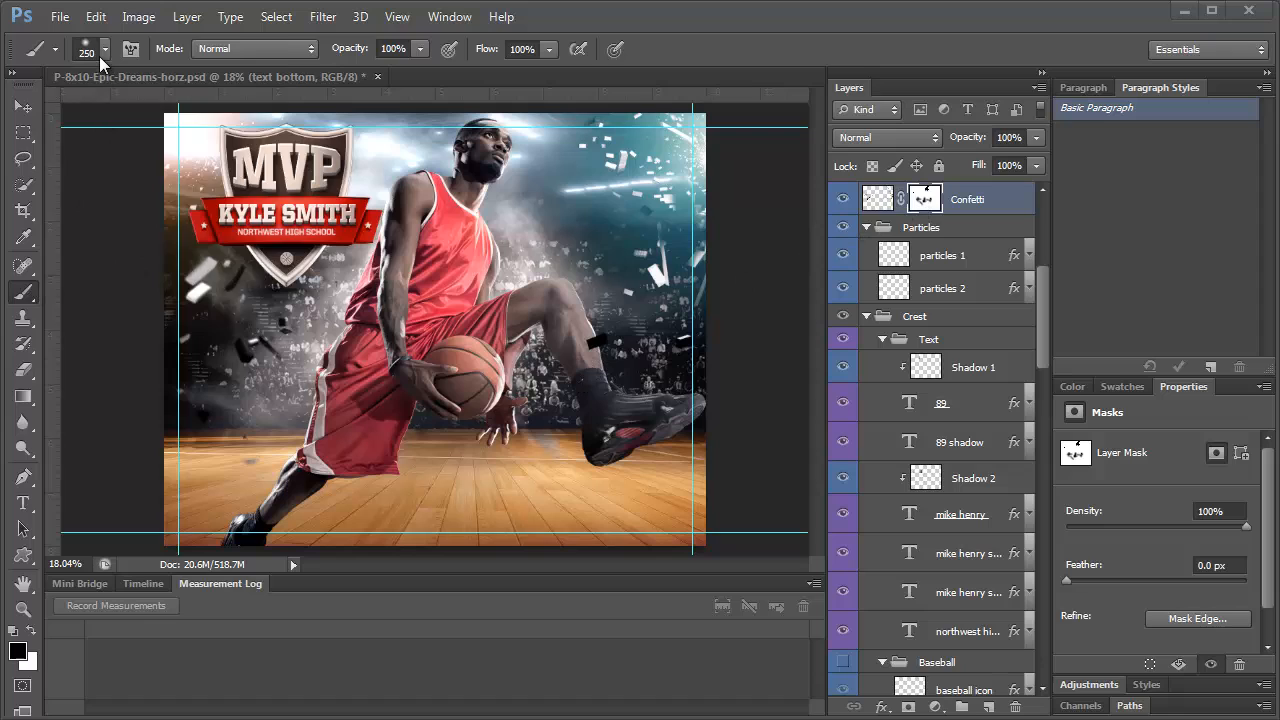
{"action": "mouse_move", "coordinate": [615, 49]}
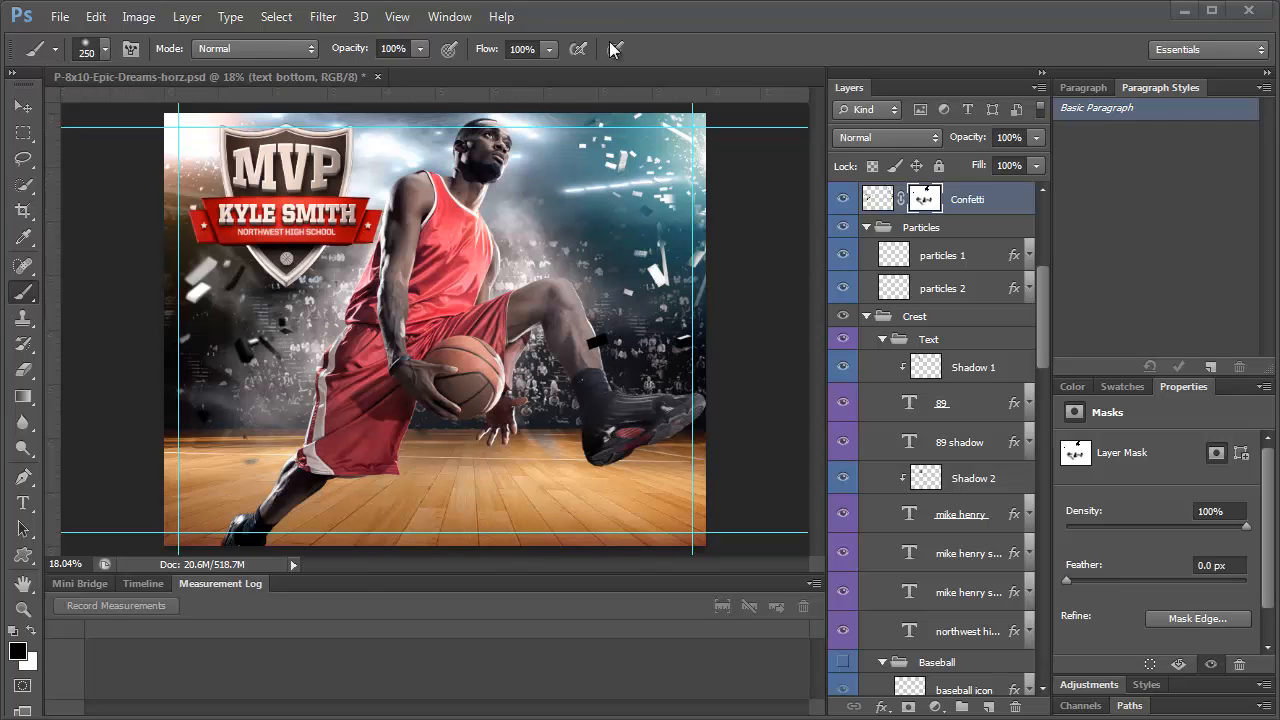
{"action": "mouse_move", "coordinate": [587, 353]}
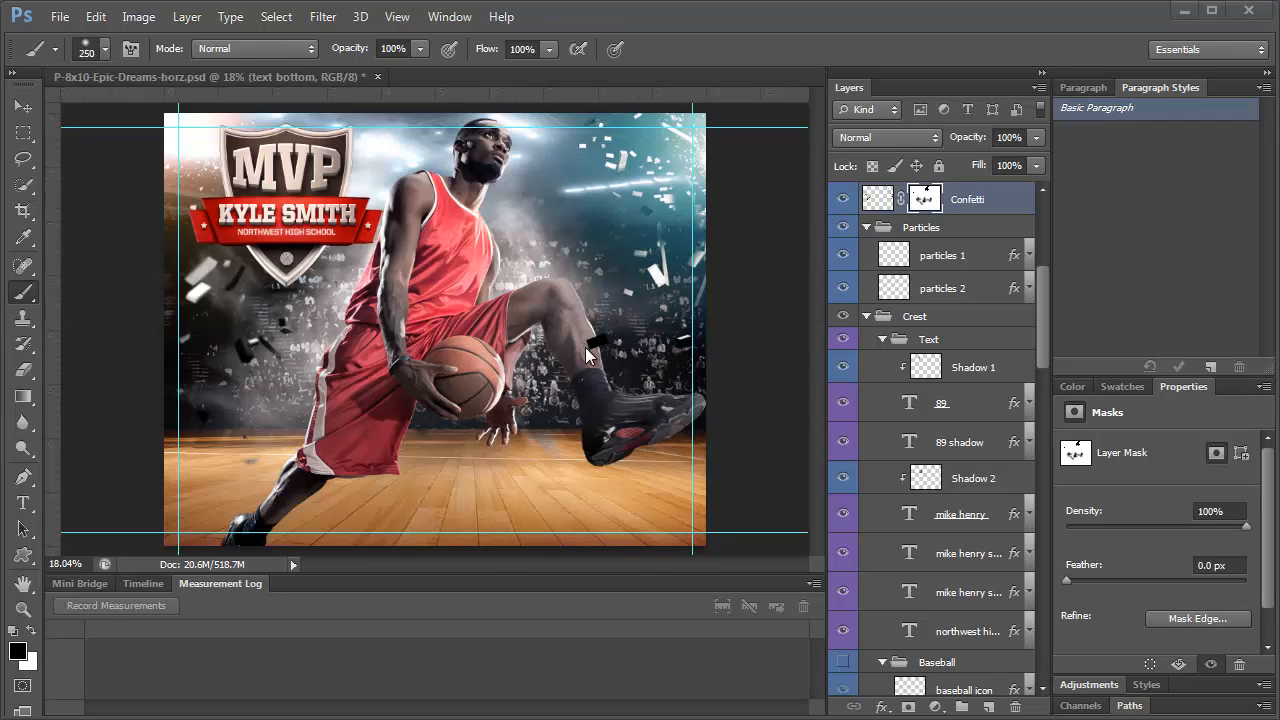
{"action": "mouse_move", "coordinate": [695, 371]}
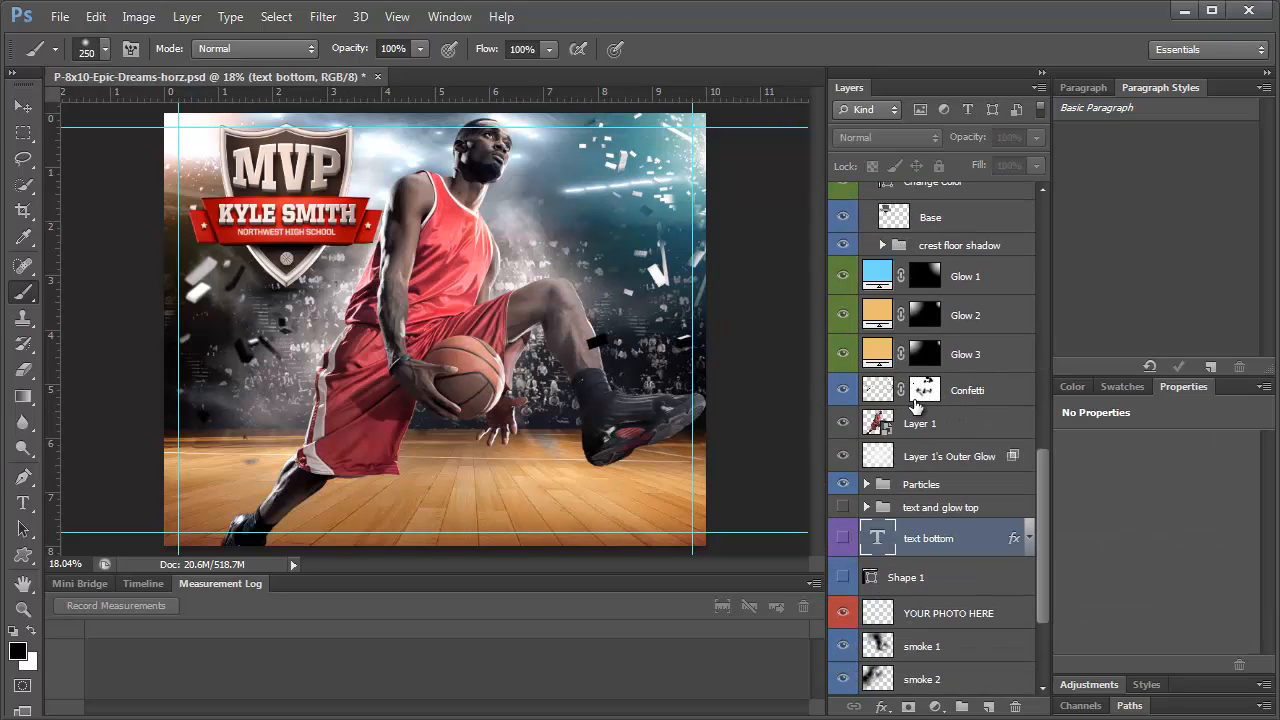
Select the Crest group and open then cancel its blending options without changes
{"action": "left_click", "coordinate": [924, 389]}
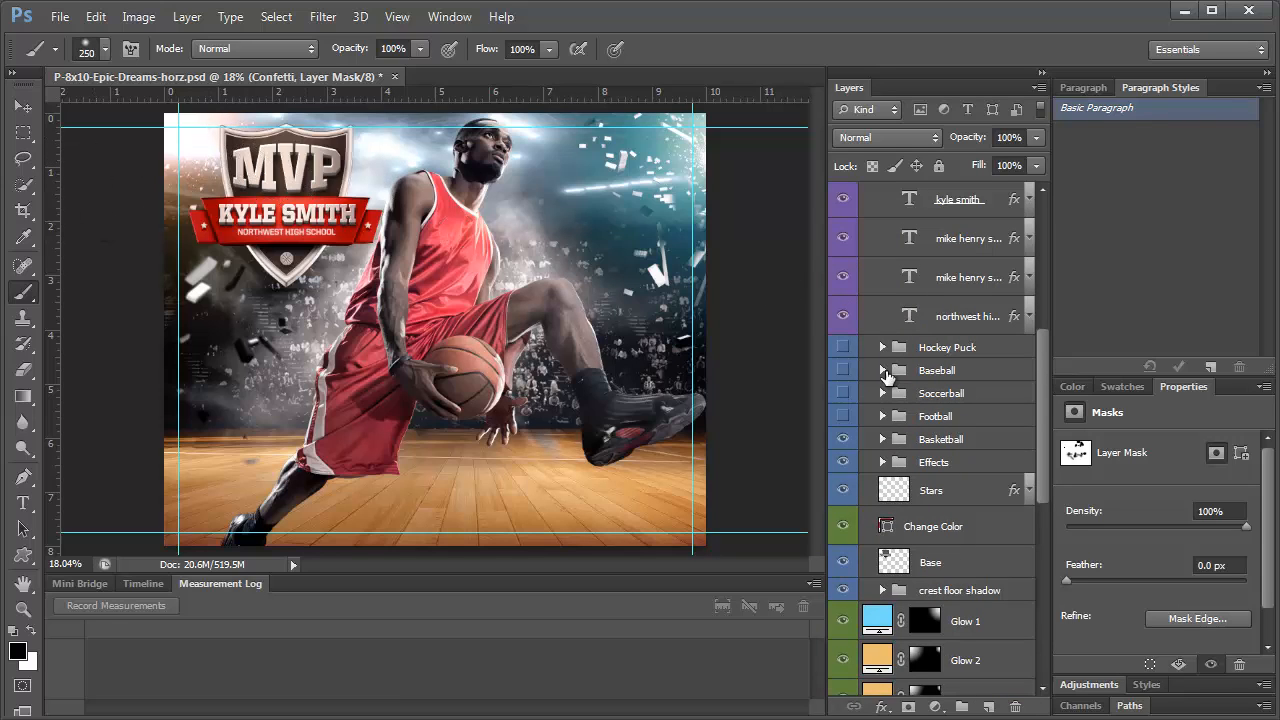
{"action": "left_click", "coordinate": [882, 322]}
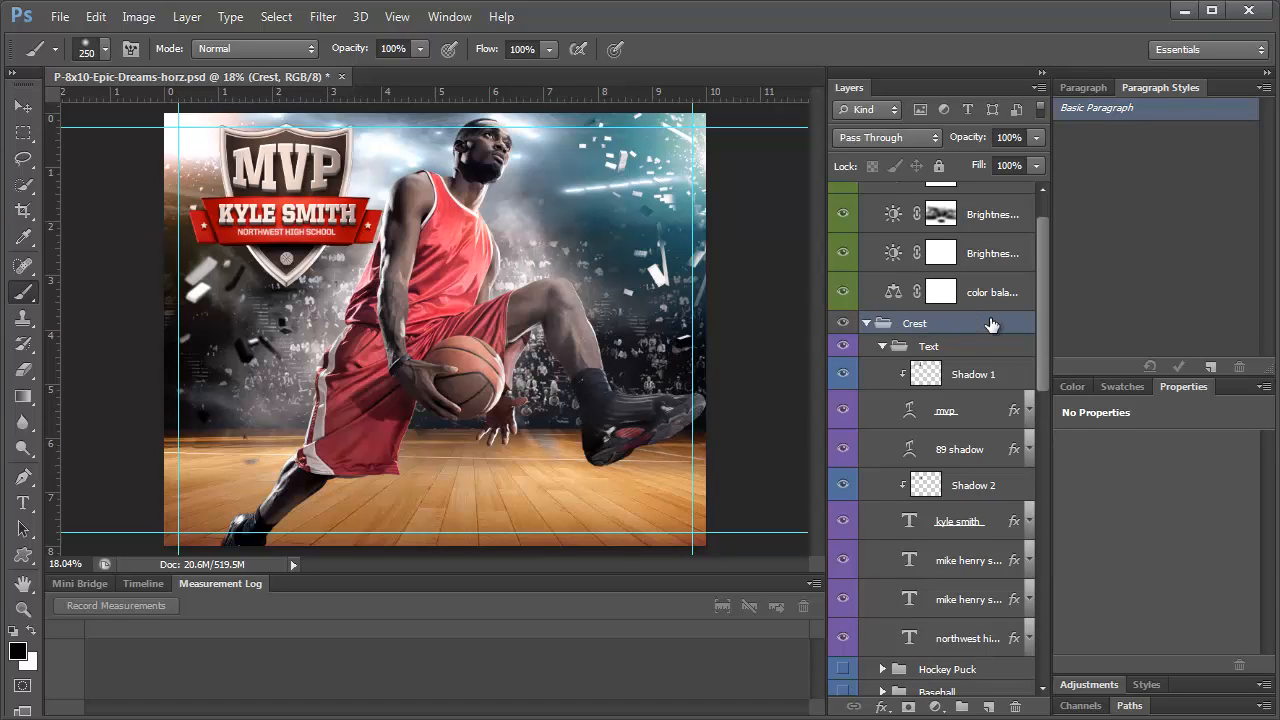
{"action": "double_click", "coordinate": [914, 322]}
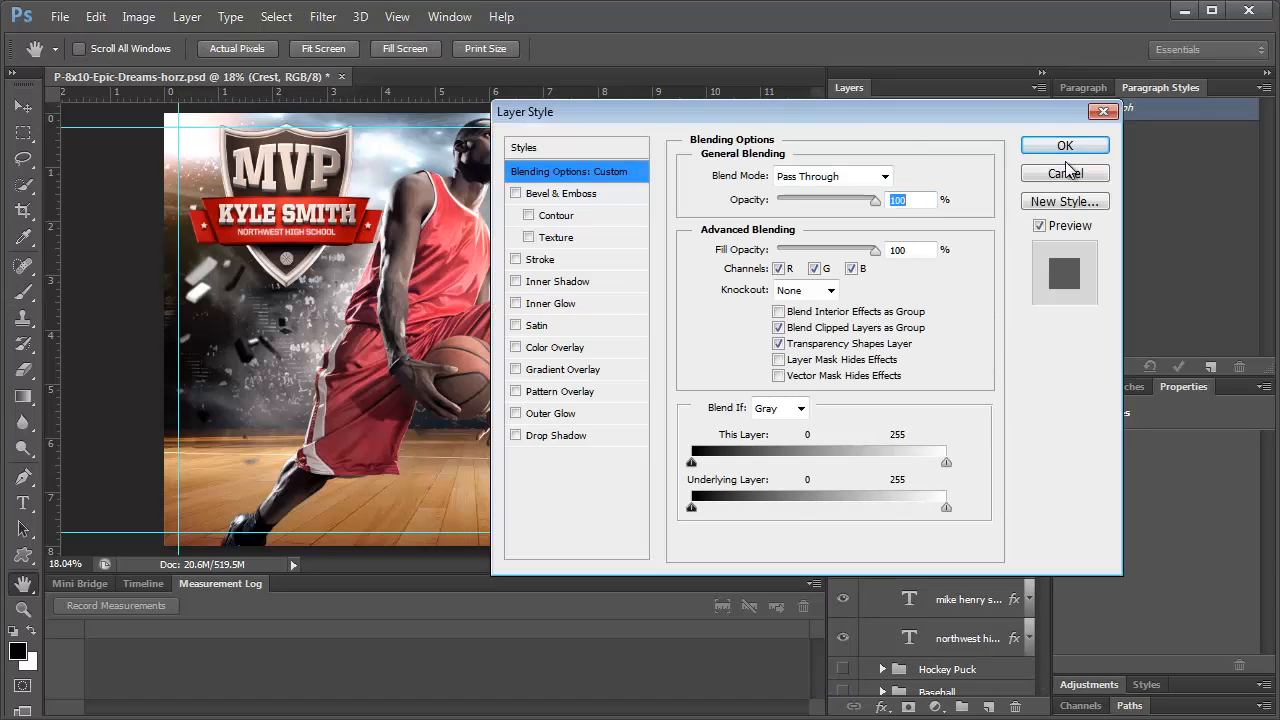
{"action": "left_click", "coordinate": [1065, 145]}
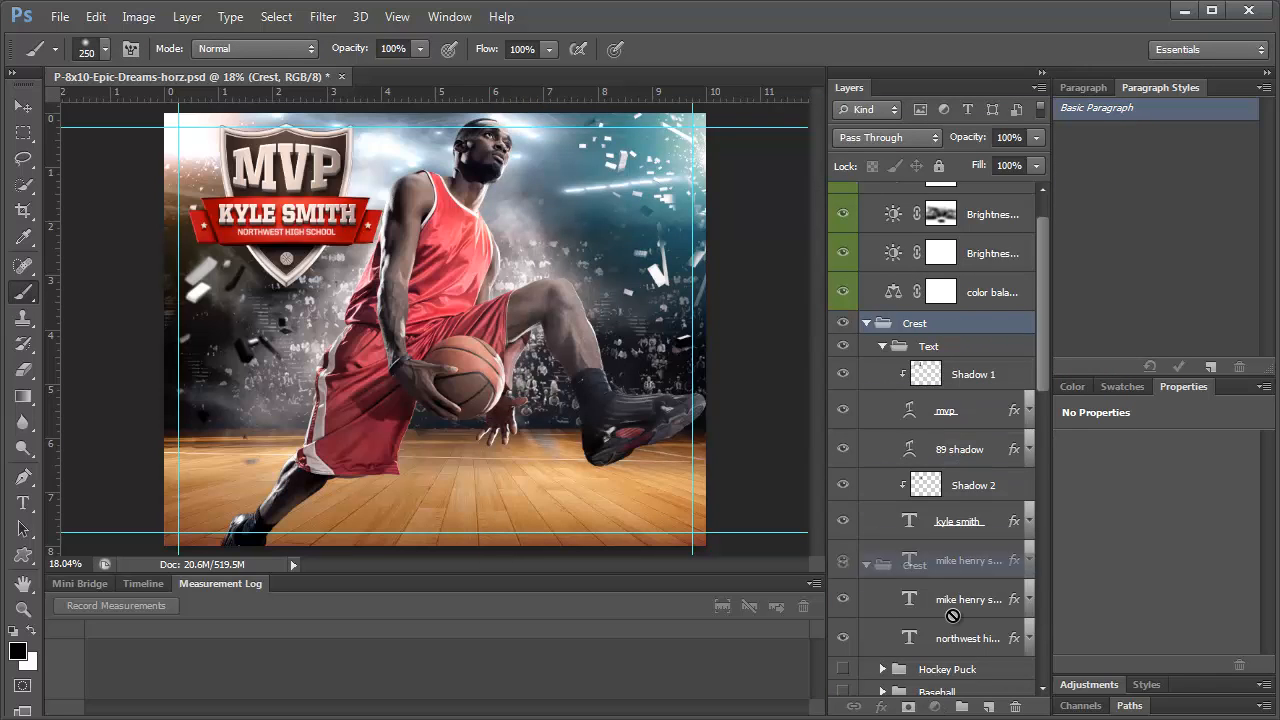
Scroll the Layers panel to reposition the Crest group lower in the stack
{"action": "scroll", "scroll_direction": "down", "scroll_amount": 3}
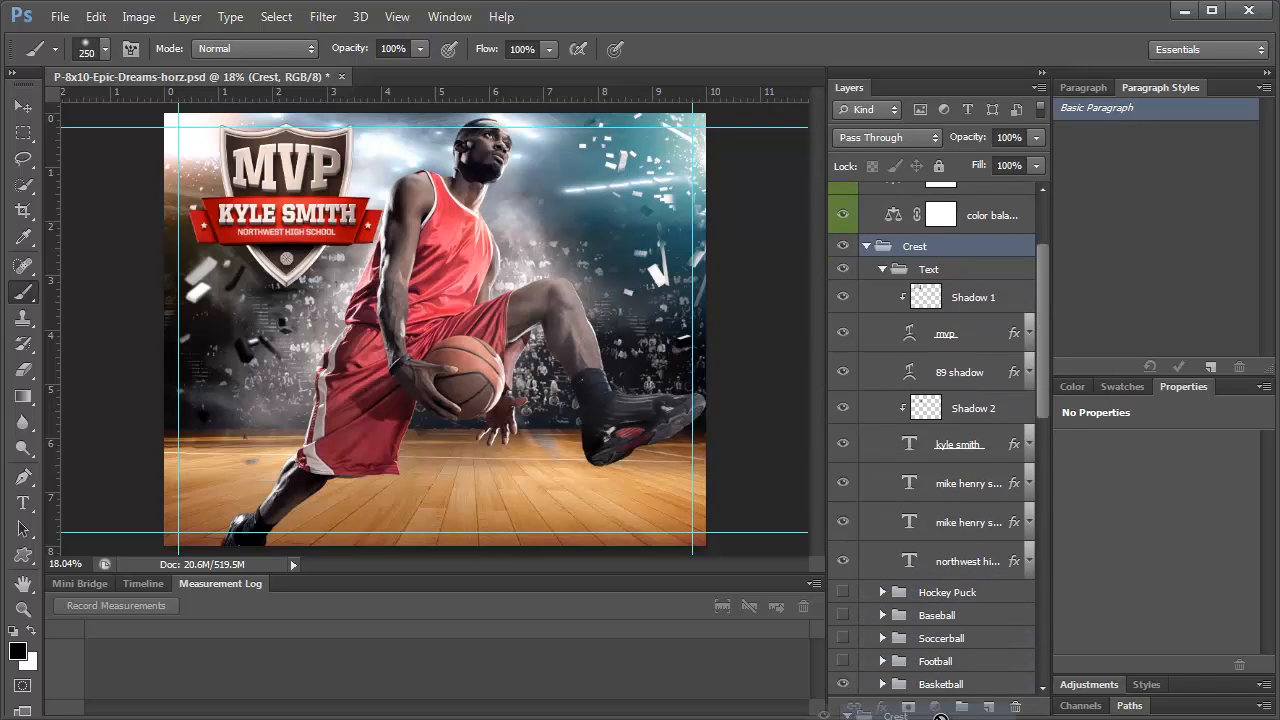
{"action": "scroll", "scroll_direction": "down", "scroll_amount": 3}
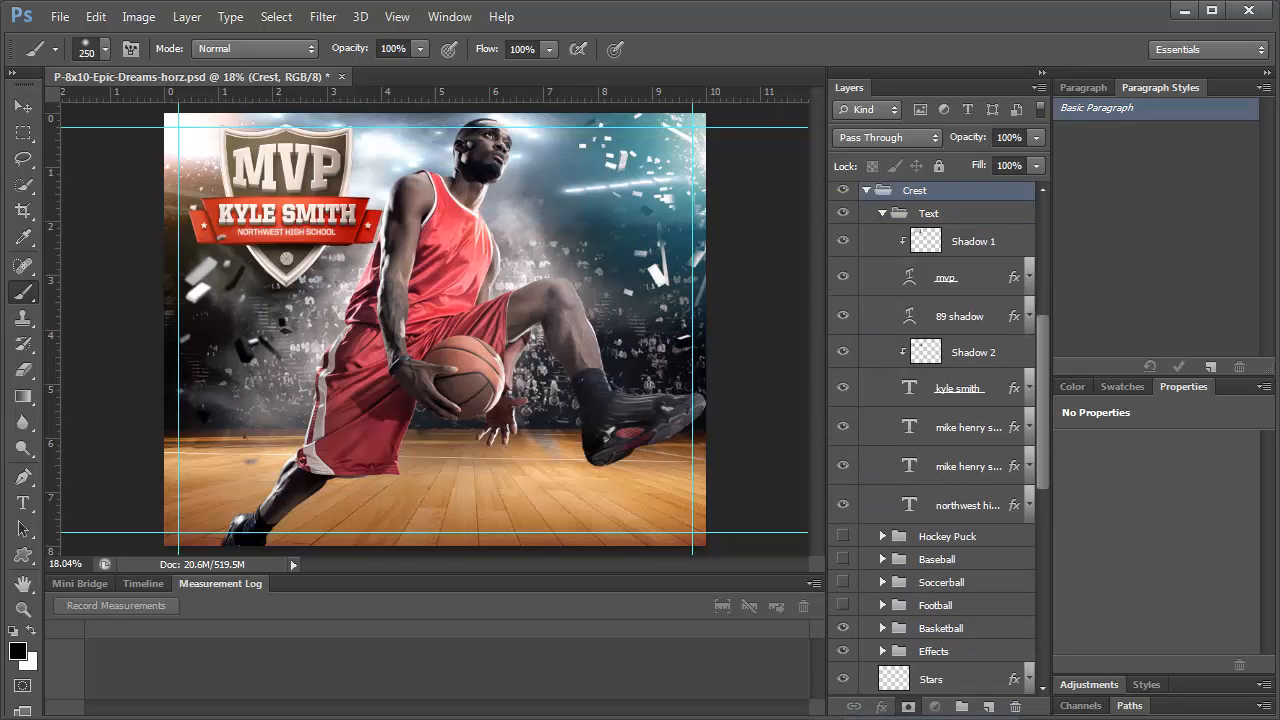
{"action": "scroll", "scroll_direction": "down", "scroll_amount": 3}
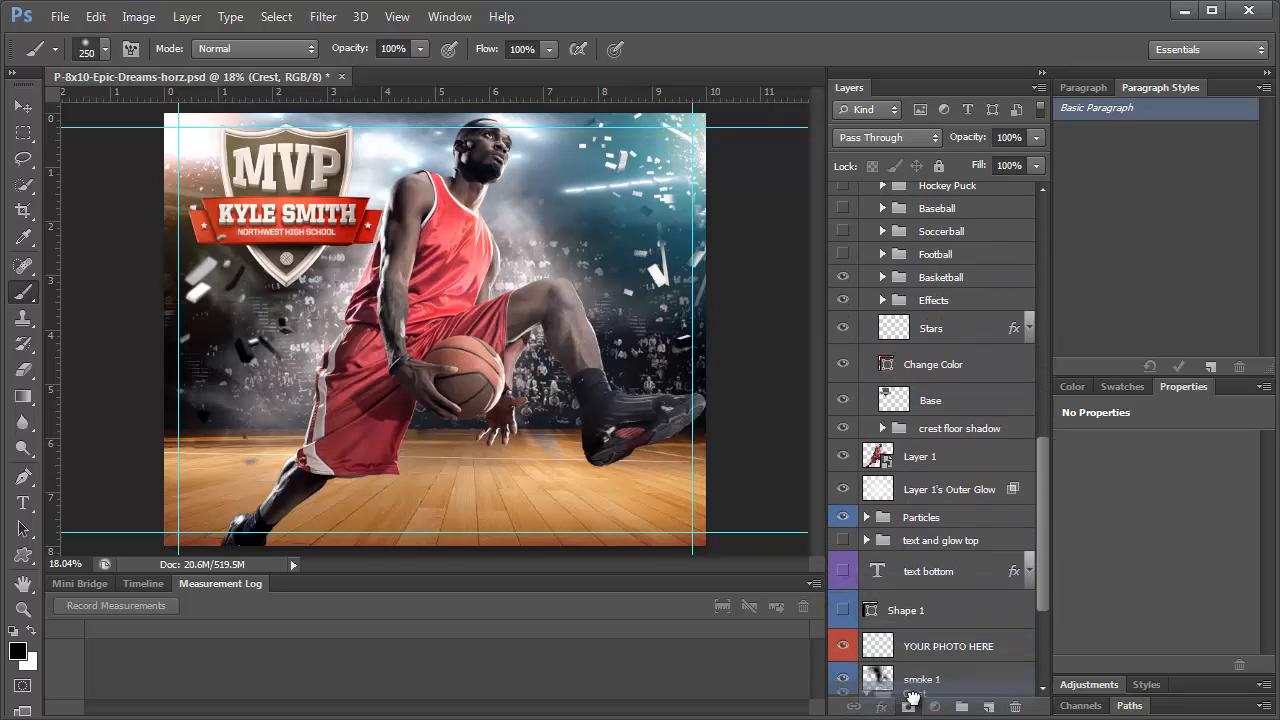
{"action": "left_click", "coordinate": [867, 194]}
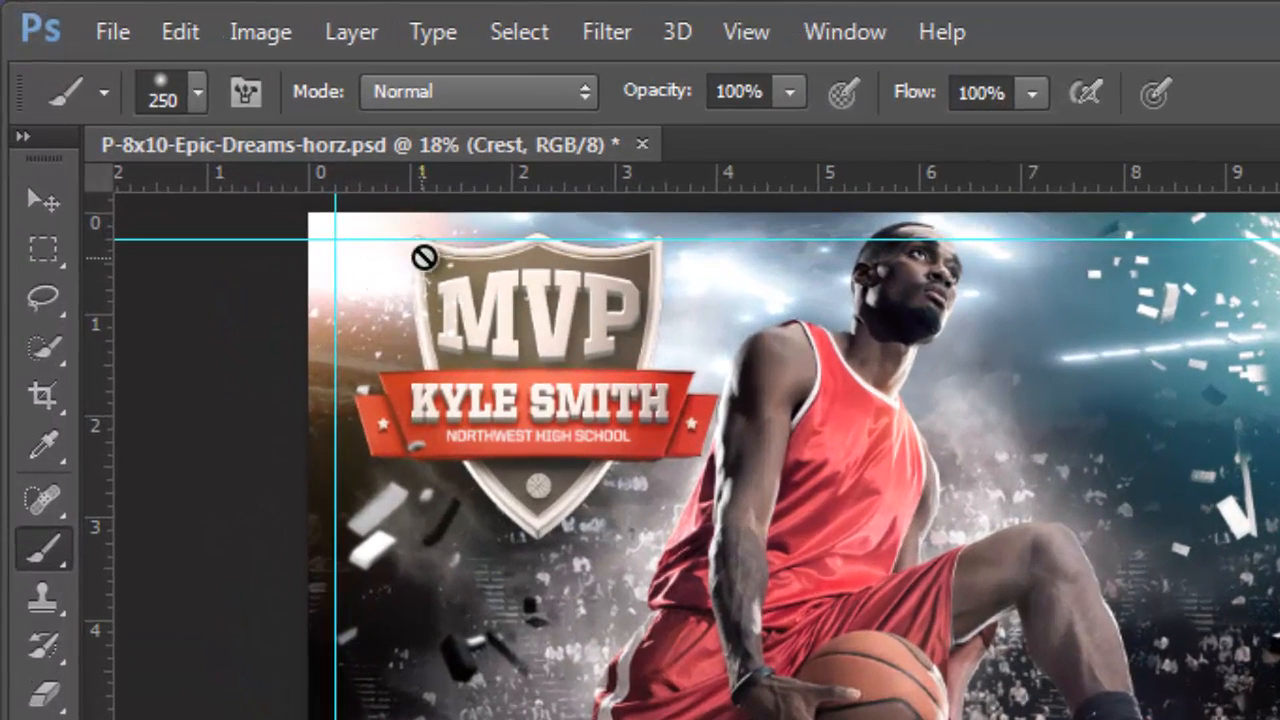
{"action": "mouse_move", "coordinate": [657, 547]}
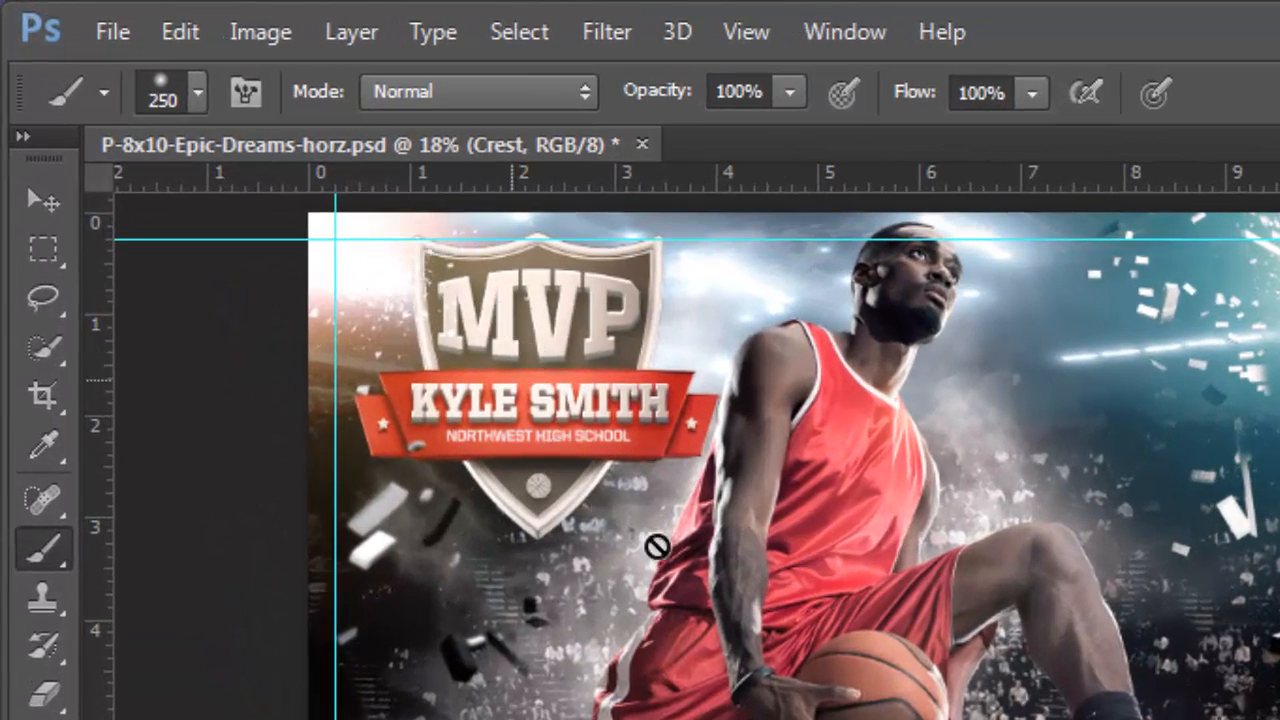
{"action": "mouse_move", "coordinate": [88, 224]}
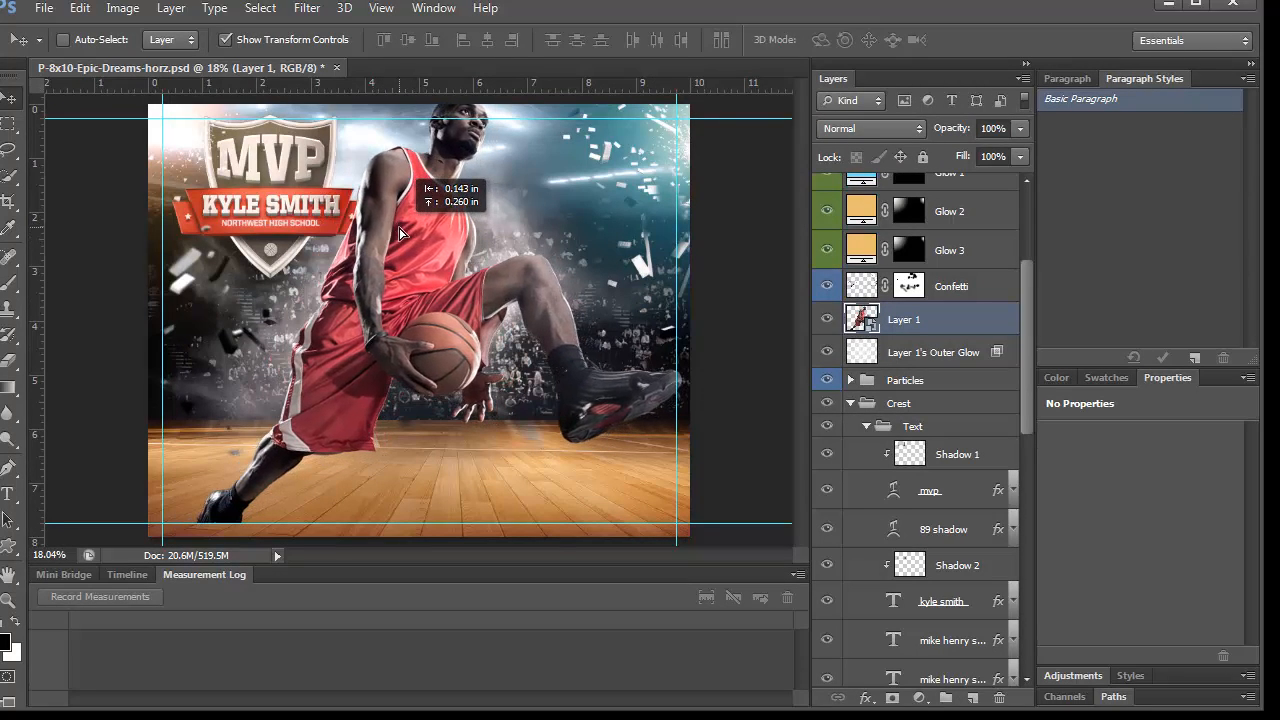
Nudge the player slightly, then move Layer 1 and its glow into the Crest group
{"action": "left_click_drag", "start_coordinate": [400, 230], "coordinate": [415, 240]}
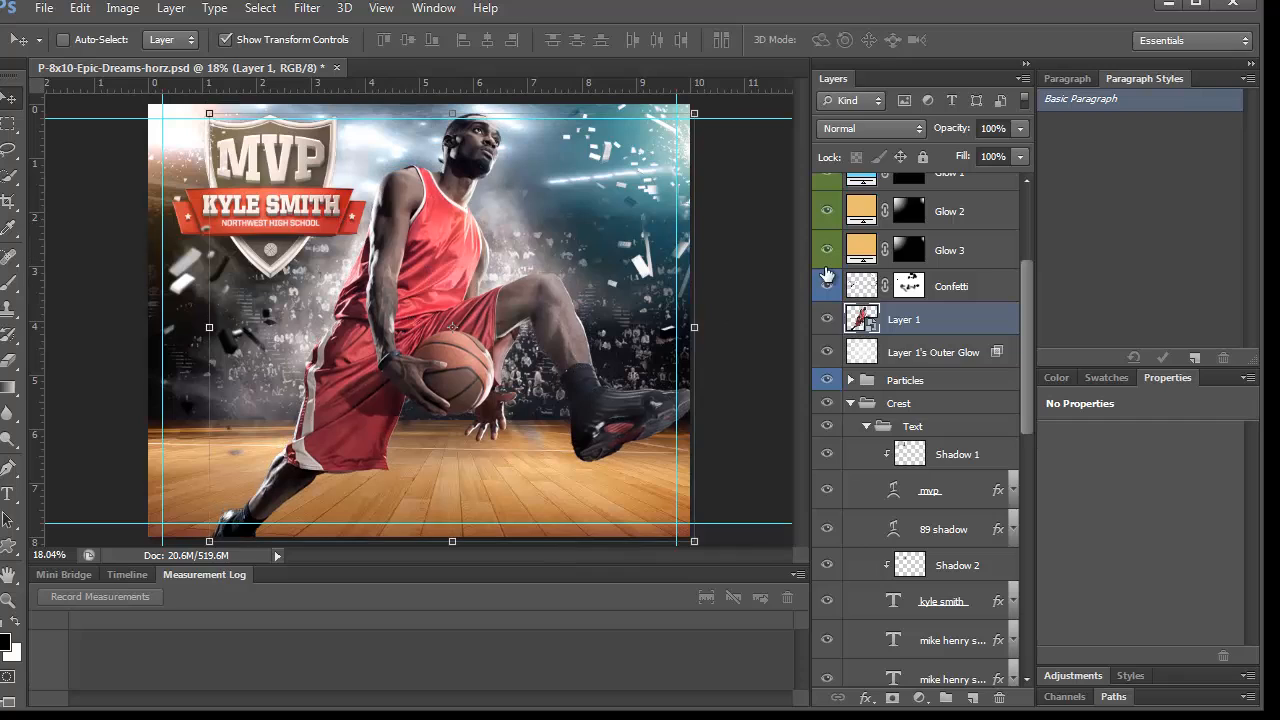
{"action": "left_click", "coordinate": [898, 402]}
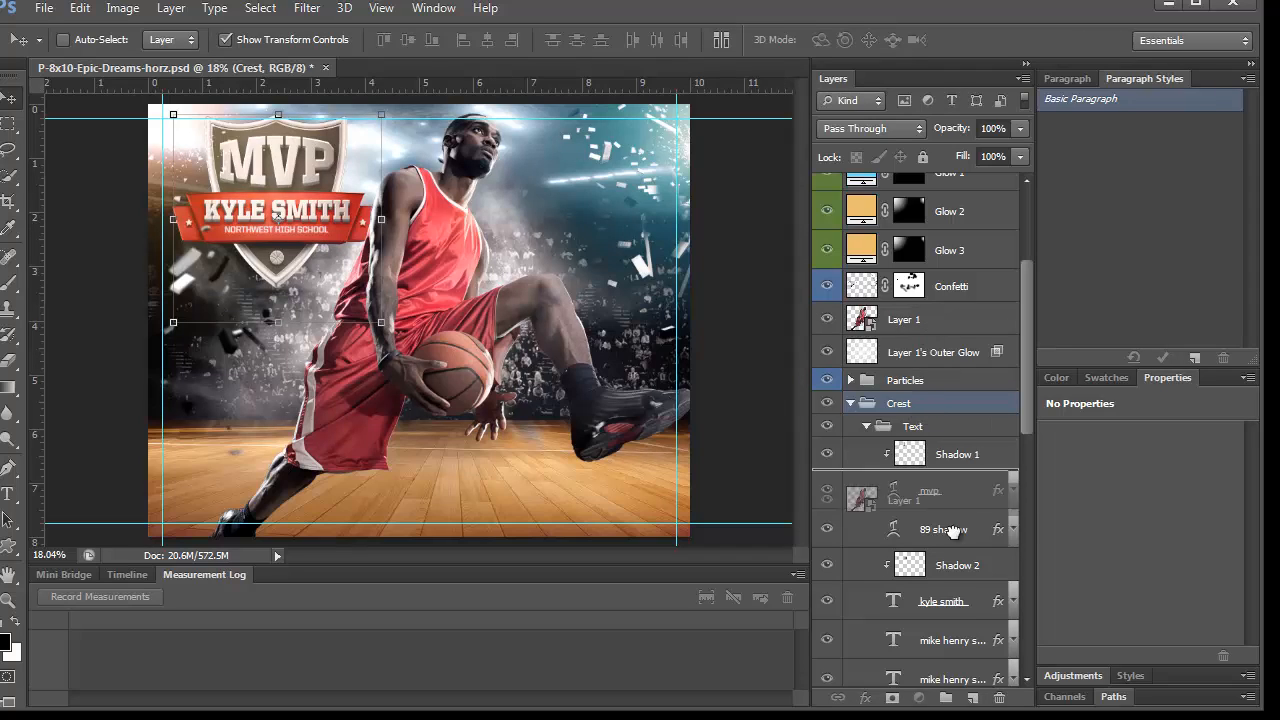
{"action": "scroll", "scroll_direction": "down", "scroll_amount": 3}
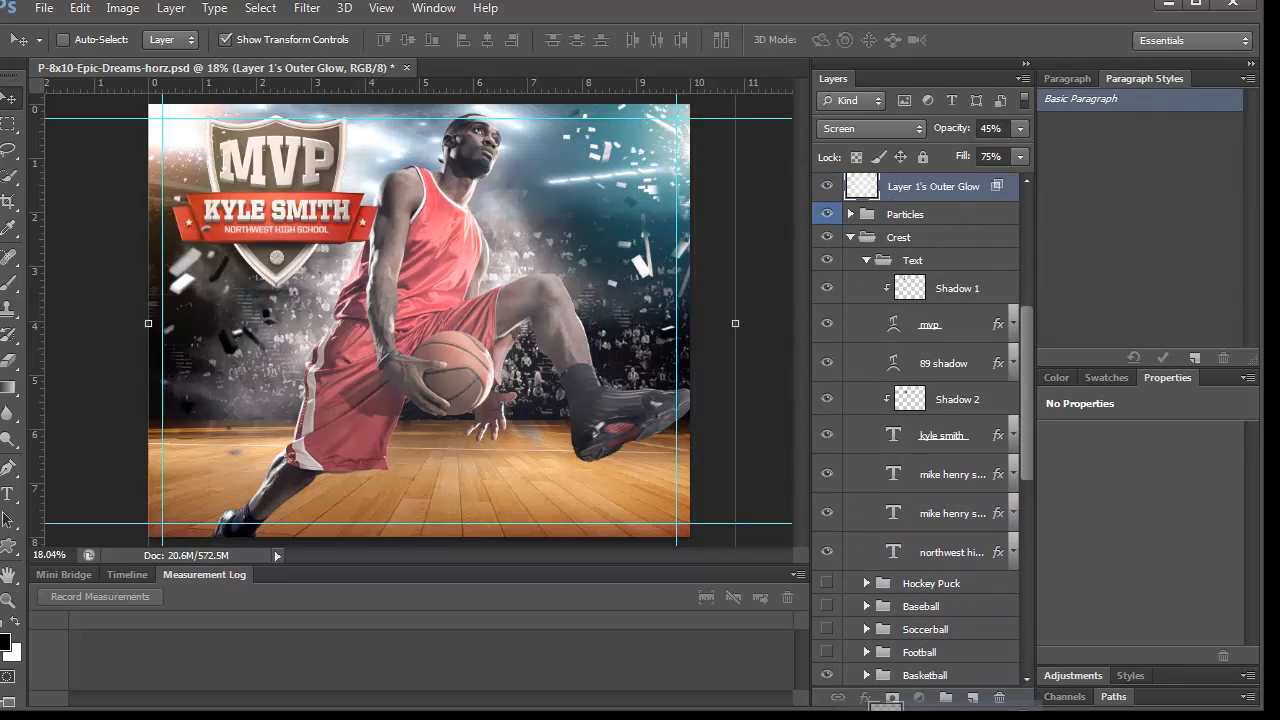
{"action": "scroll", "scroll_direction": "down", "scroll_amount": 3}
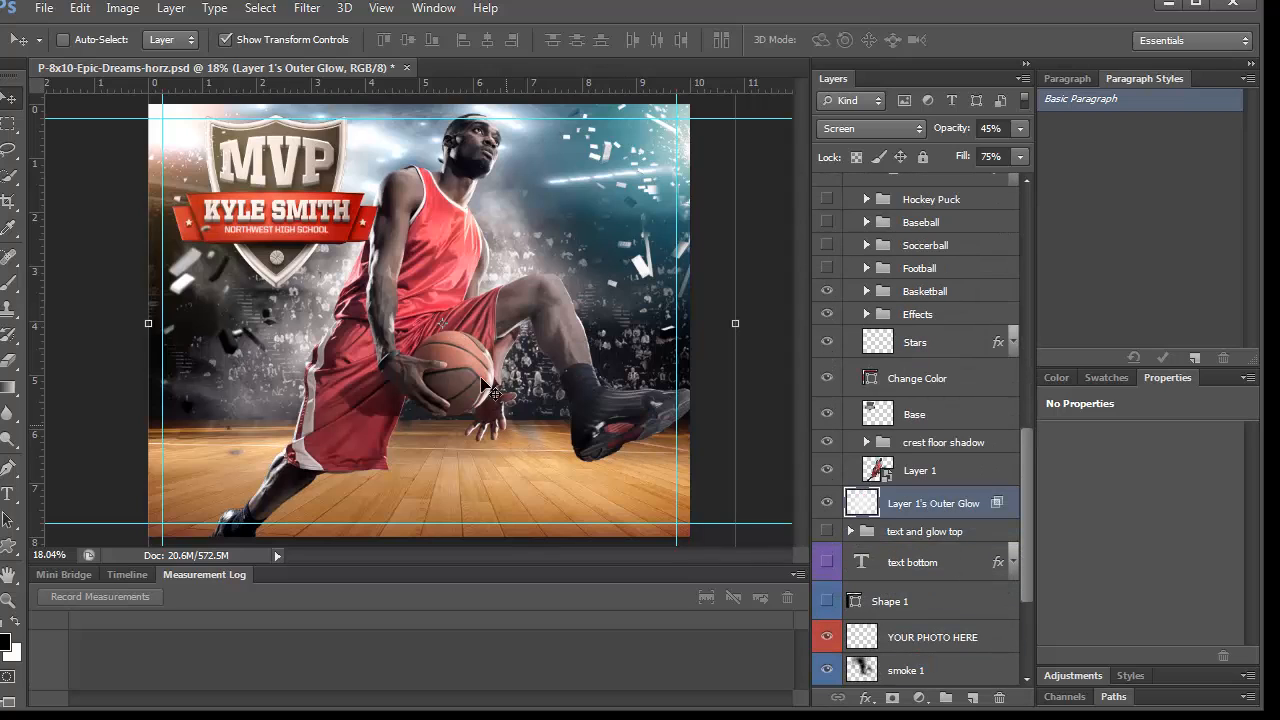
{"action": "mouse_move", "coordinate": [405, 220]}
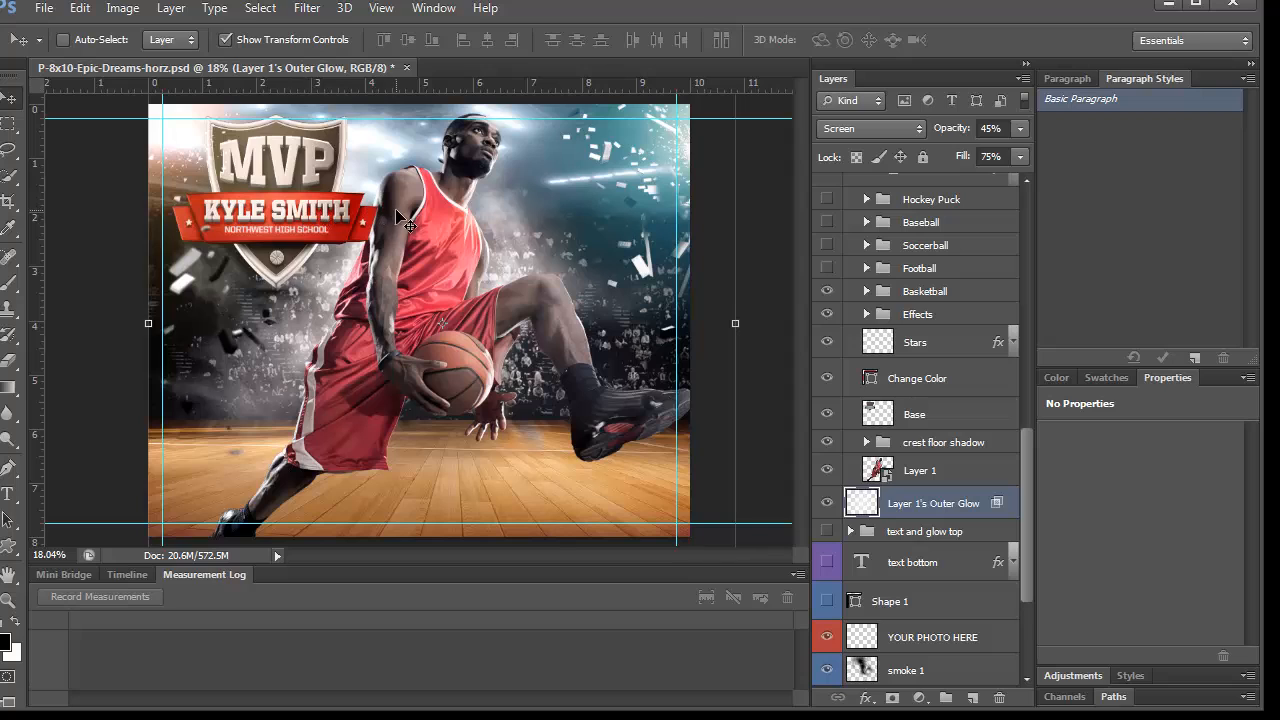
{"action": "mouse_move", "coordinate": [1030, 513]}
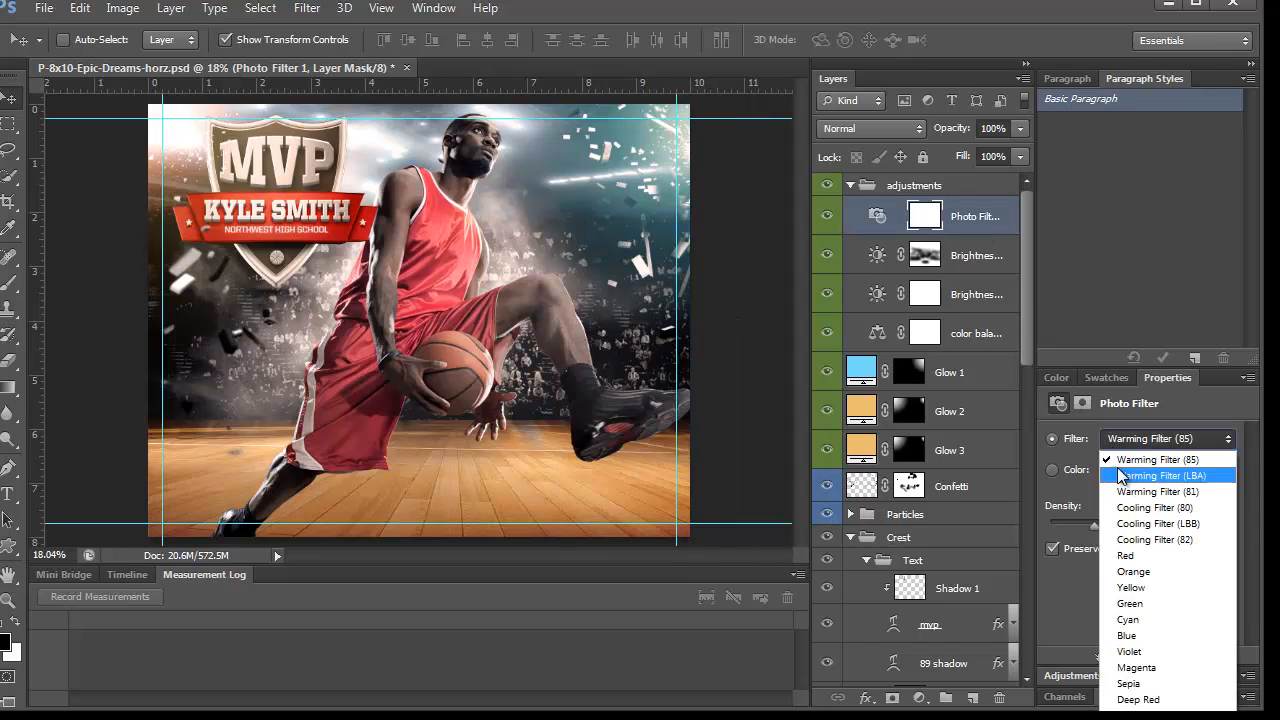
Preview warming, cooling, red, cyan and emerald presets, then apply Warming Filter (85)
{"action": "left_click", "coordinate": [1158, 491]}
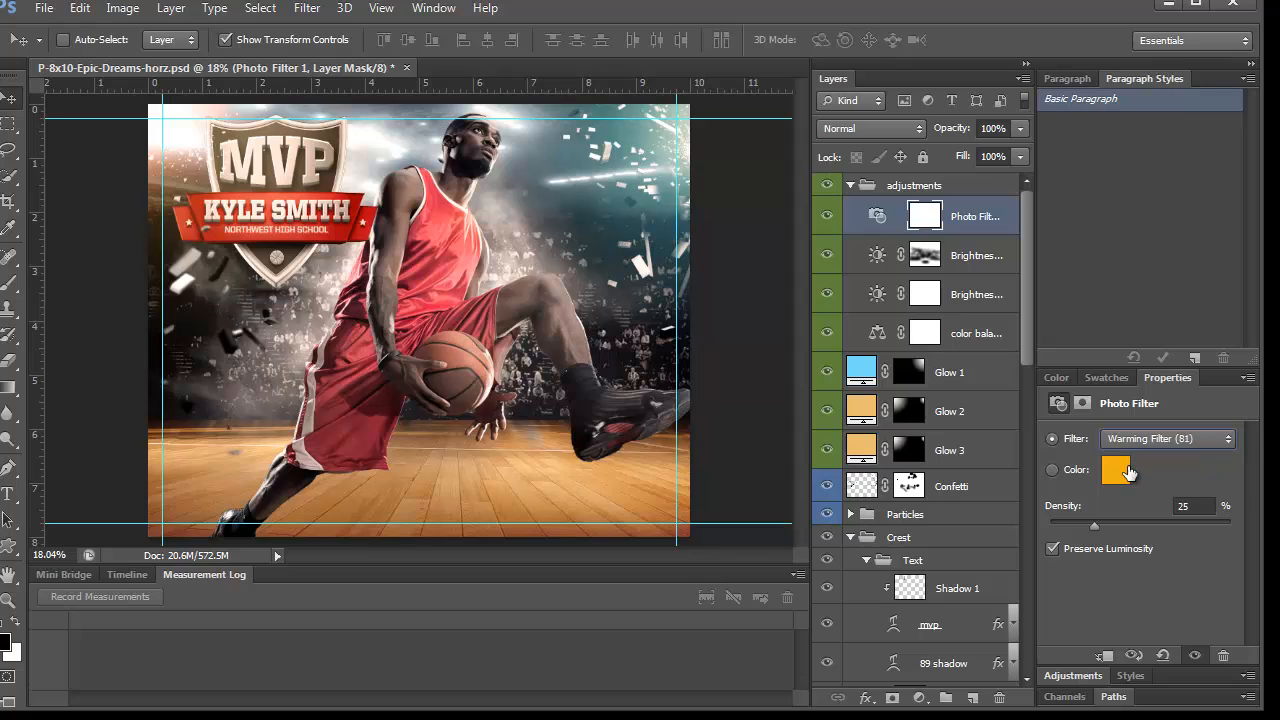
{"action": "left_click", "coordinate": [1167, 438]}
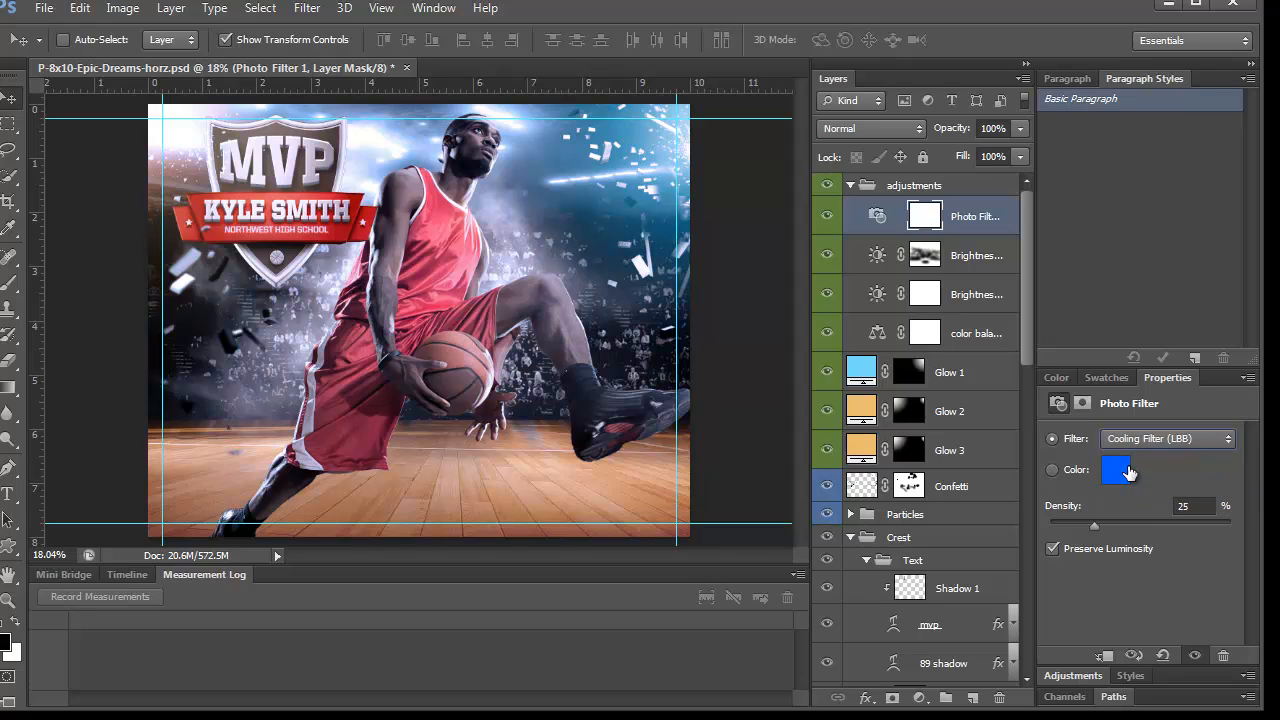
{"action": "left_click", "coordinate": [1167, 438]}
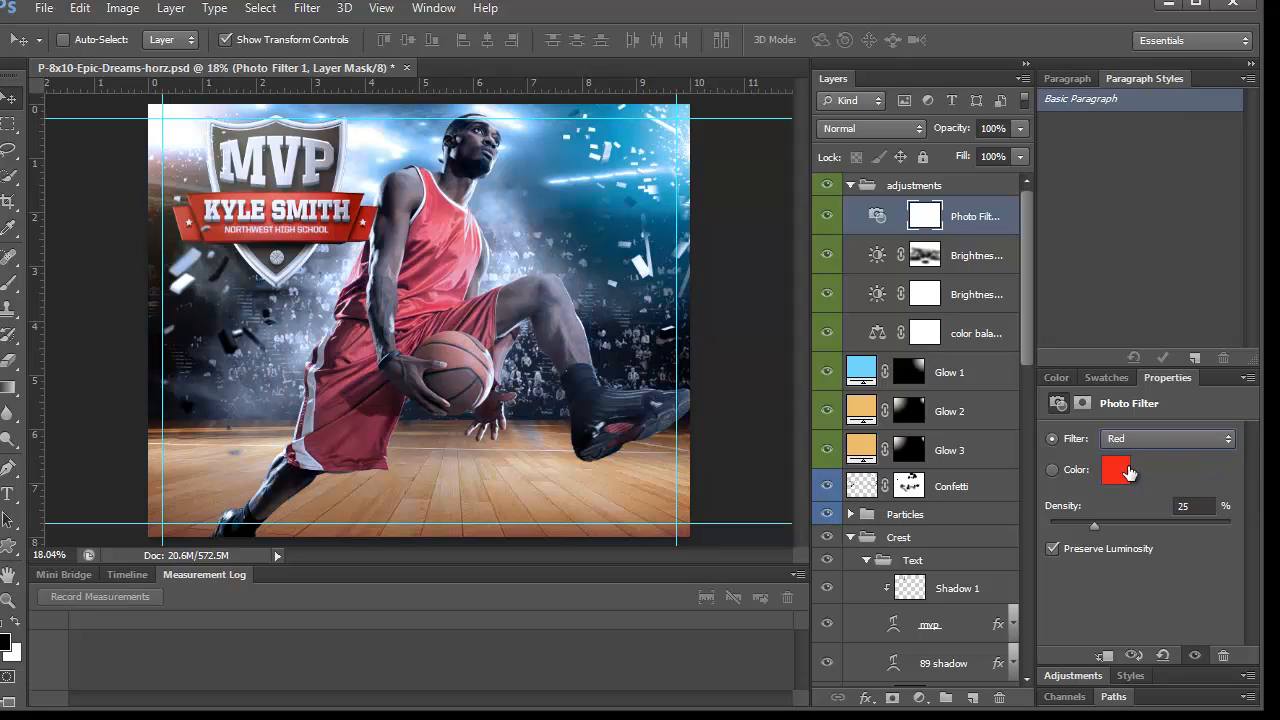
{"action": "left_click", "coordinate": [1167, 438]}
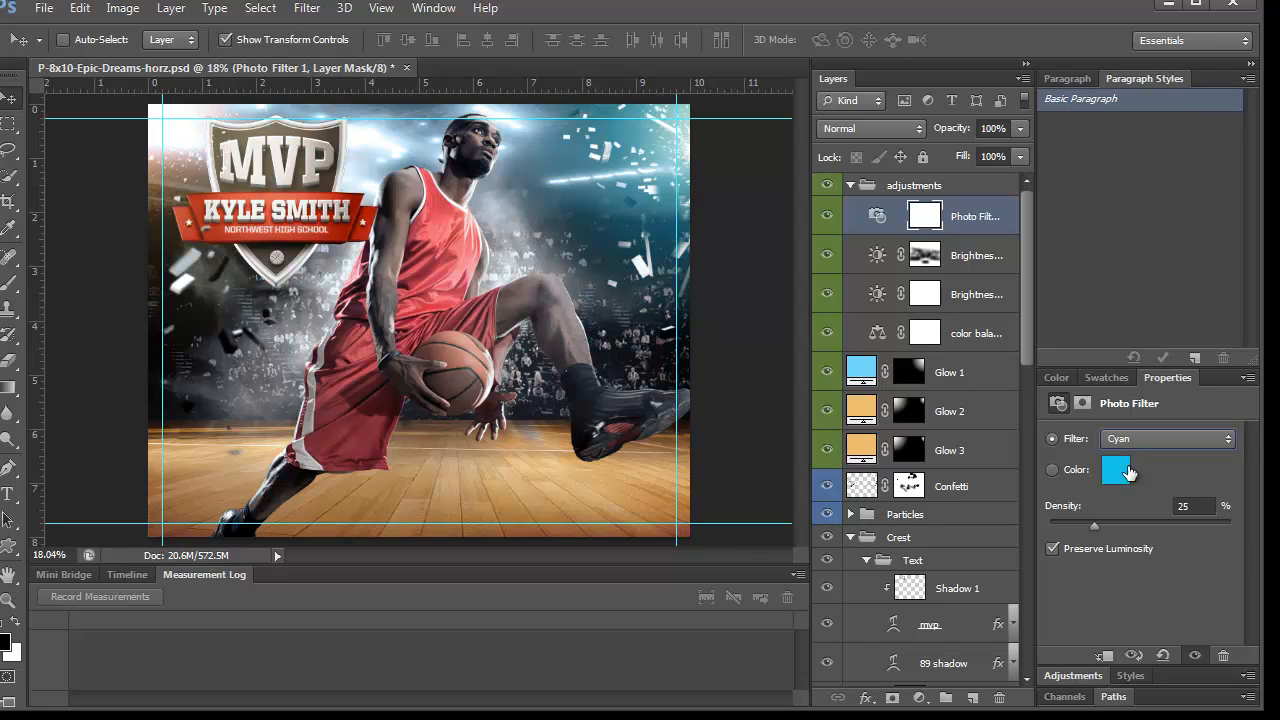
{"action": "left_click", "coordinate": [1167, 438]}
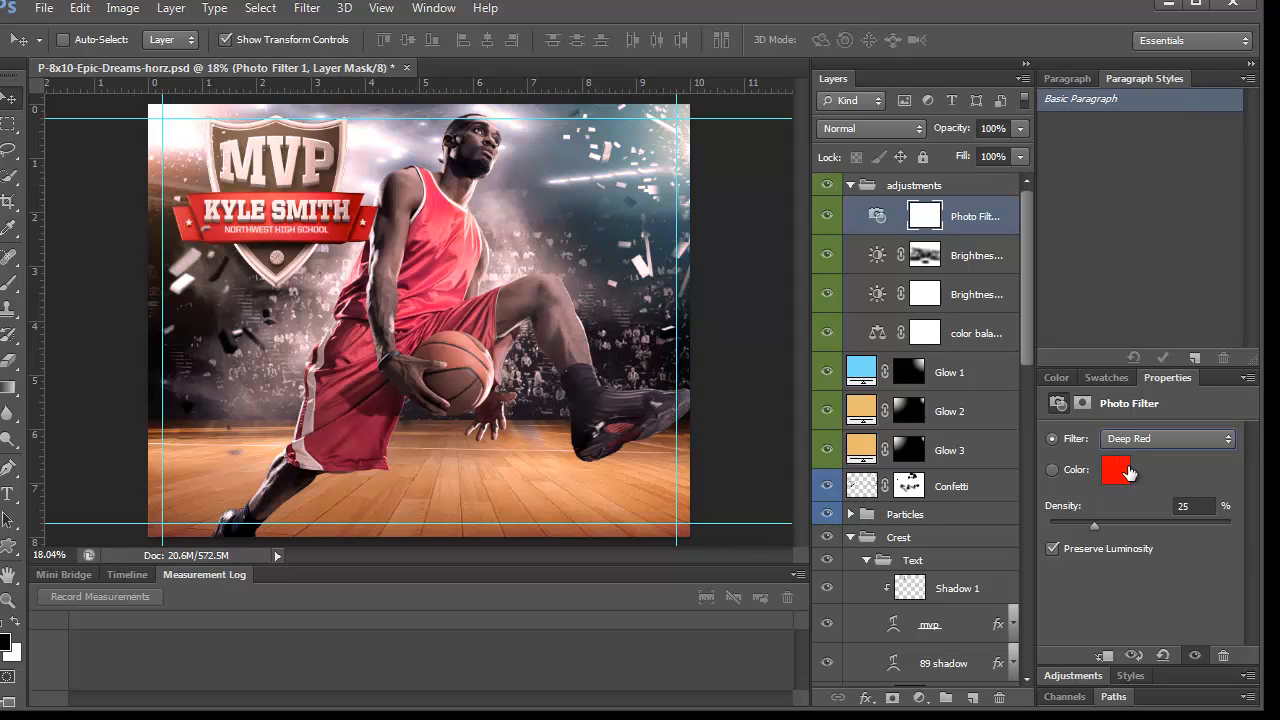
{"action": "left_click", "coordinate": [1165, 438]}
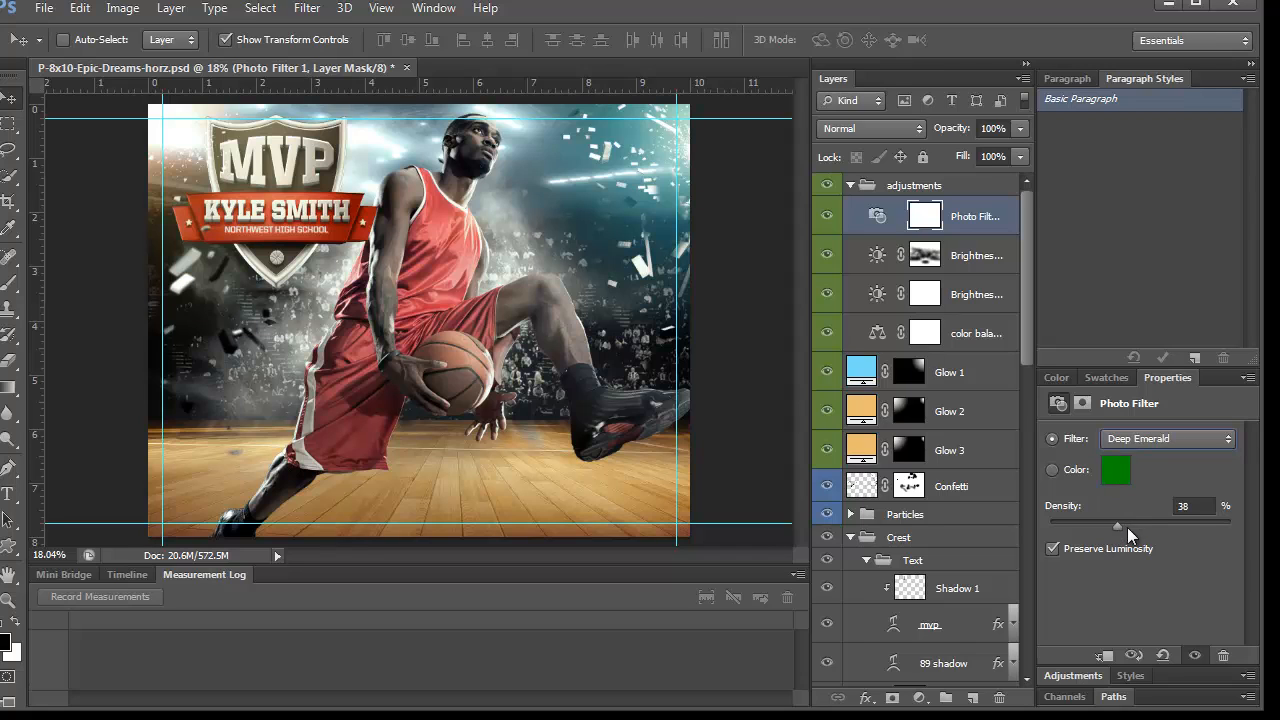
{"action": "left_click", "coordinate": [1167, 438]}
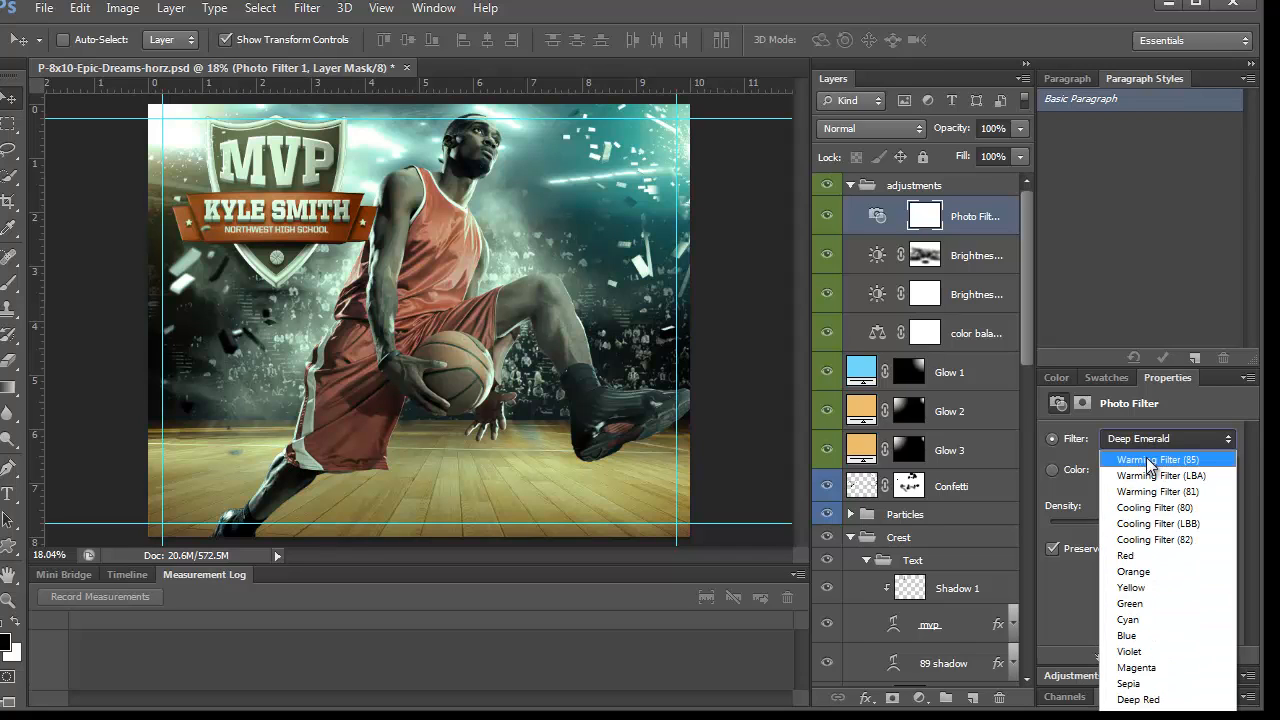
{"action": "left_click", "coordinate": [1155, 459]}
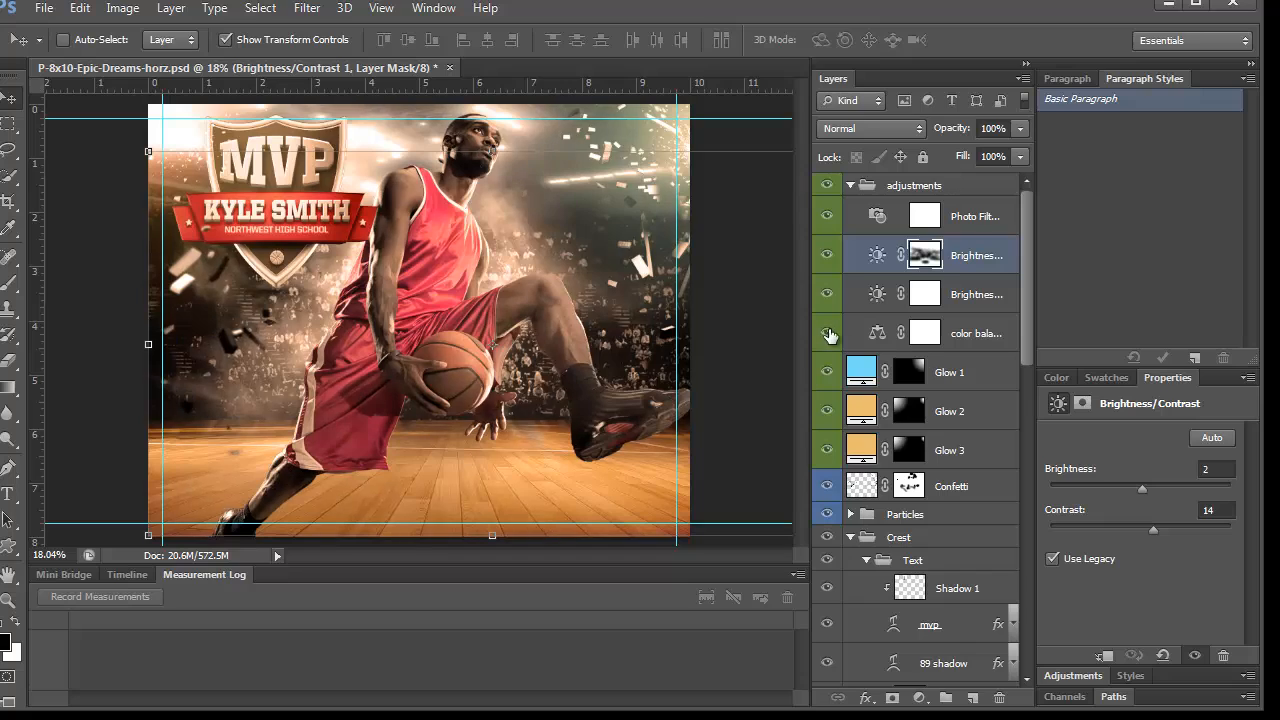
Tweak the color balance Cyan-Red midtones, then set Brightness/Contrast 2 brightness to 17
{"action": "left_click", "coordinate": [975, 333]}
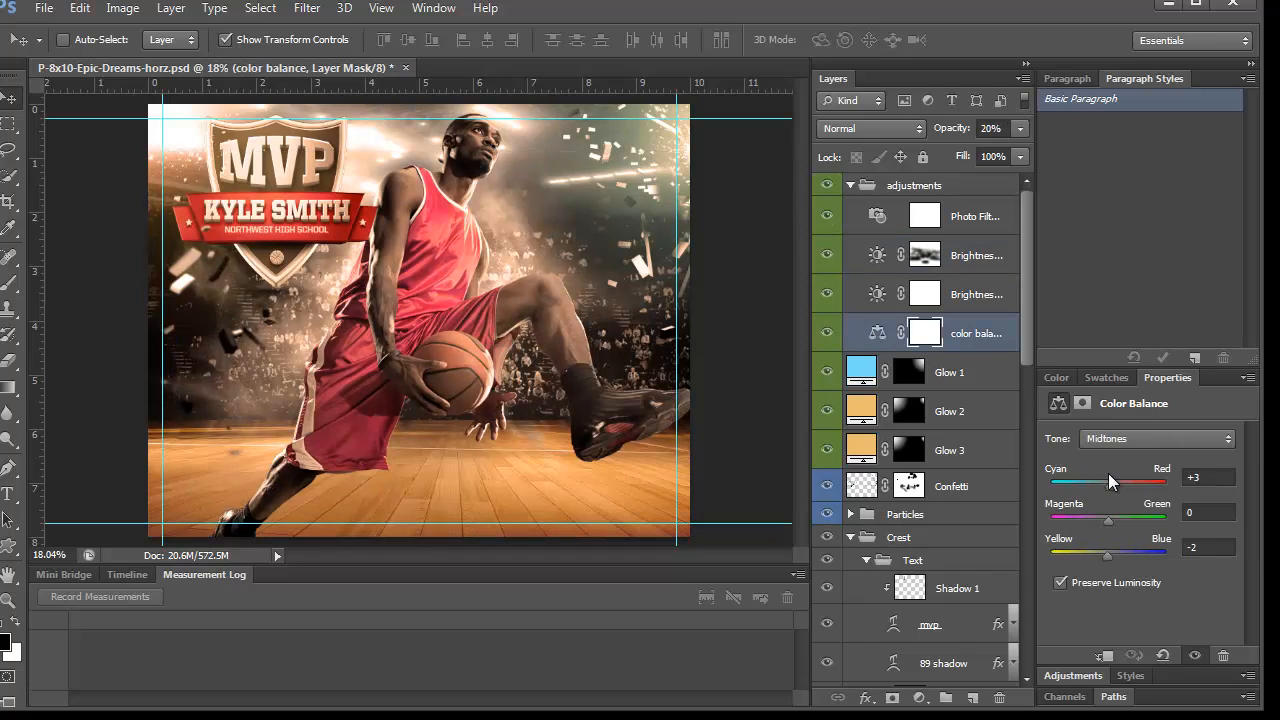
{"action": "left_click_drag", "start_coordinate": [1105, 485], "coordinate": [1093, 485]}
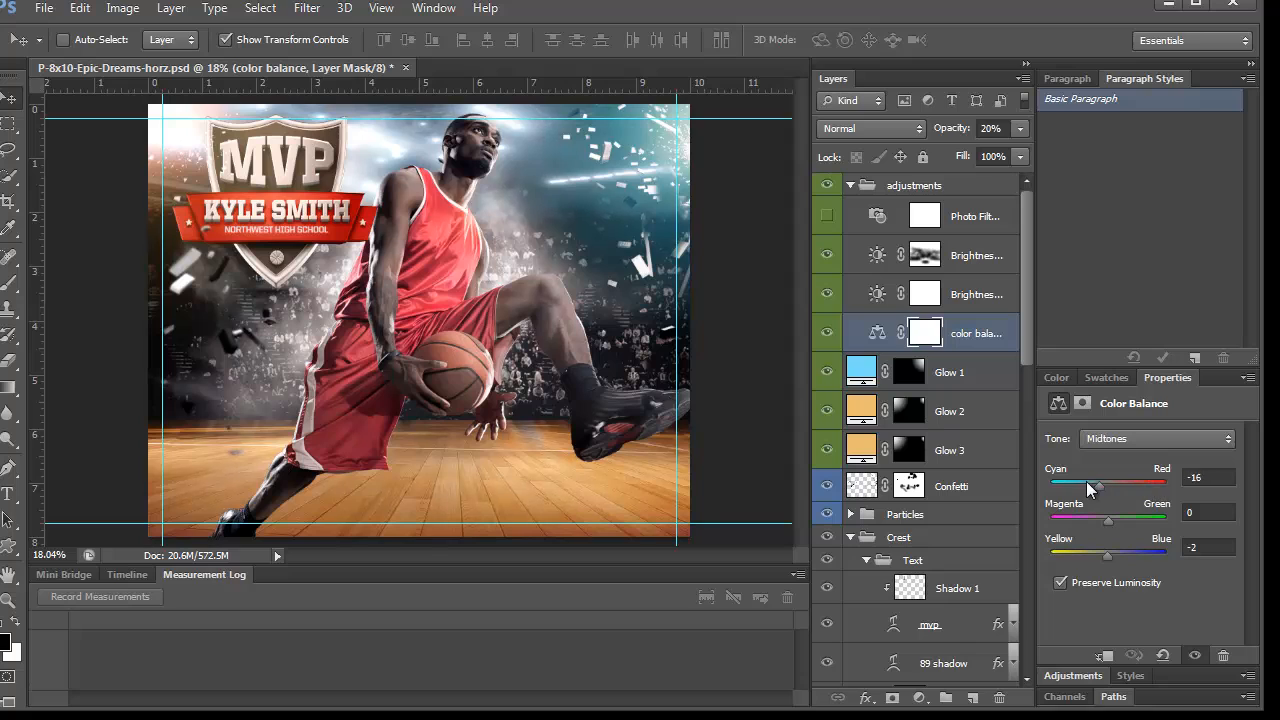
{"action": "left_click_drag", "start_coordinate": [1090, 483], "coordinate": [1150, 483]}
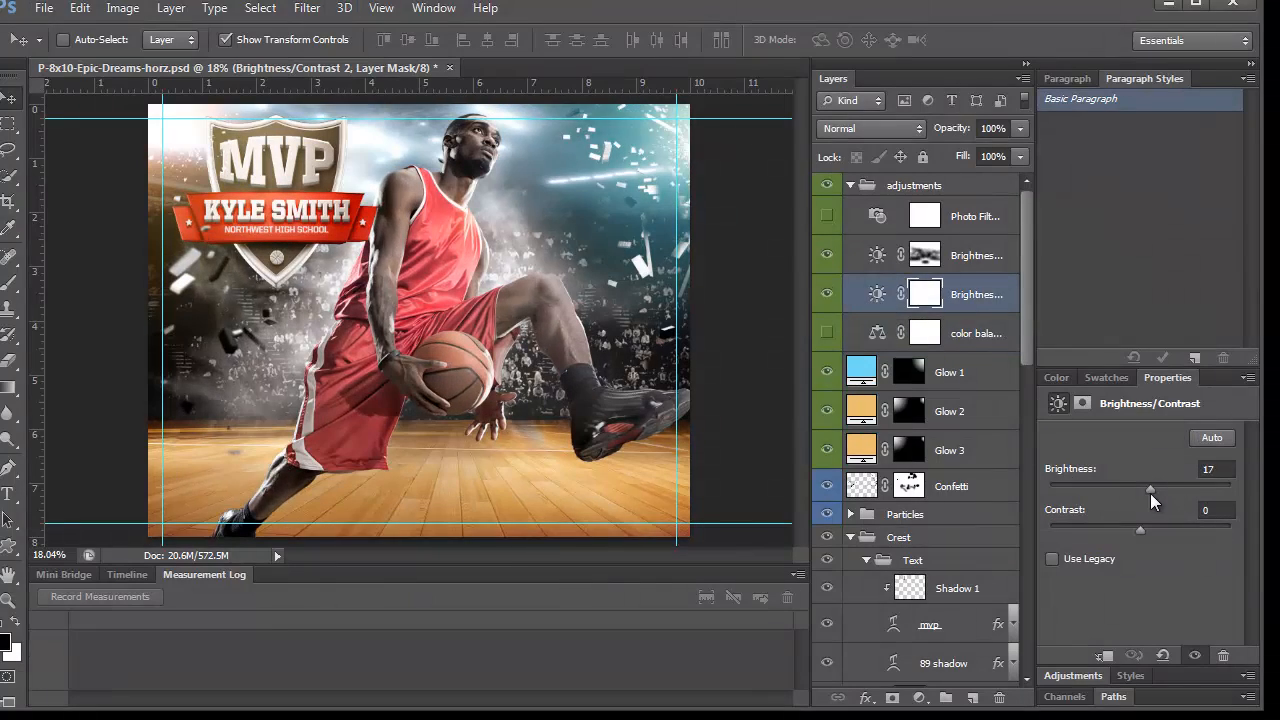
{"action": "left_click_drag", "start_coordinate": [1150, 489], "coordinate": [1138, 489]}
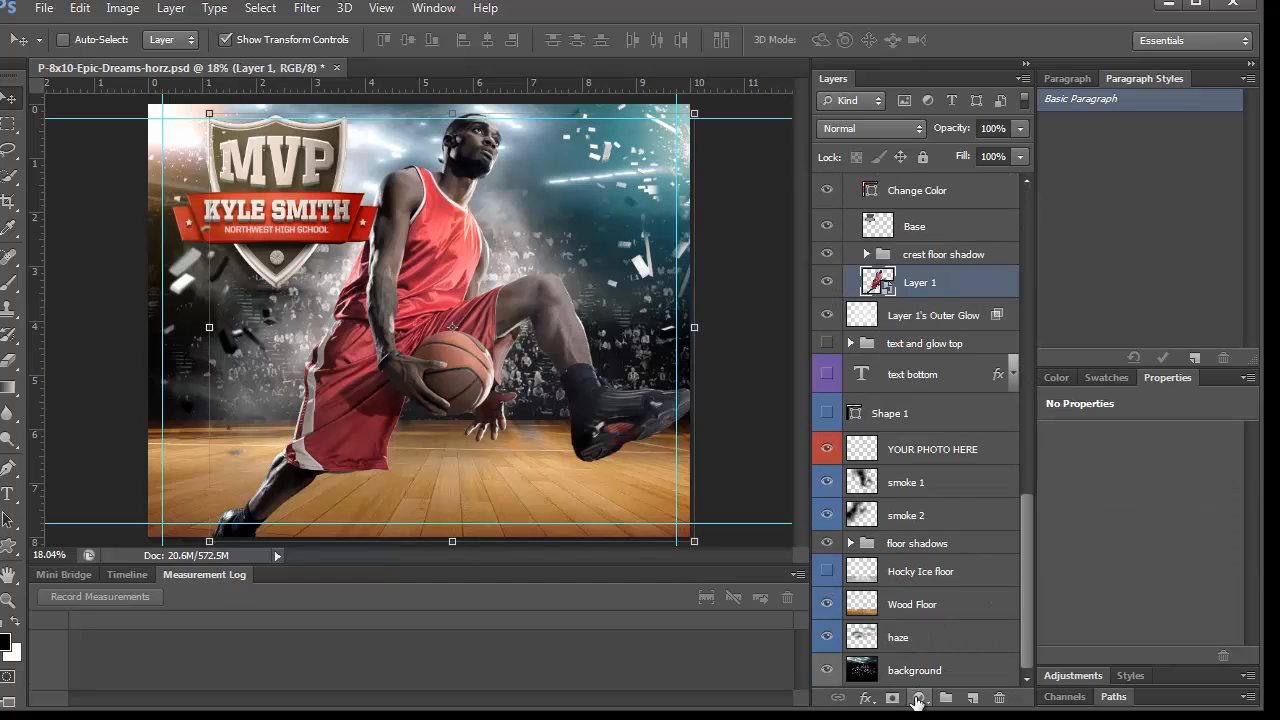
Add a Curves adjustment clipped to Layer 1, apply Auto correction, then reselect the player layer
{"action": "left_click", "coordinate": [917, 697]}
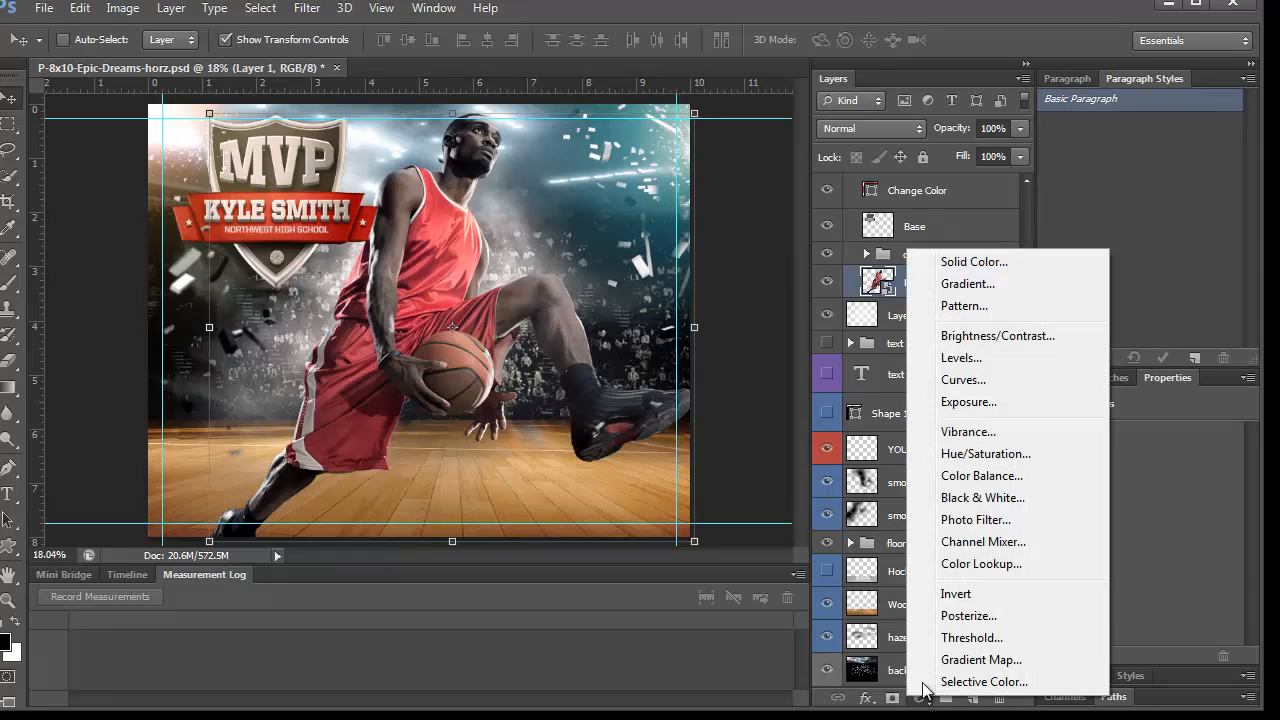
{"action": "mouse_move", "coordinate": [963, 379]}
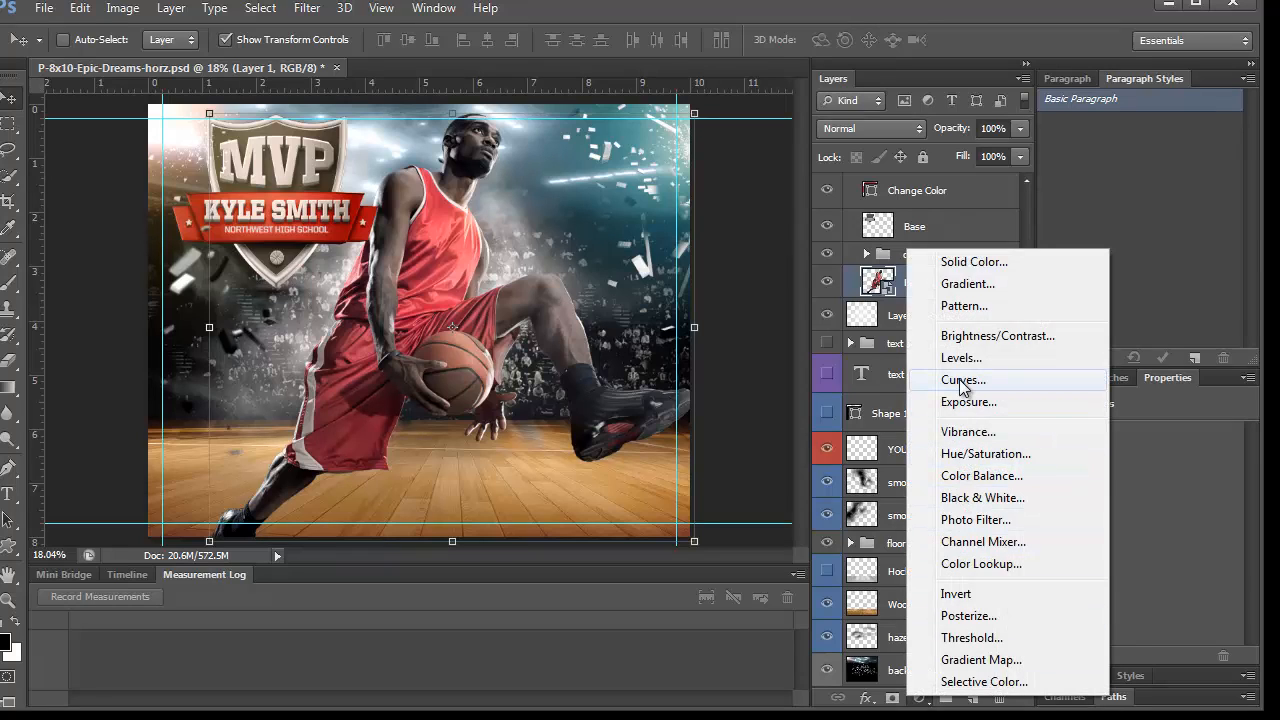
{"action": "mouse_move", "coordinate": [961, 357]}
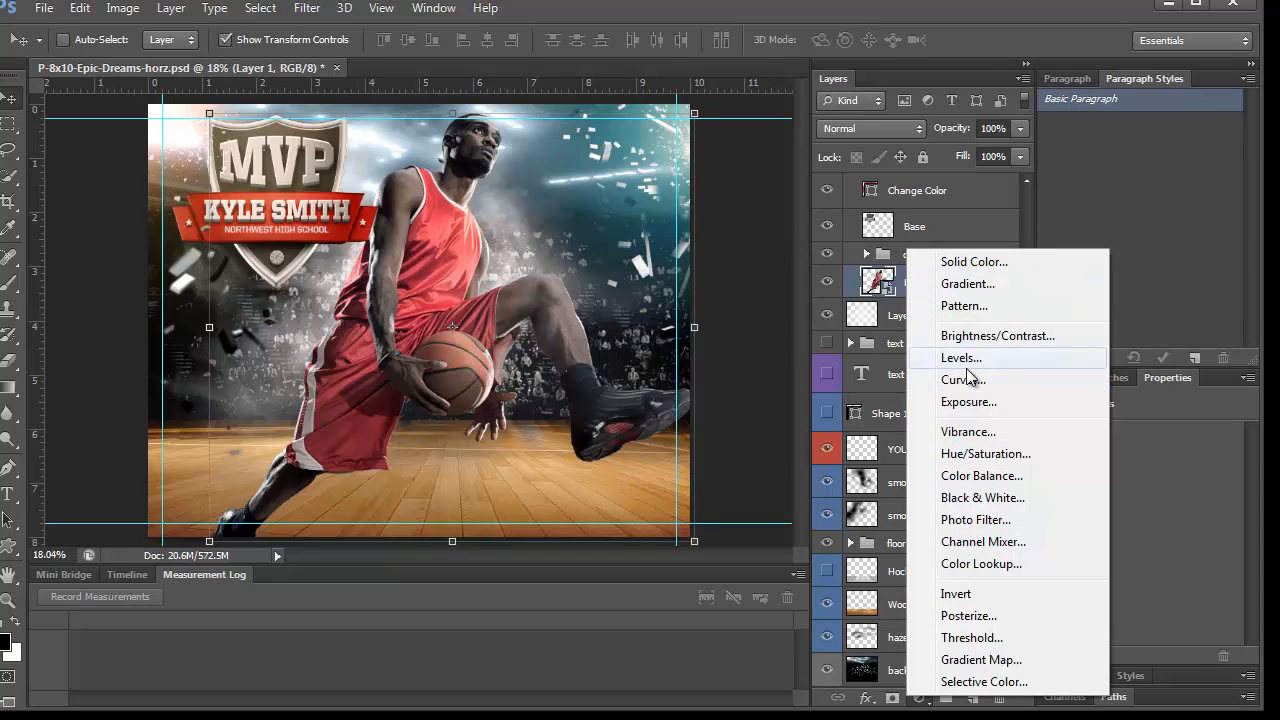
{"action": "mouse_move", "coordinate": [962, 379]}
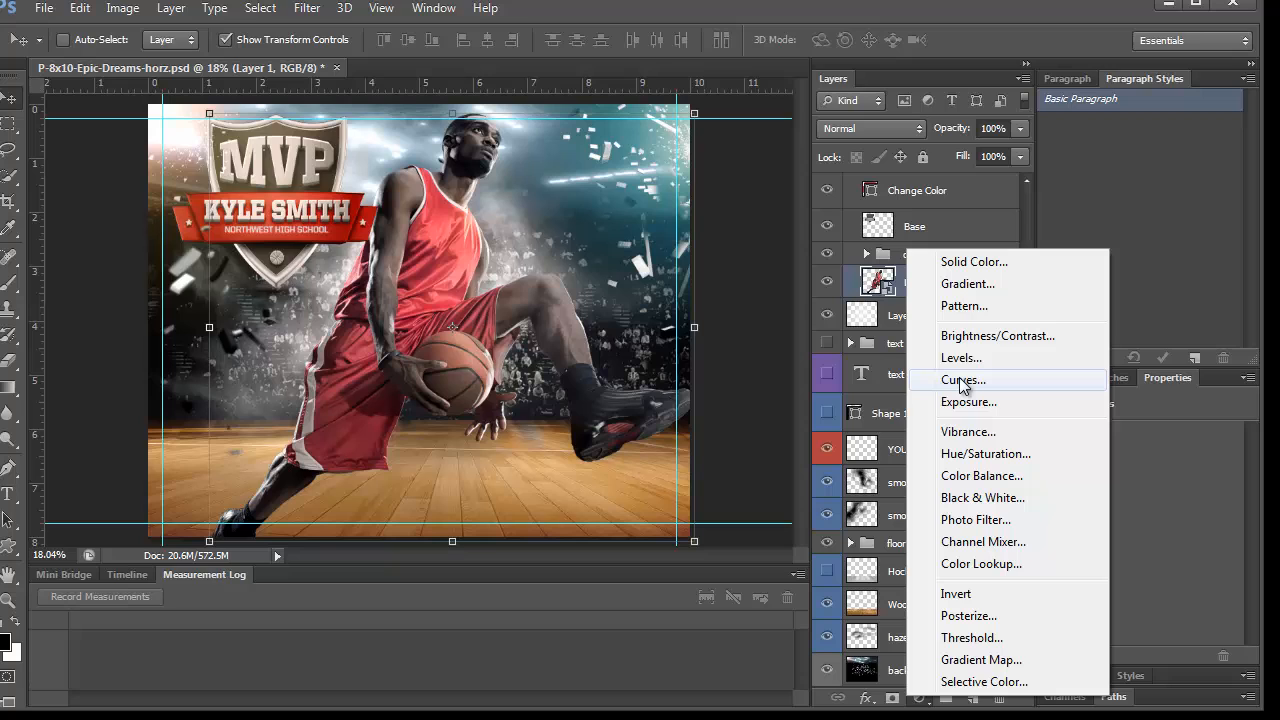
{"action": "left_click", "coordinate": [961, 379]}
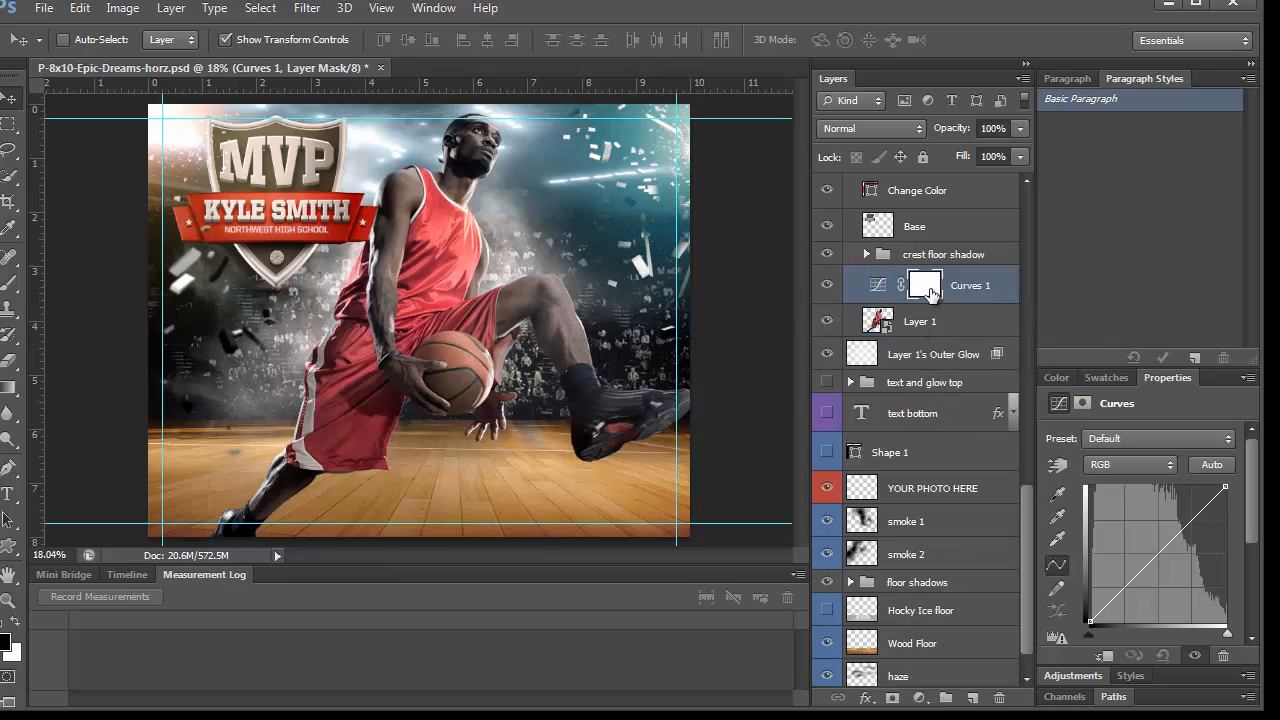
{"action": "right_click", "coordinate": [925, 285]}
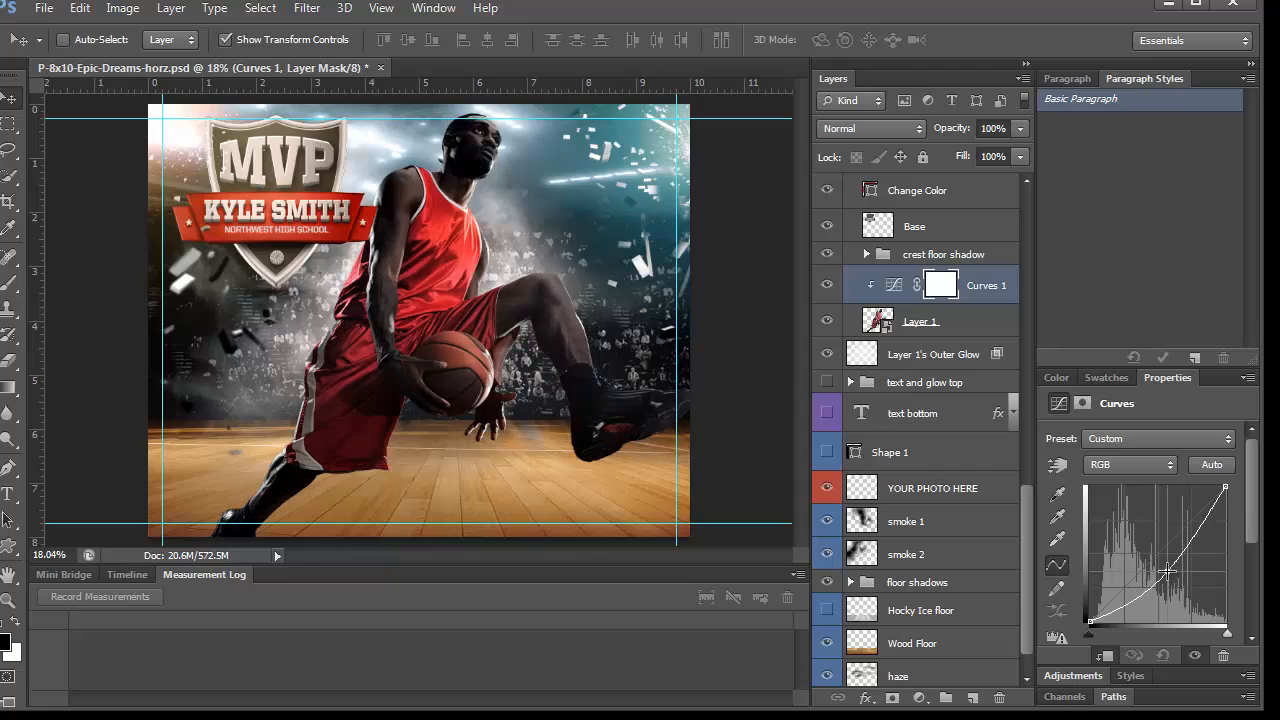
{"action": "left_click_drag", "start_coordinate": [1165, 570], "coordinate": [1150, 555]}
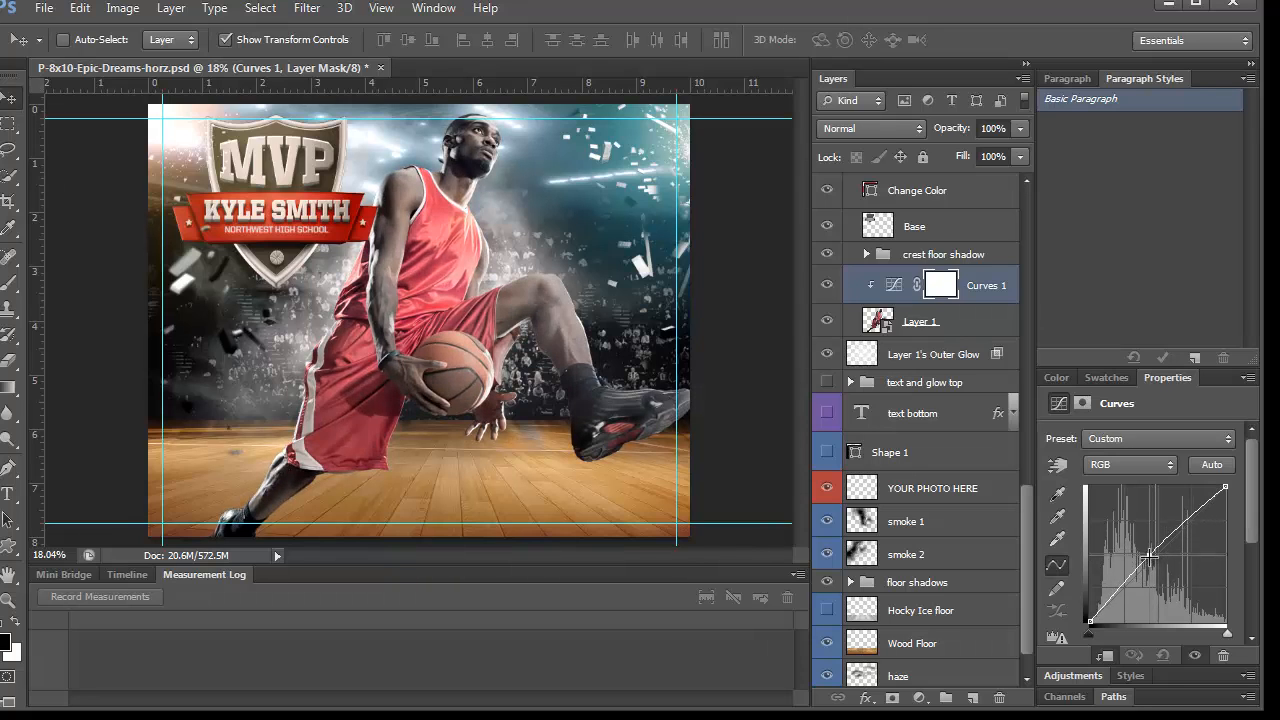
{"action": "left_click", "coordinate": [1211, 465]}
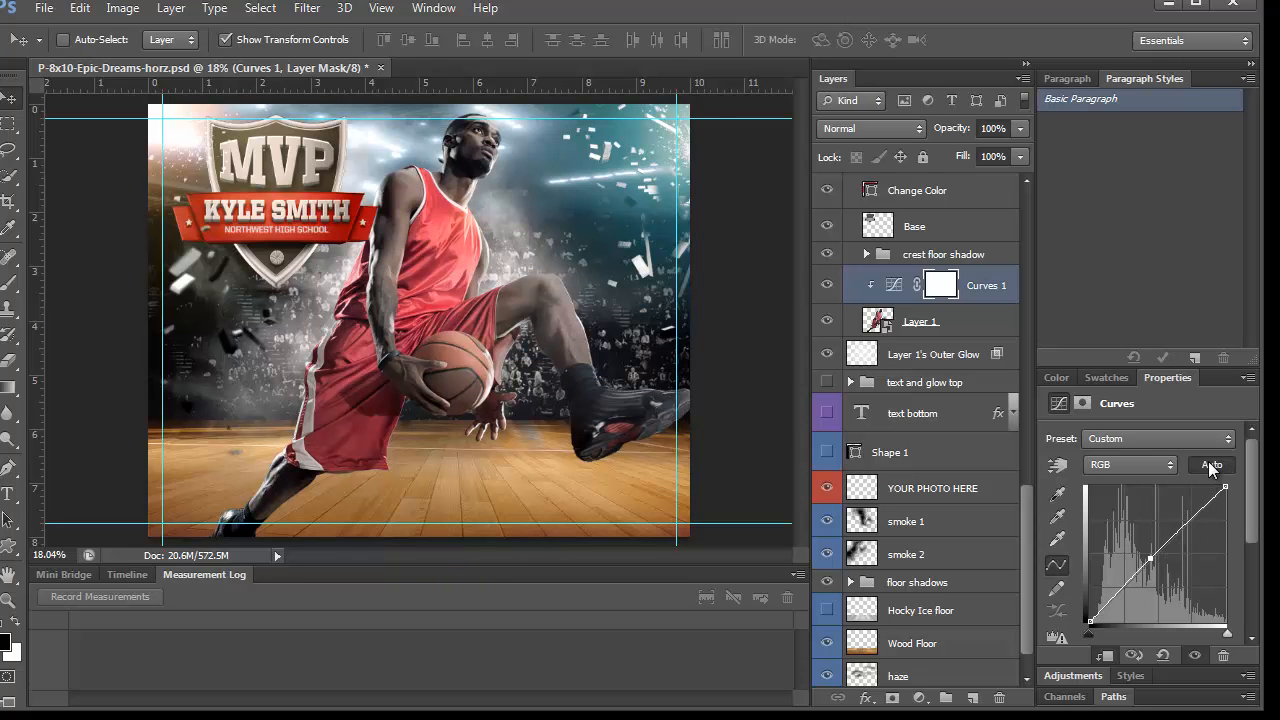
{"action": "left_click", "coordinate": [1211, 464]}
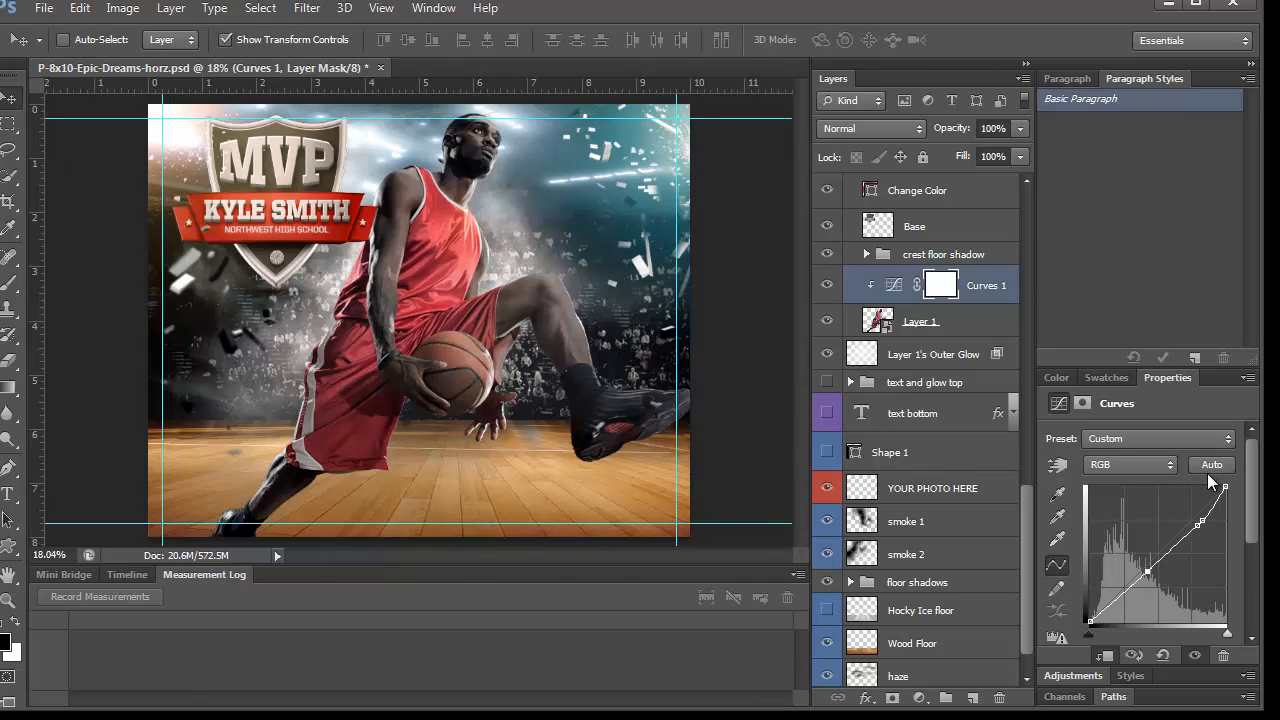
{"action": "mouse_move", "coordinate": [948, 451]}
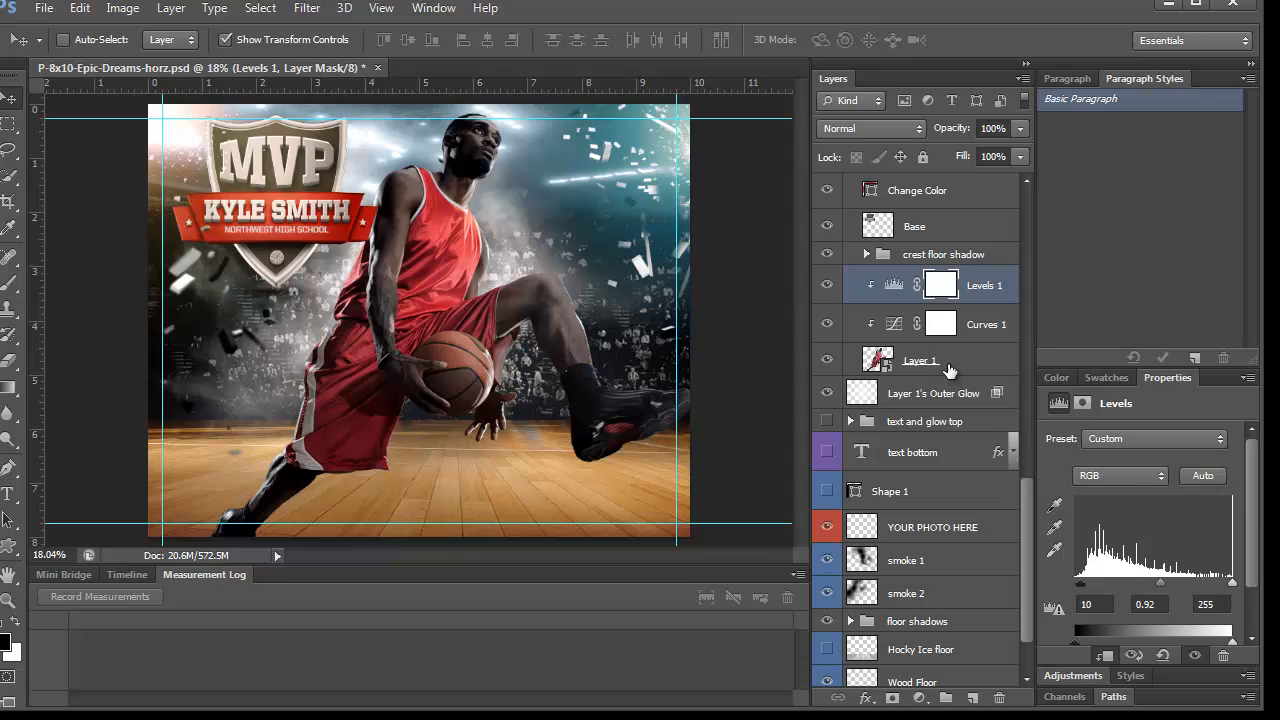
{"action": "left_click", "coordinate": [920, 360]}
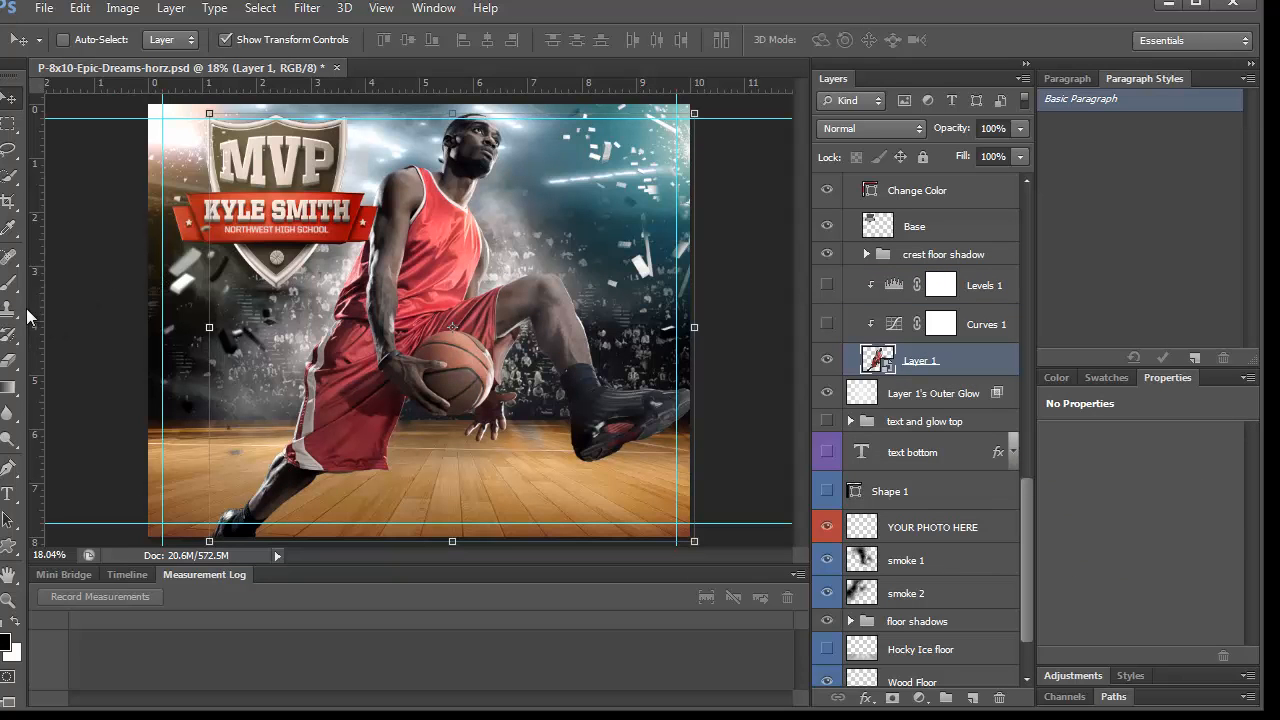
{"action": "mouse_move", "coordinate": [15, 465]}
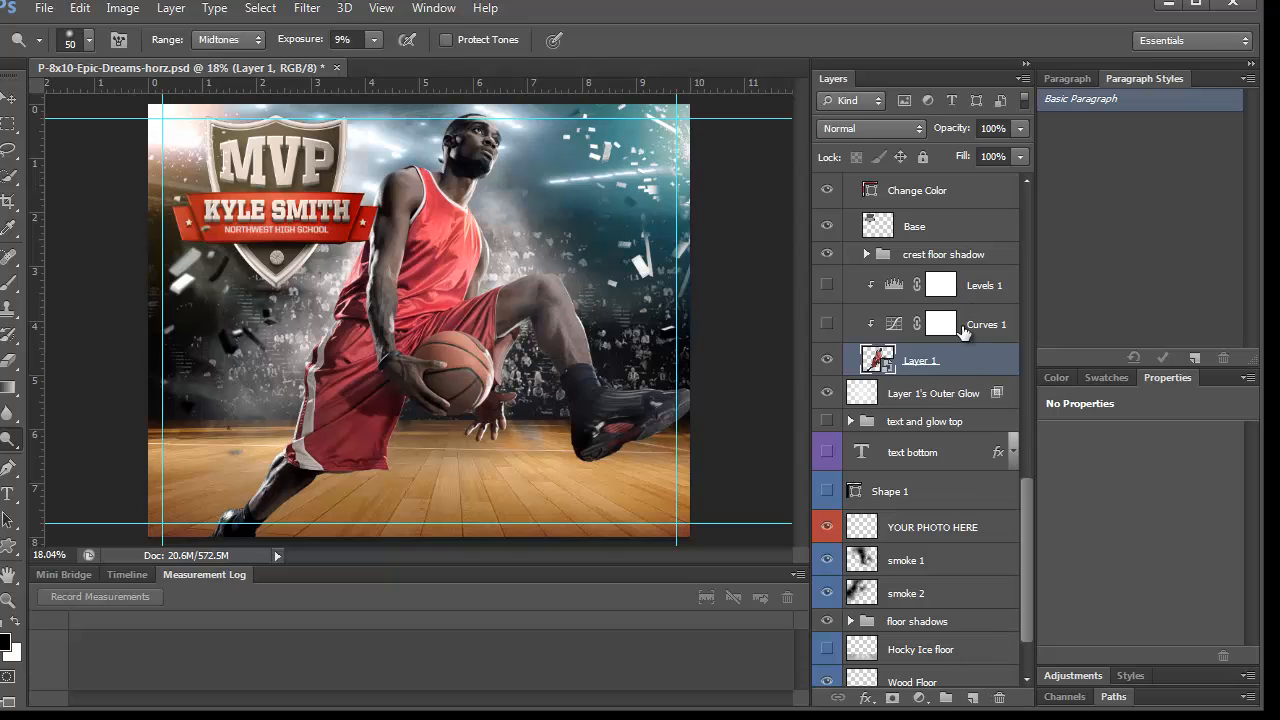
Fill a new layer with 50% gray in Overlay mode and dodge the player's shoulder highlights
{"action": "left_click", "coordinate": [933, 392]}
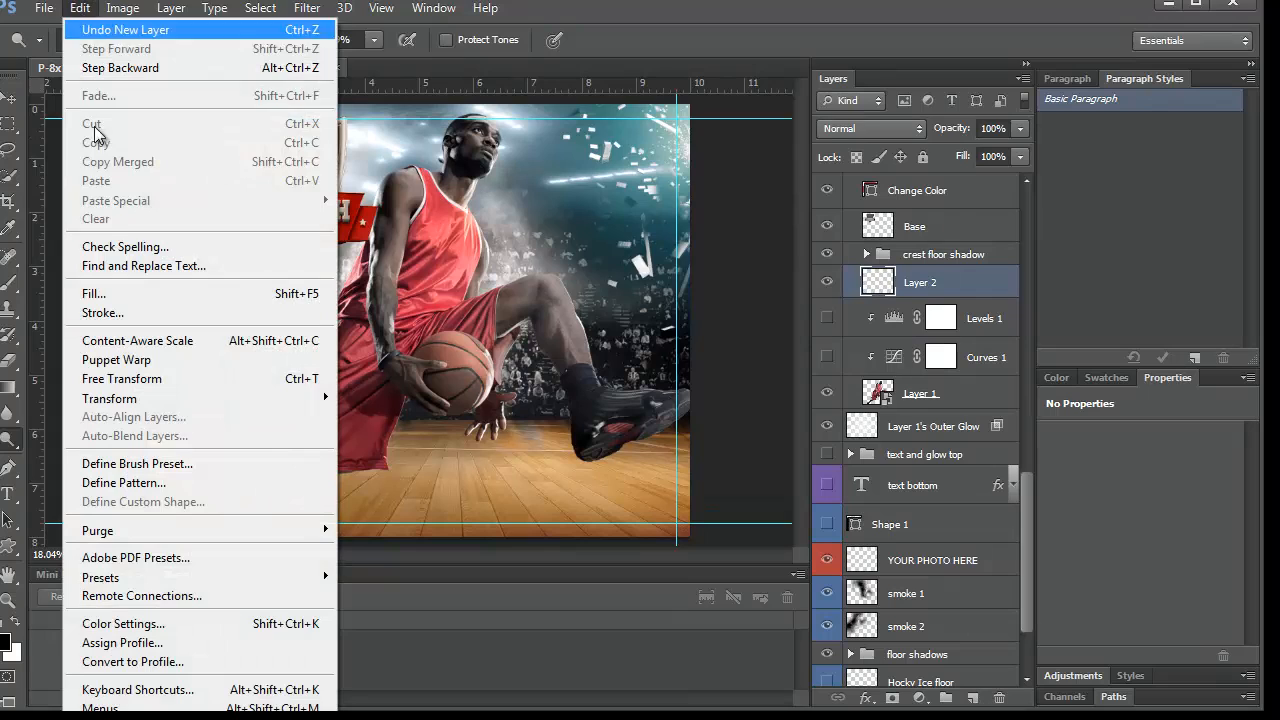
{"action": "left_click", "coordinate": [93, 293]}
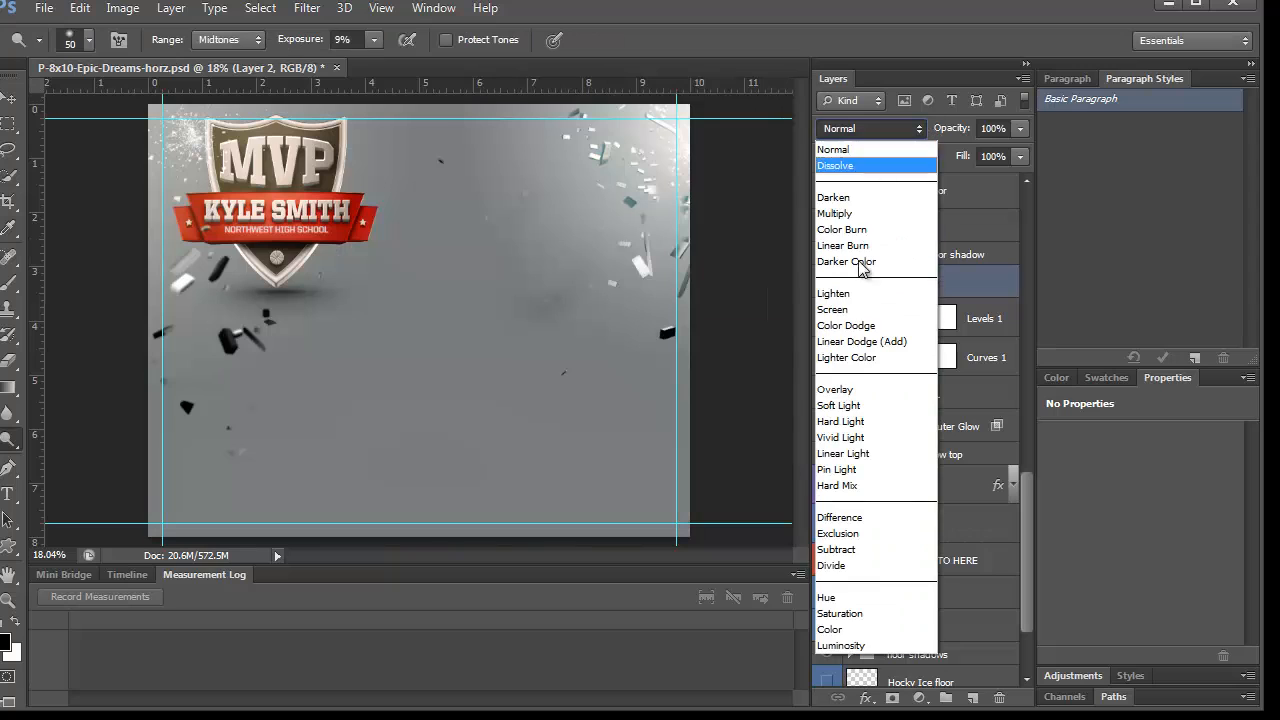
{"action": "left_click", "coordinate": [835, 389]}
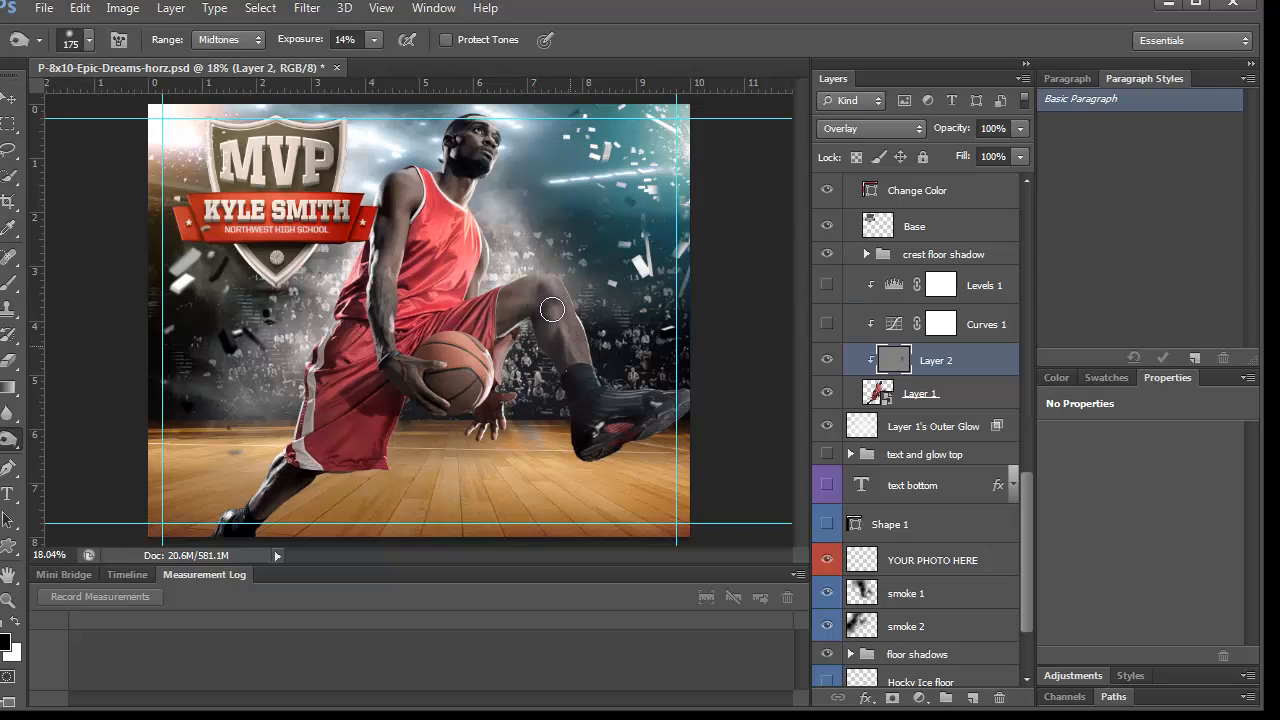
{"action": "mouse_move", "coordinate": [71, 461]}
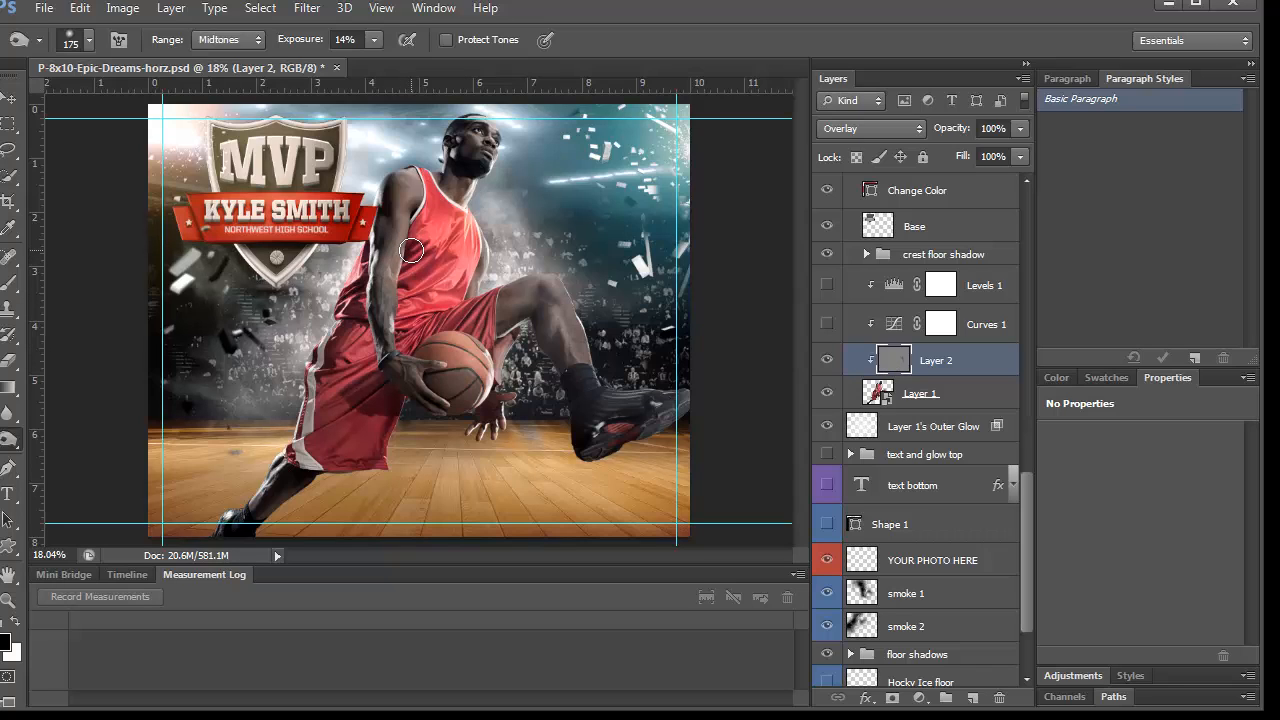
{"action": "mouse_move", "coordinate": [388, 198]}
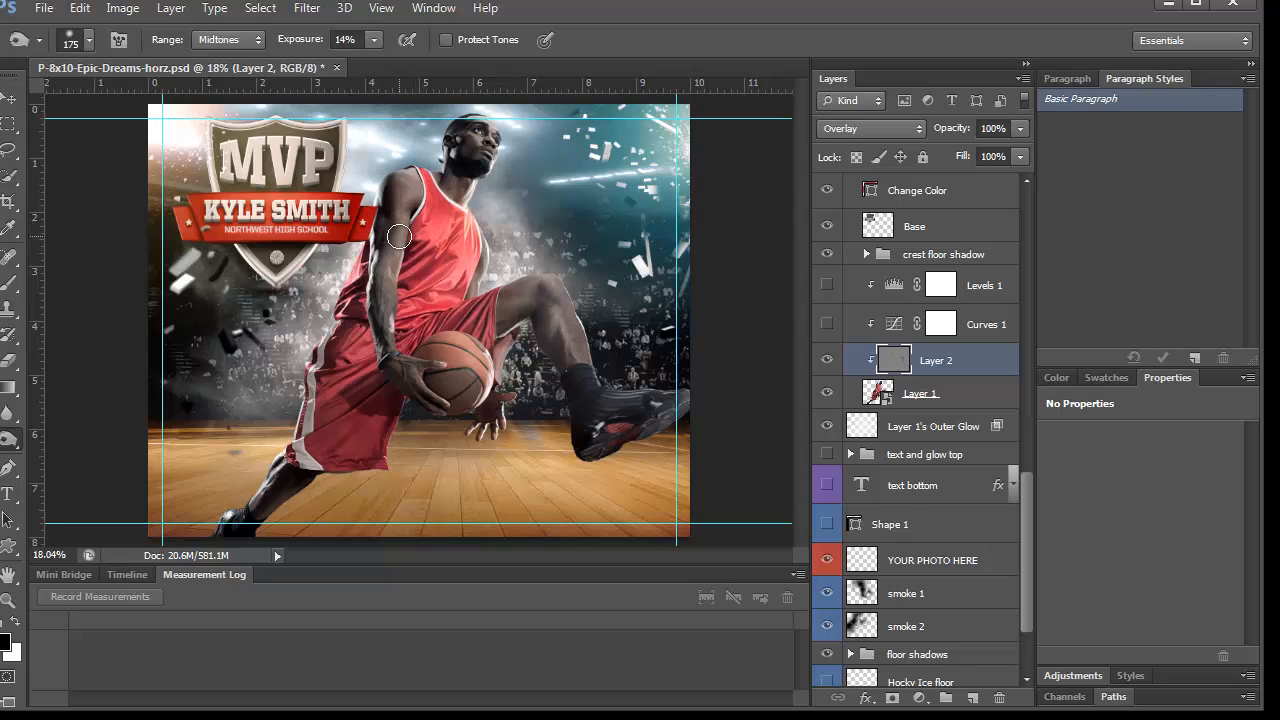
{"action": "left_click_drag", "start_coordinate": [398, 237], "coordinate": [390, 267]}
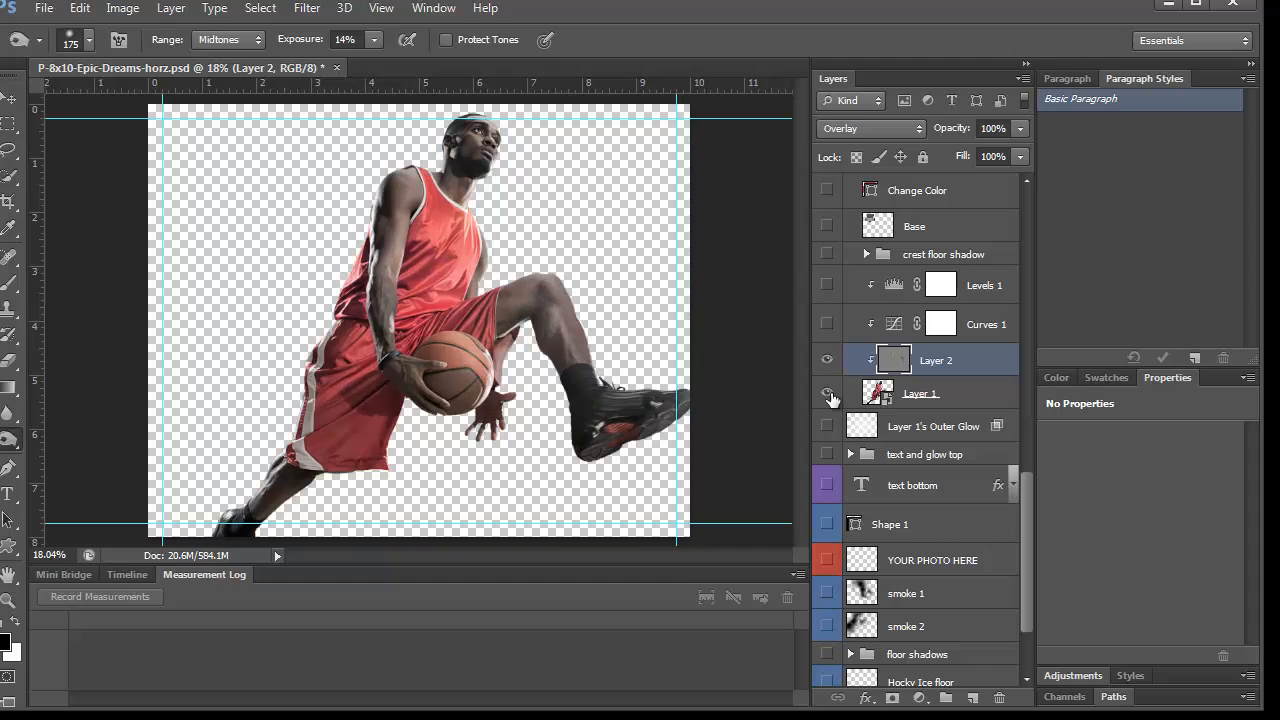
{"action": "left_click", "coordinate": [827, 393]}
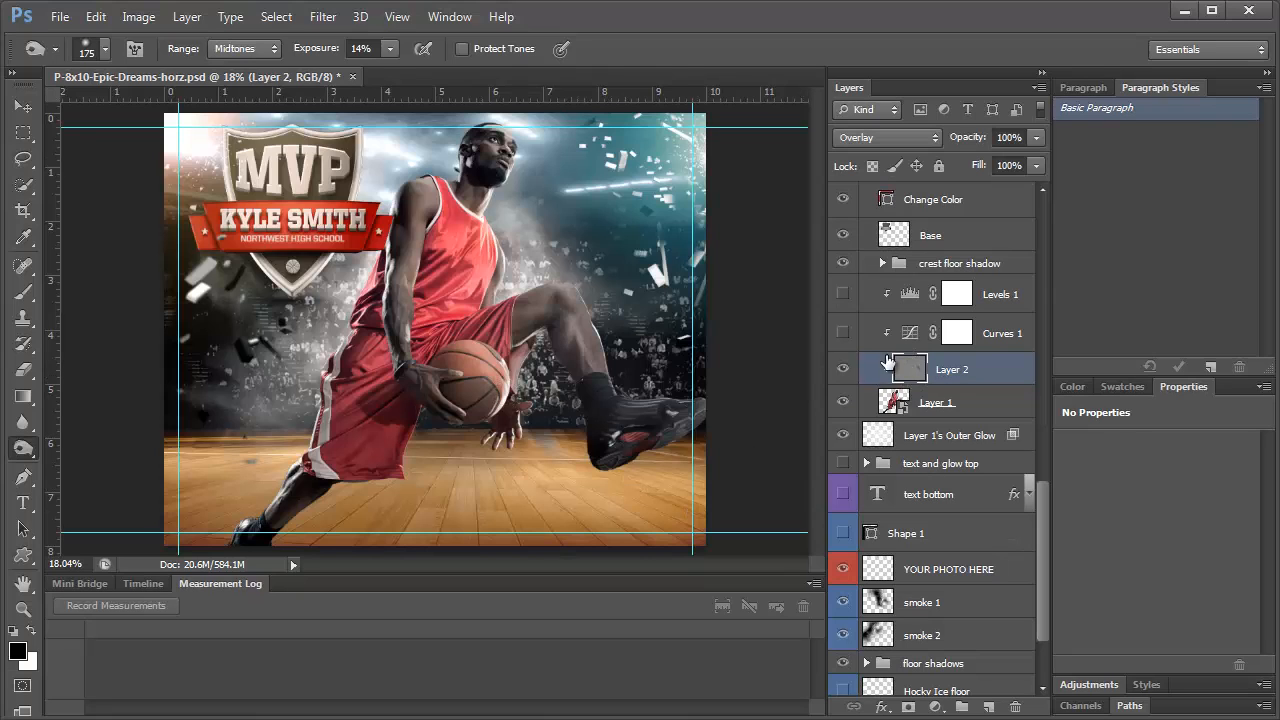
Draw a radial black-to-transparent shadow on a new layer below Layer 1, blended as Soft Light
{"action": "left_click", "coordinate": [948, 434]}
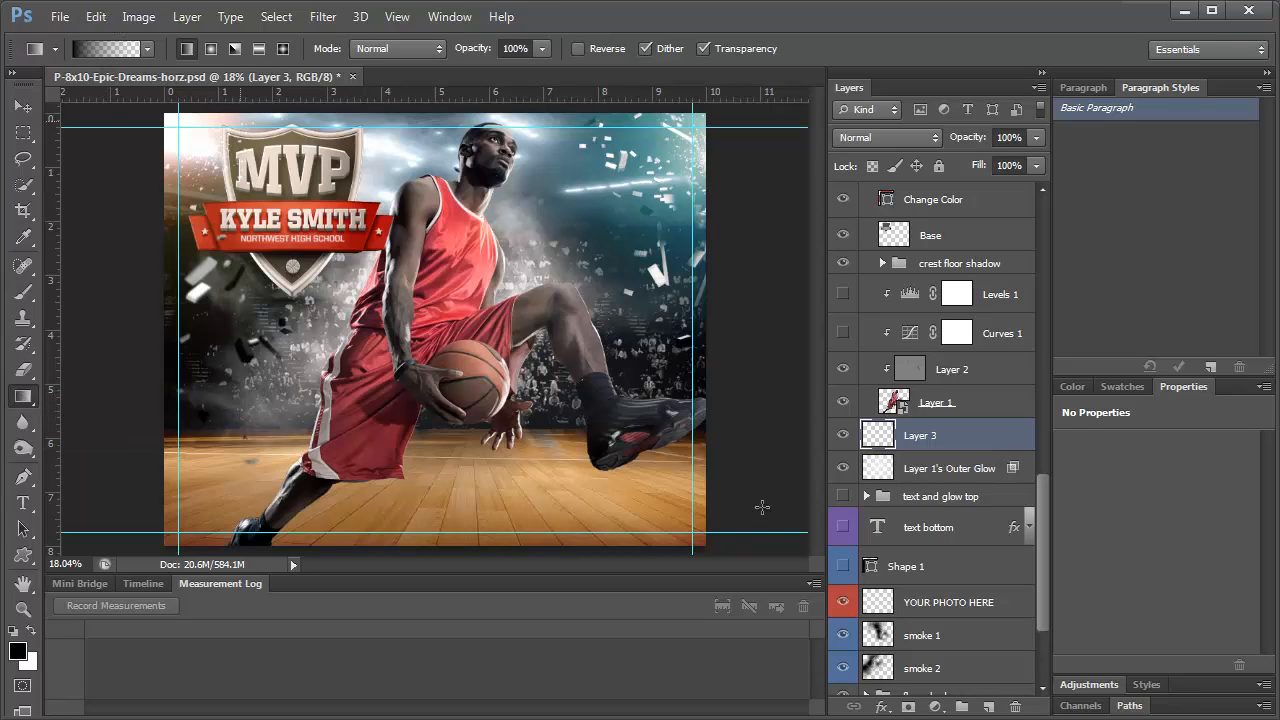
{"action": "mouse_move", "coordinate": [557, 443]}
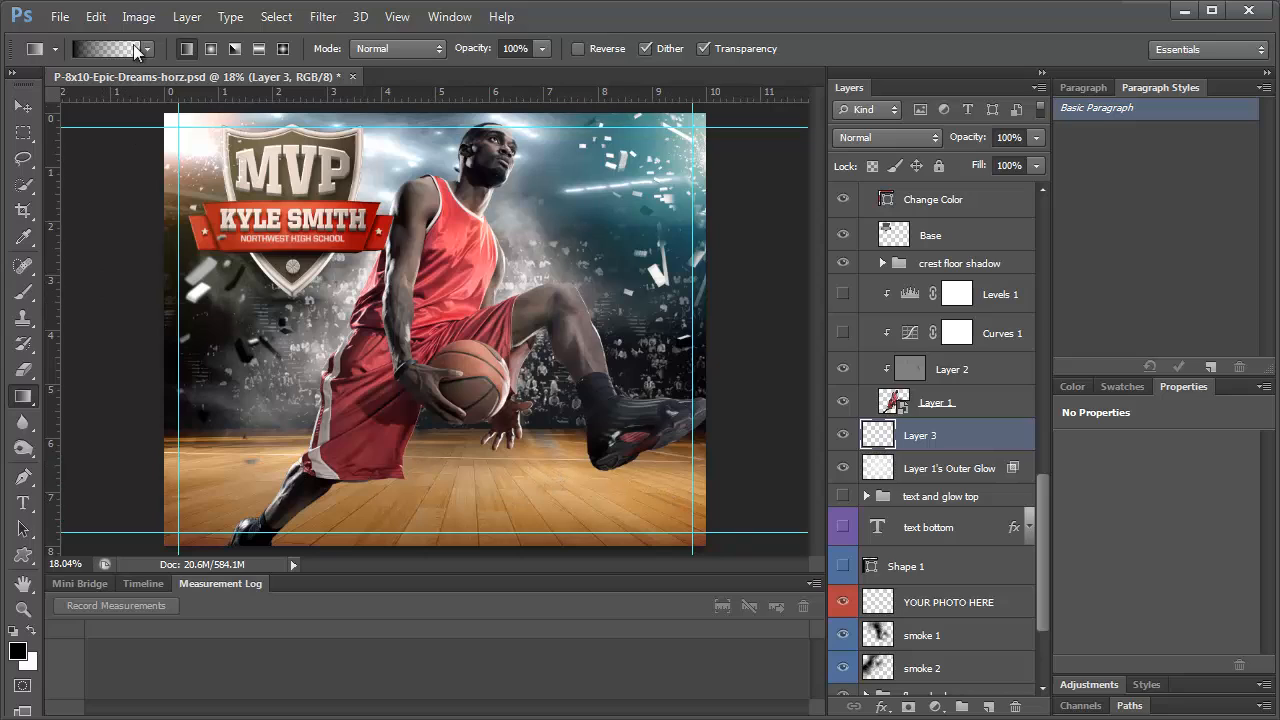
{"action": "left_click", "coordinate": [211, 48]}
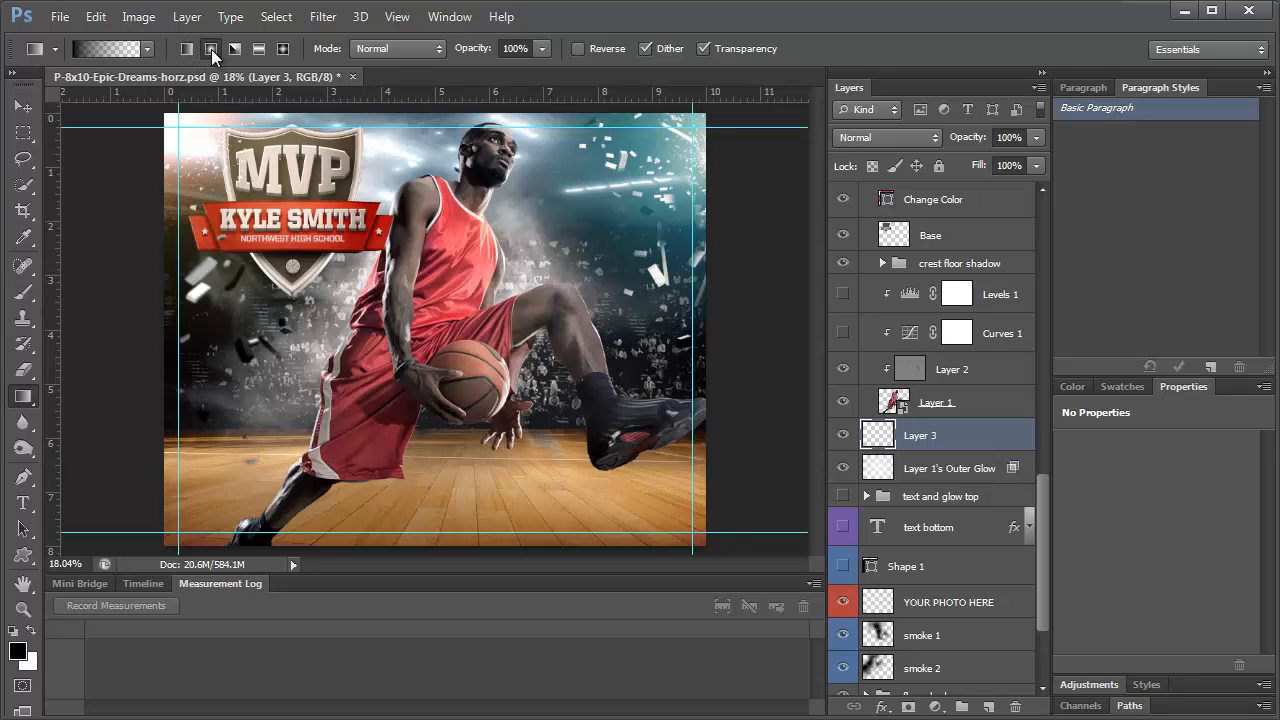
{"action": "mouse_move", "coordinate": [211, 48]}
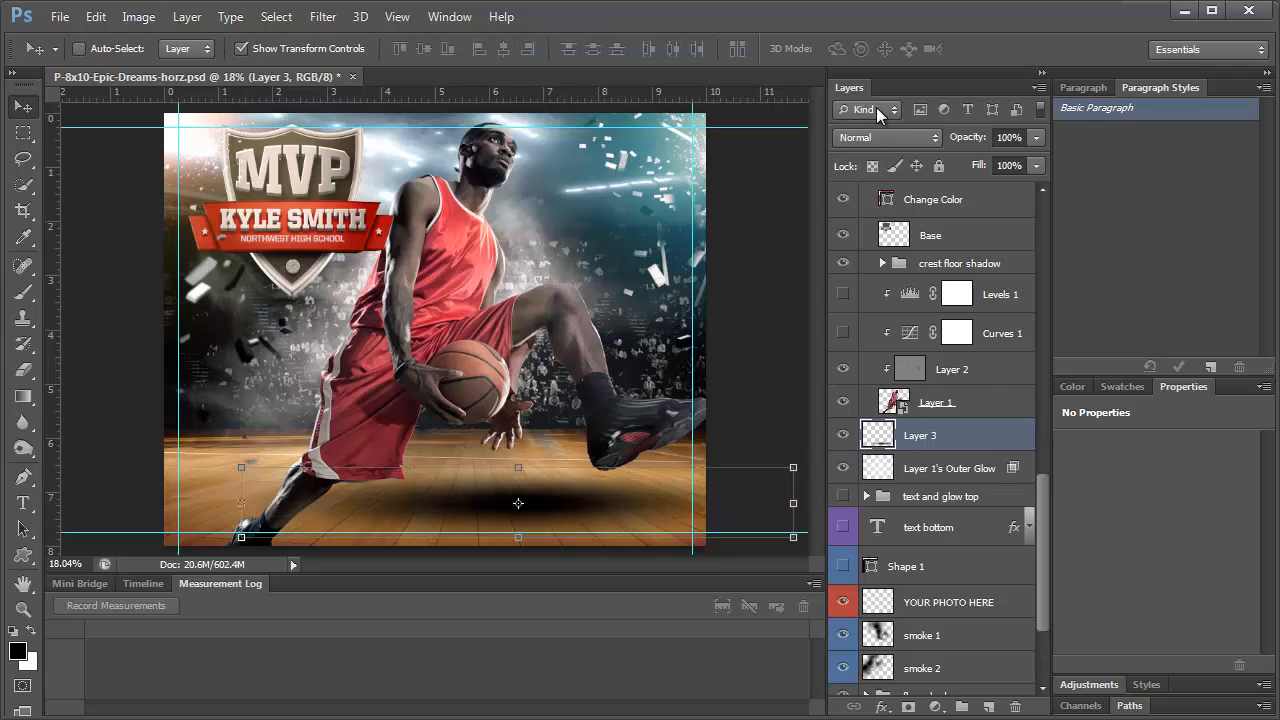
{"action": "left_click", "coordinate": [885, 137]}
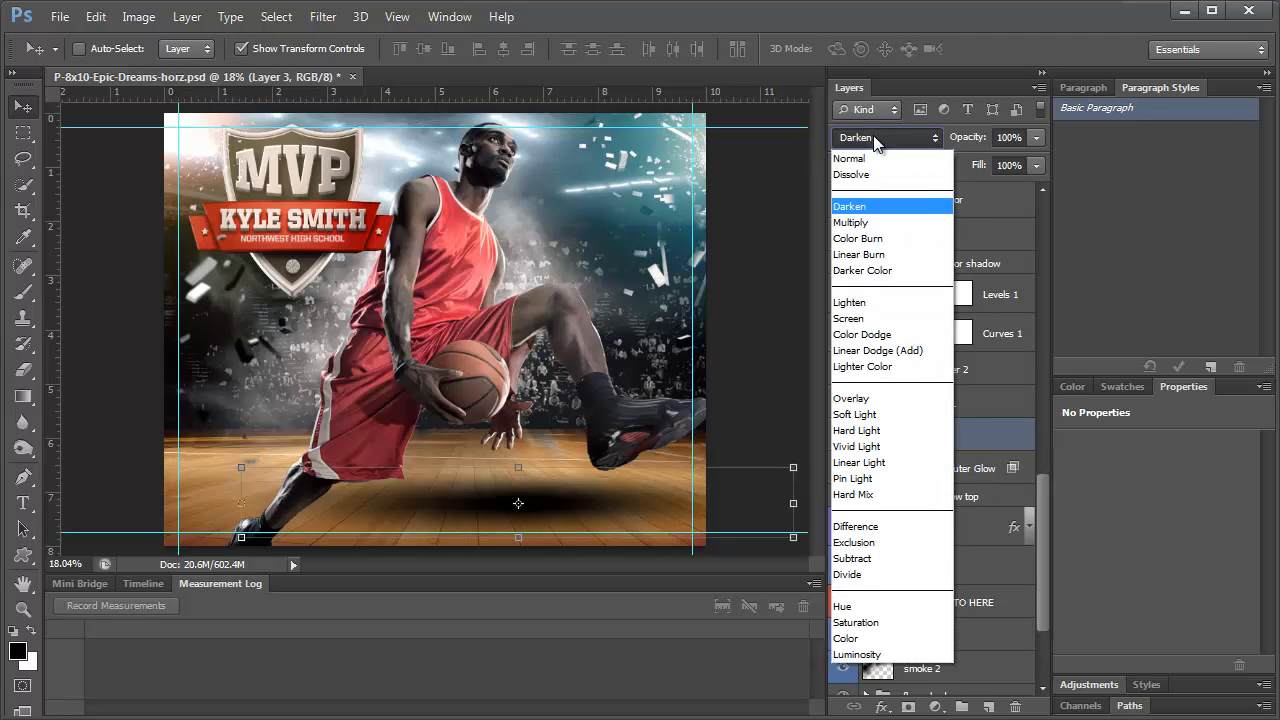
{"action": "left_click", "coordinate": [851, 398]}
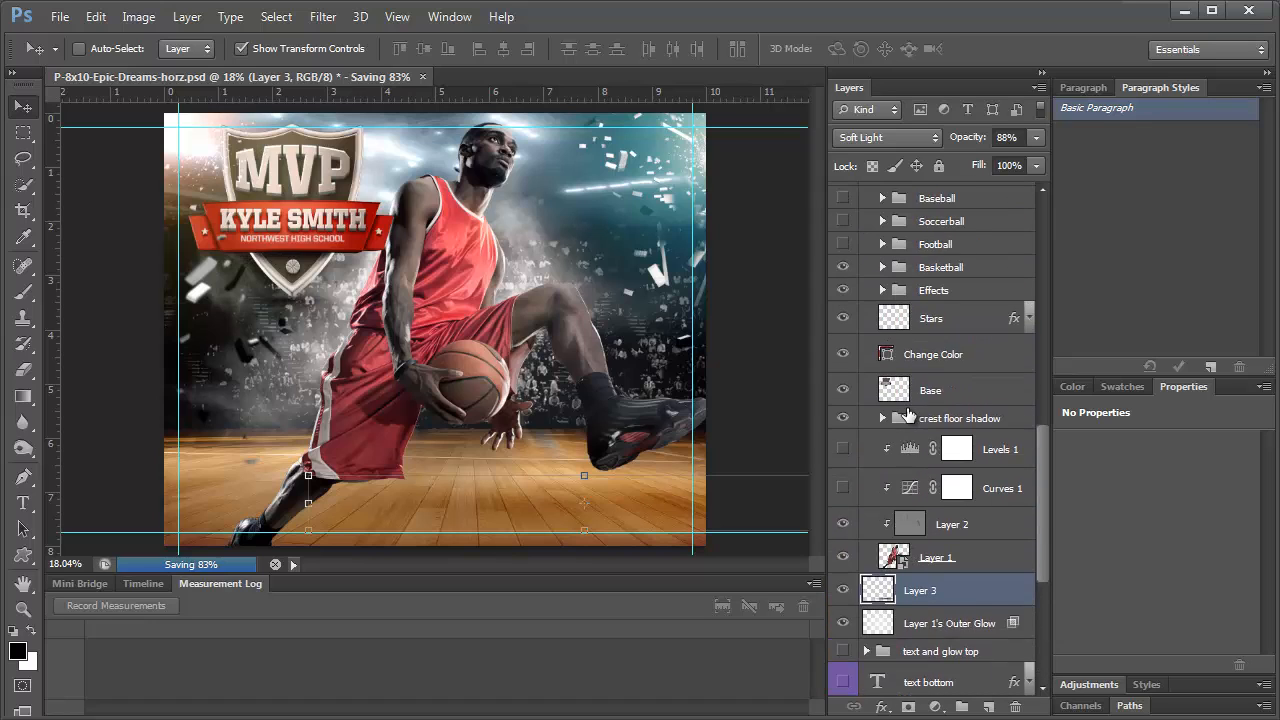
{"action": "scroll", "scroll_direction": "down", "scroll_amount": 3}
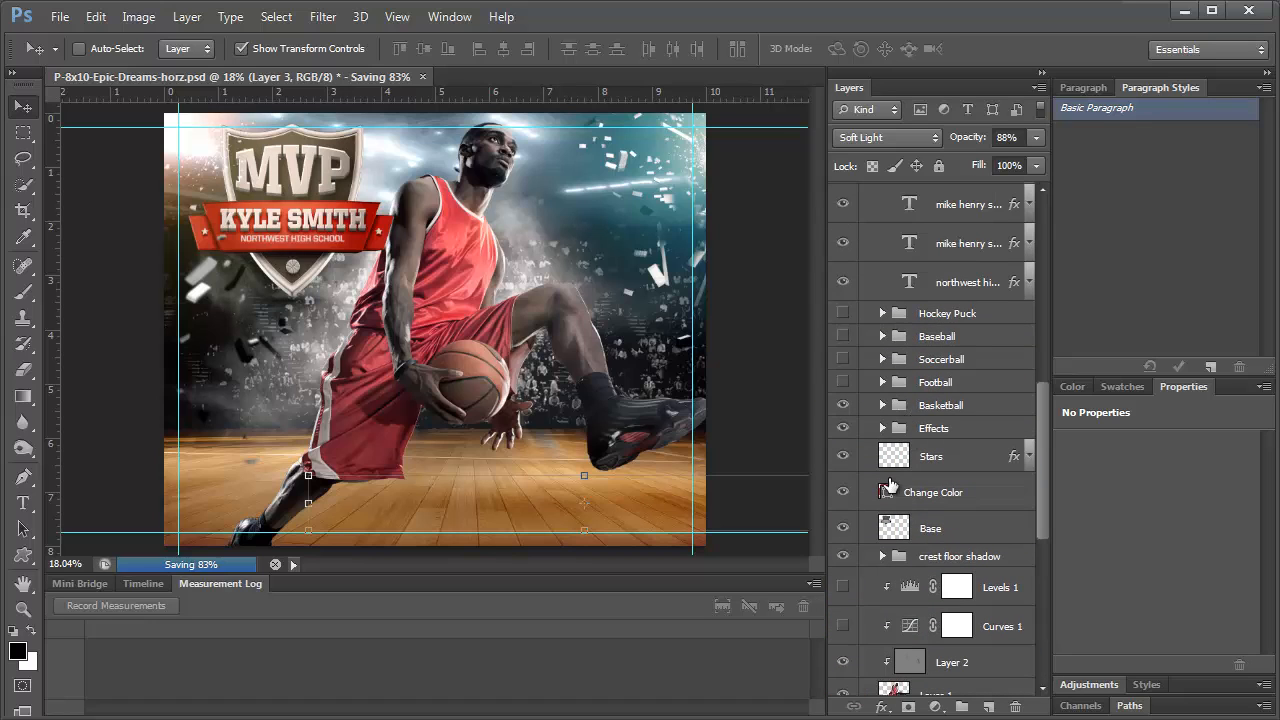